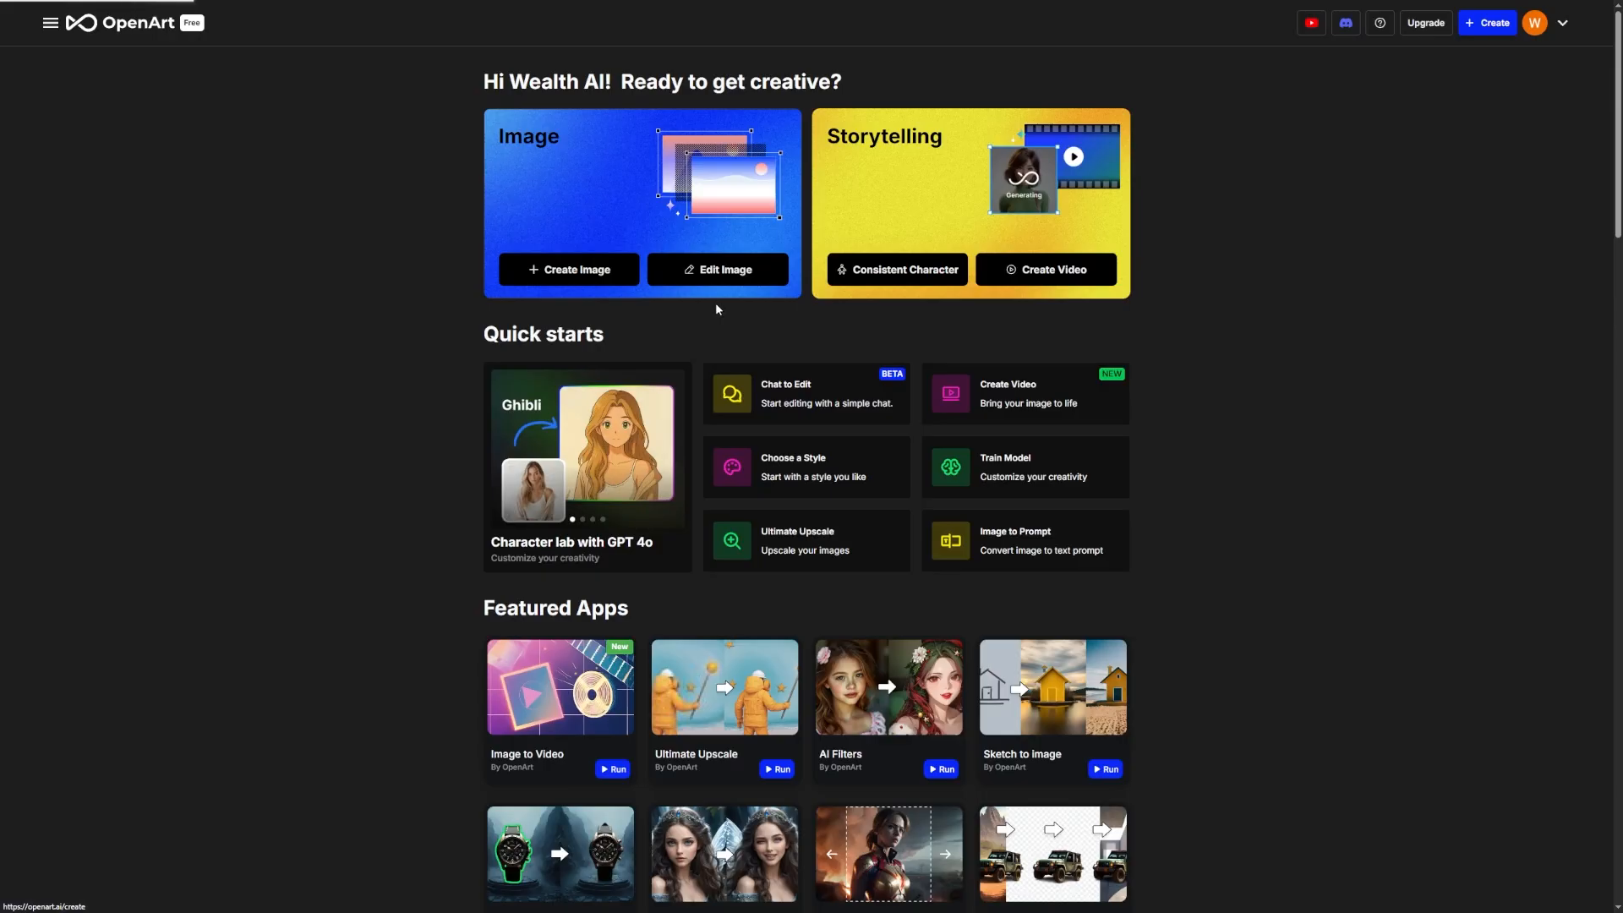
- Enter the Create Image workspace from the Image card on the home page
left_click(568, 269)
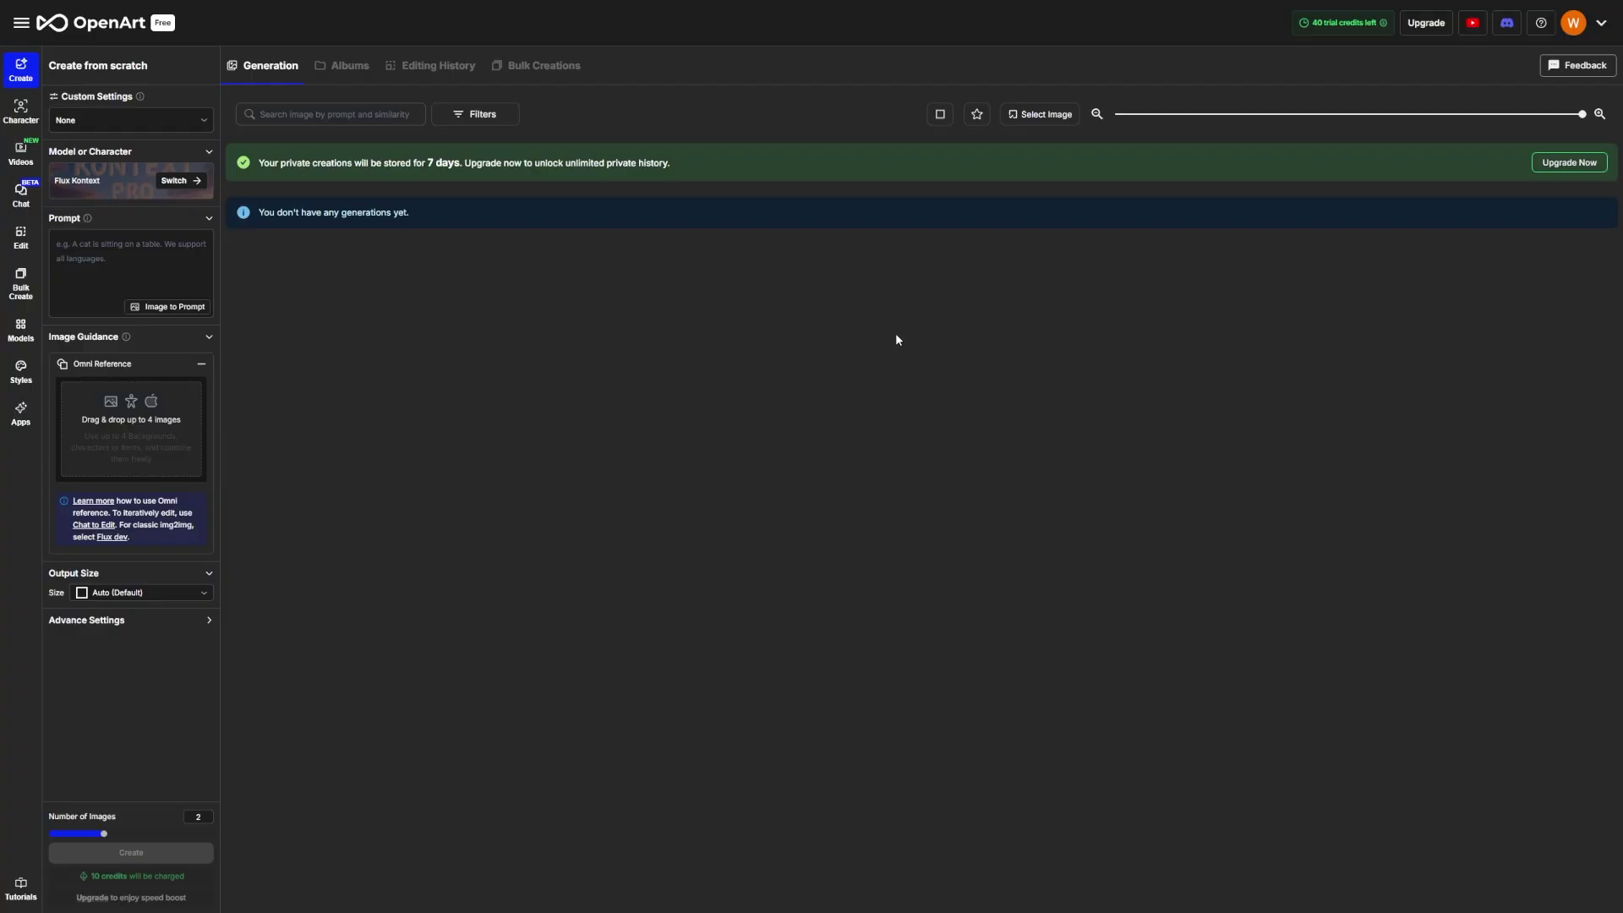
mouse_move(913, 328)
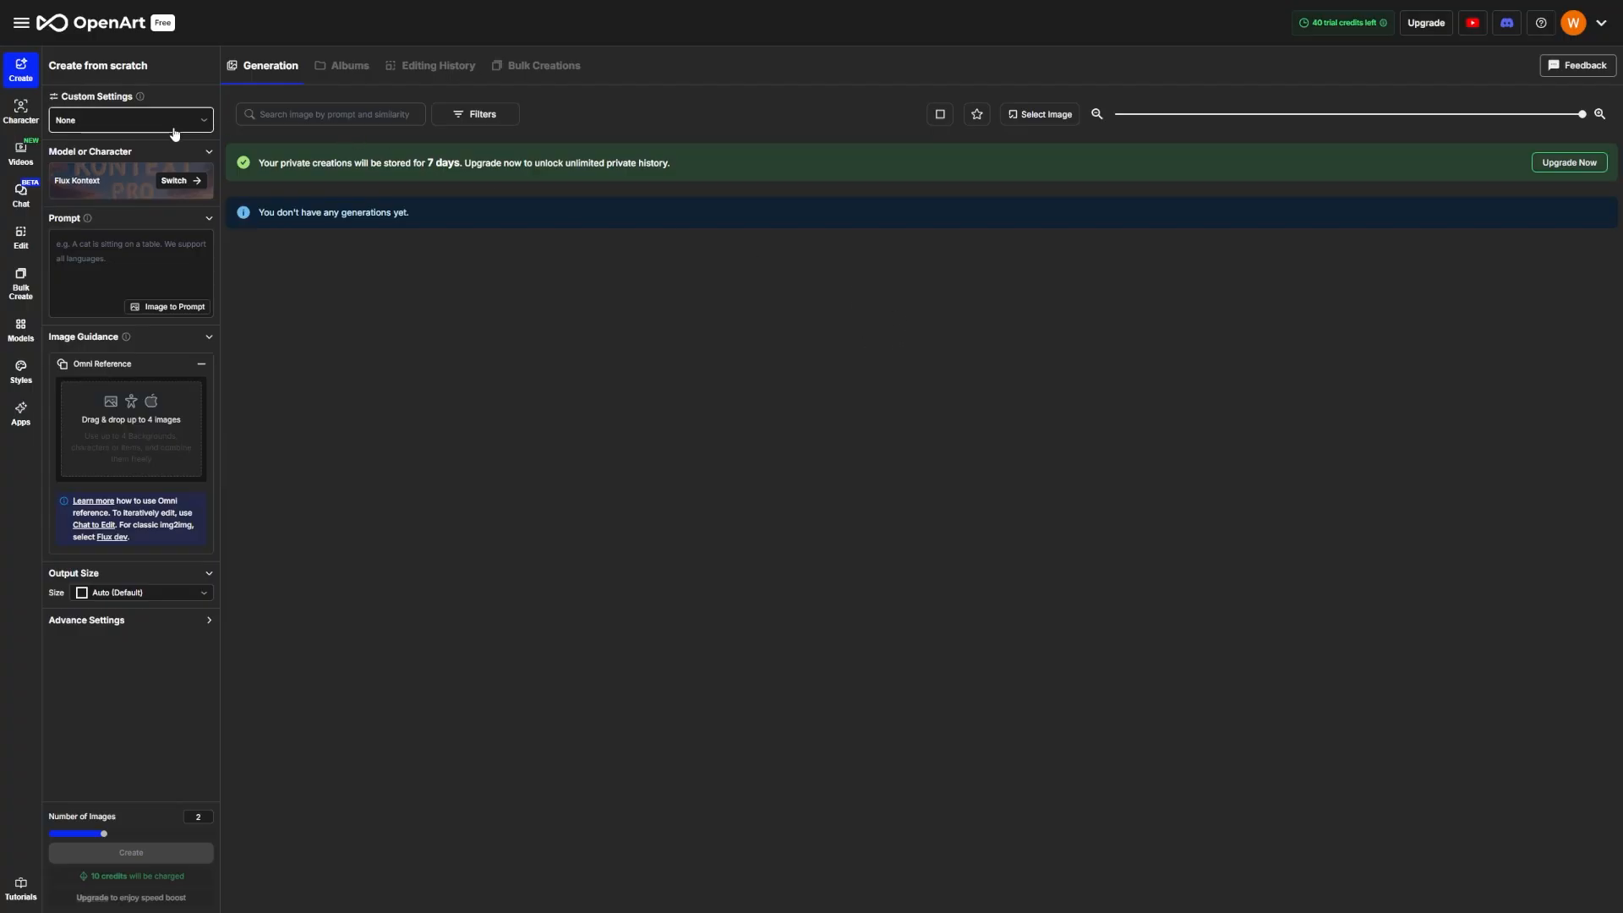
mouse_move(130, 189)
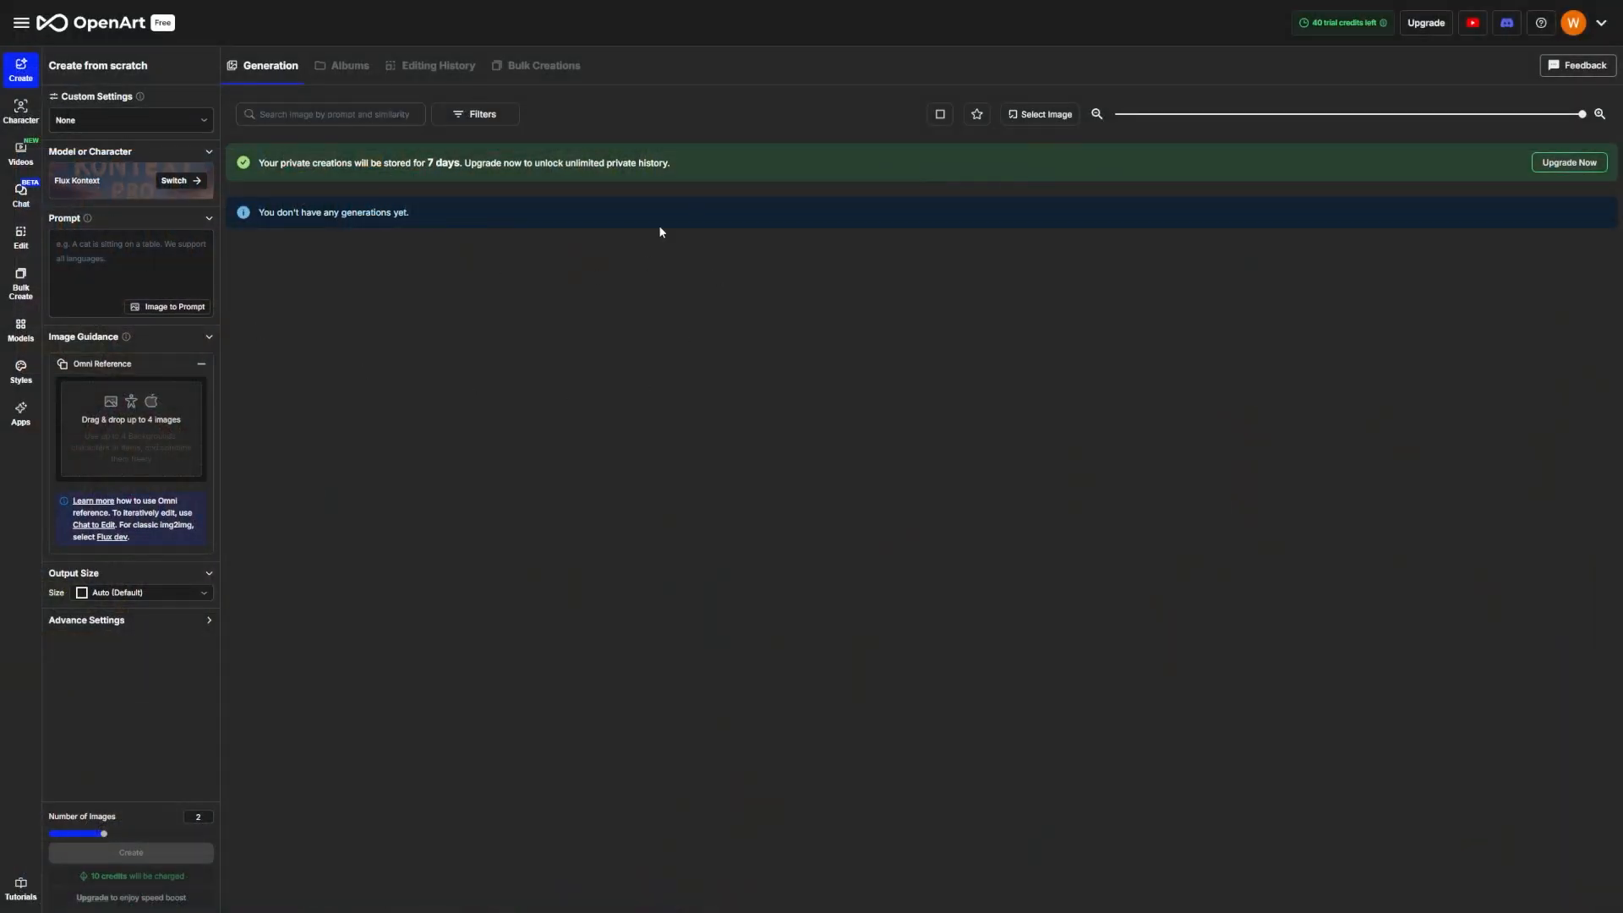
mouse_move(429, 290)
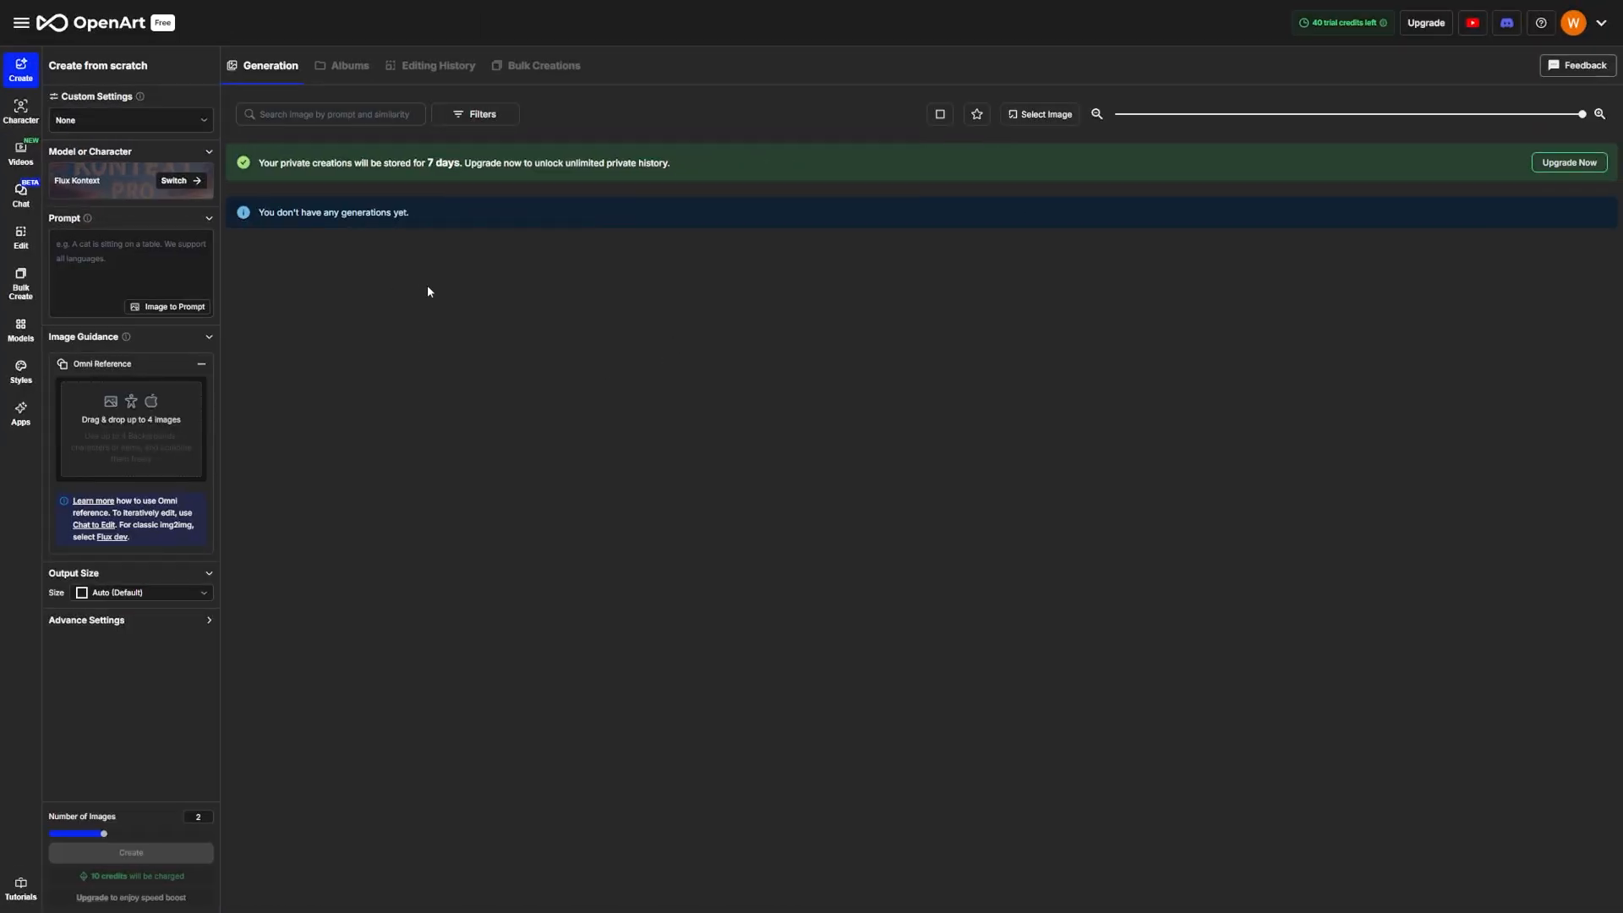
mouse_move(117, 178)
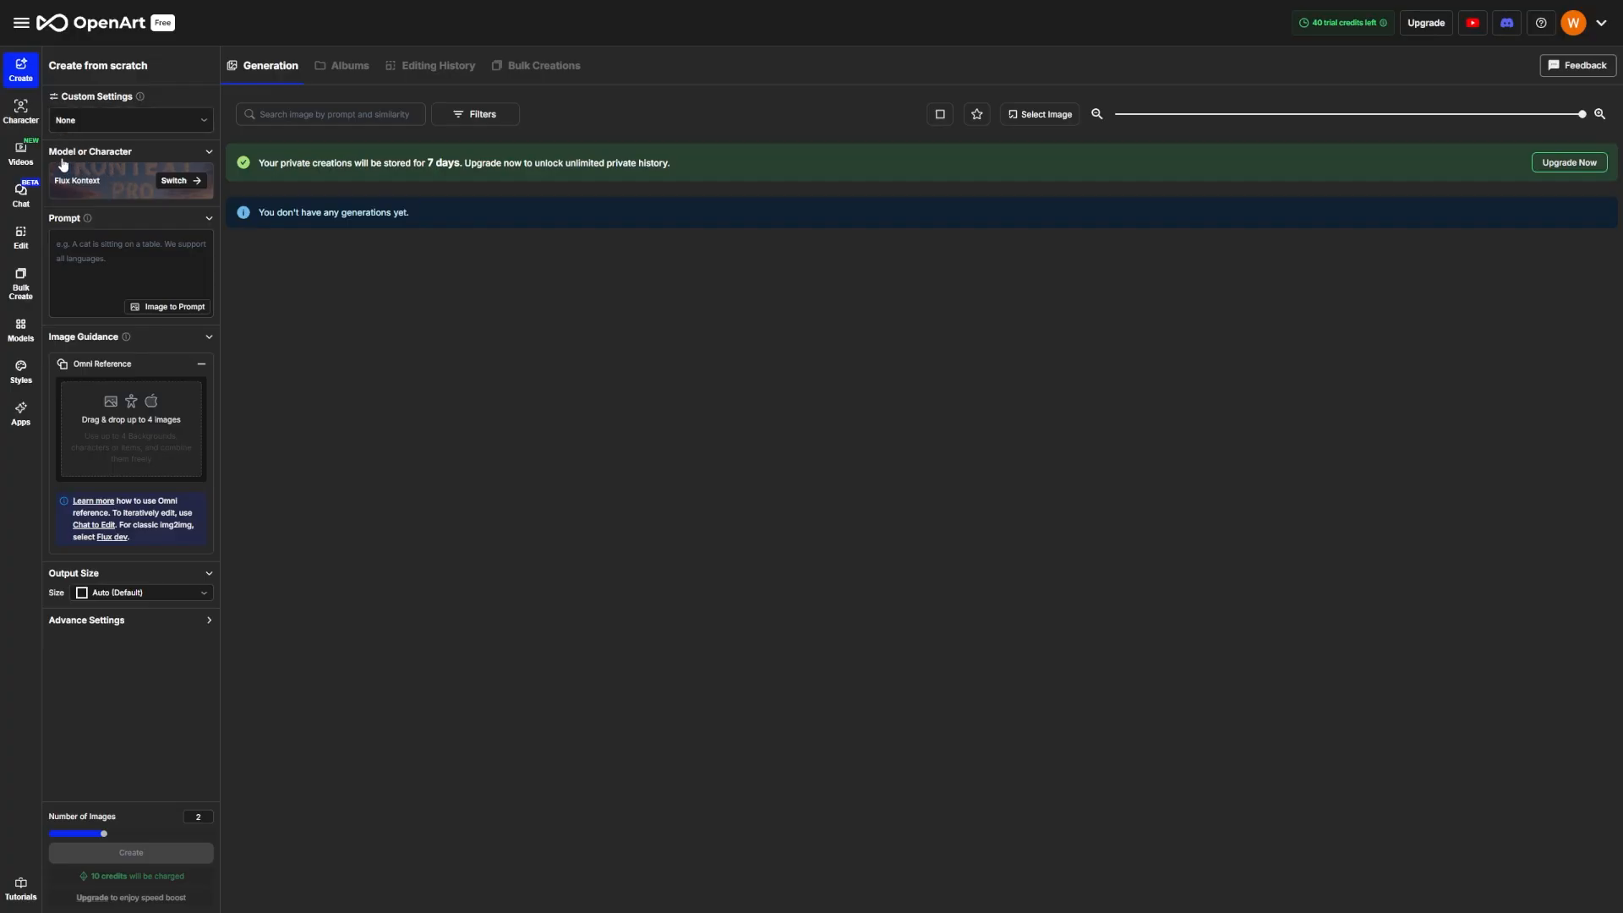
- Switch to the model picker and scroll down through the Public Models gallery
left_click(179, 180)
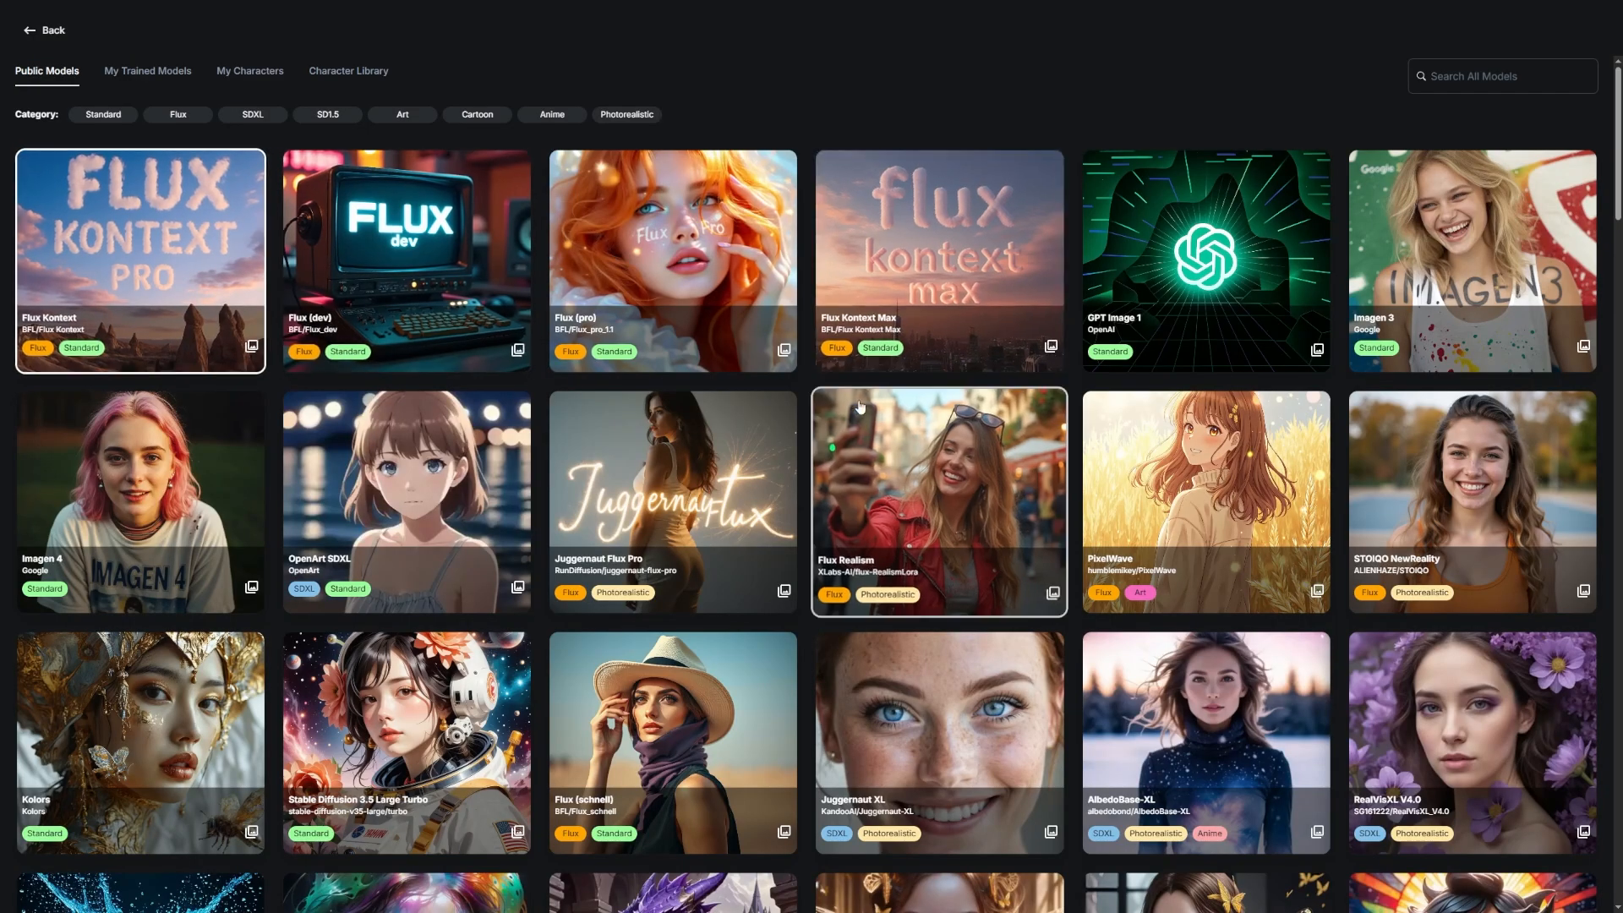
scroll("down", 3)
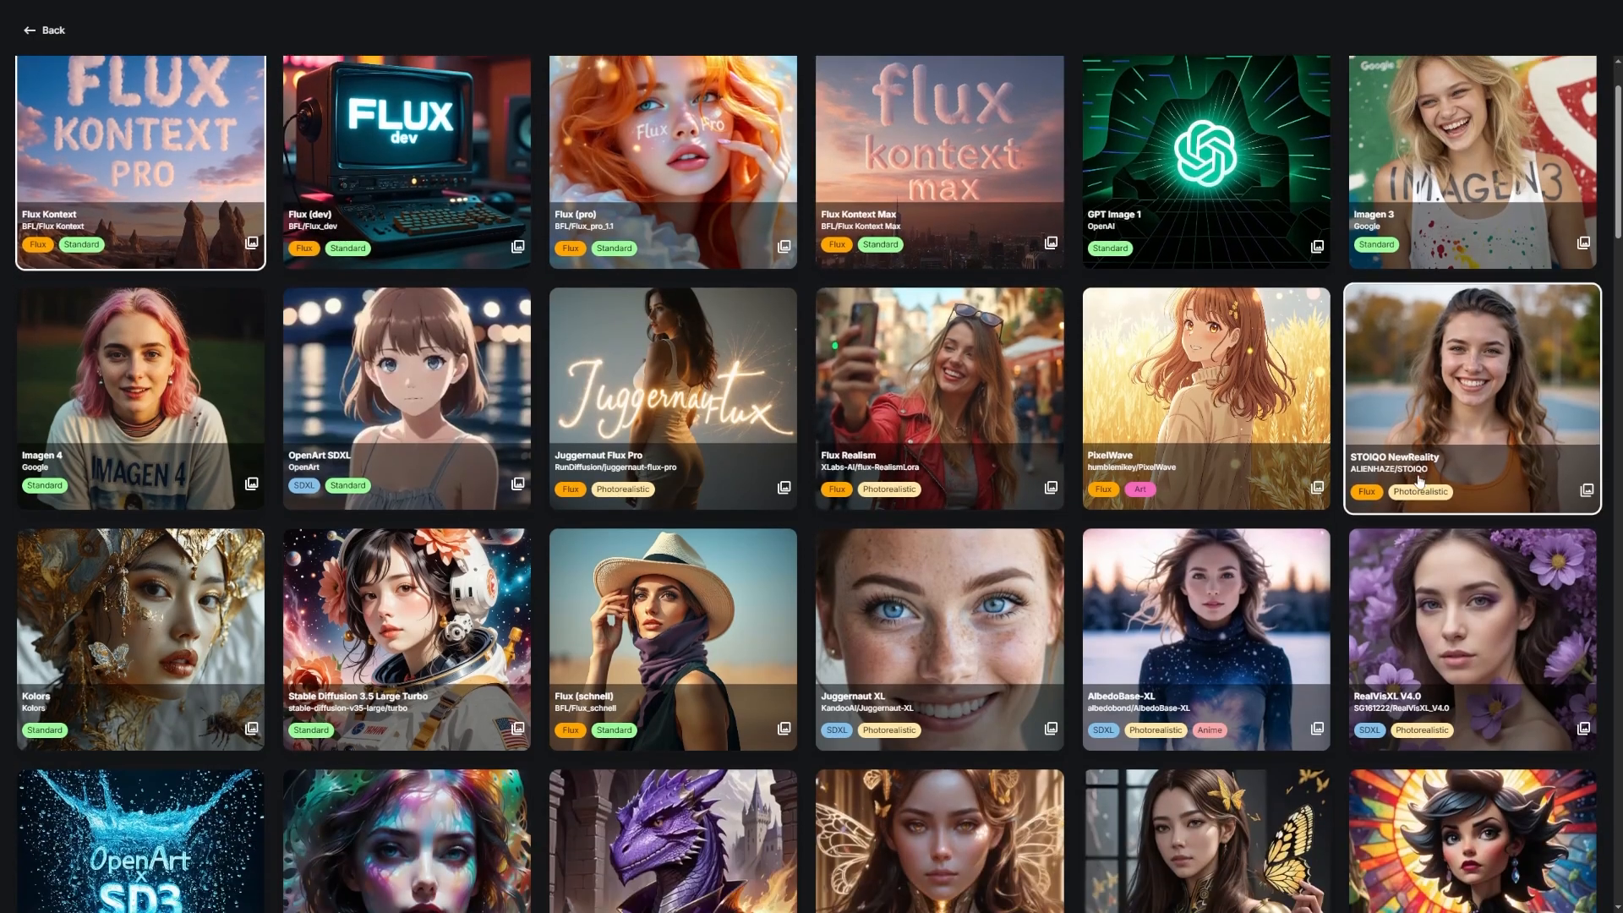
scroll("down", 3)
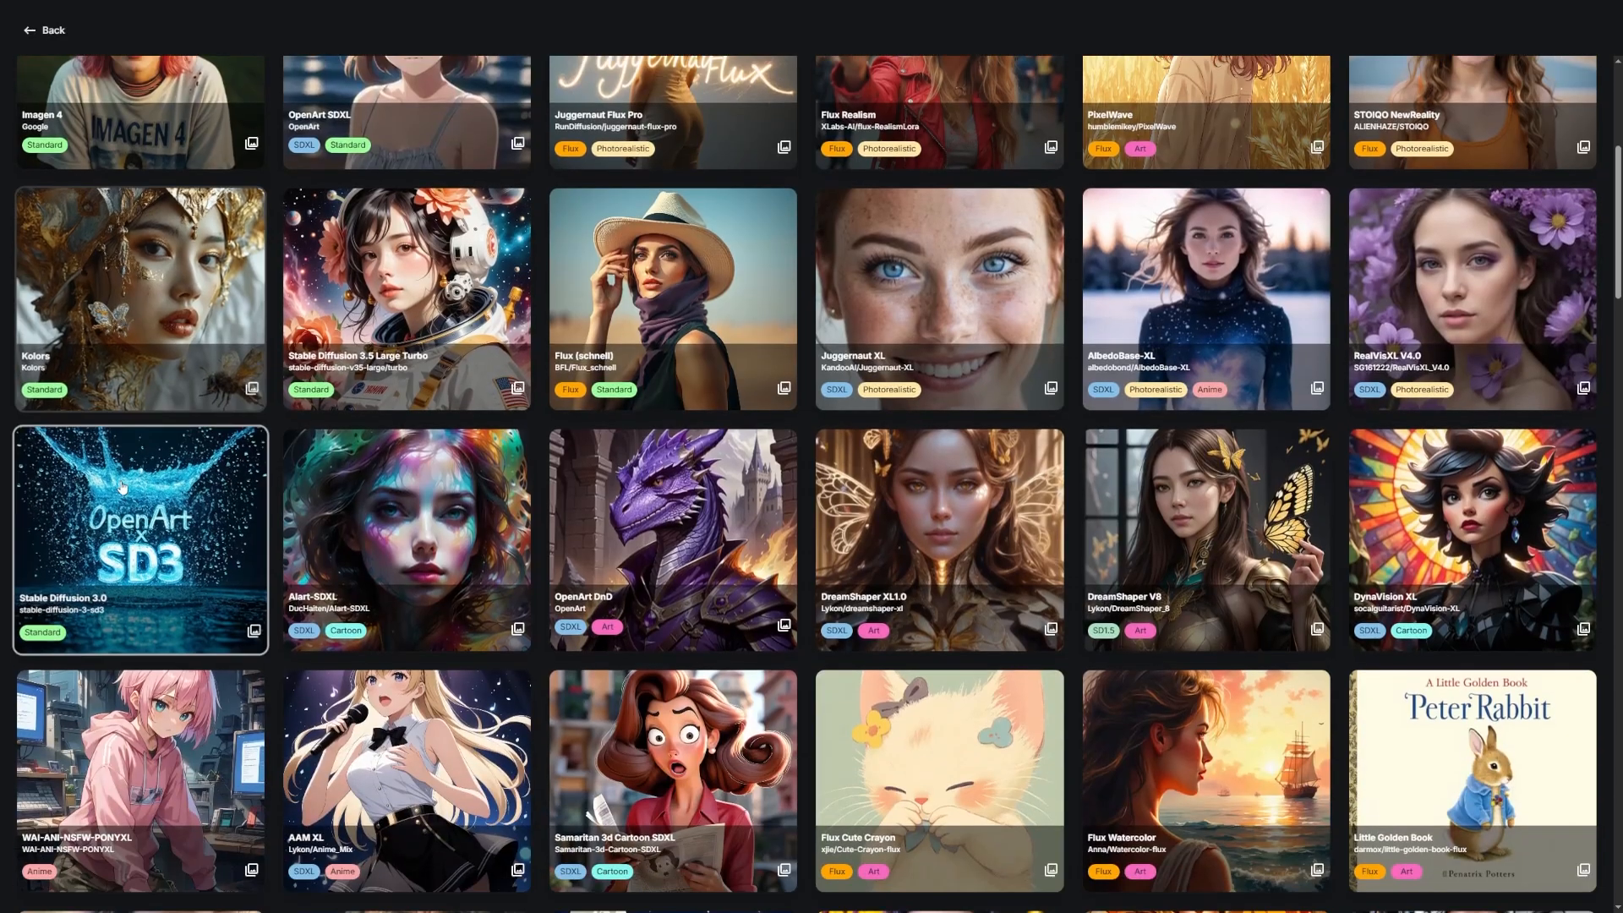
scroll("down", 3)
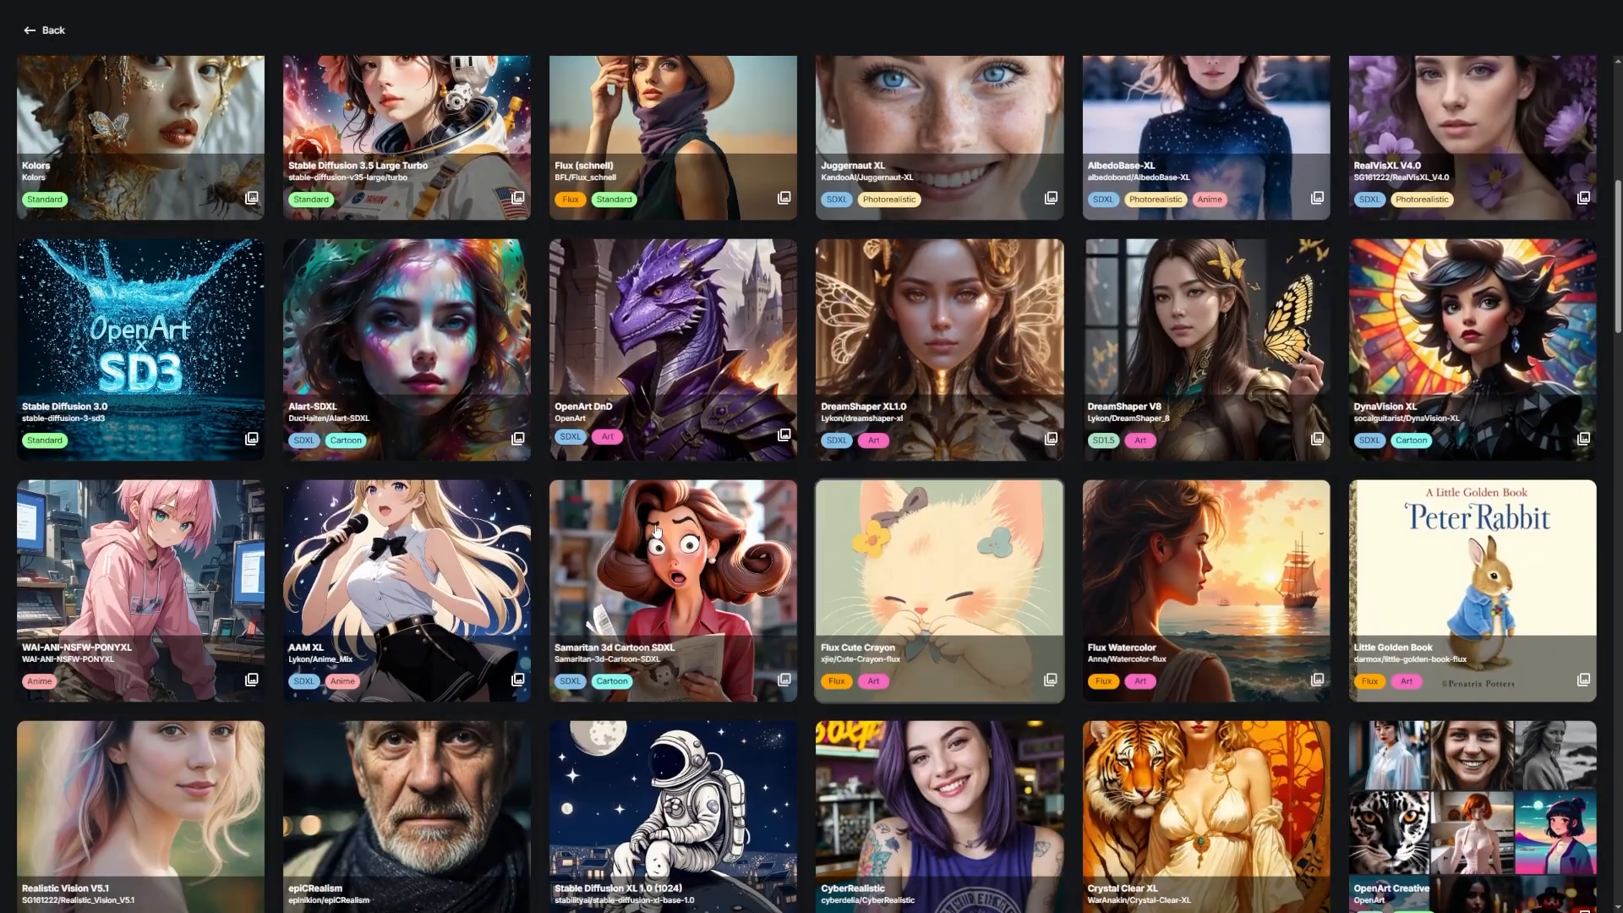
scroll("down", 3)
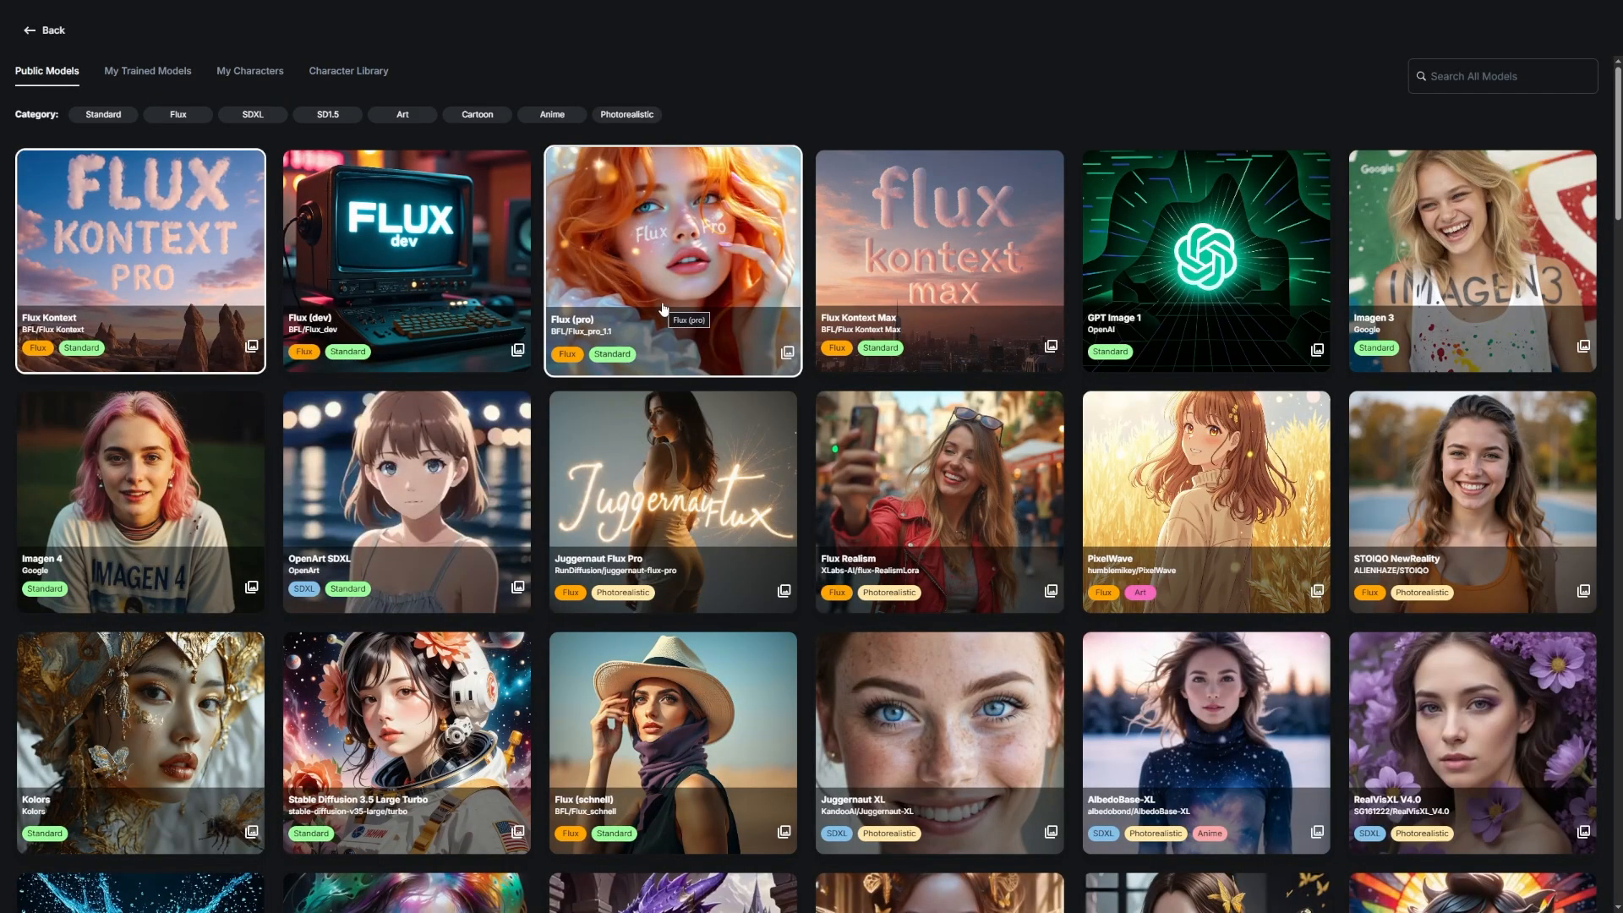
mouse_move(1195, 328)
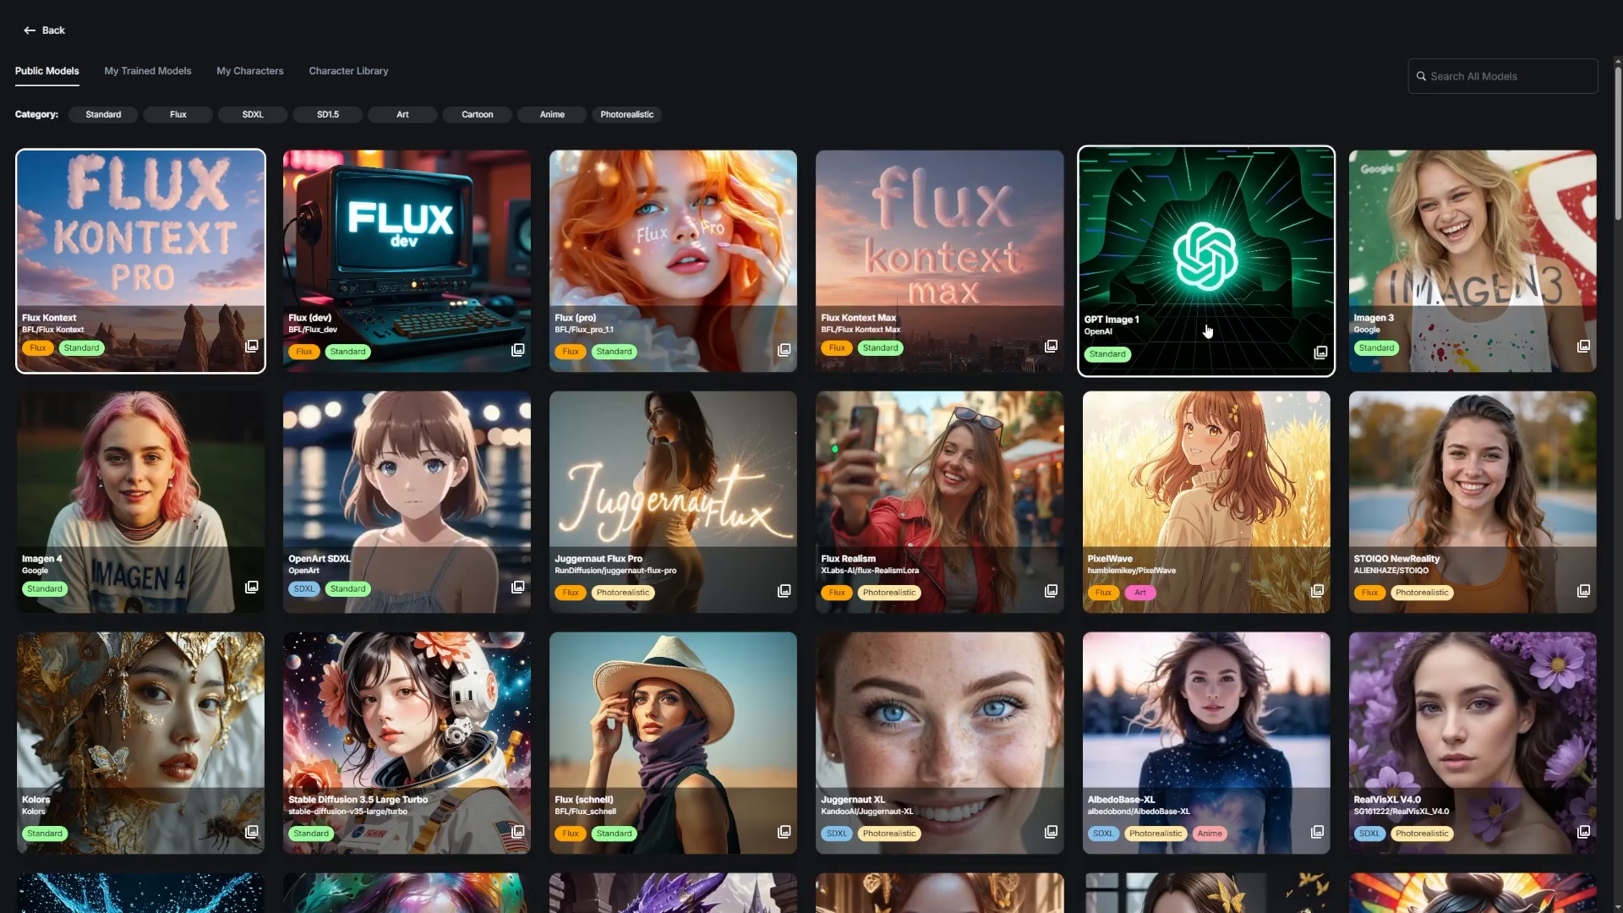
mouse_move(1481, 125)
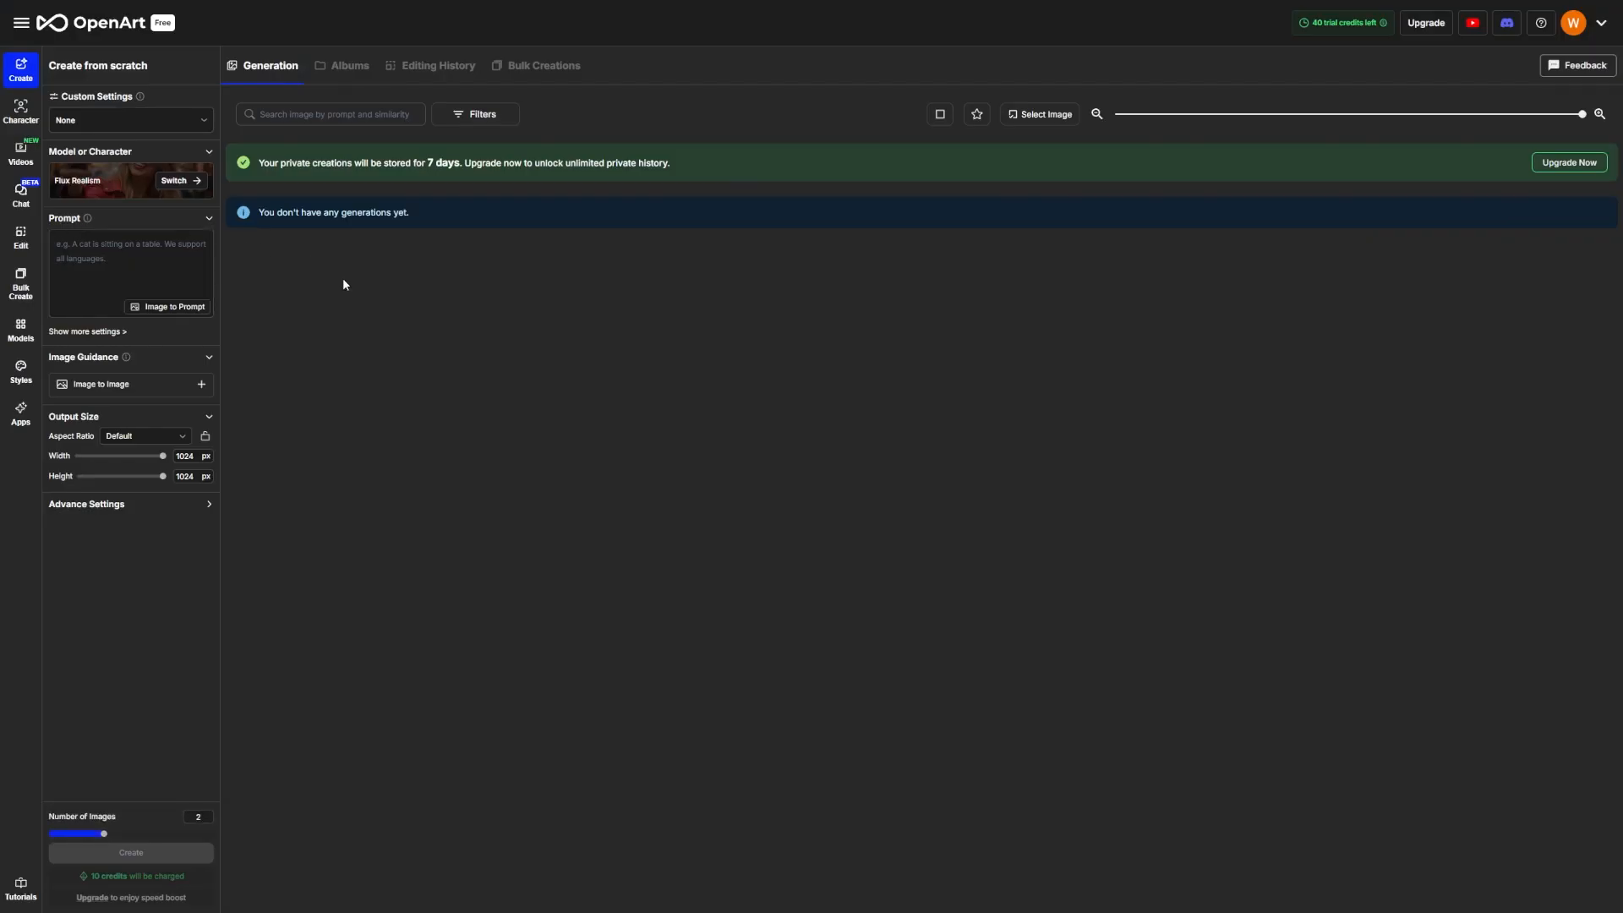
mouse_move(661, 257)
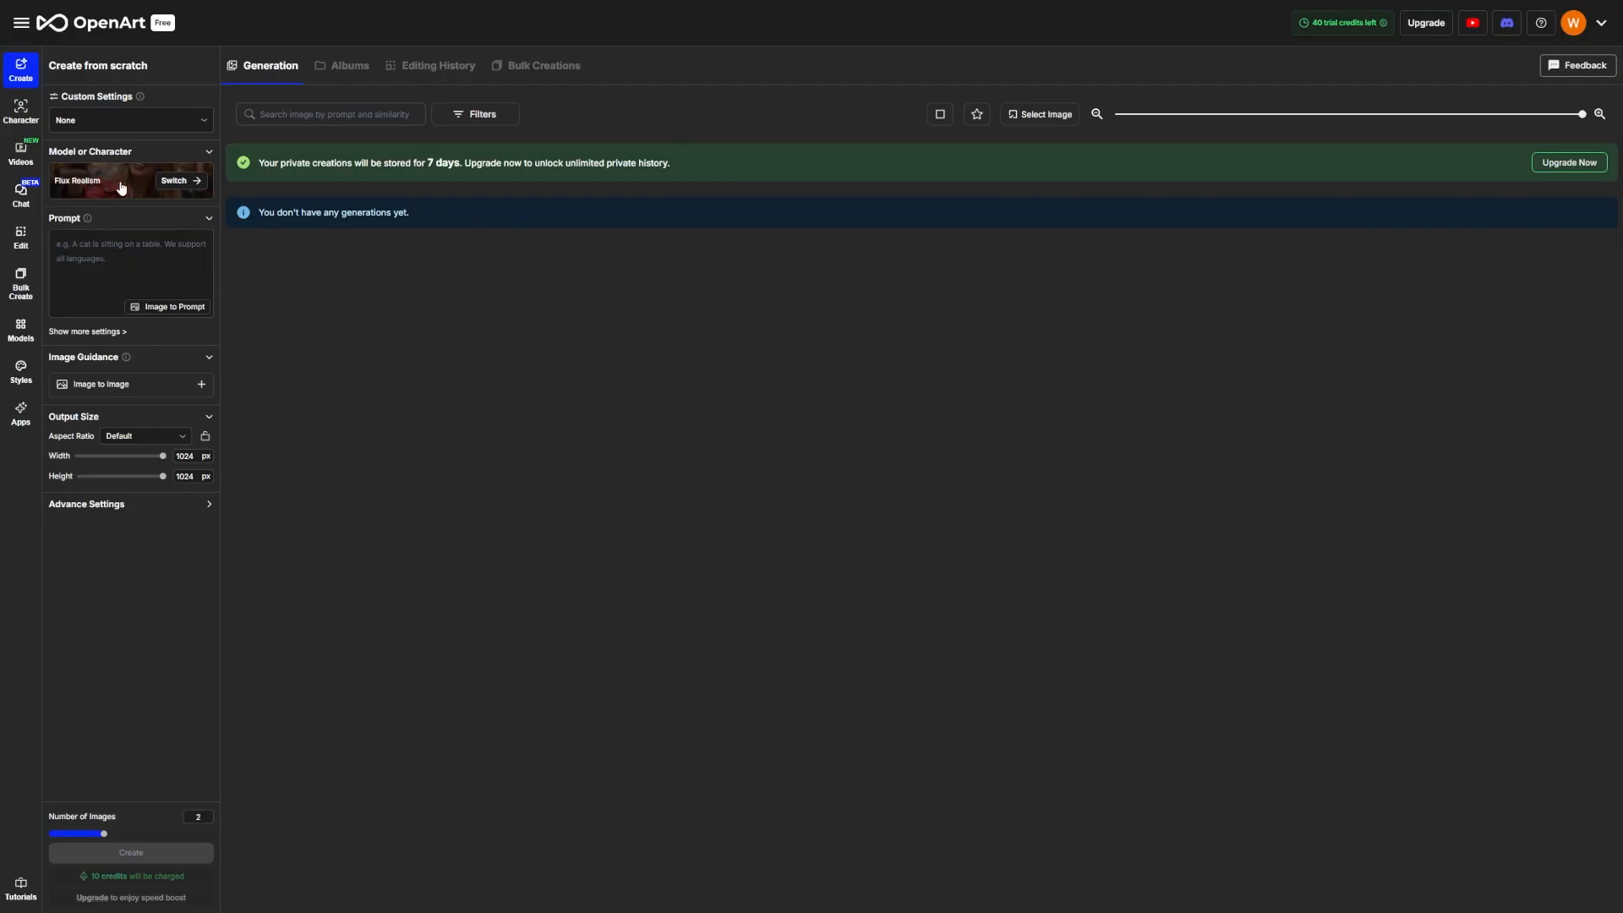
mouse_move(570, 321)
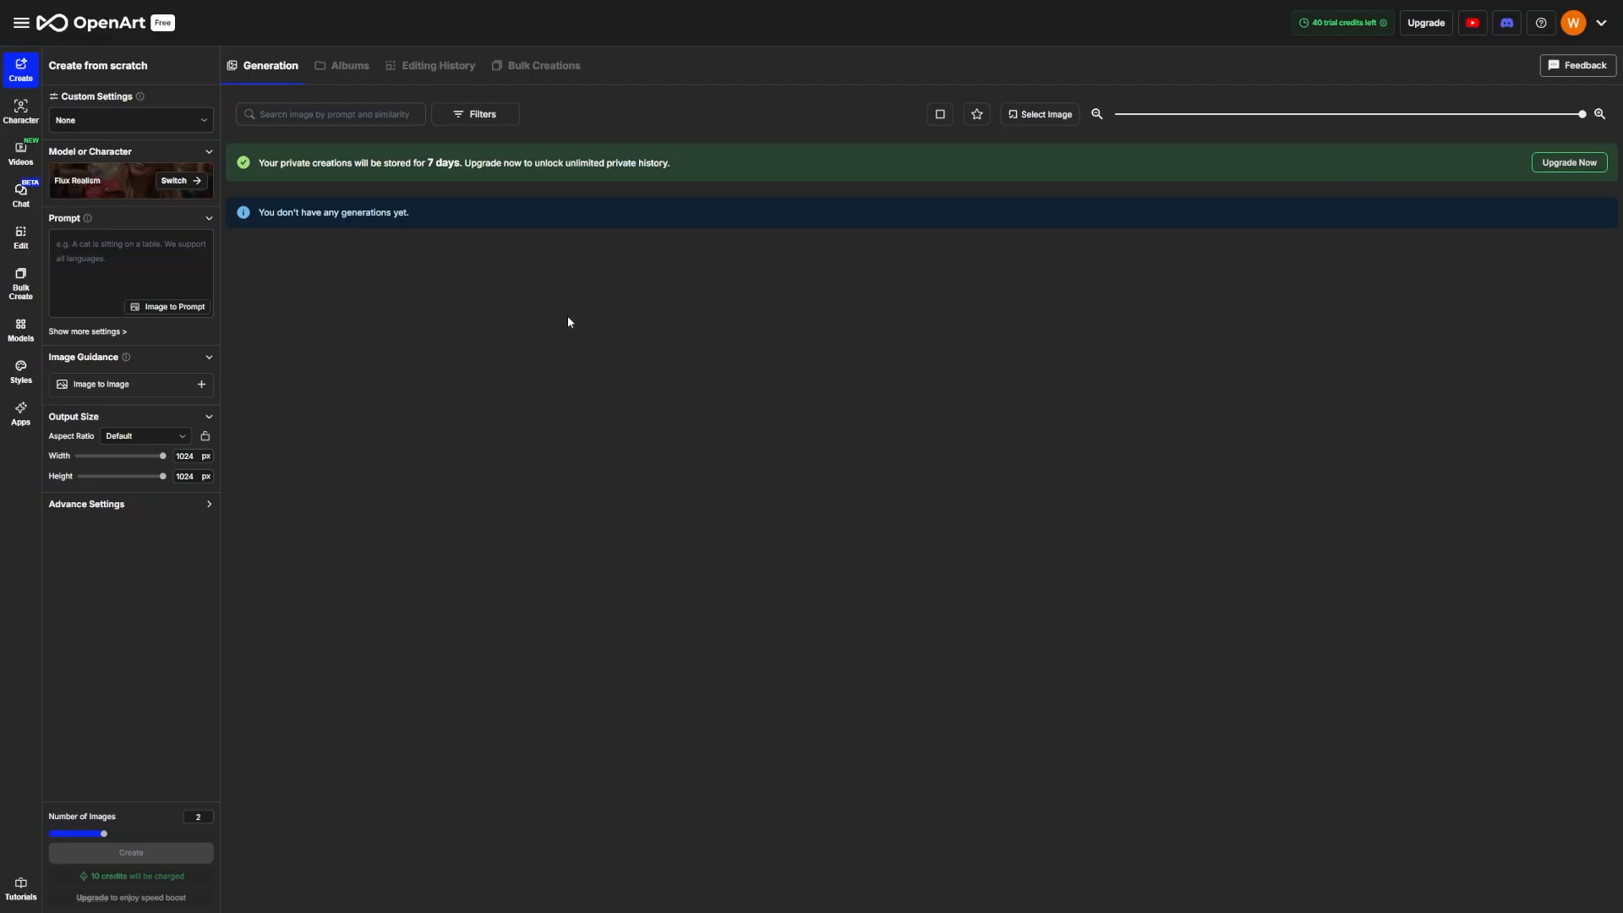
mouse_move(565, 323)
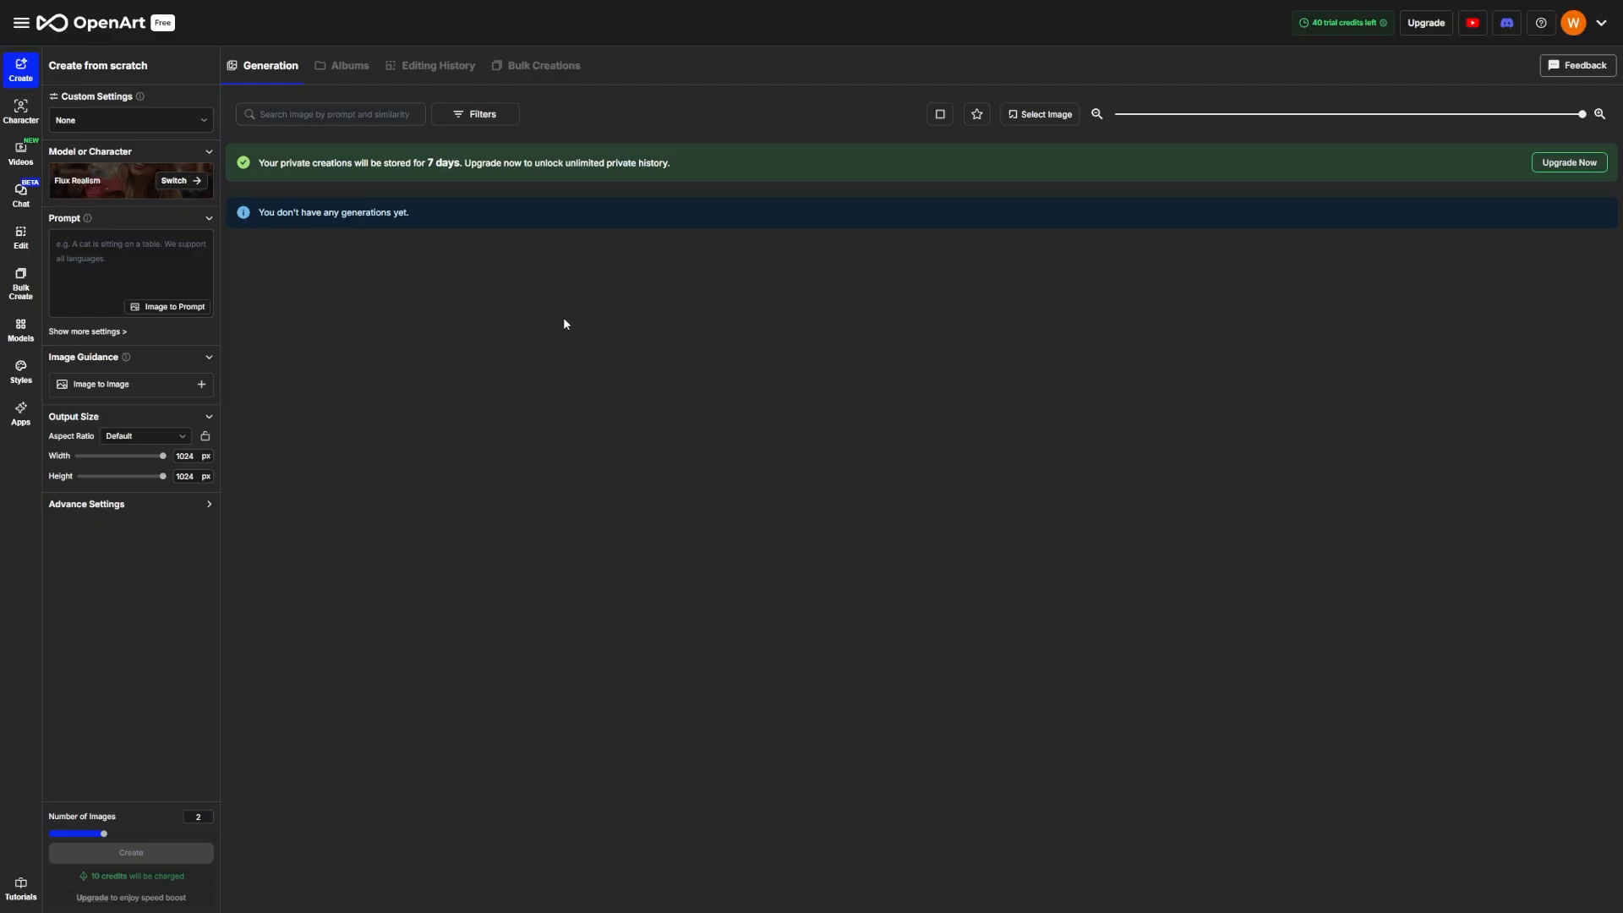
mouse_move(494, 332)
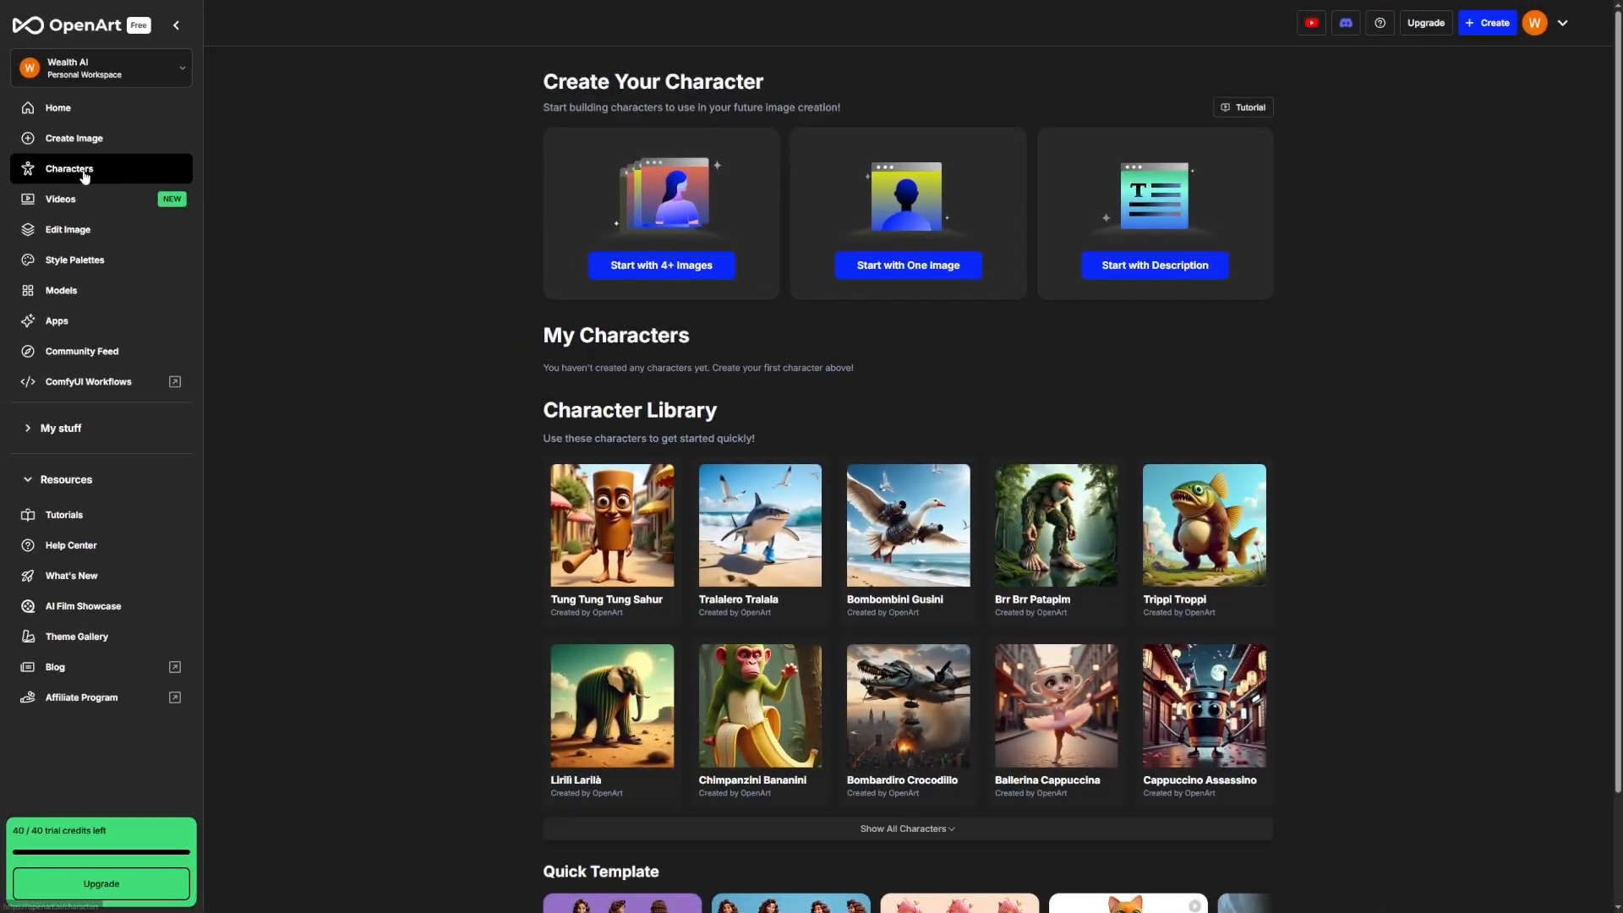
mouse_move(960, 232)
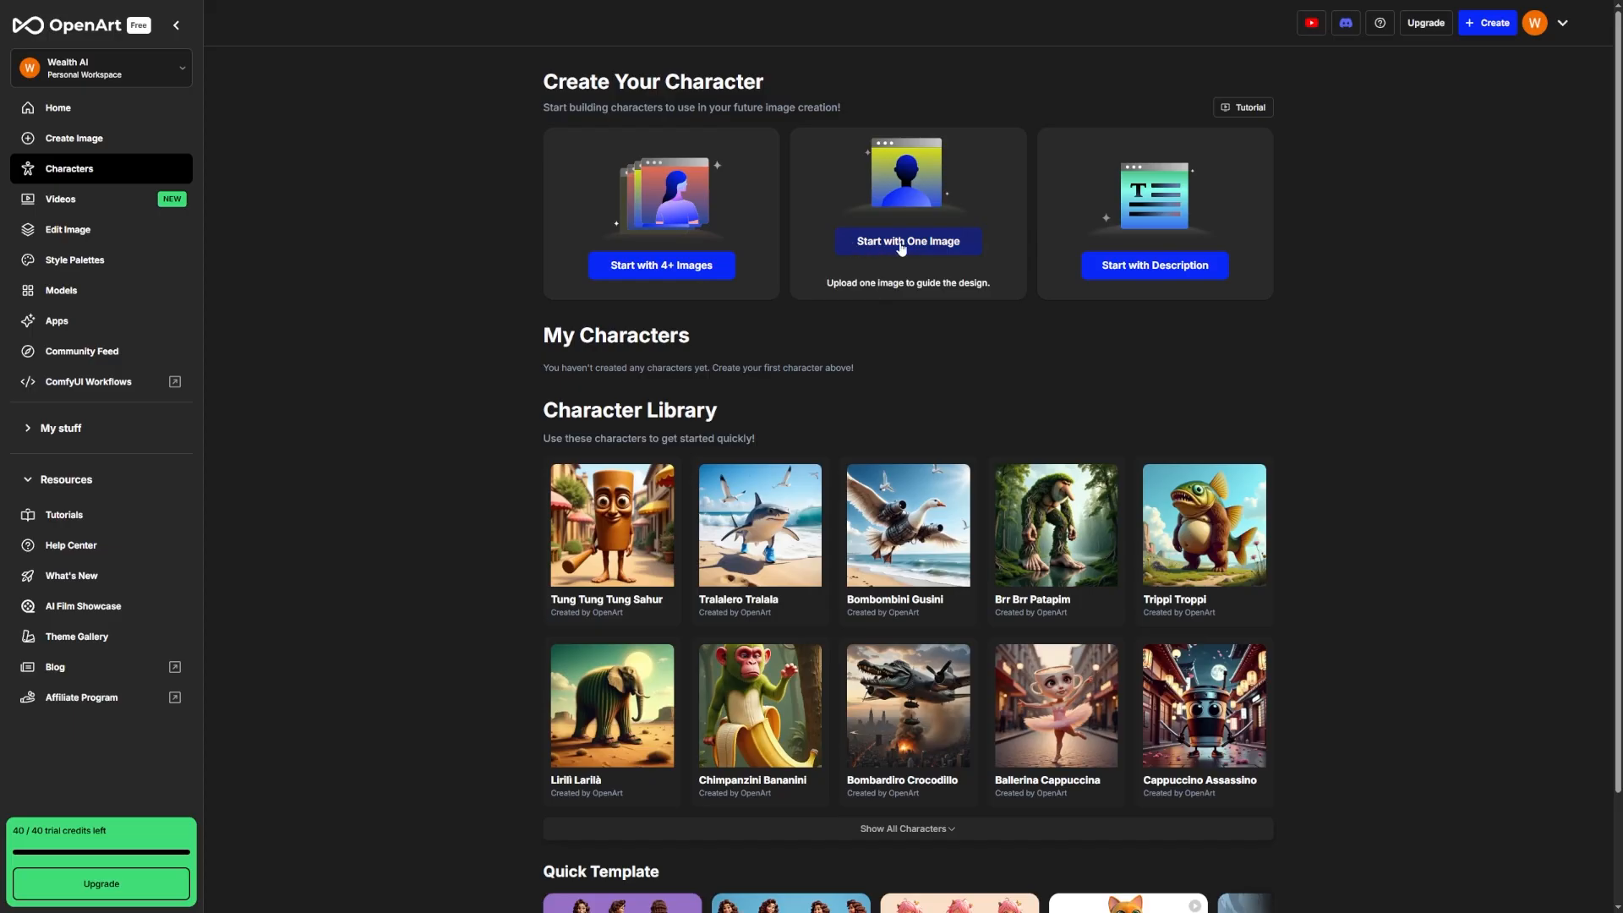
- Start a new character via Start with One Image under Characters
left_click(908, 241)
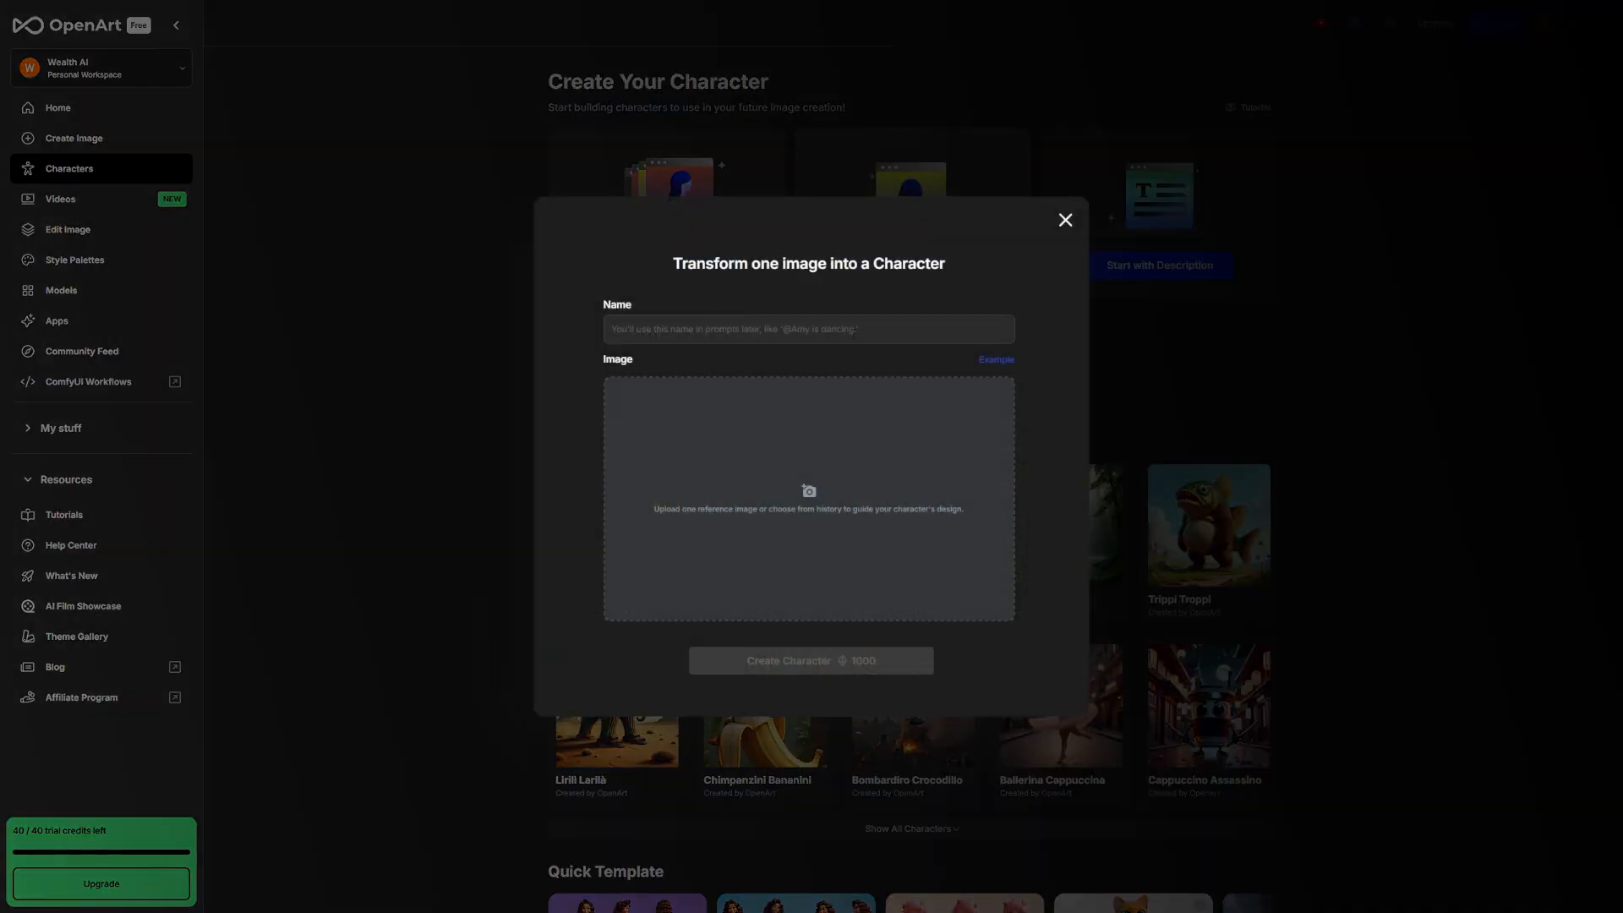
mouse_move(924, 408)
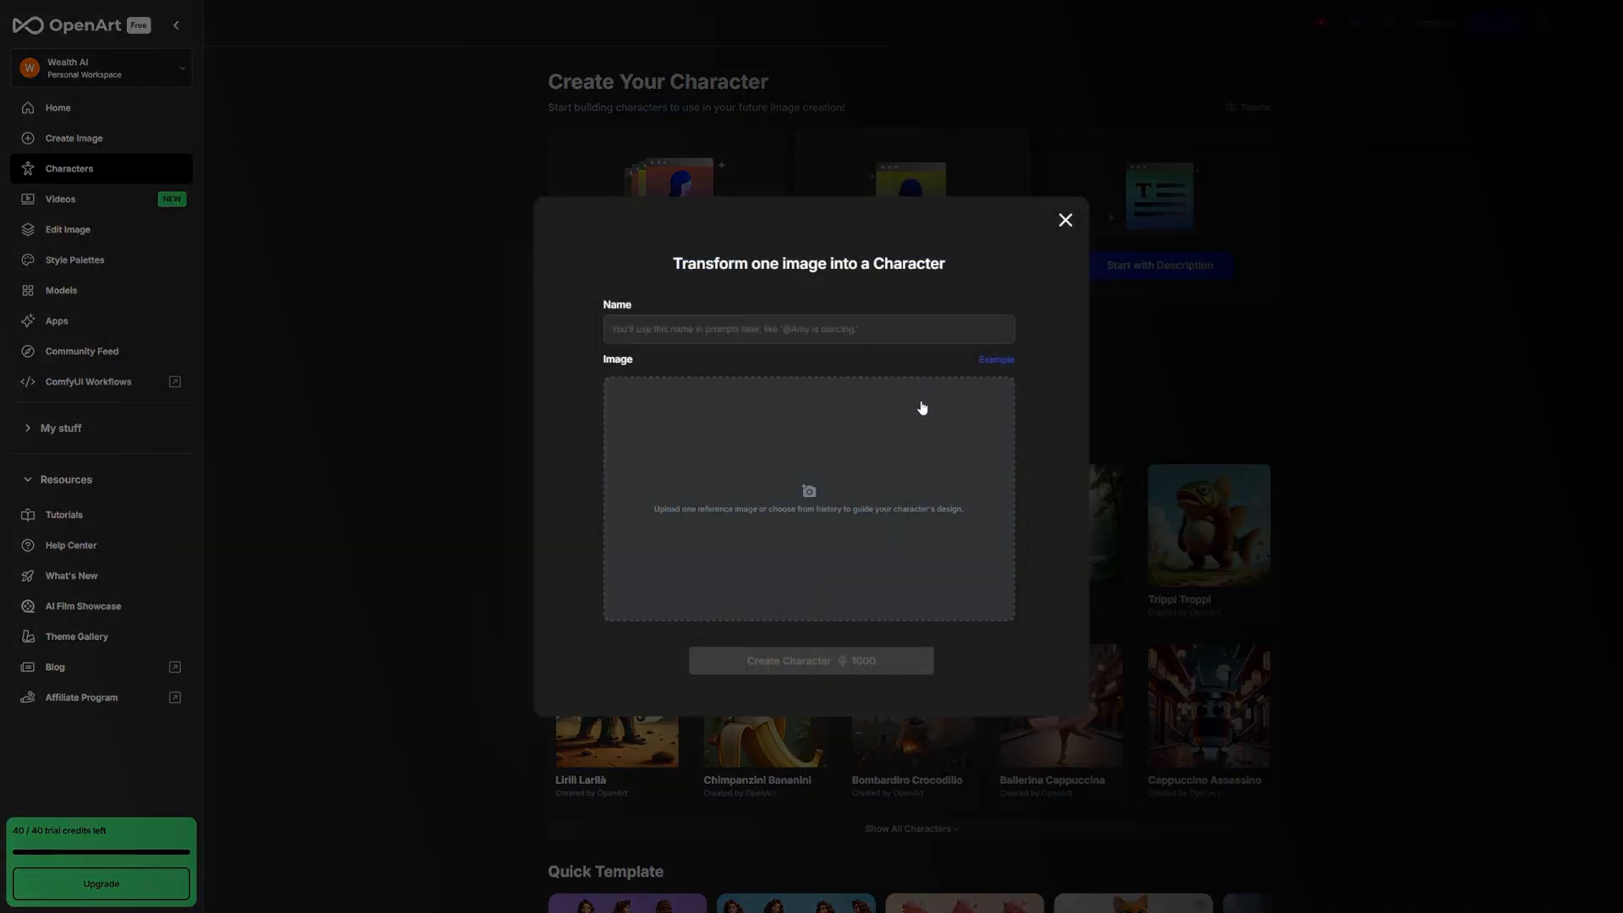
mouse_move(853, 507)
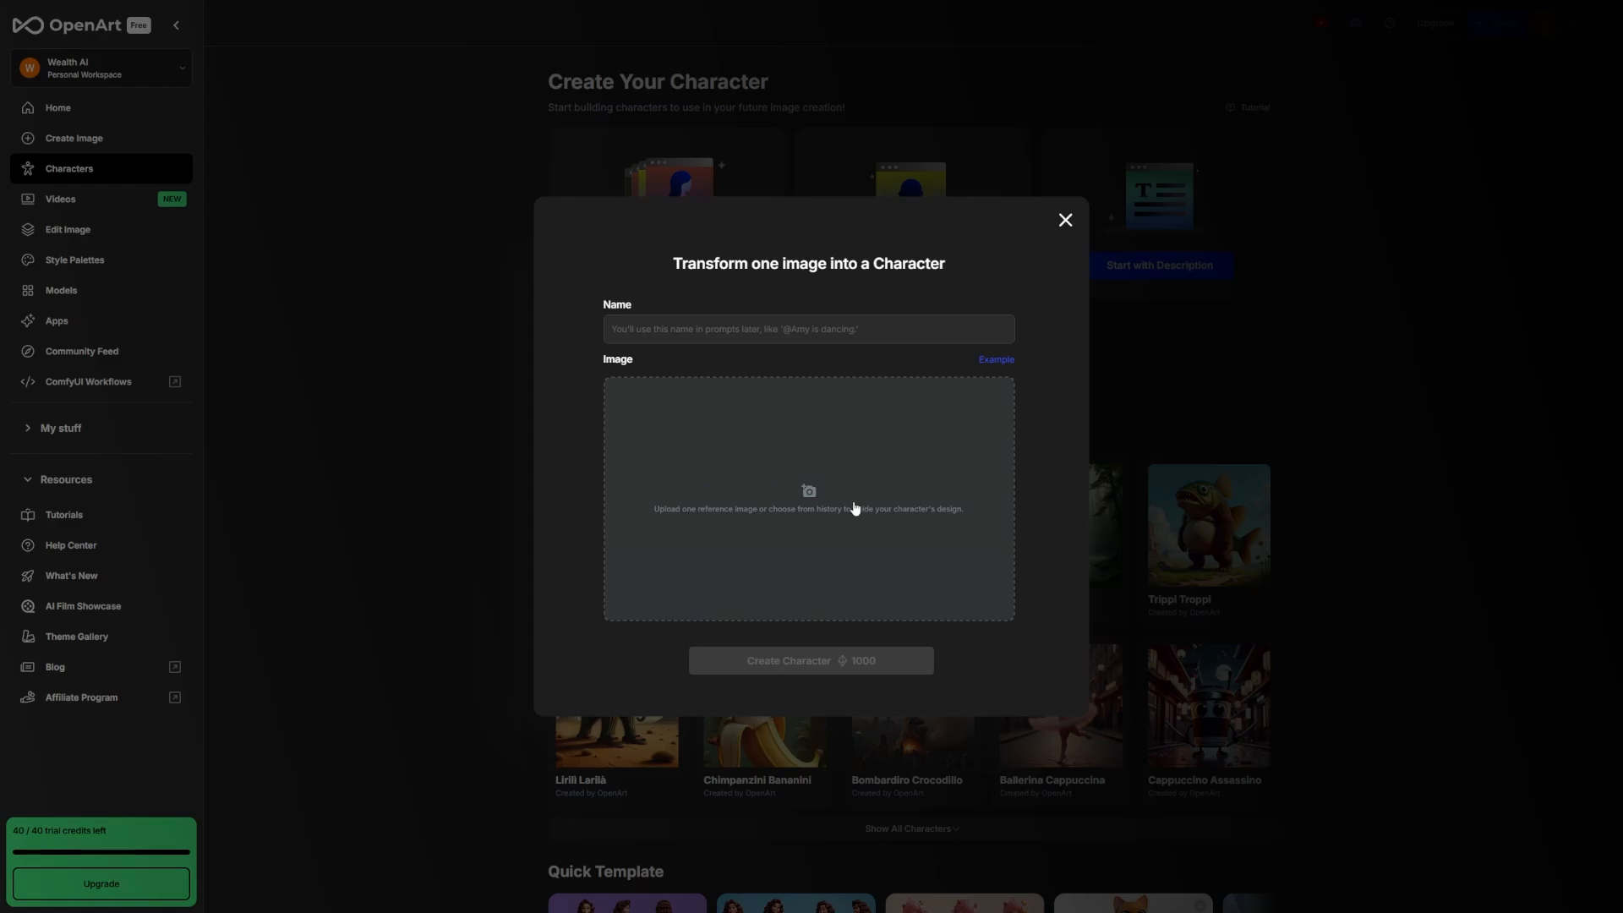
mouse_move(862, 443)
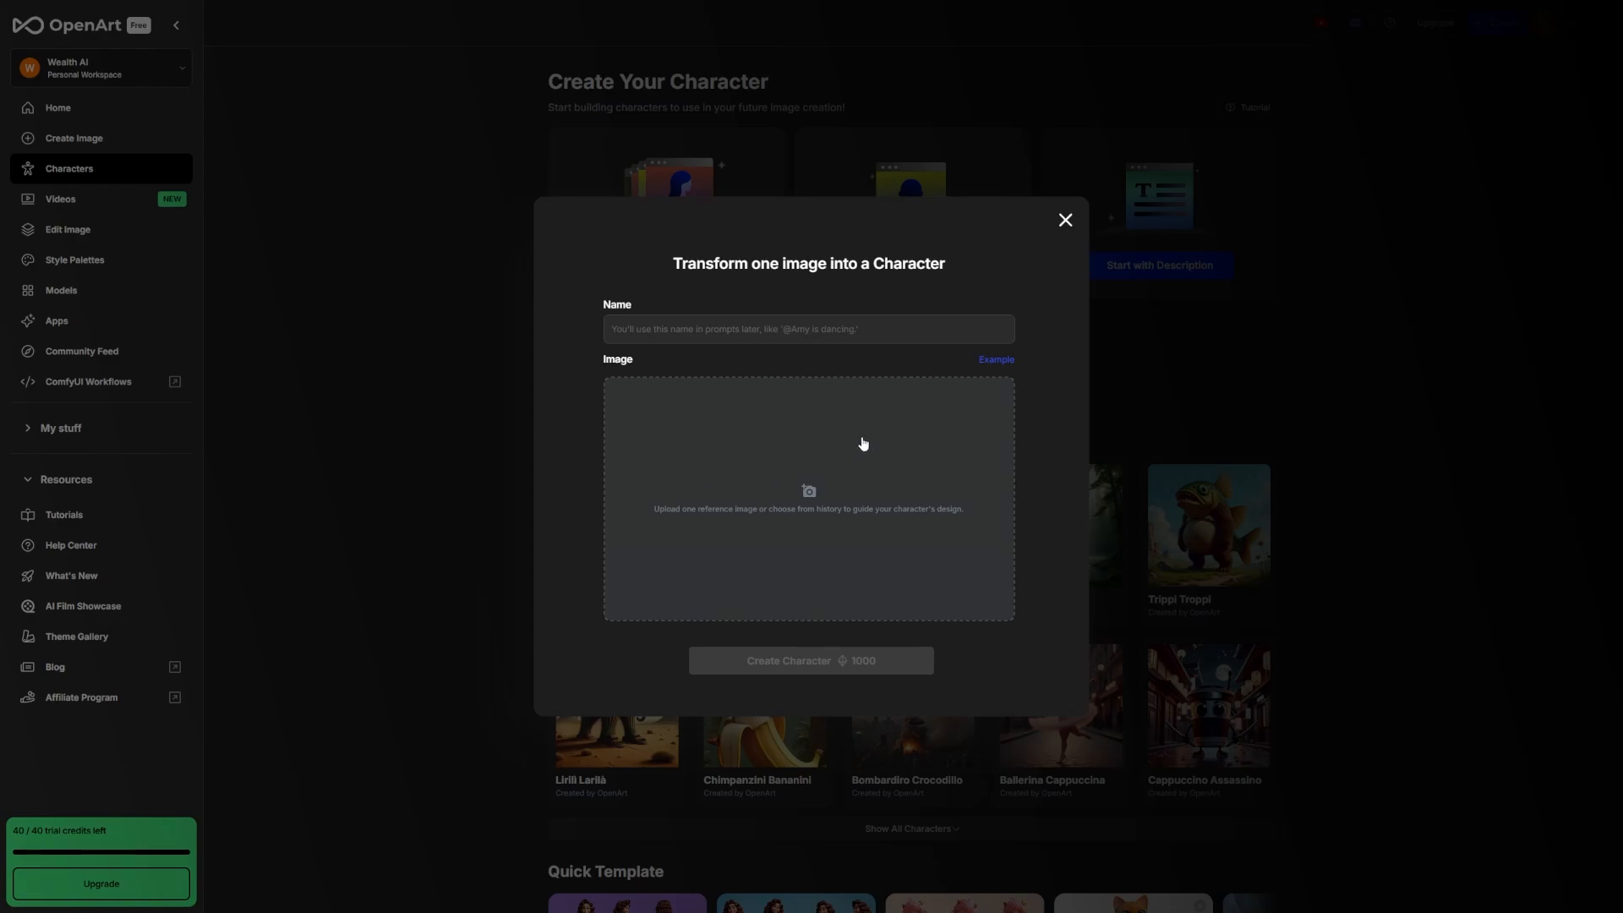
mouse_move(852, 439)
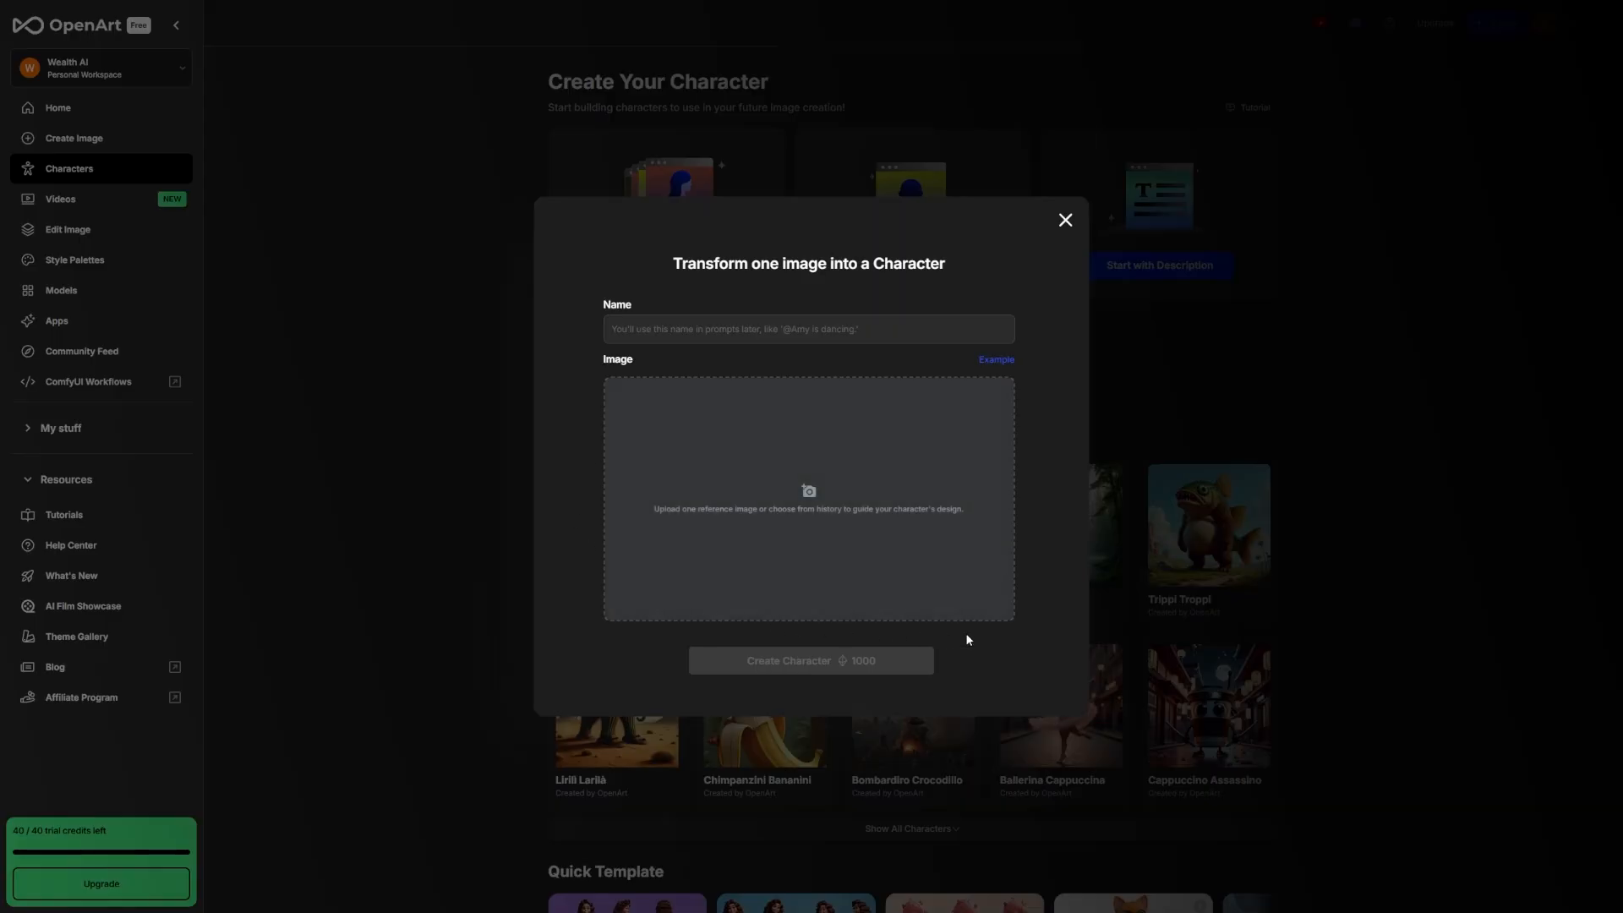
mouse_move(1023, 456)
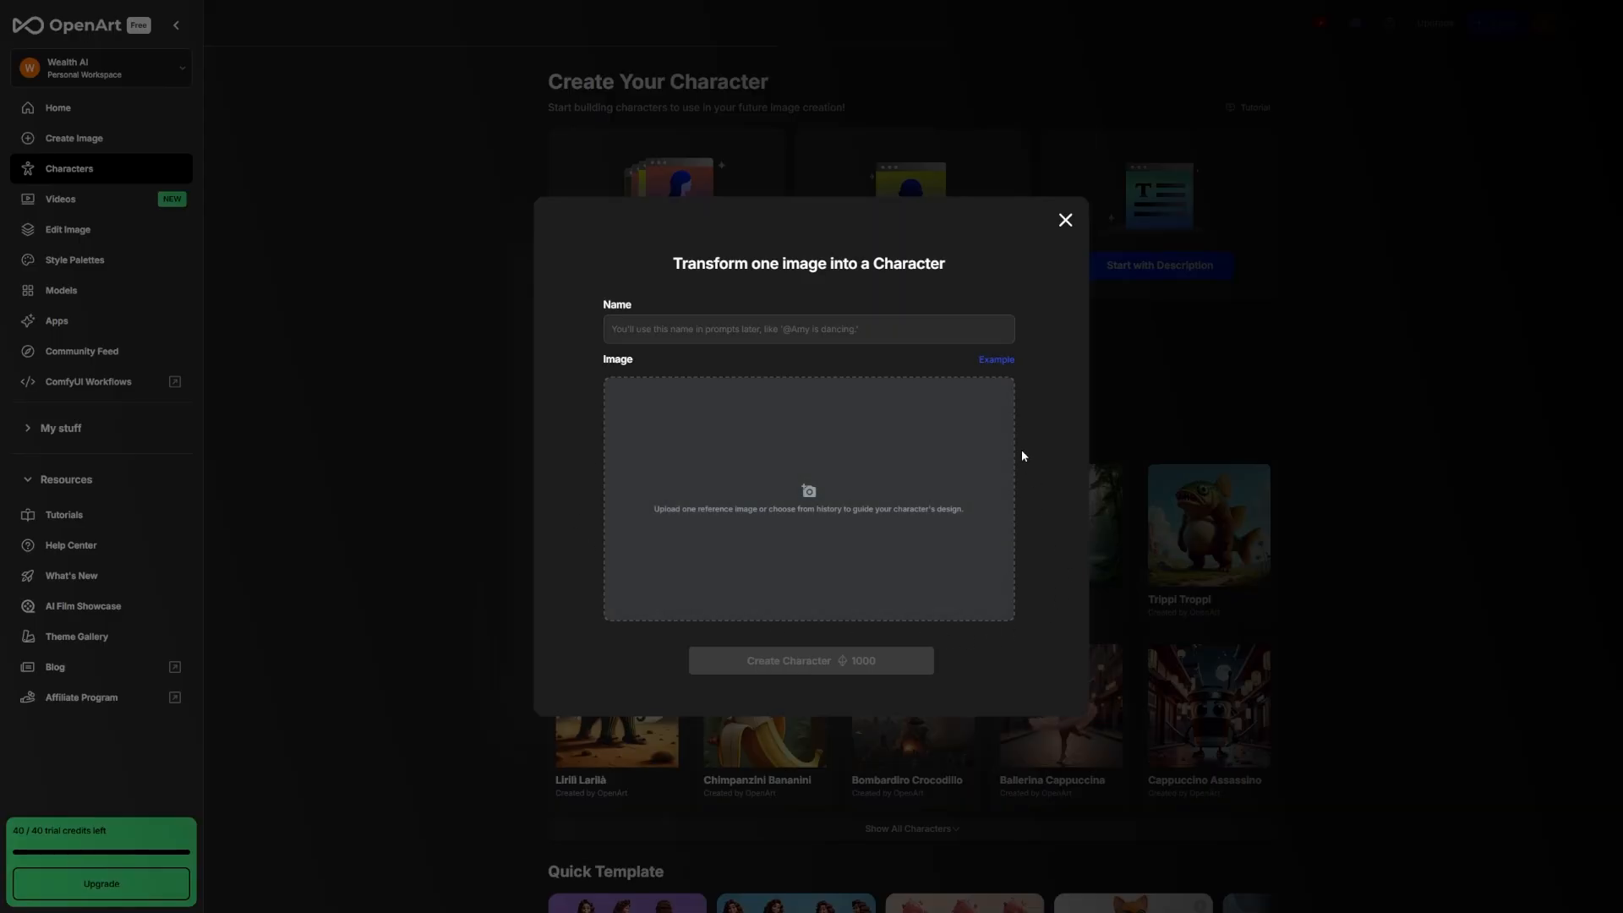
mouse_move(930, 359)
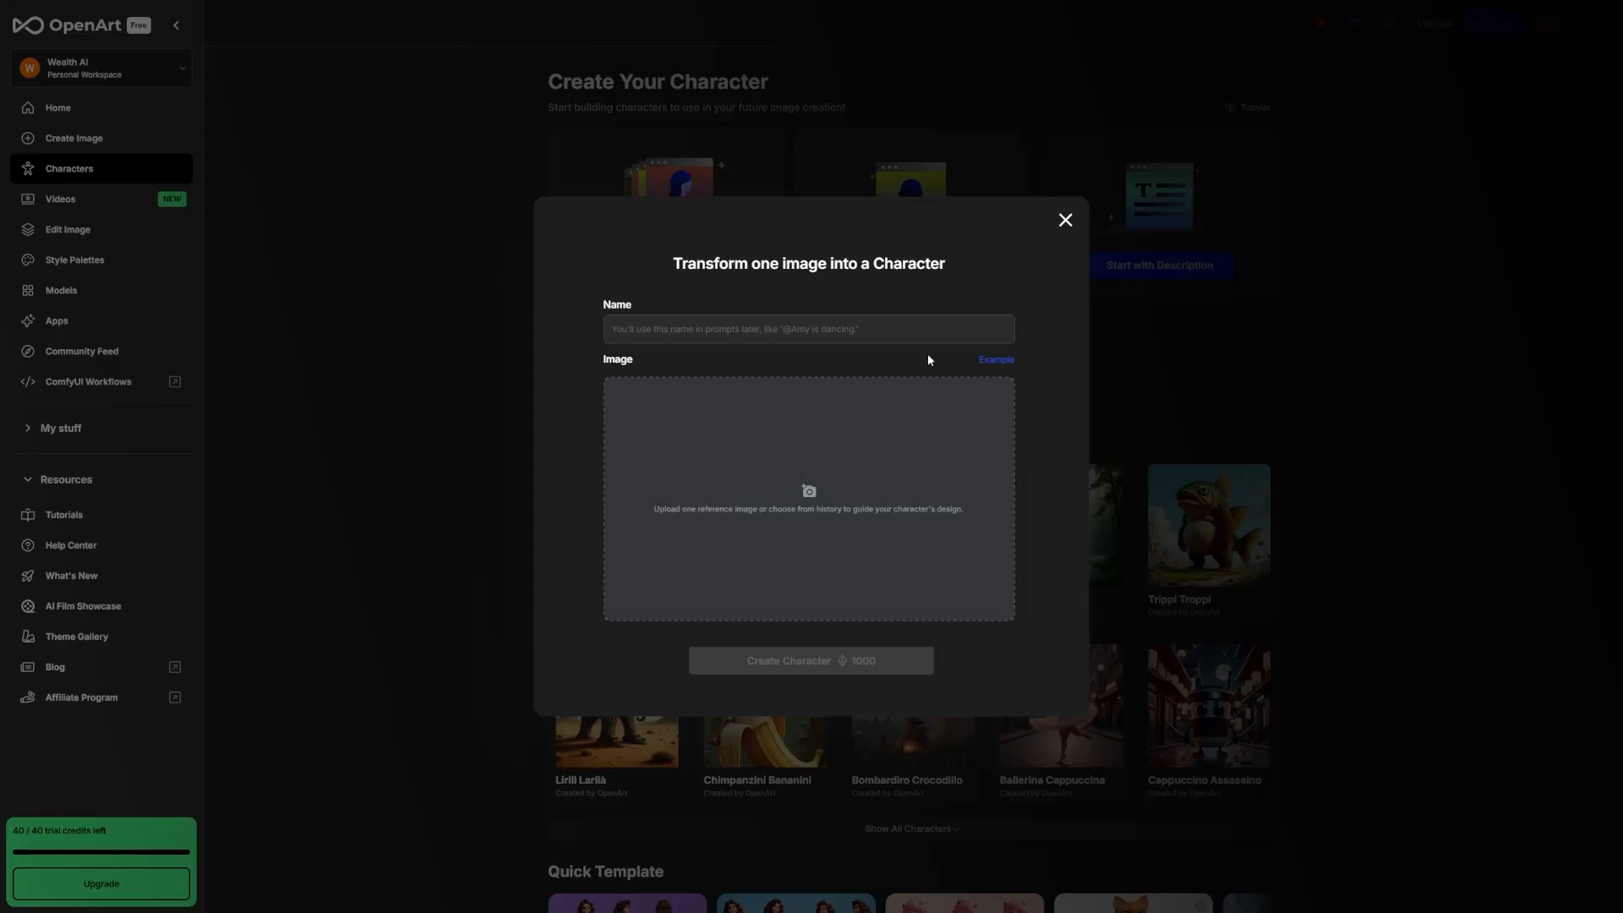
mouse_move(1065, 220)
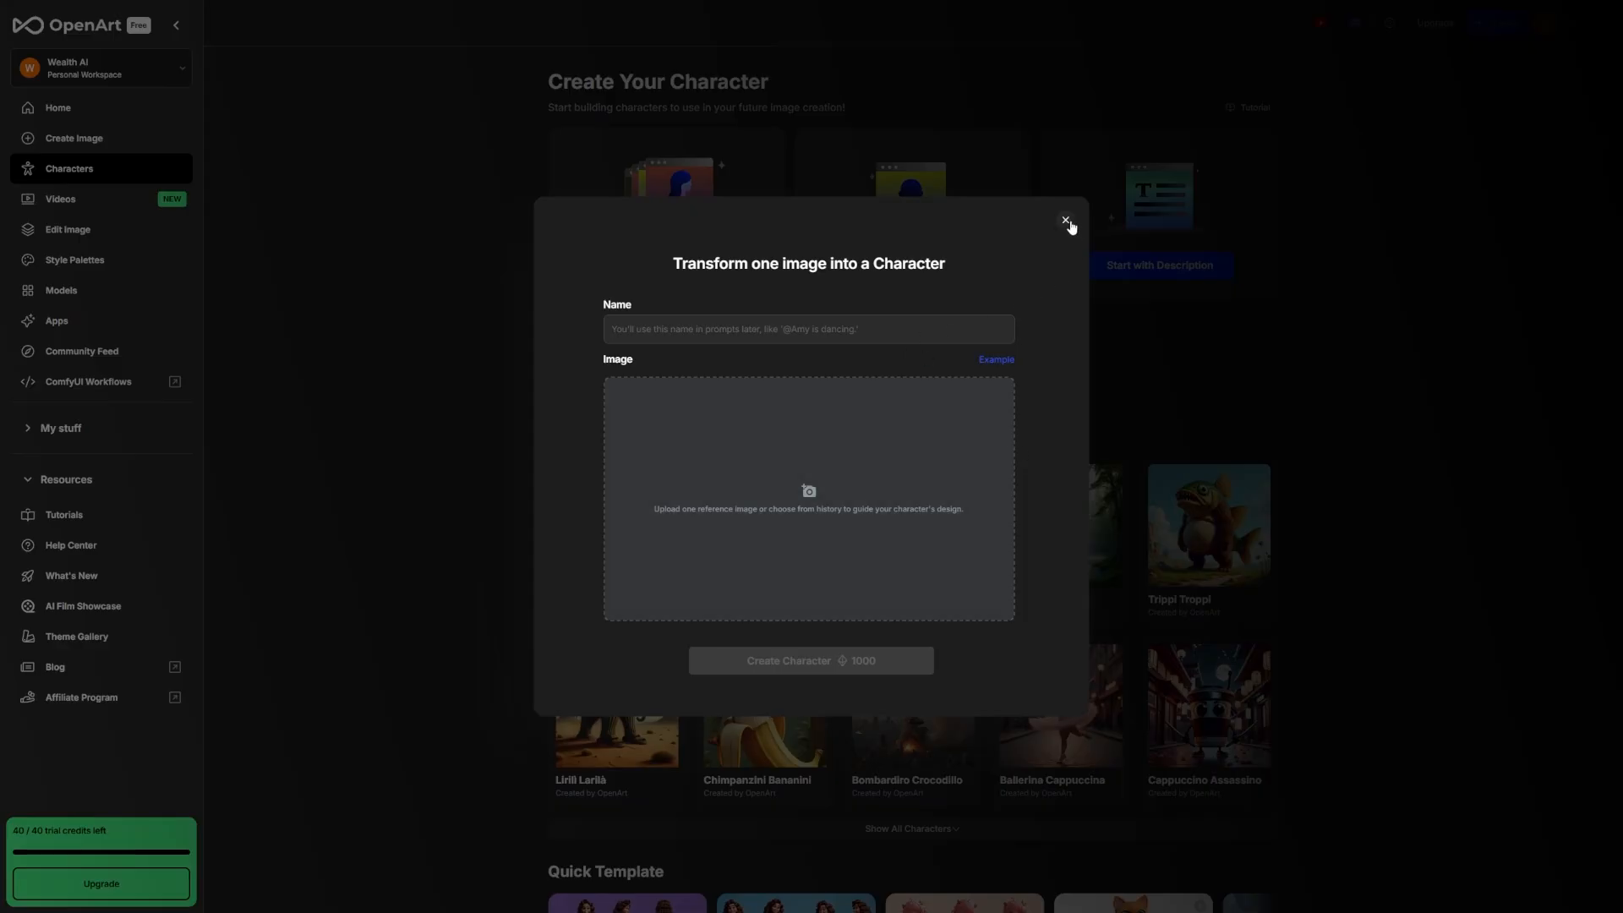
mouse_move(721, 384)
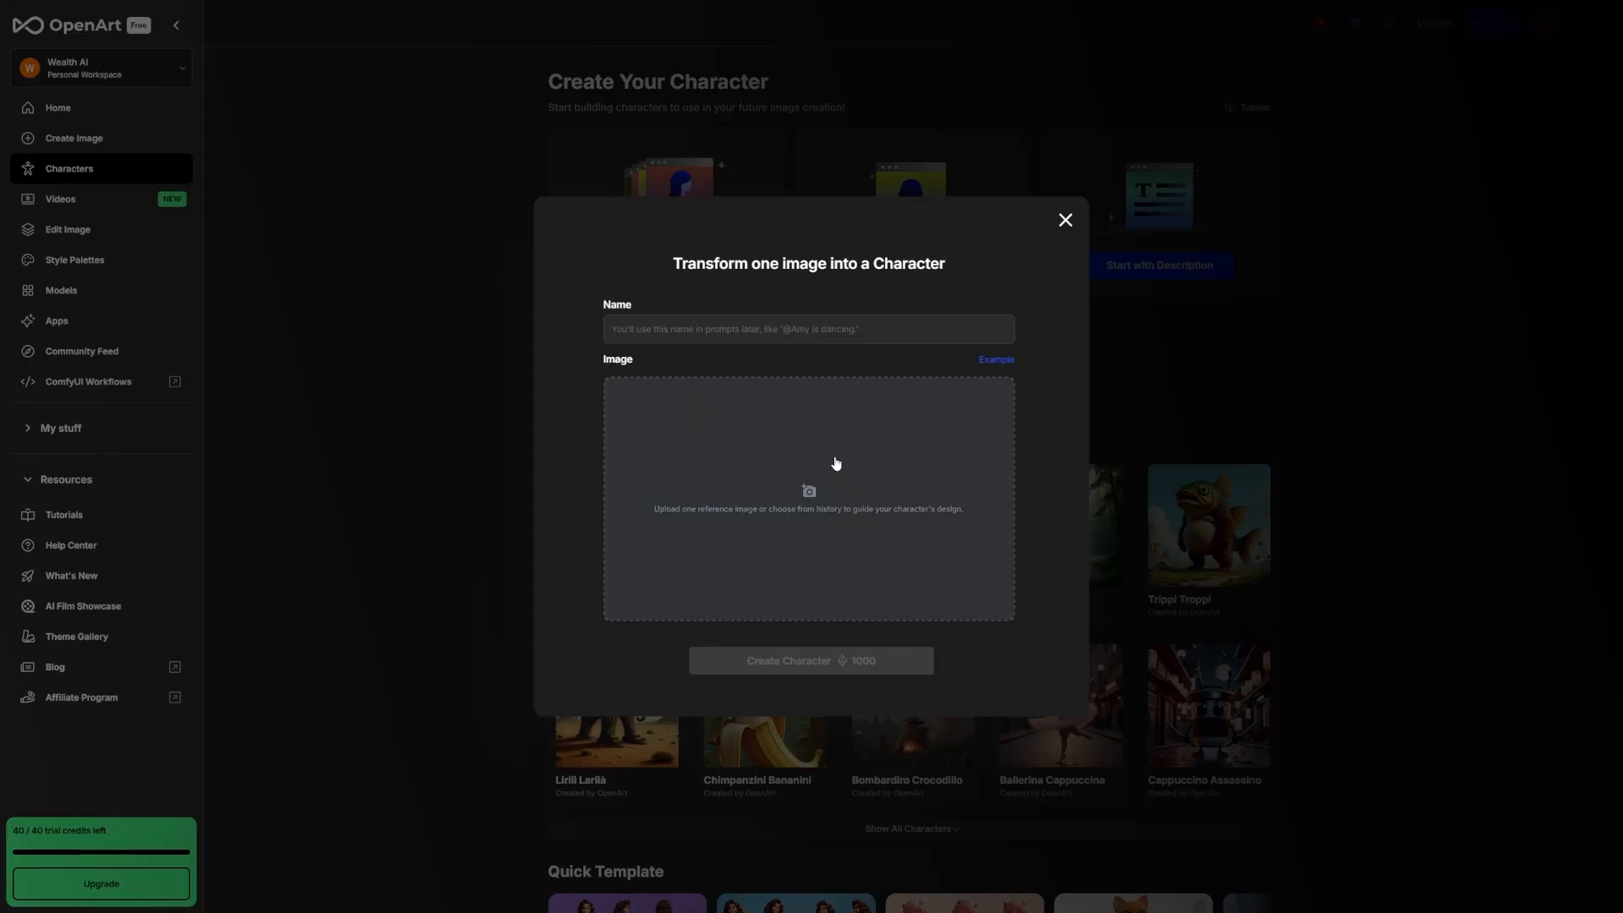
mouse_move(785, 539)
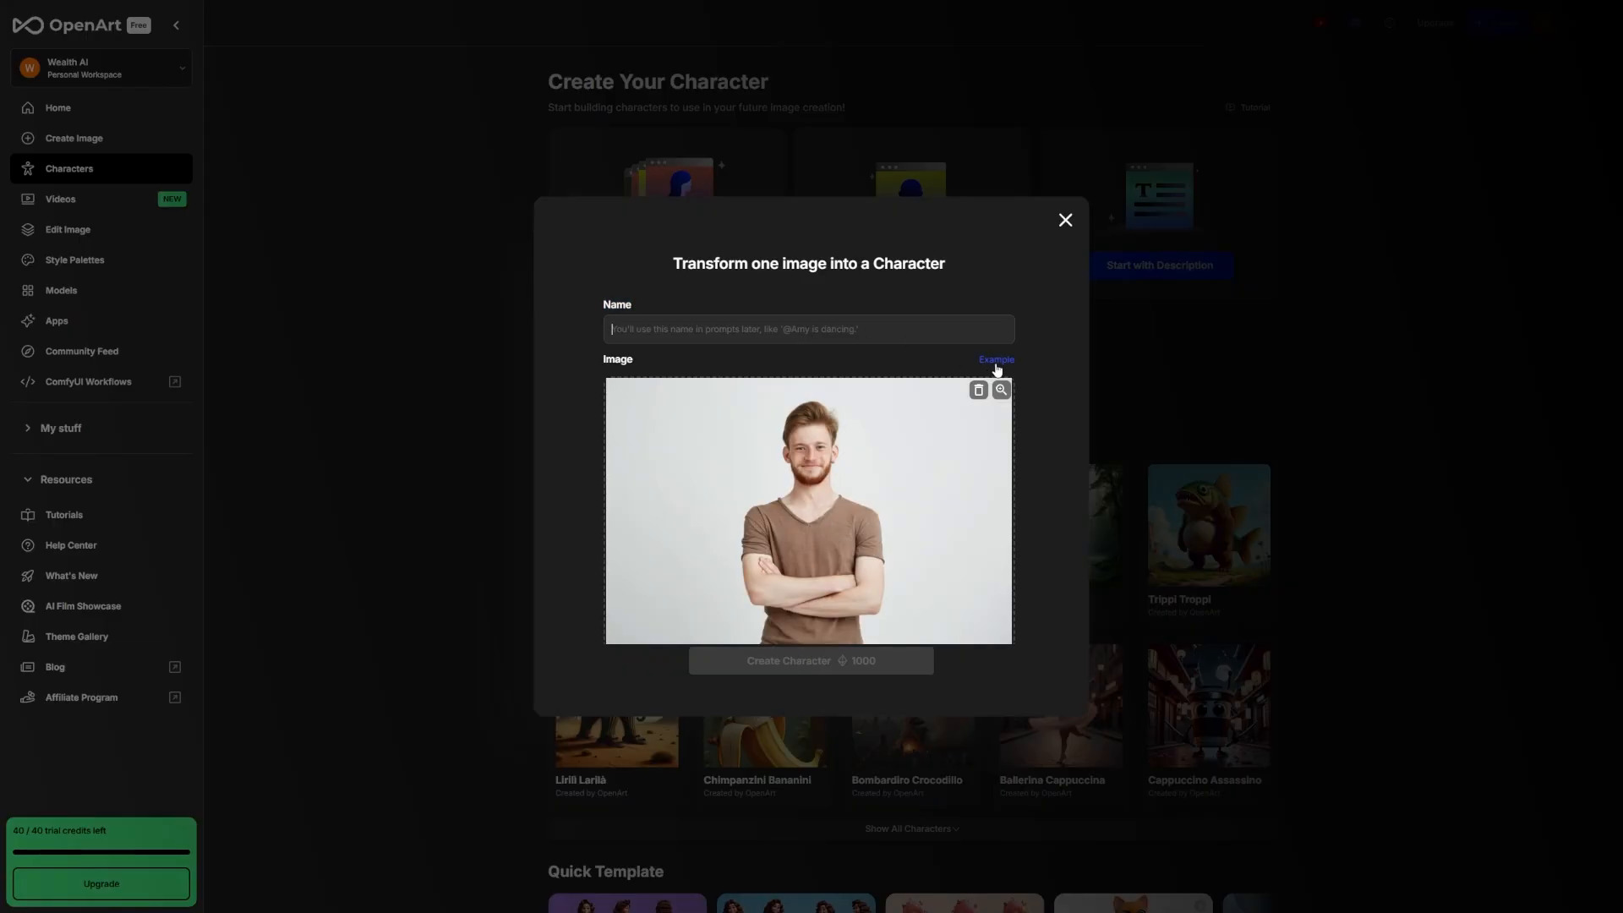
mouse_move(864, 365)
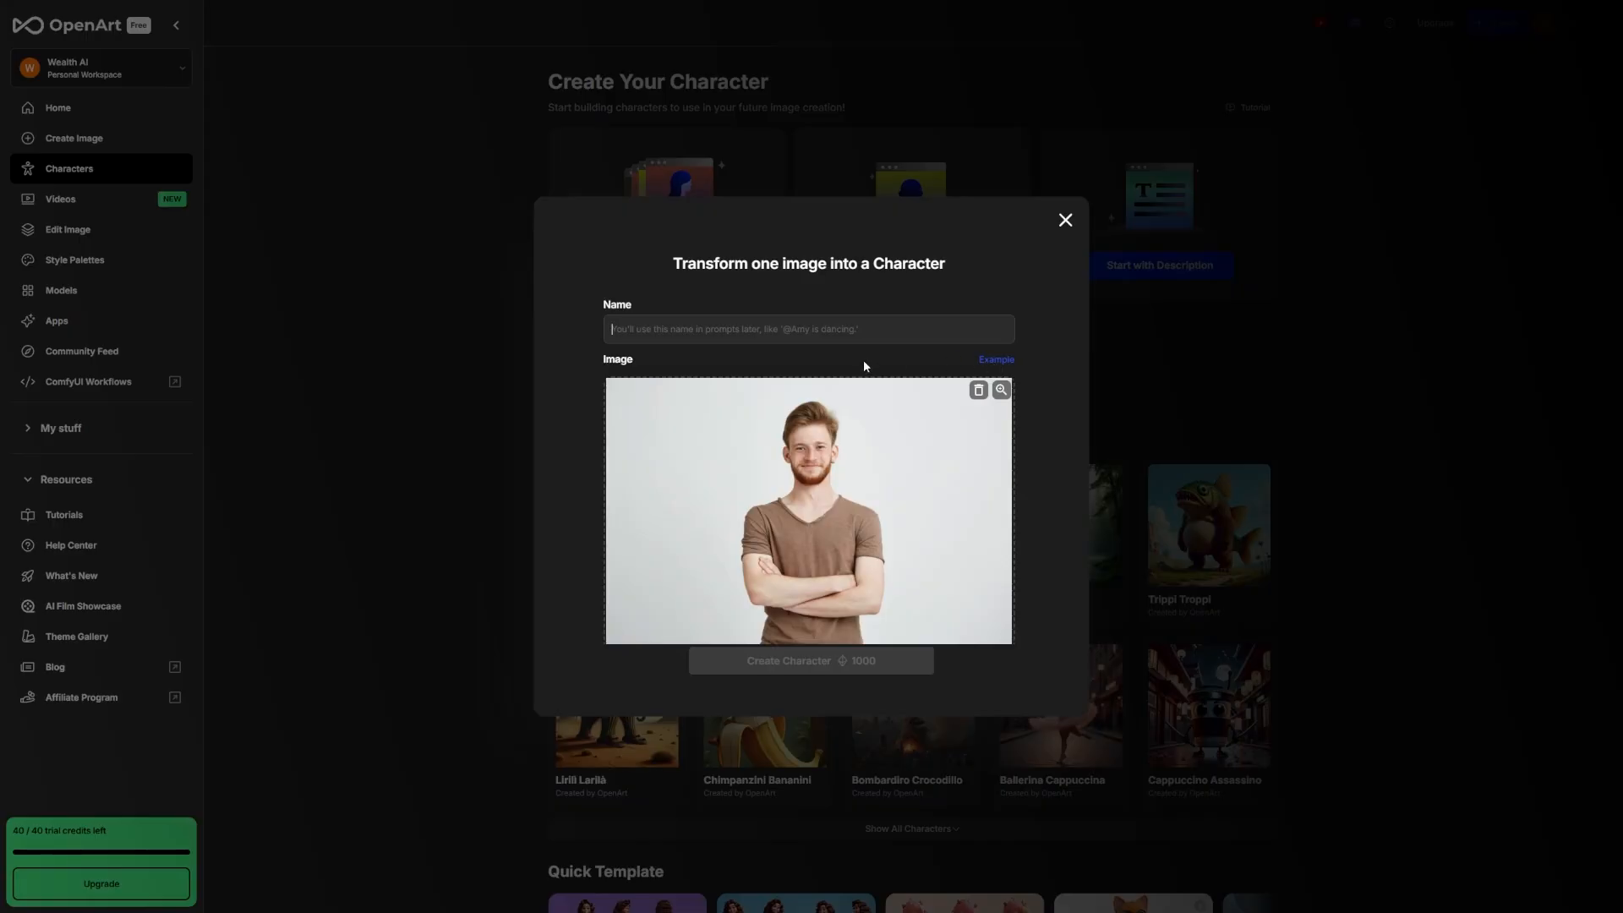
- Name the single-image character 'Brad' for the uploaded portrait
type("B")
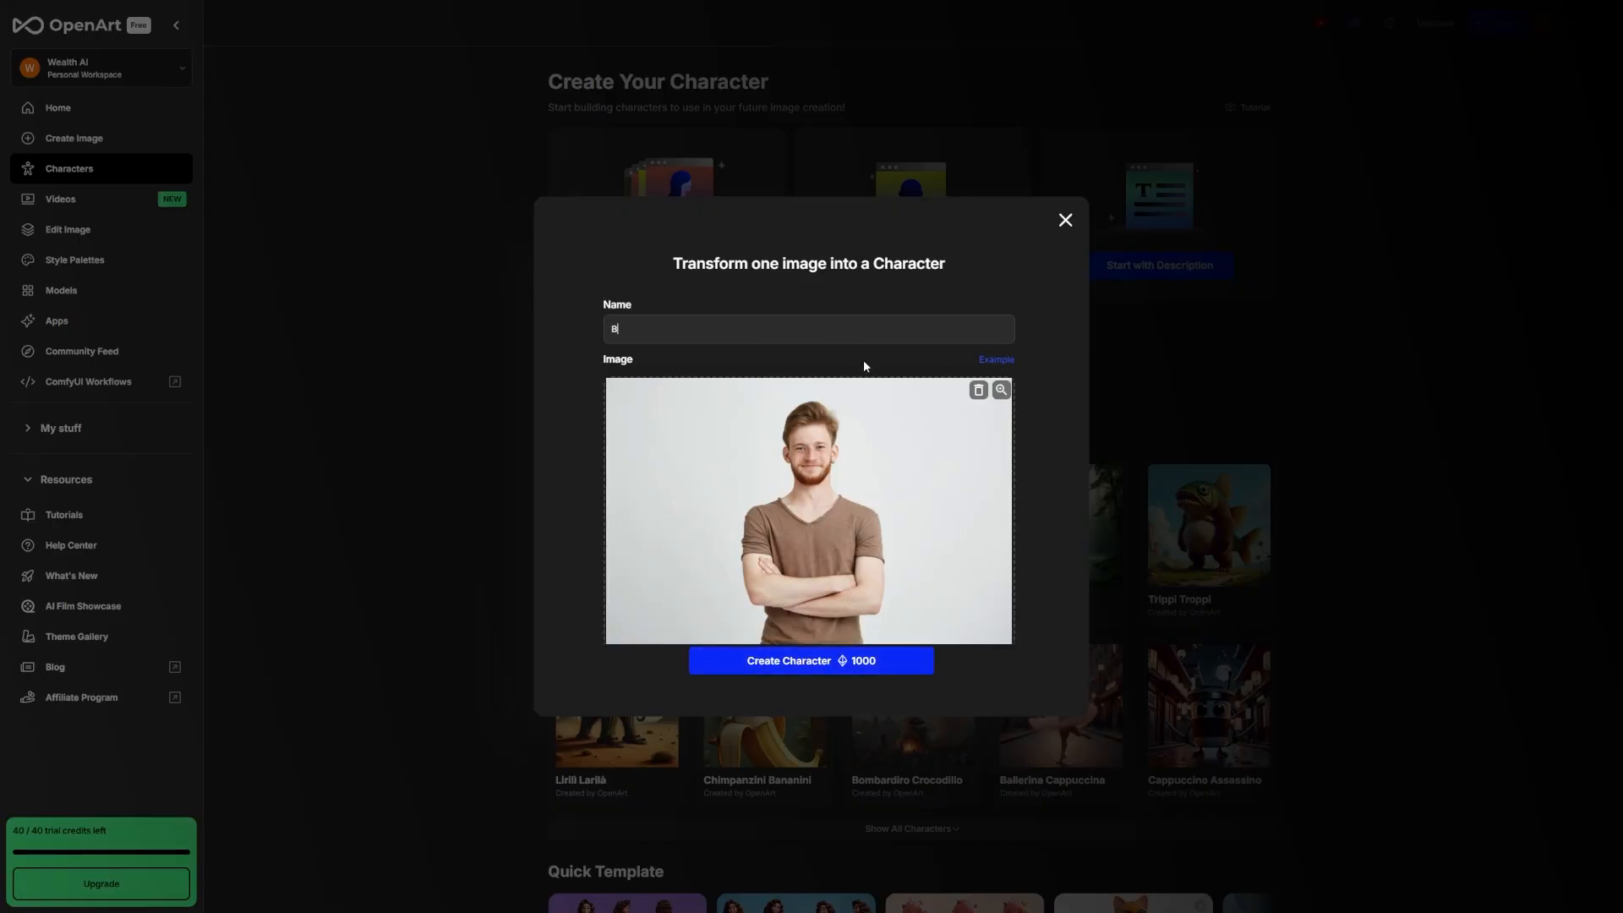
type("rad")
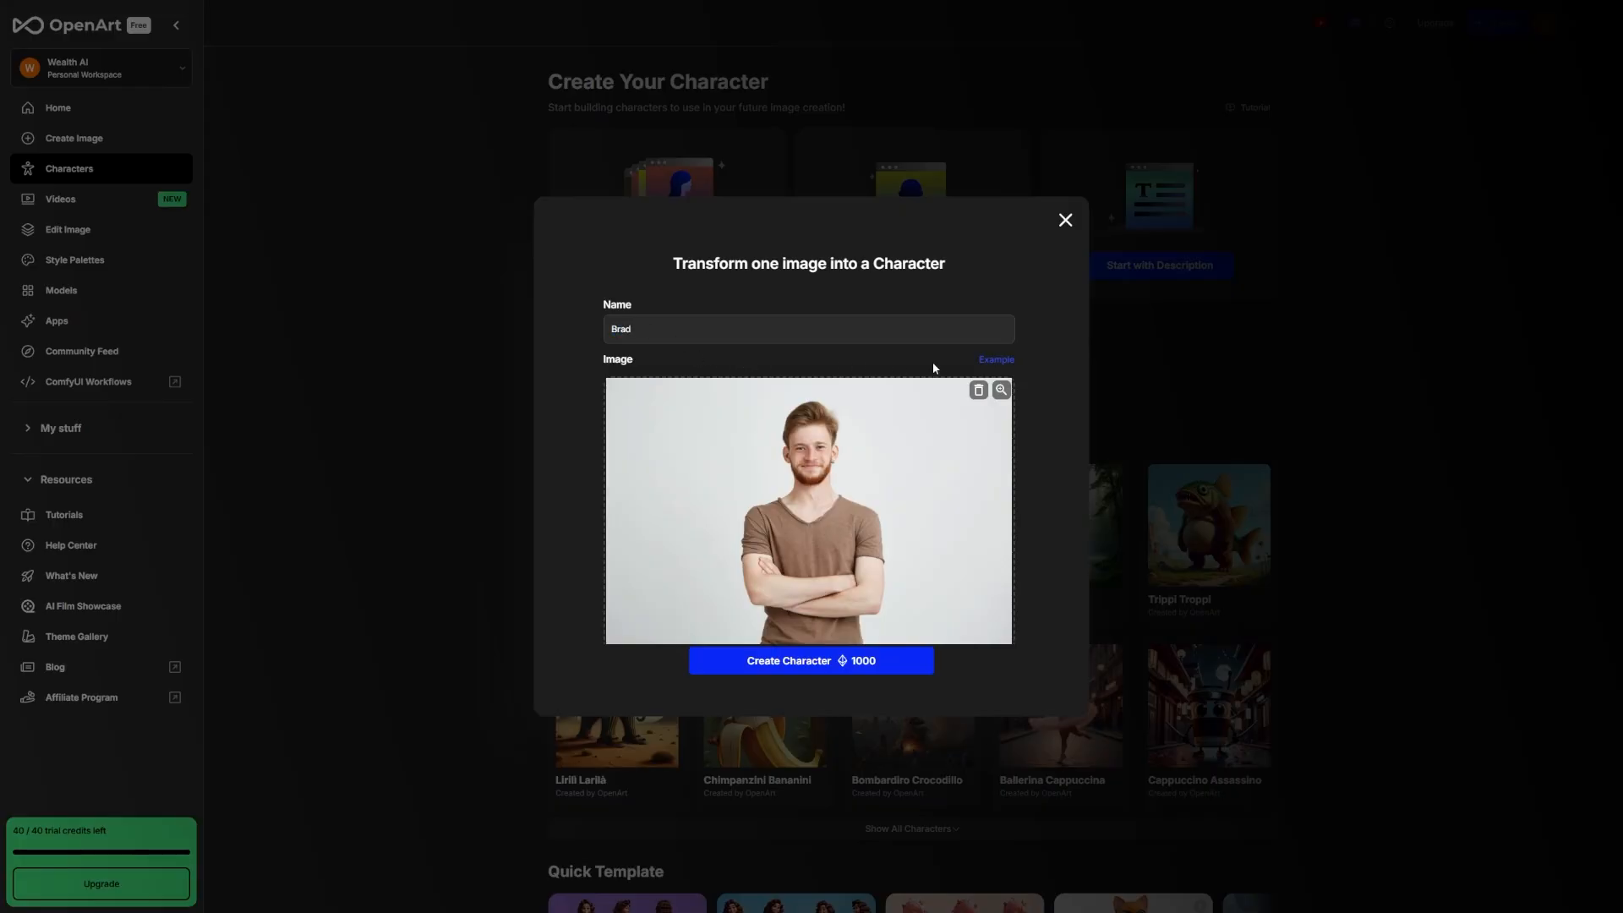
mouse_move(578, 323)
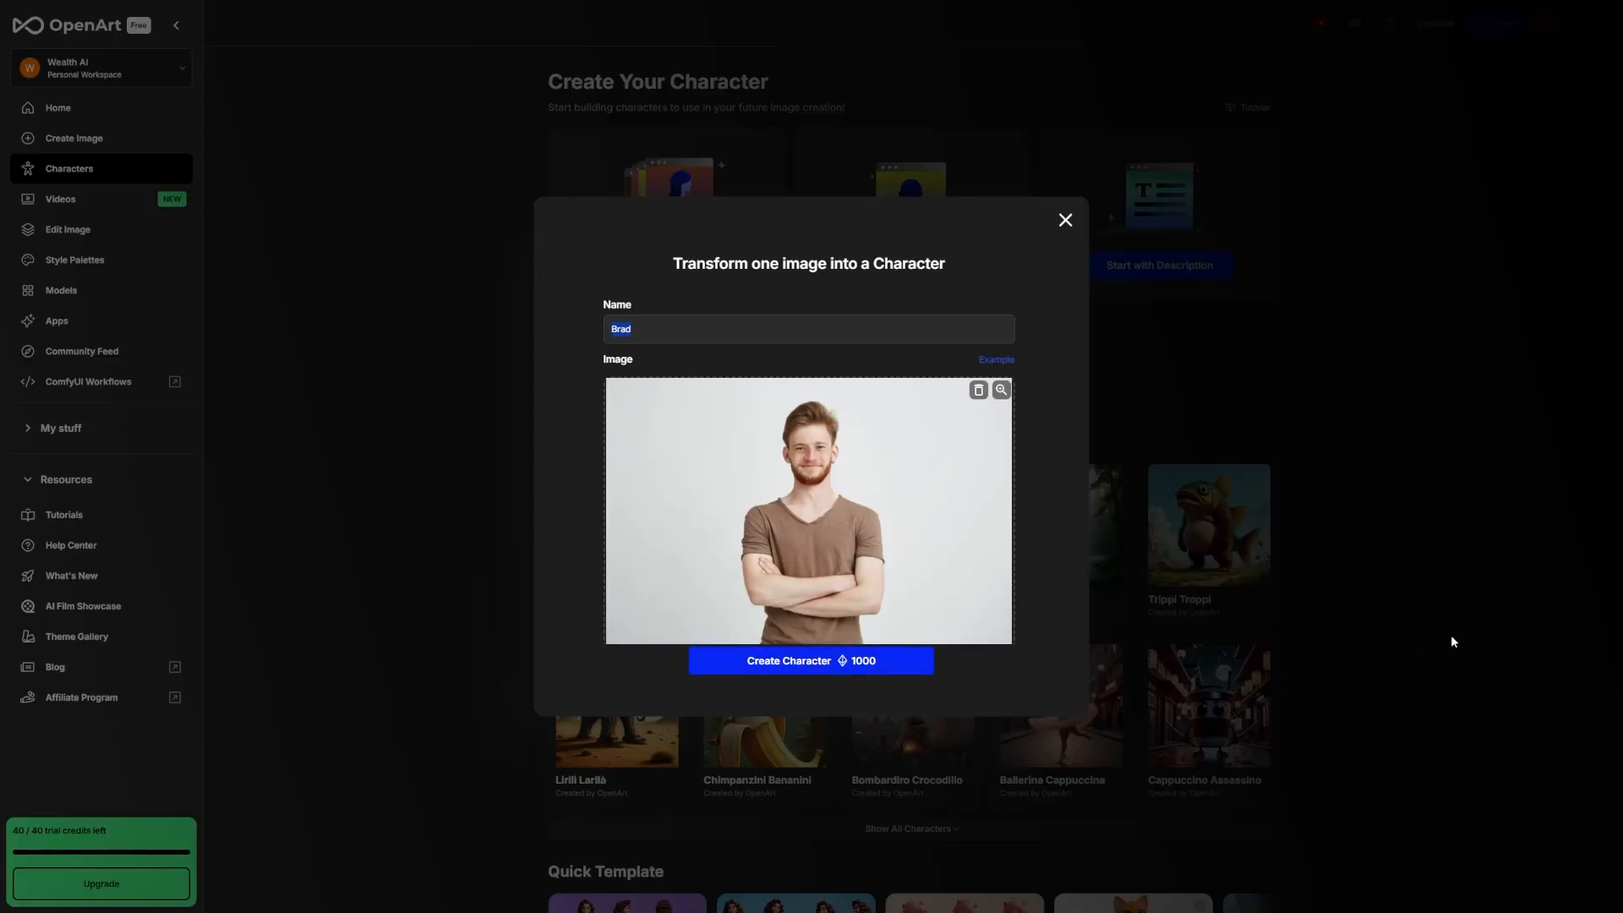
- Create the Brad character and dismiss the 'Creating Your Model!' progress window
left_click(810, 660)
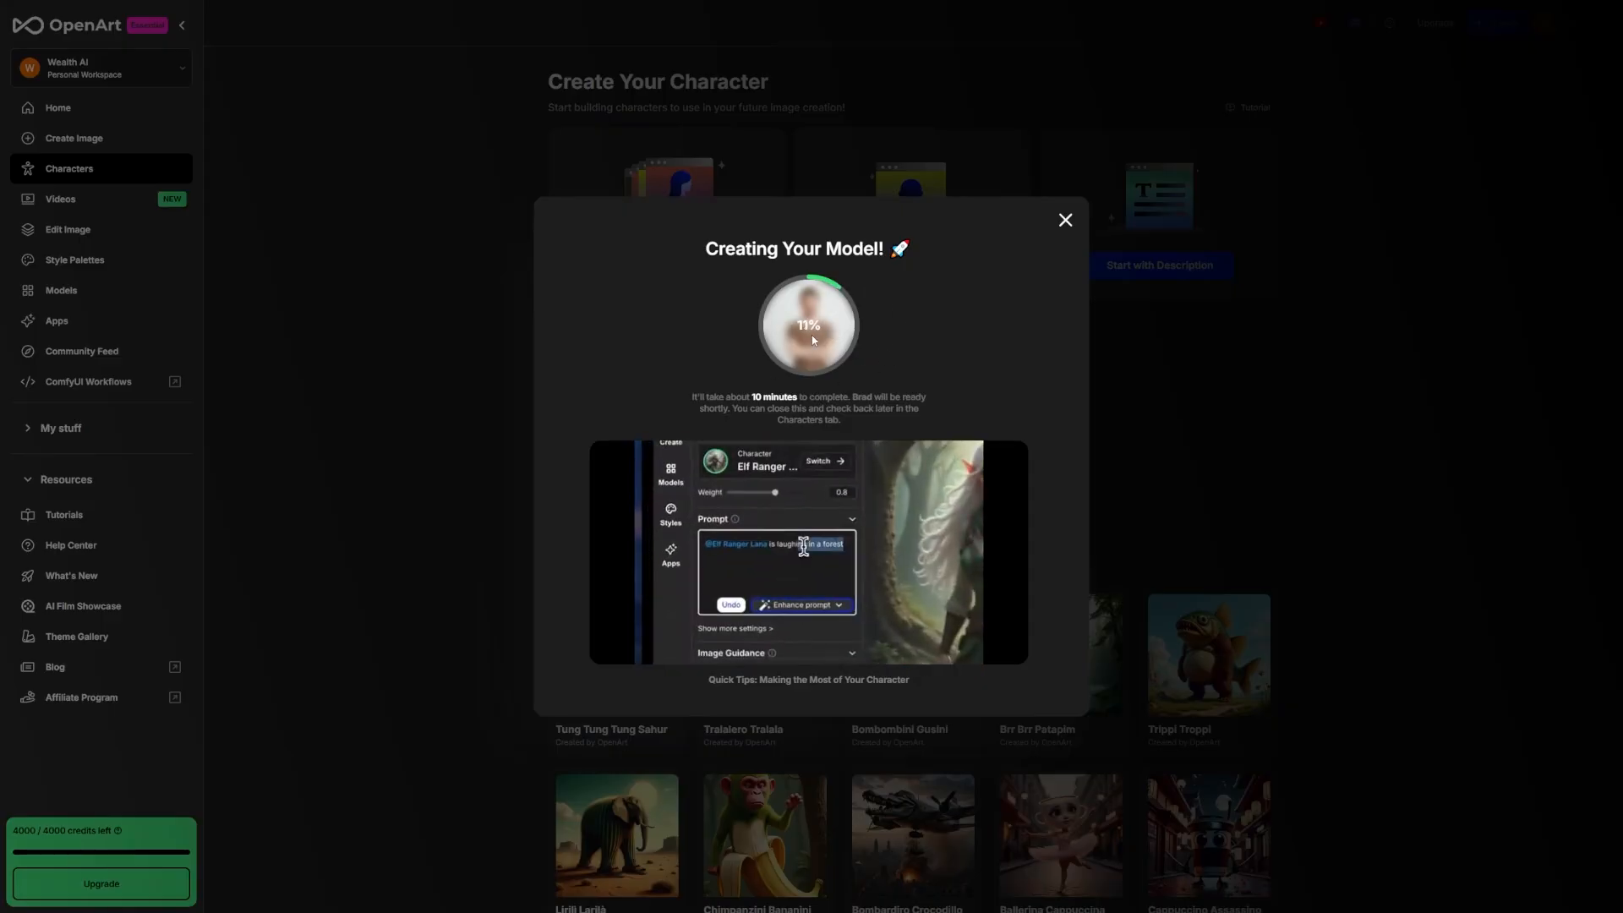
left_click(1065, 220)
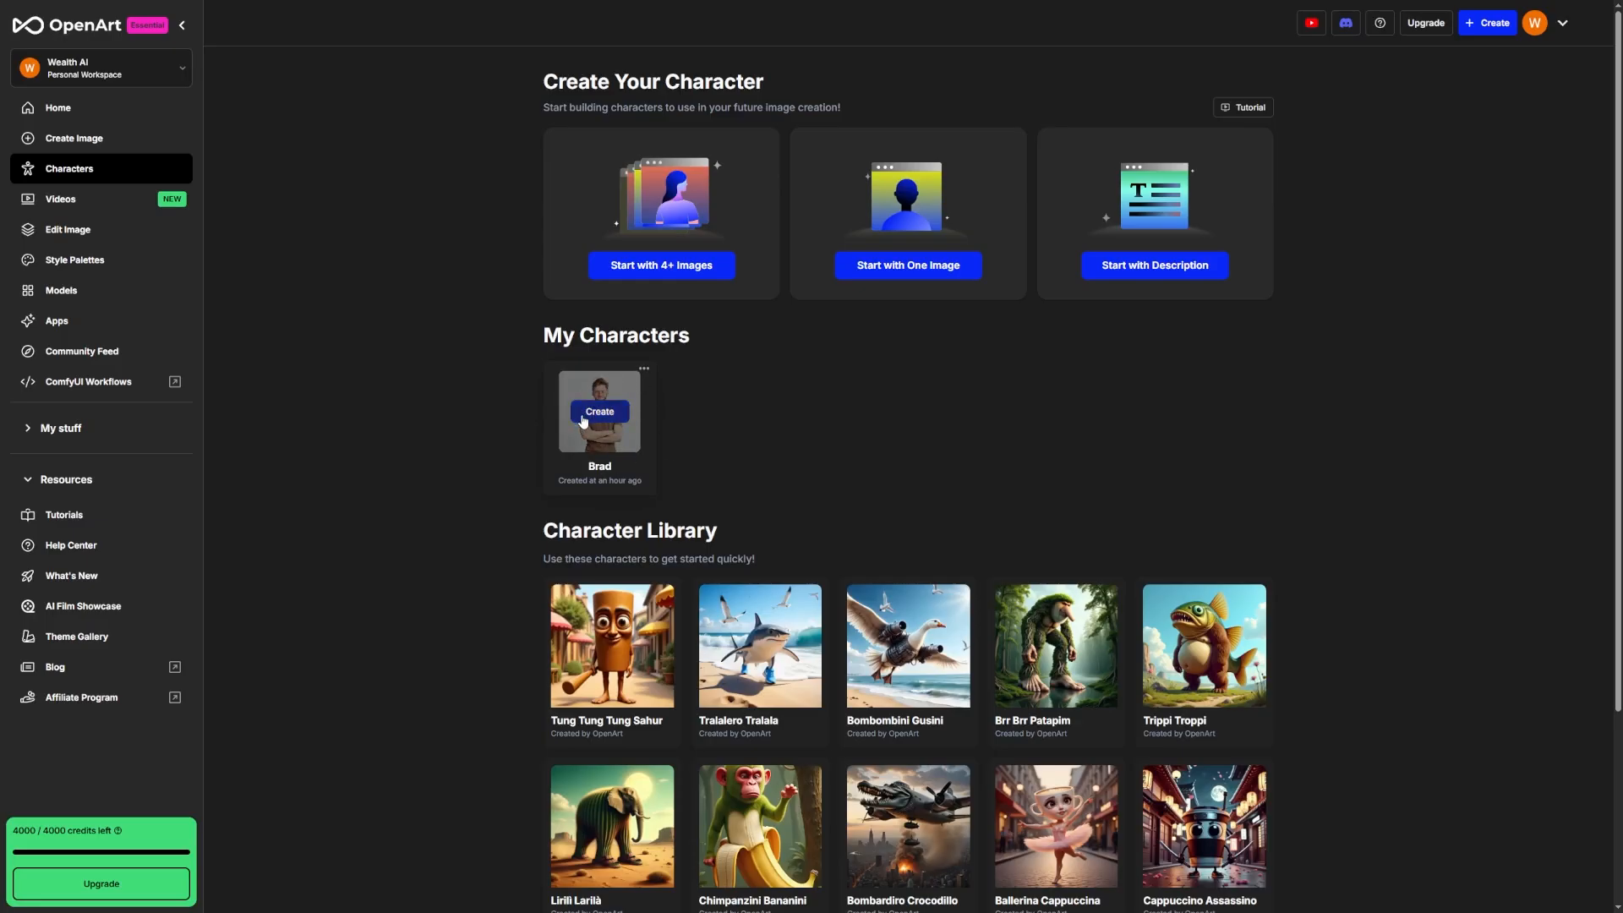
mouse_move(696, 470)
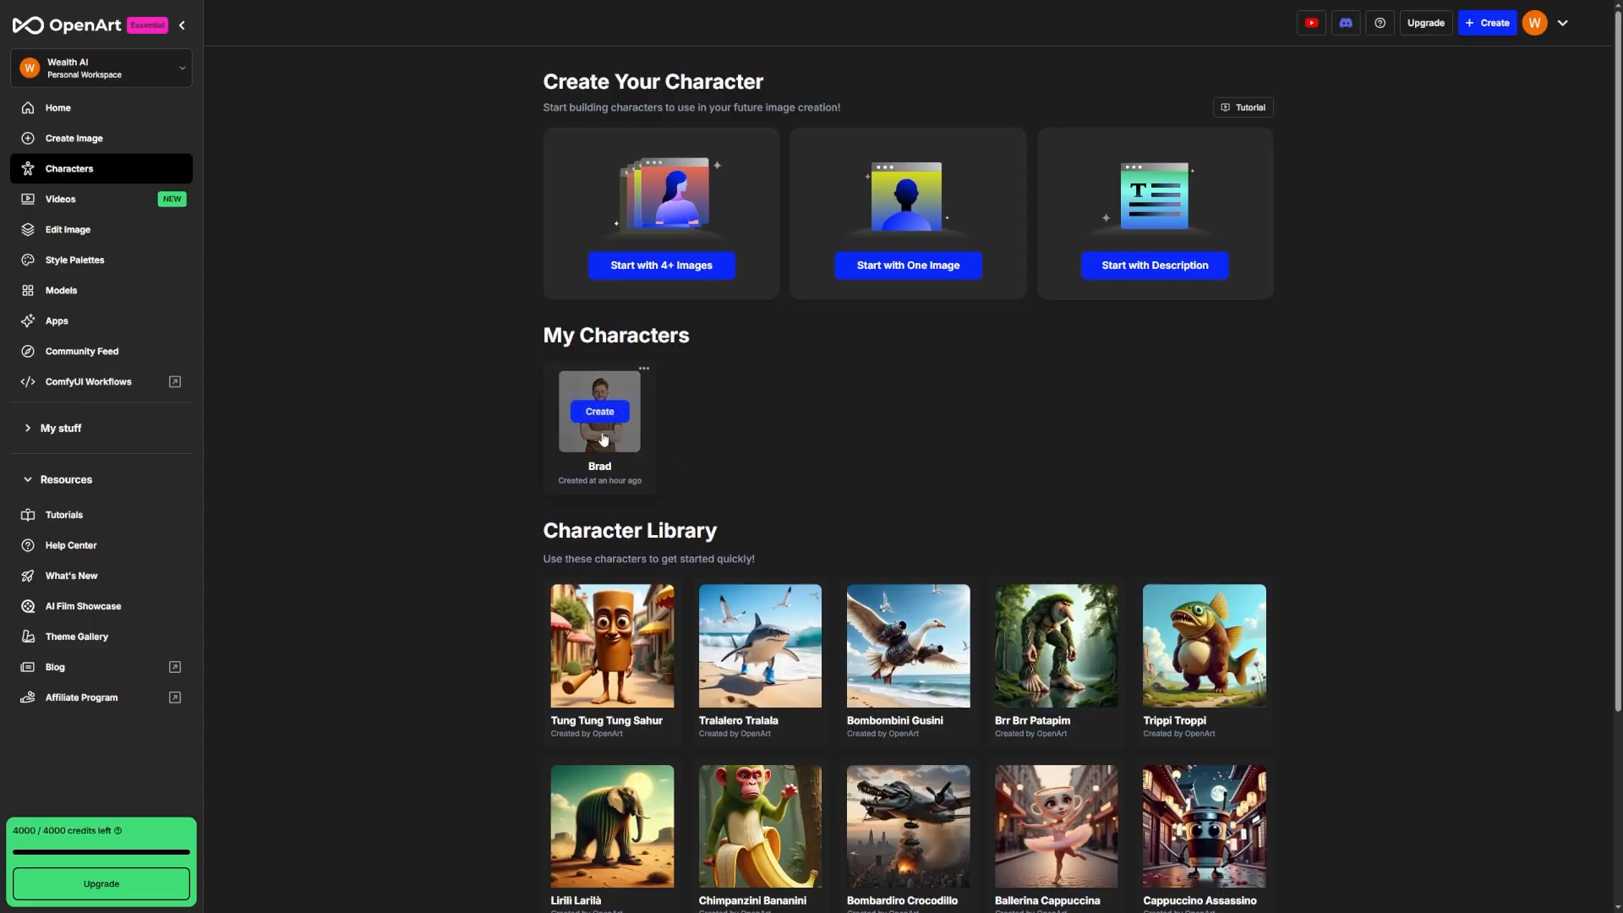
left_click(599, 411)
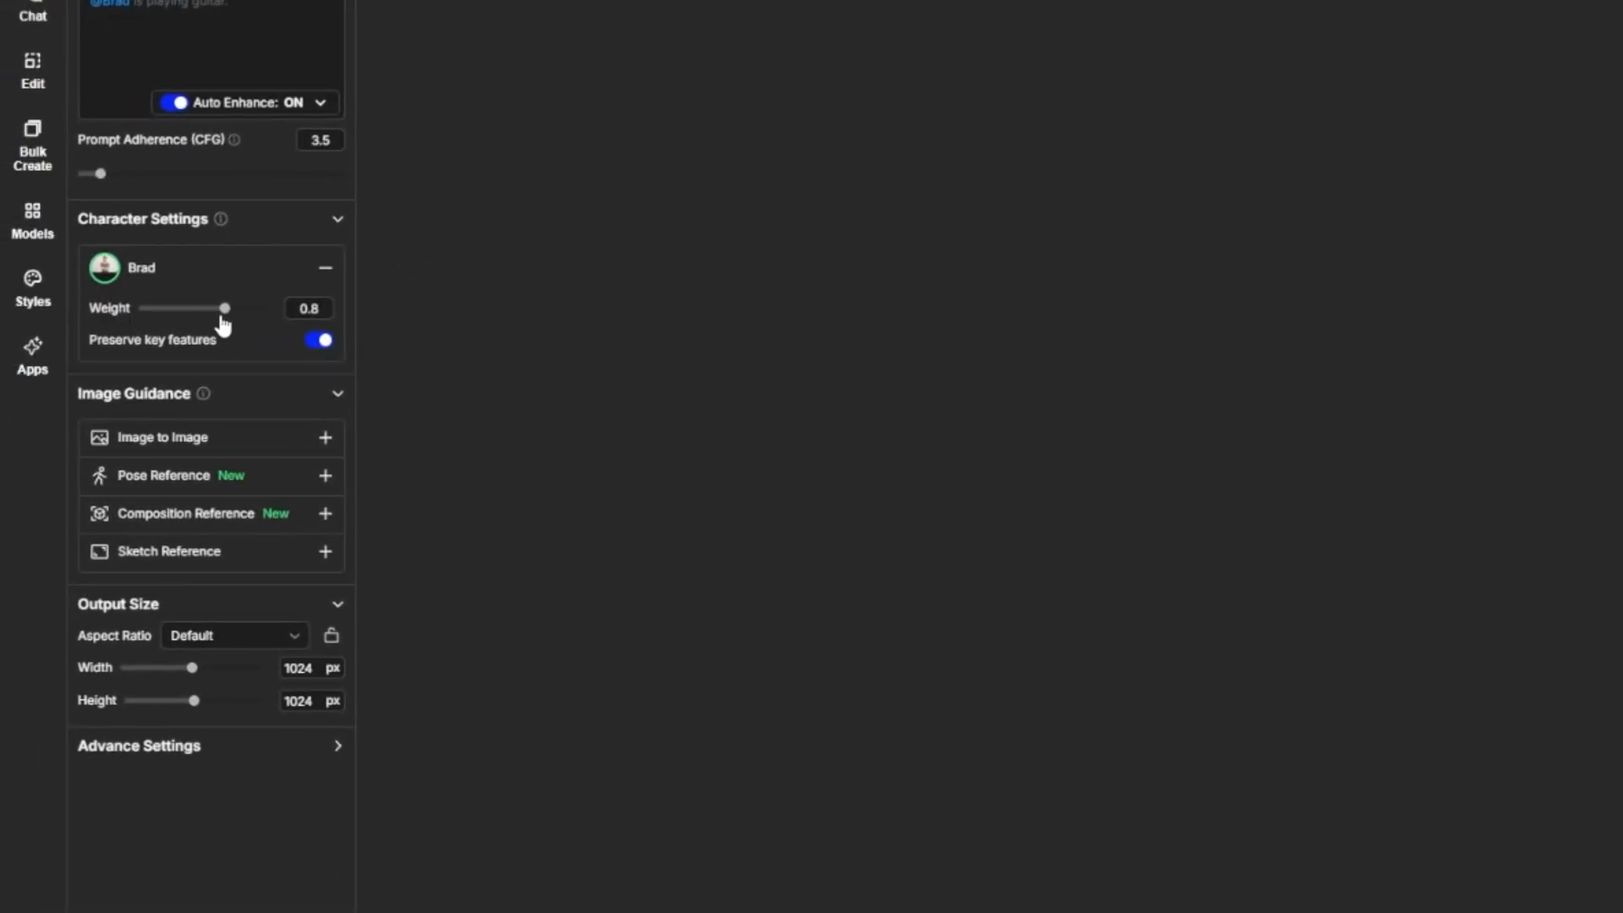
left_click_drag(225, 307, 191, 308)
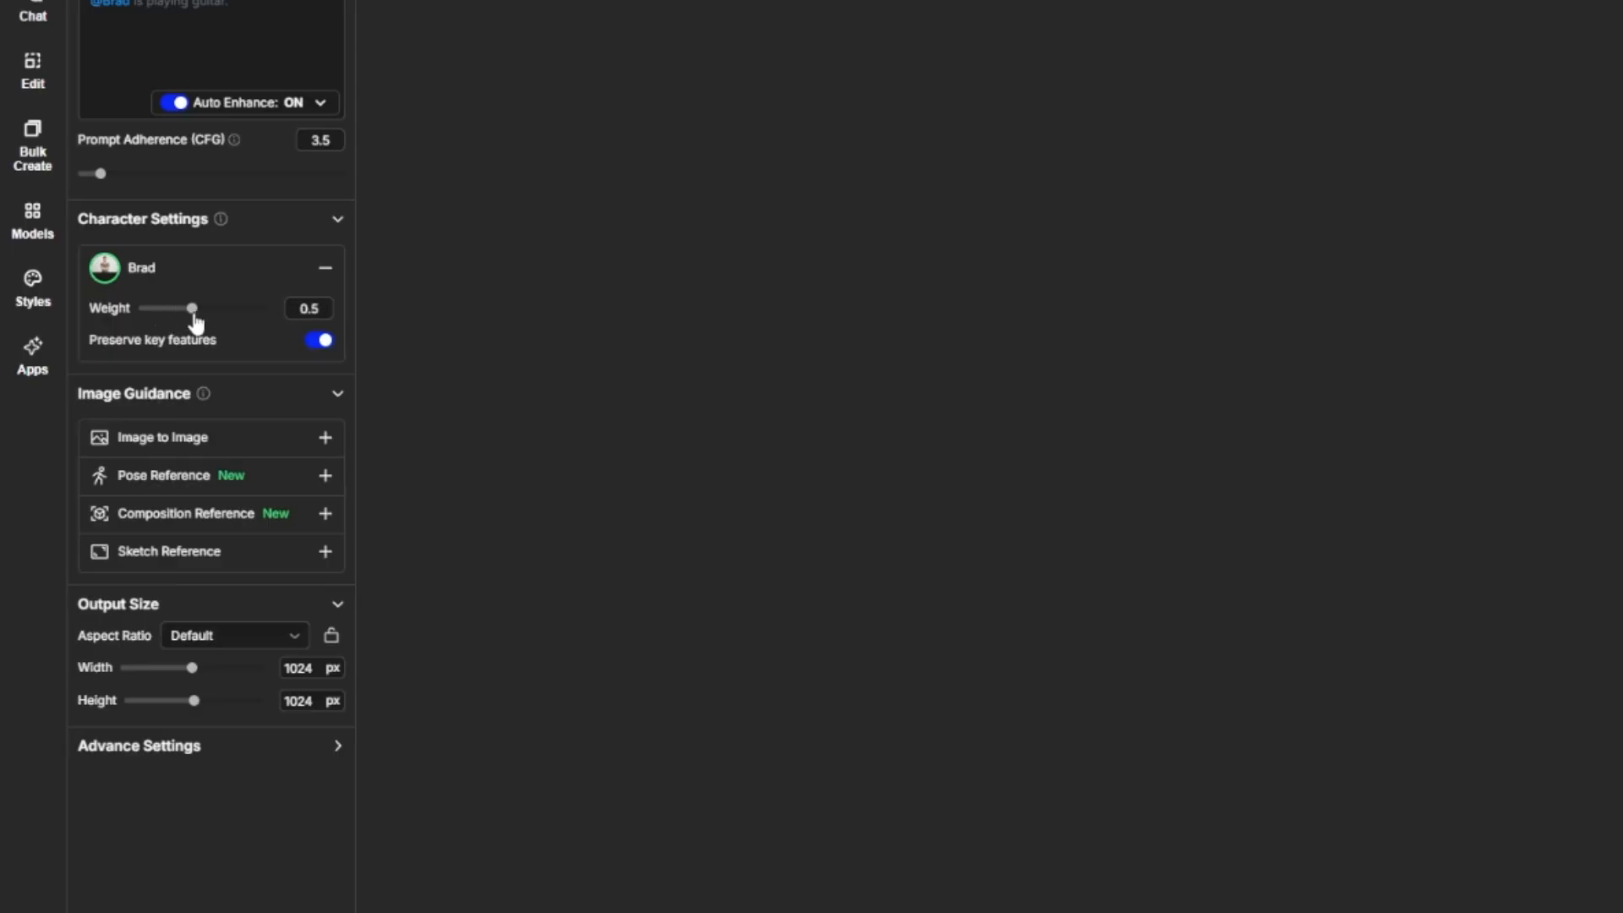
left_click_drag(191, 307, 213, 308)
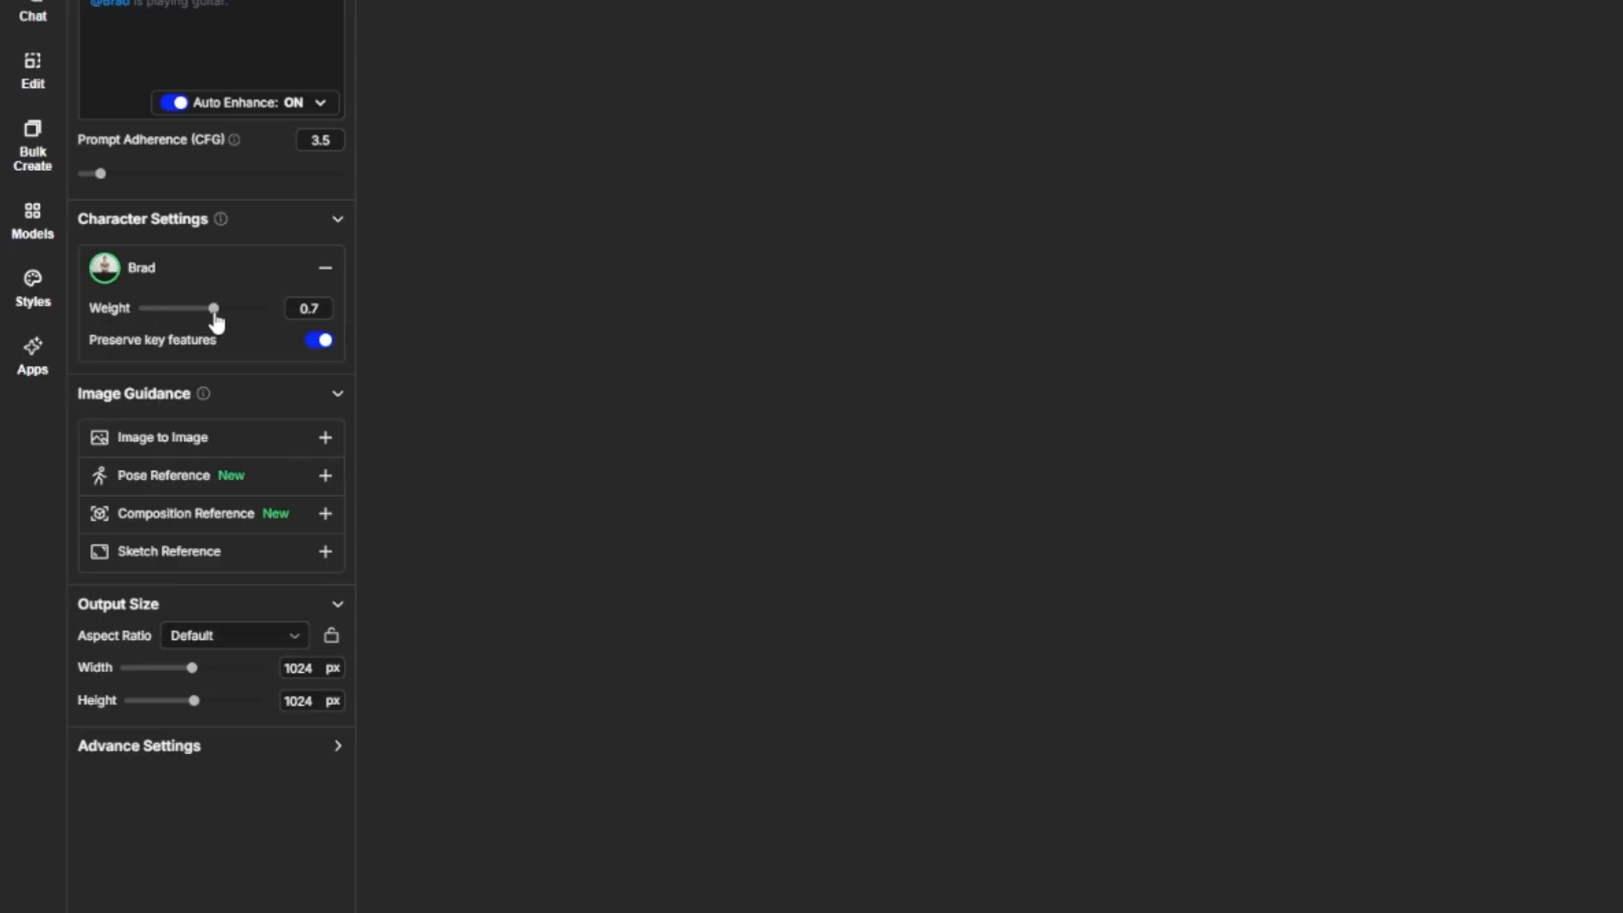
left_click_drag(214, 308, 203, 308)
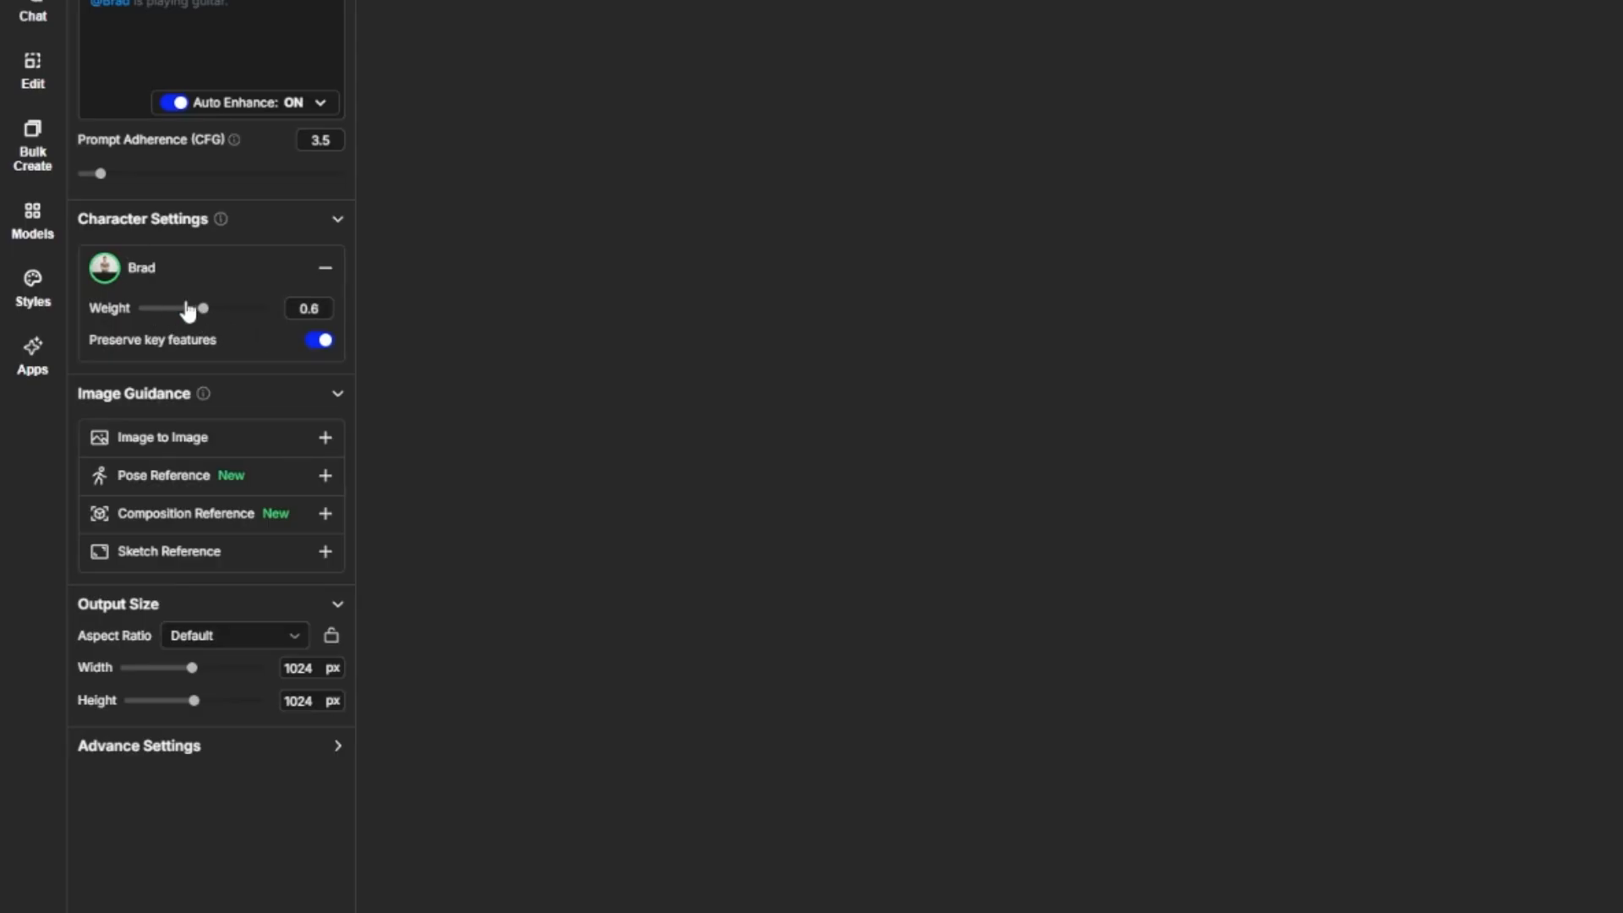
left_click_drag(204, 308, 235, 308)
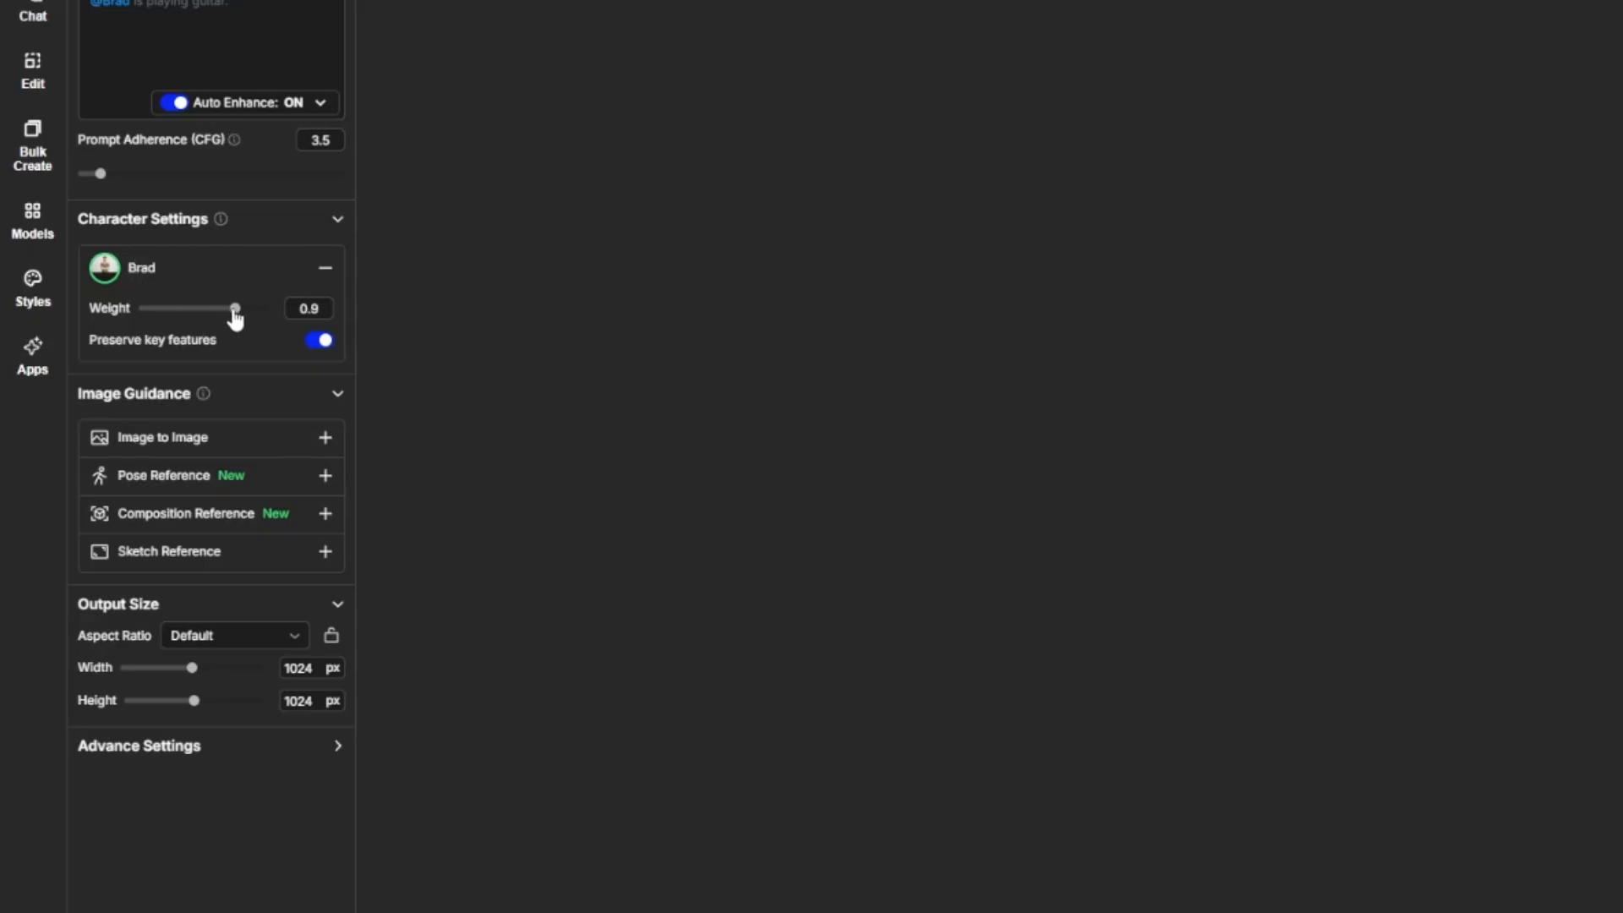
left_click_drag(235, 308, 265, 308)
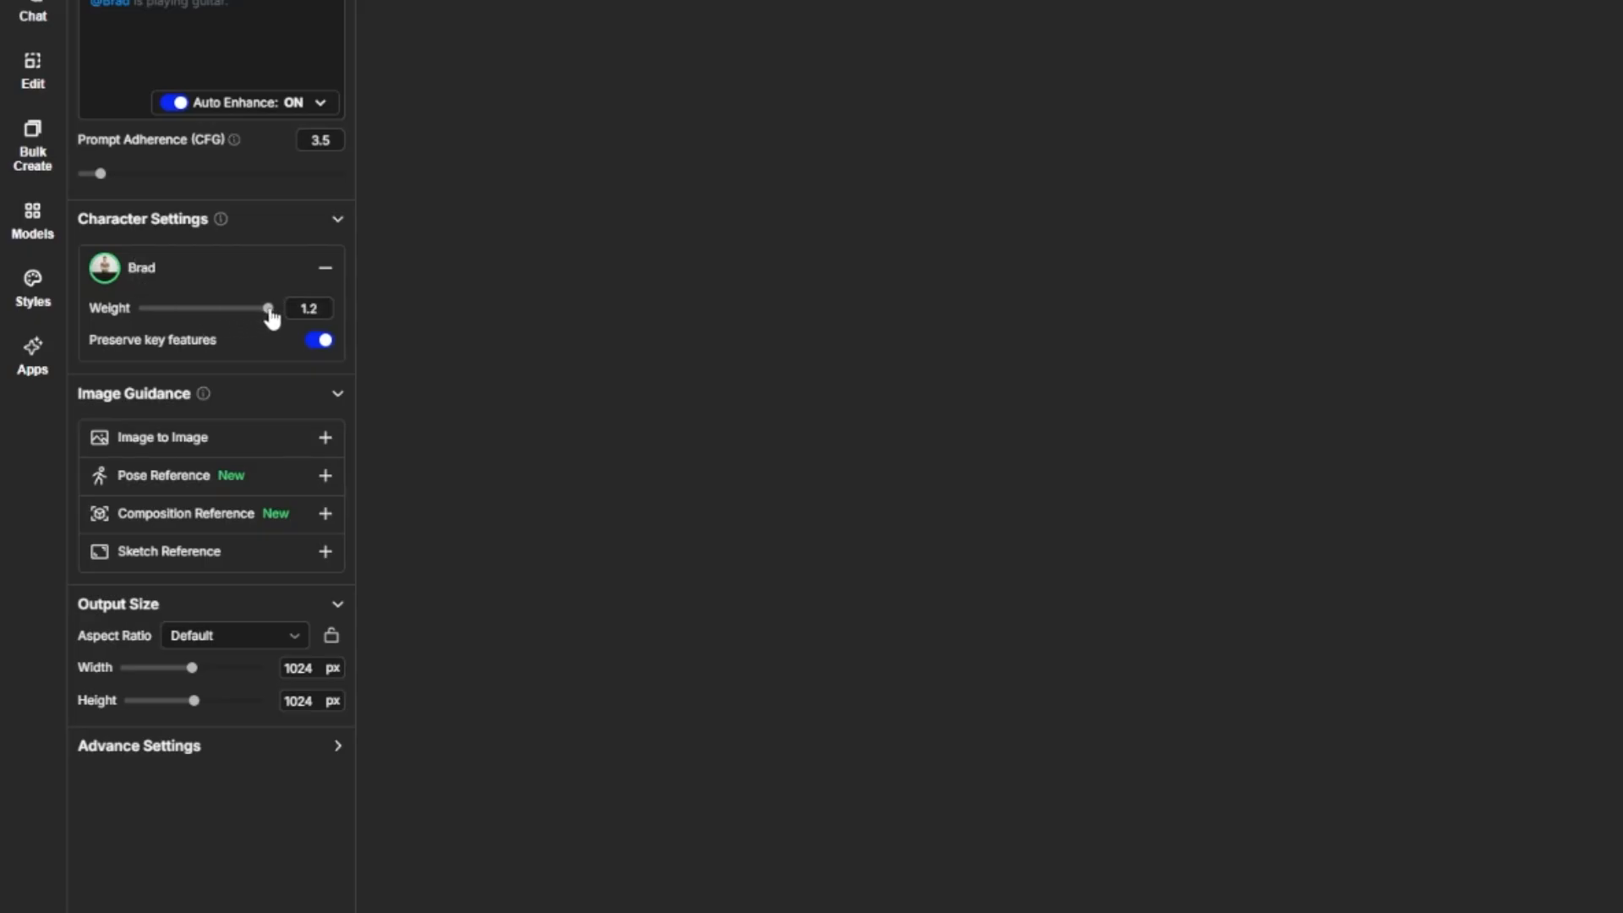
left_click_drag(267, 307, 169, 308)
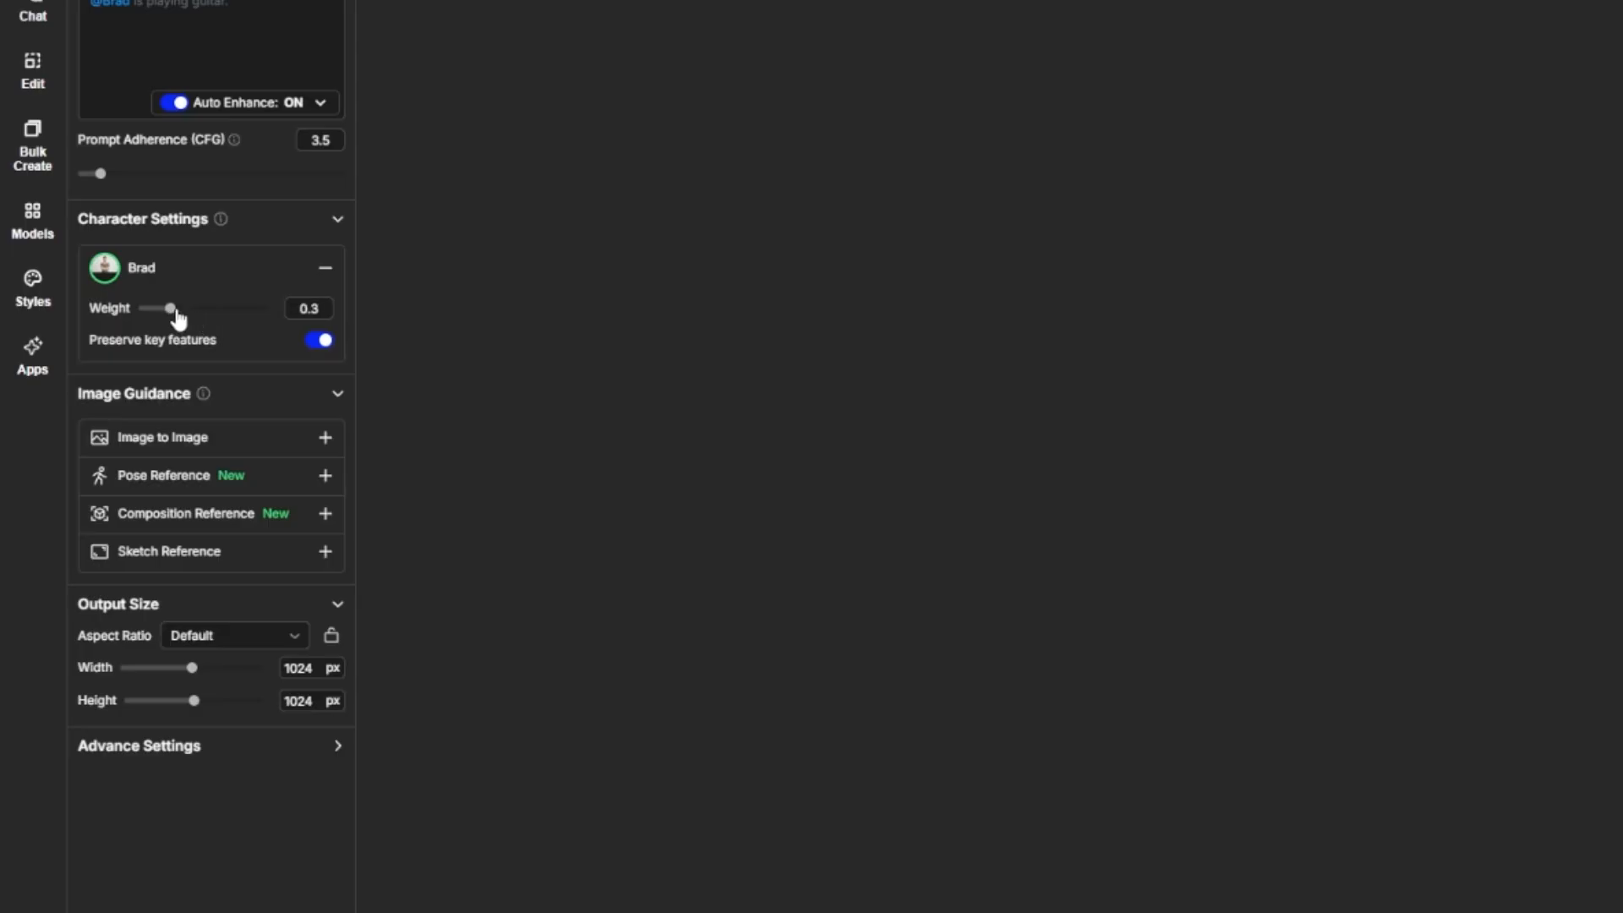
left_click_drag(169, 308, 181, 308)
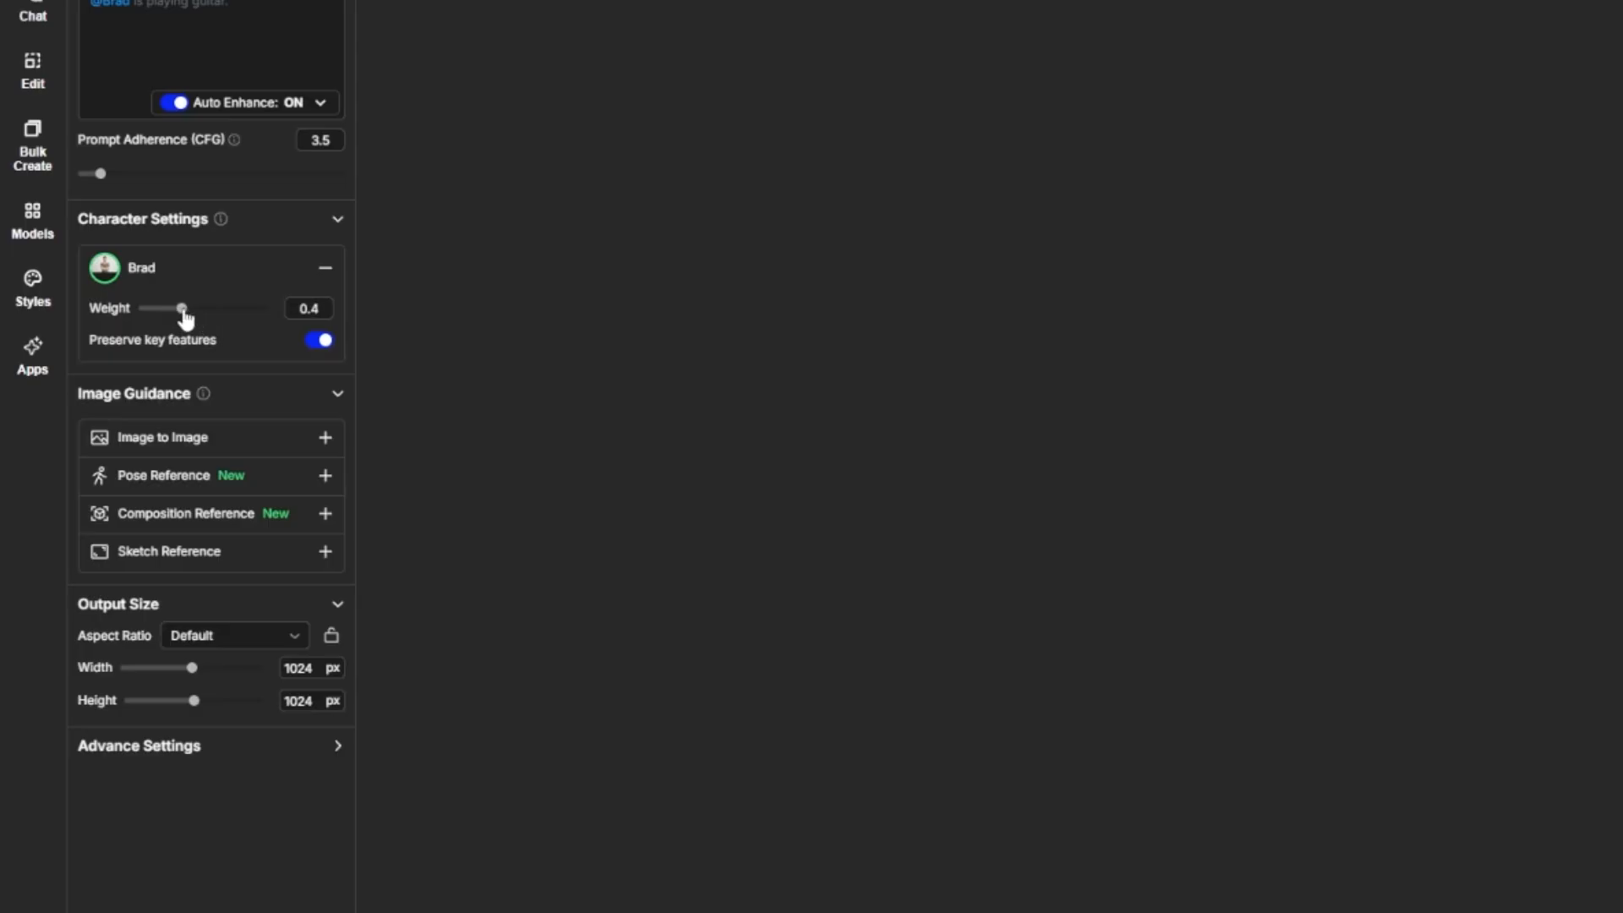
left_click_drag(181, 308, 191, 308)
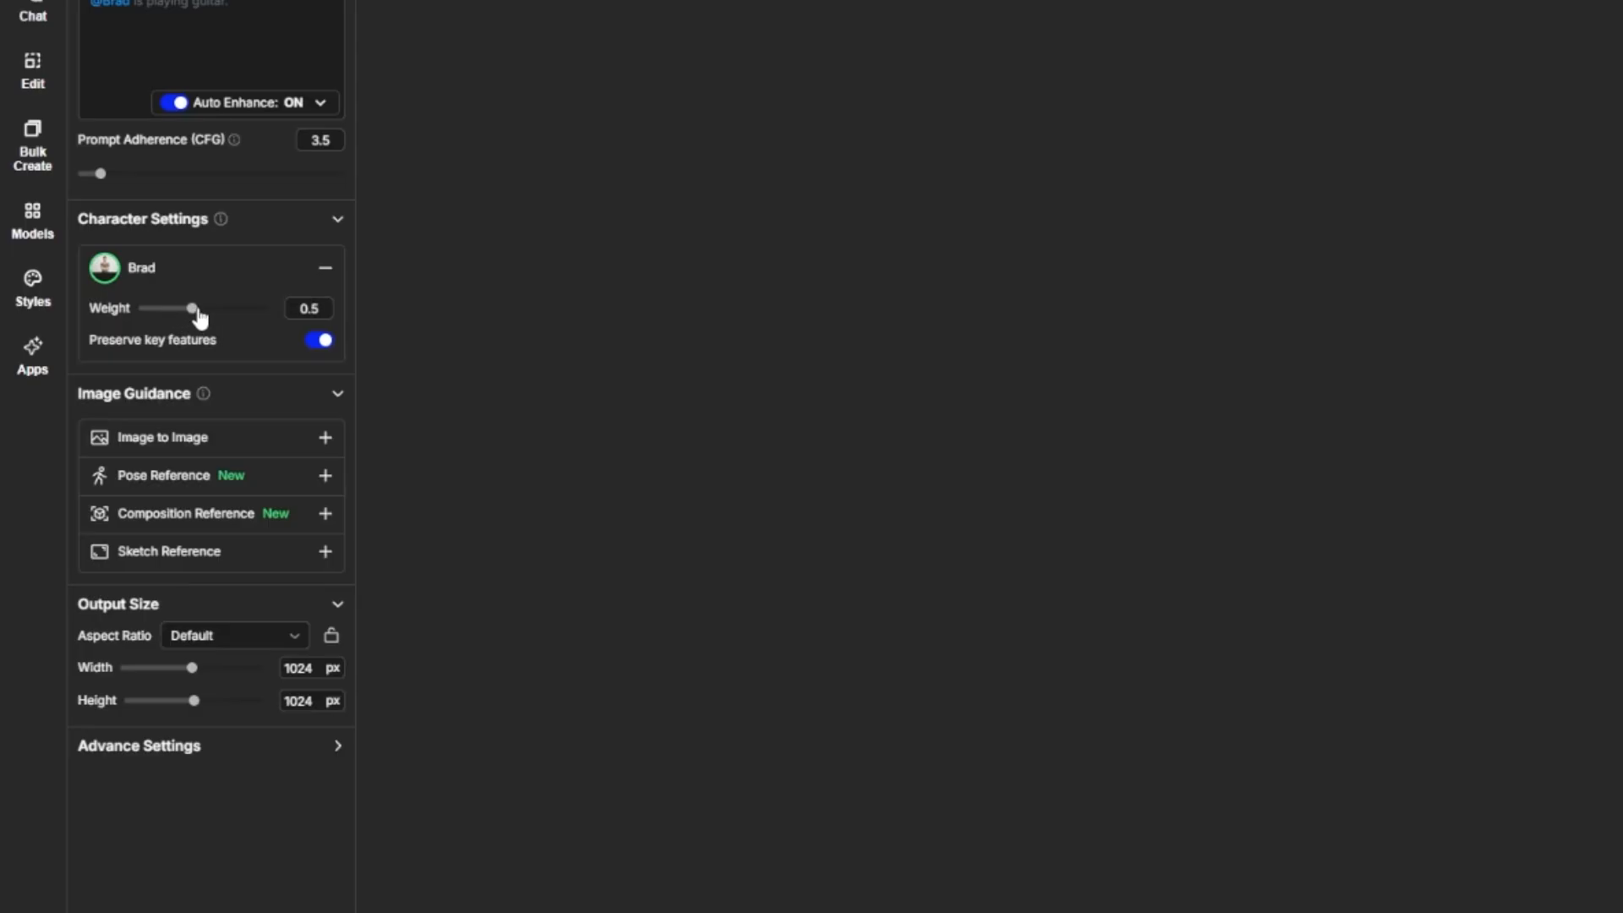
left_click_drag(191, 307, 224, 307)
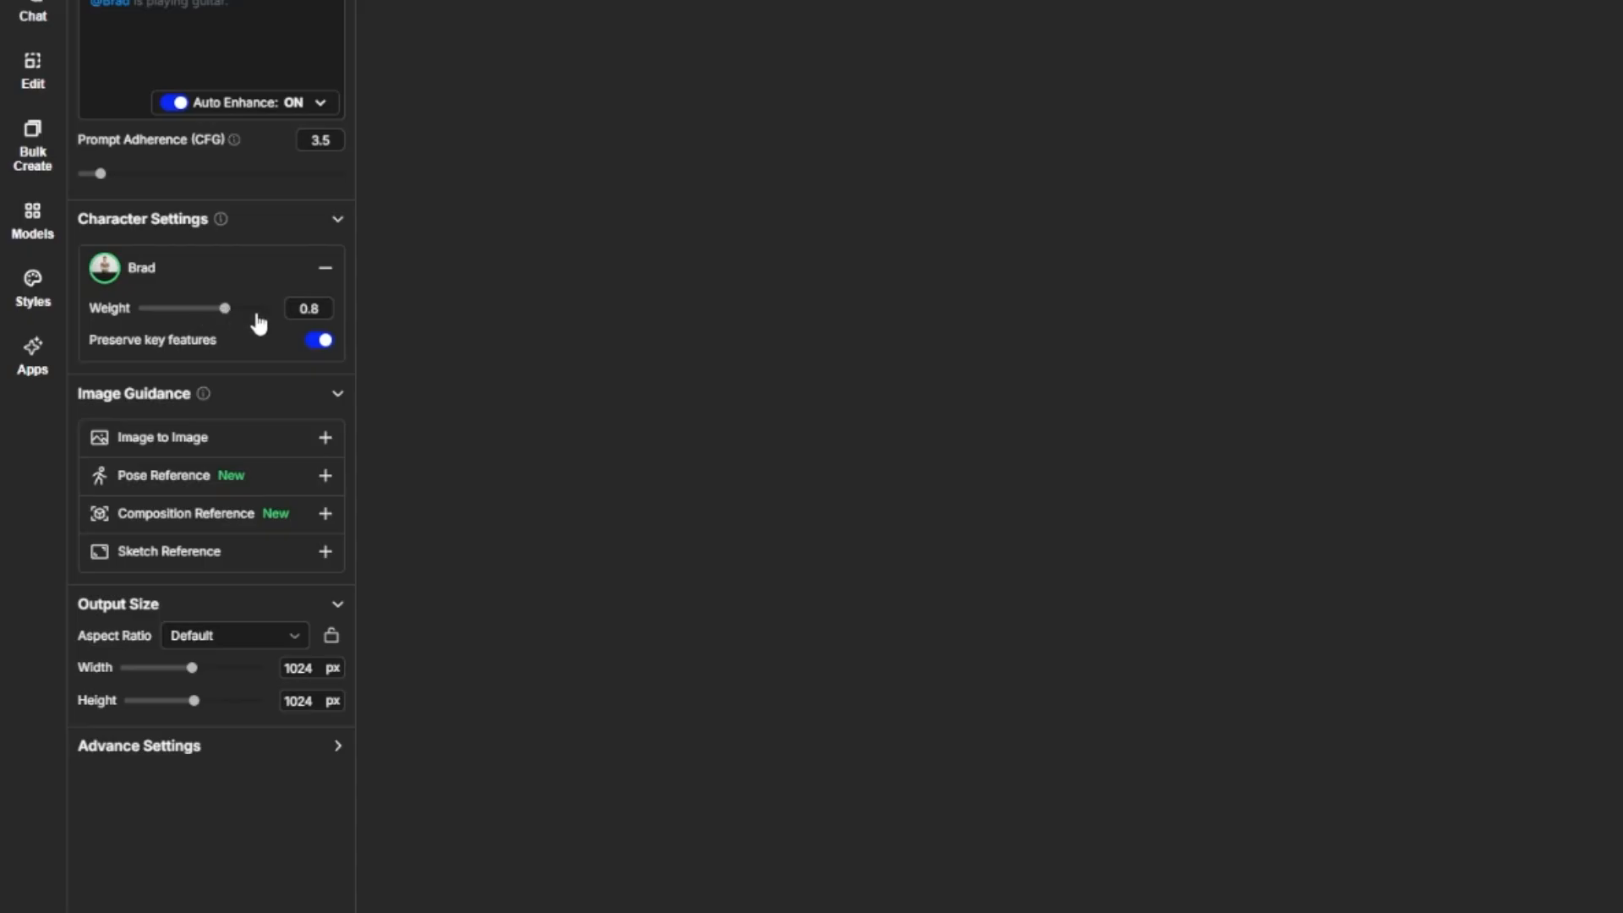
mouse_move(622, 332)
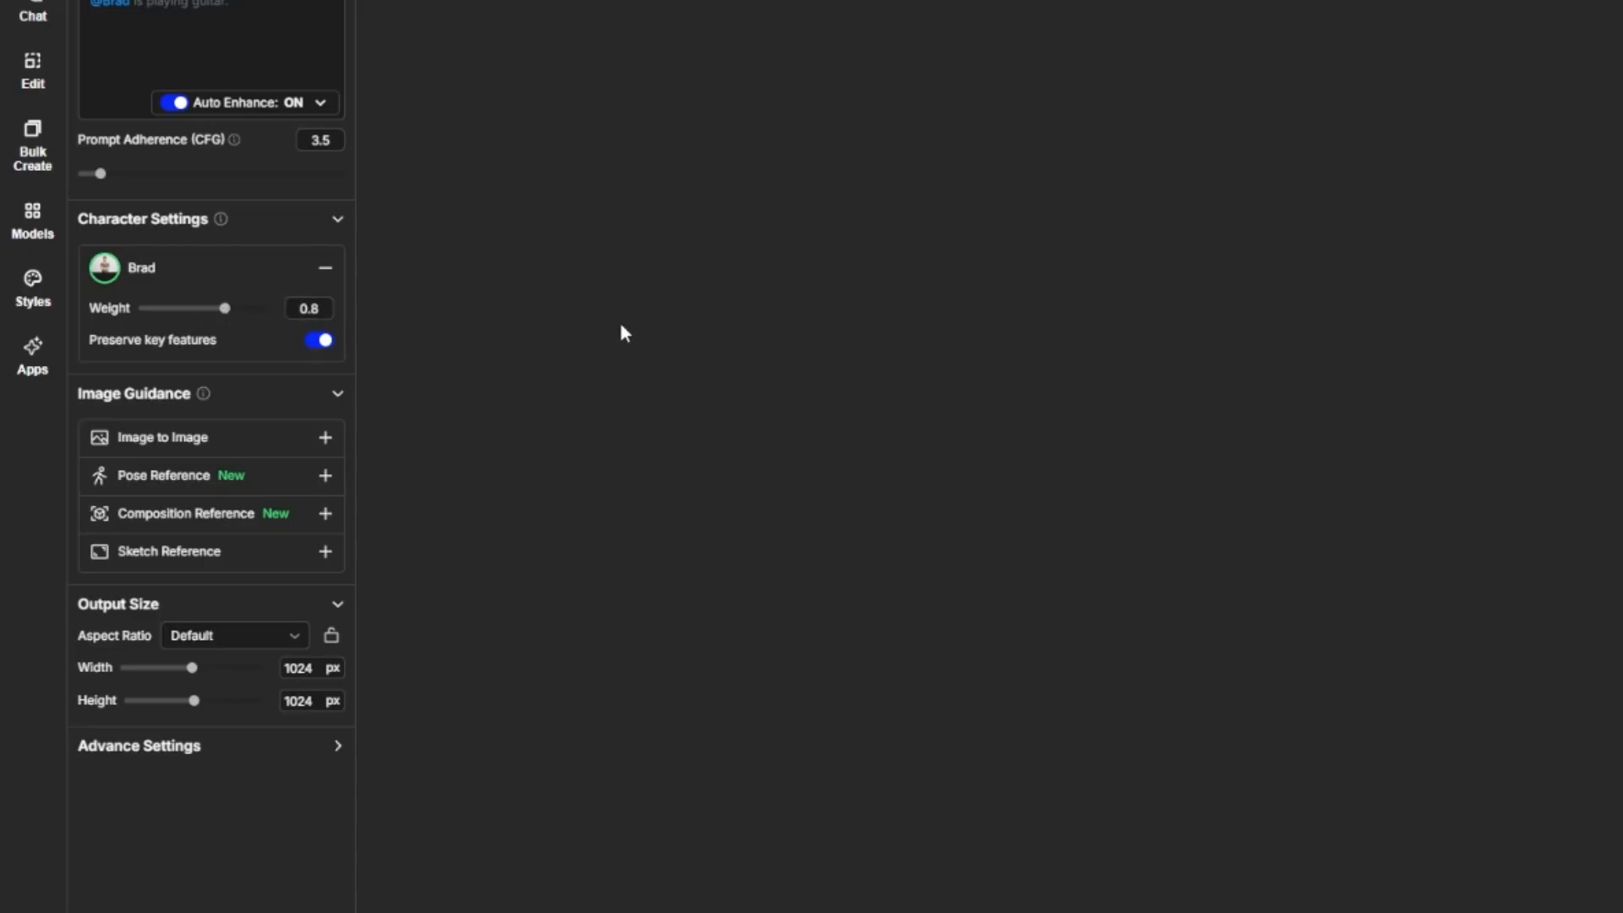
mouse_move(589, 321)
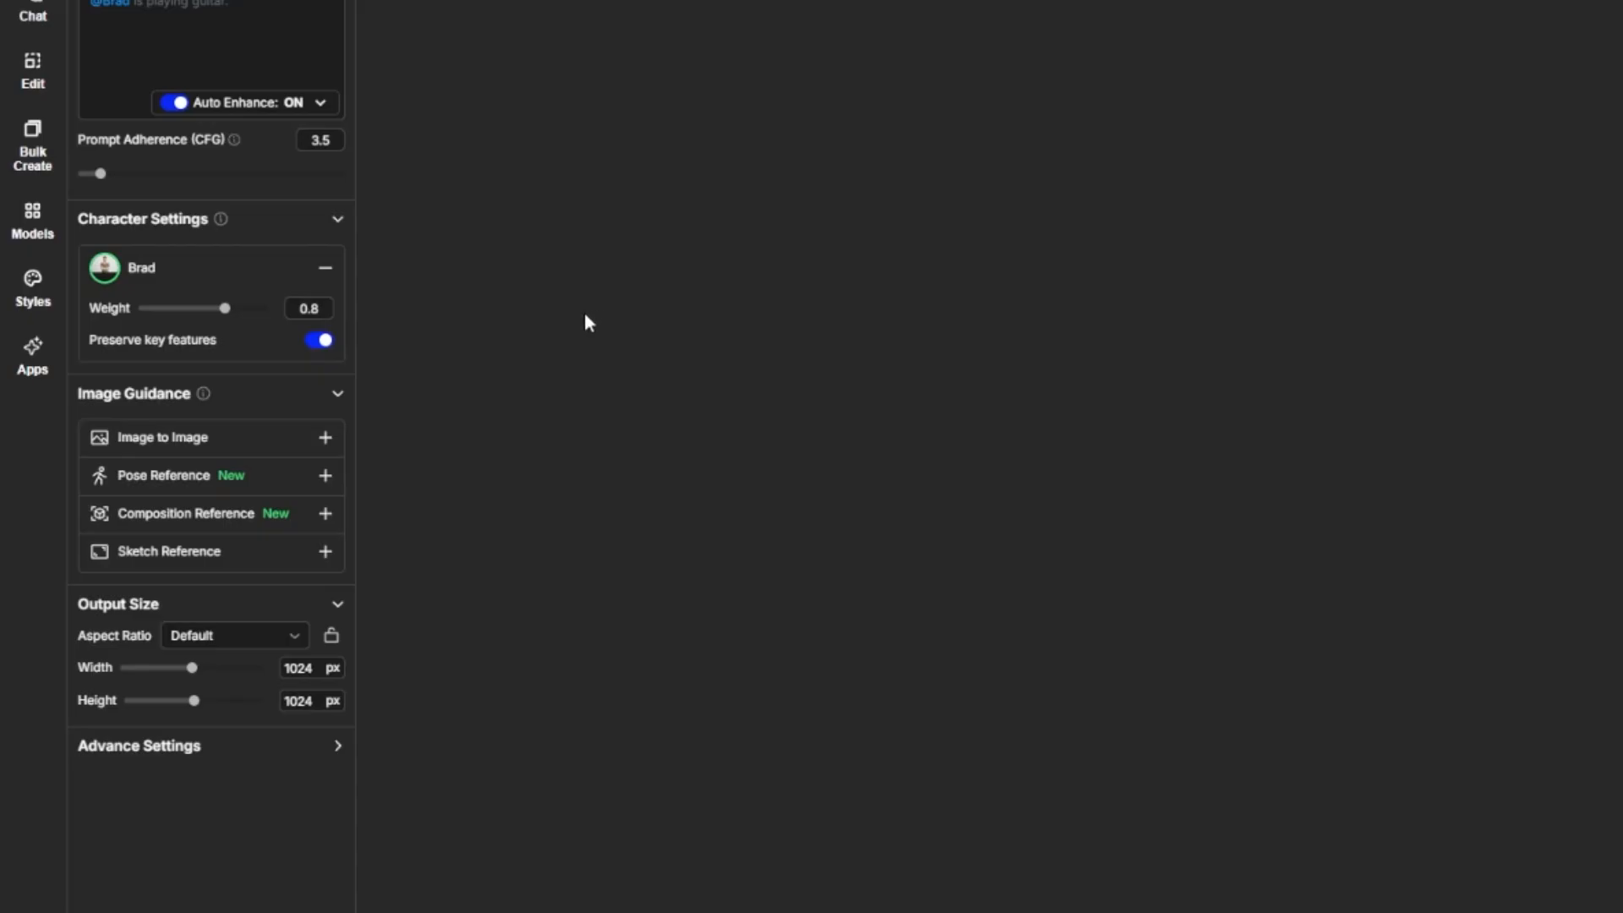
mouse_move(230, 411)
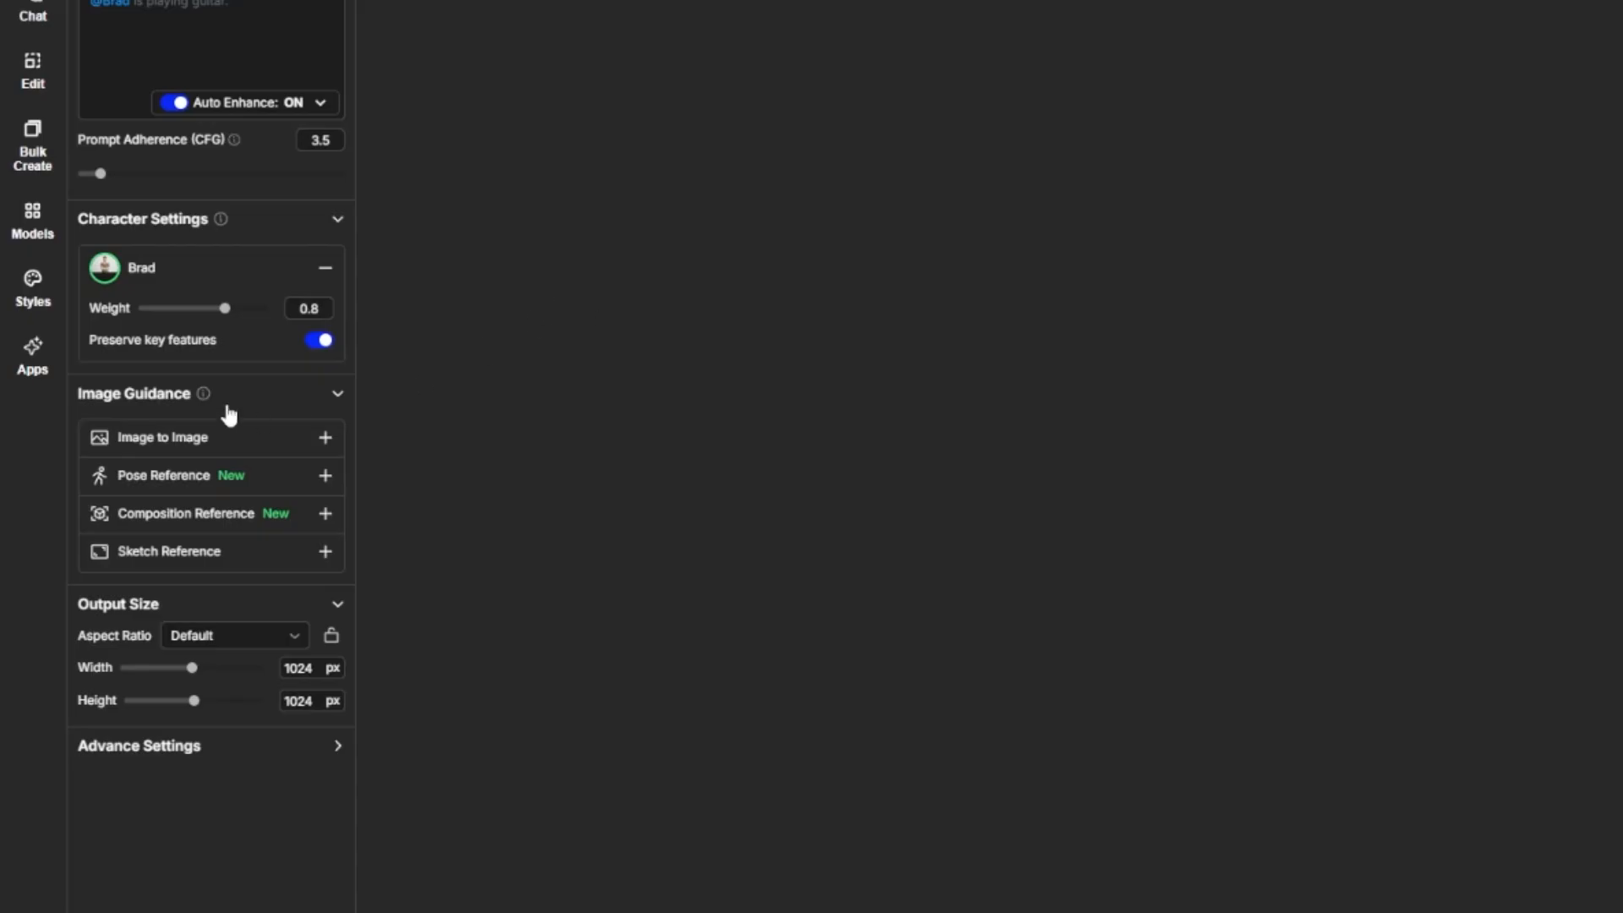
mouse_move(598, 294)
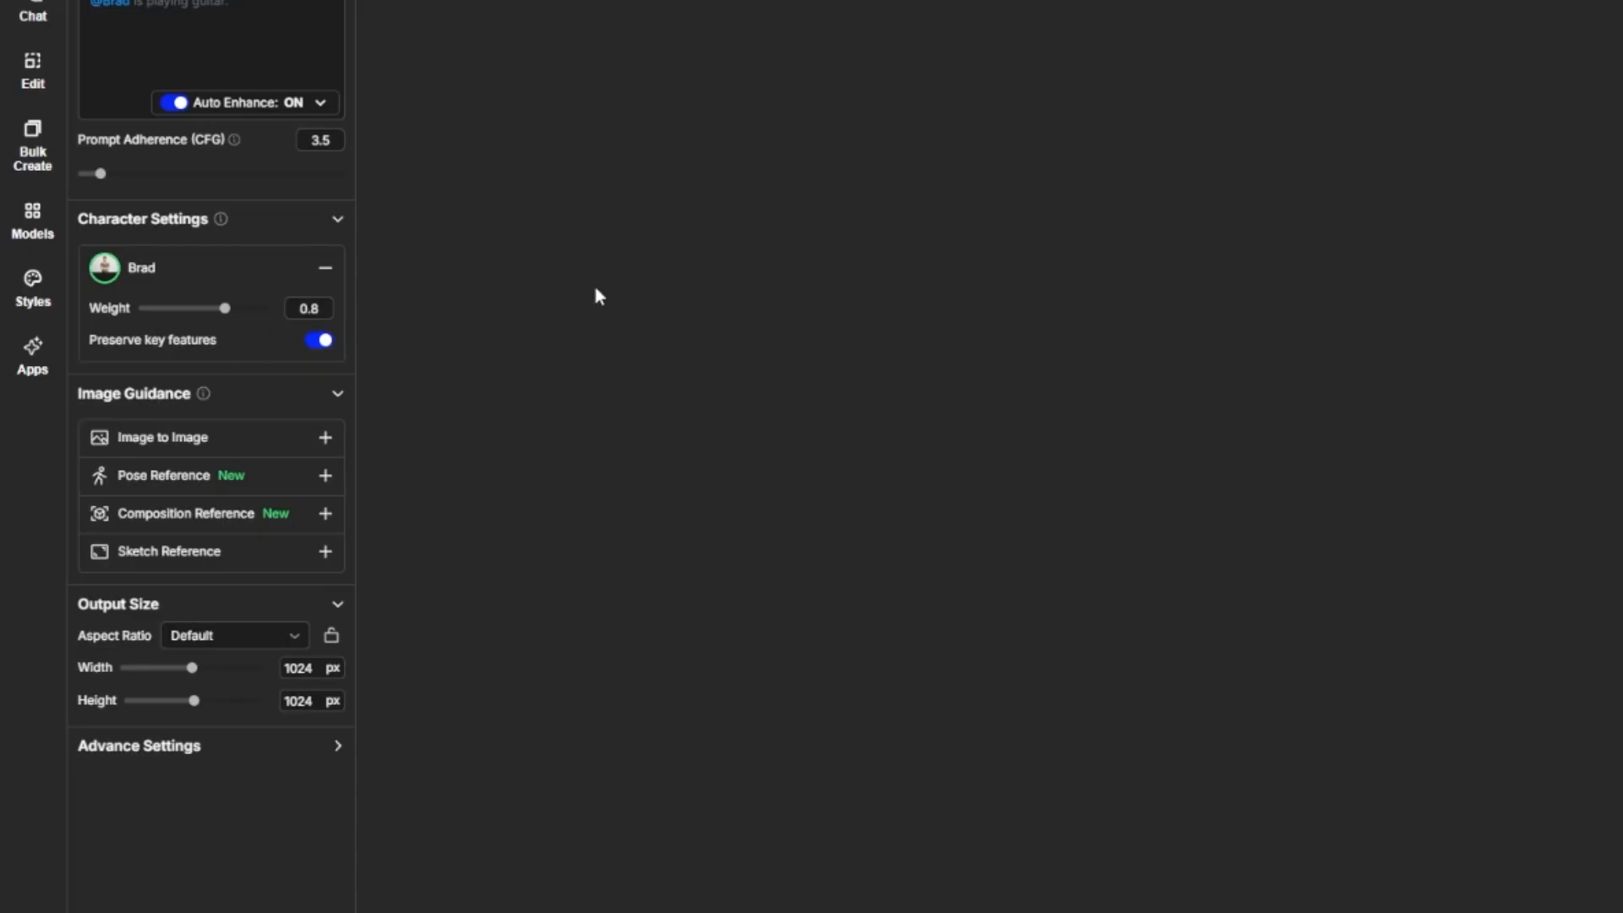
mouse_move(403, 278)
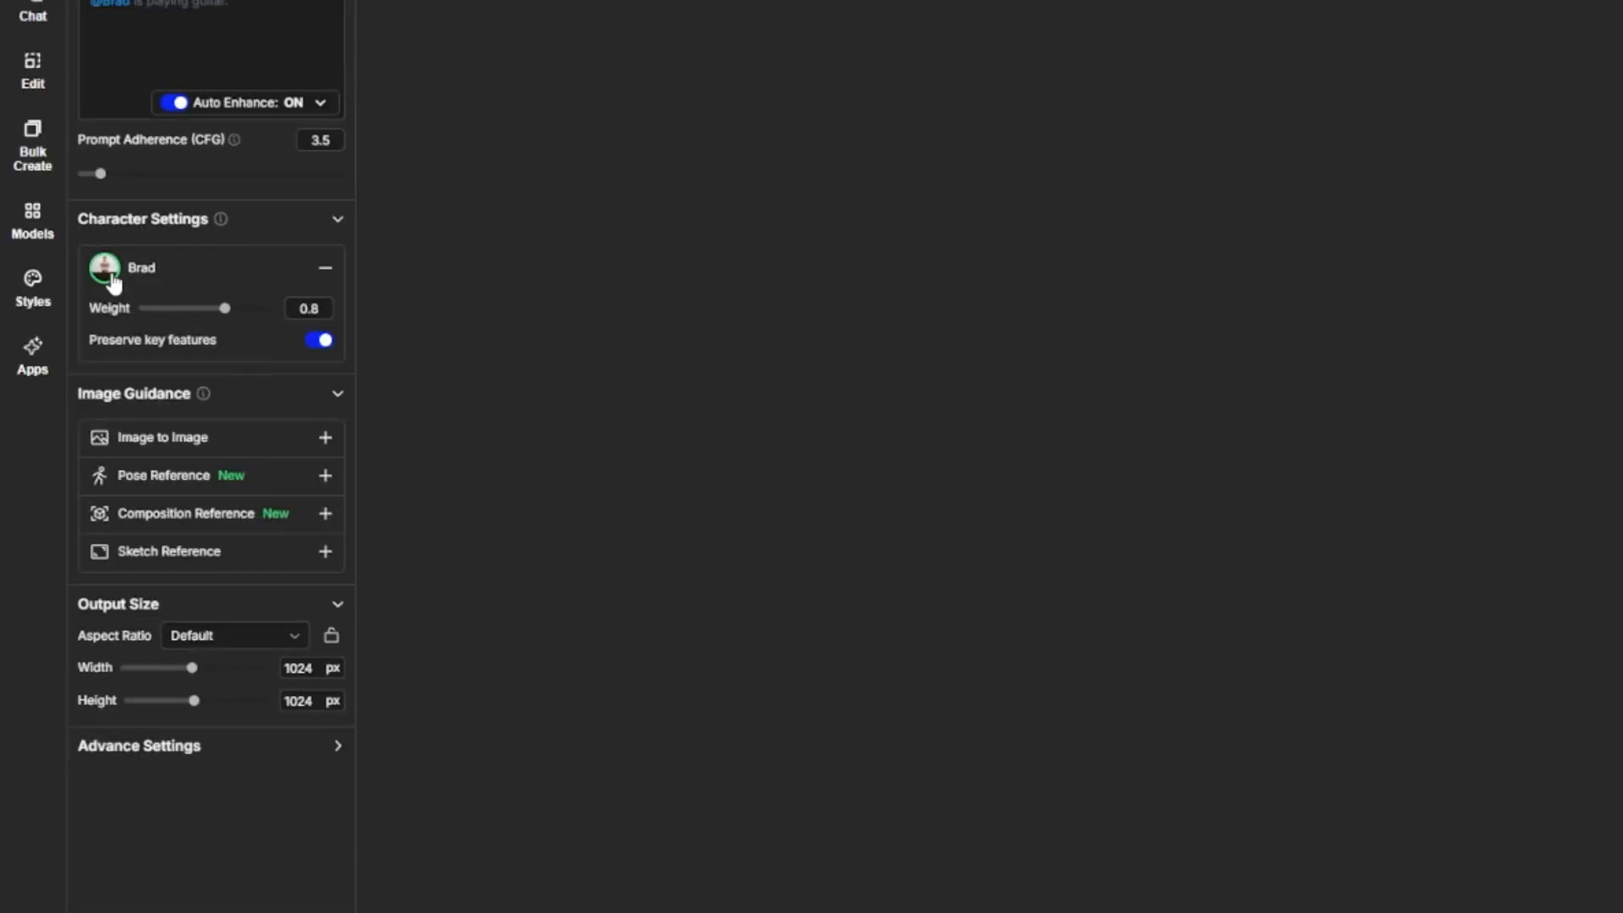
mouse_move(633, 279)
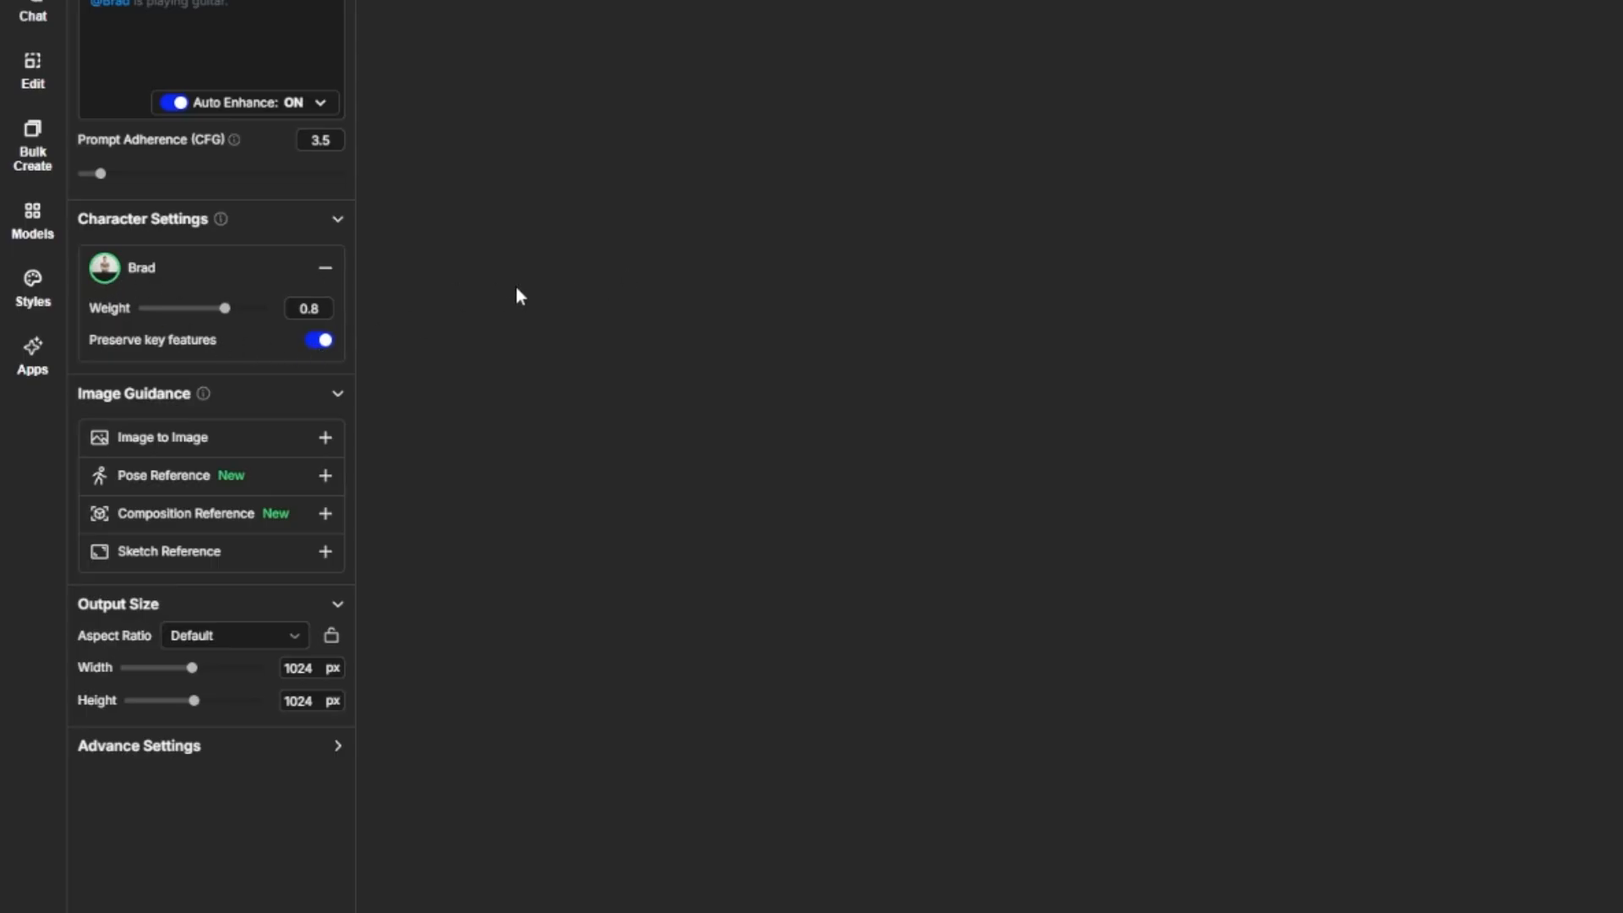
mouse_move(534, 297)
type("@Brad walks through a crime scene with a flashlight, looking focused.")
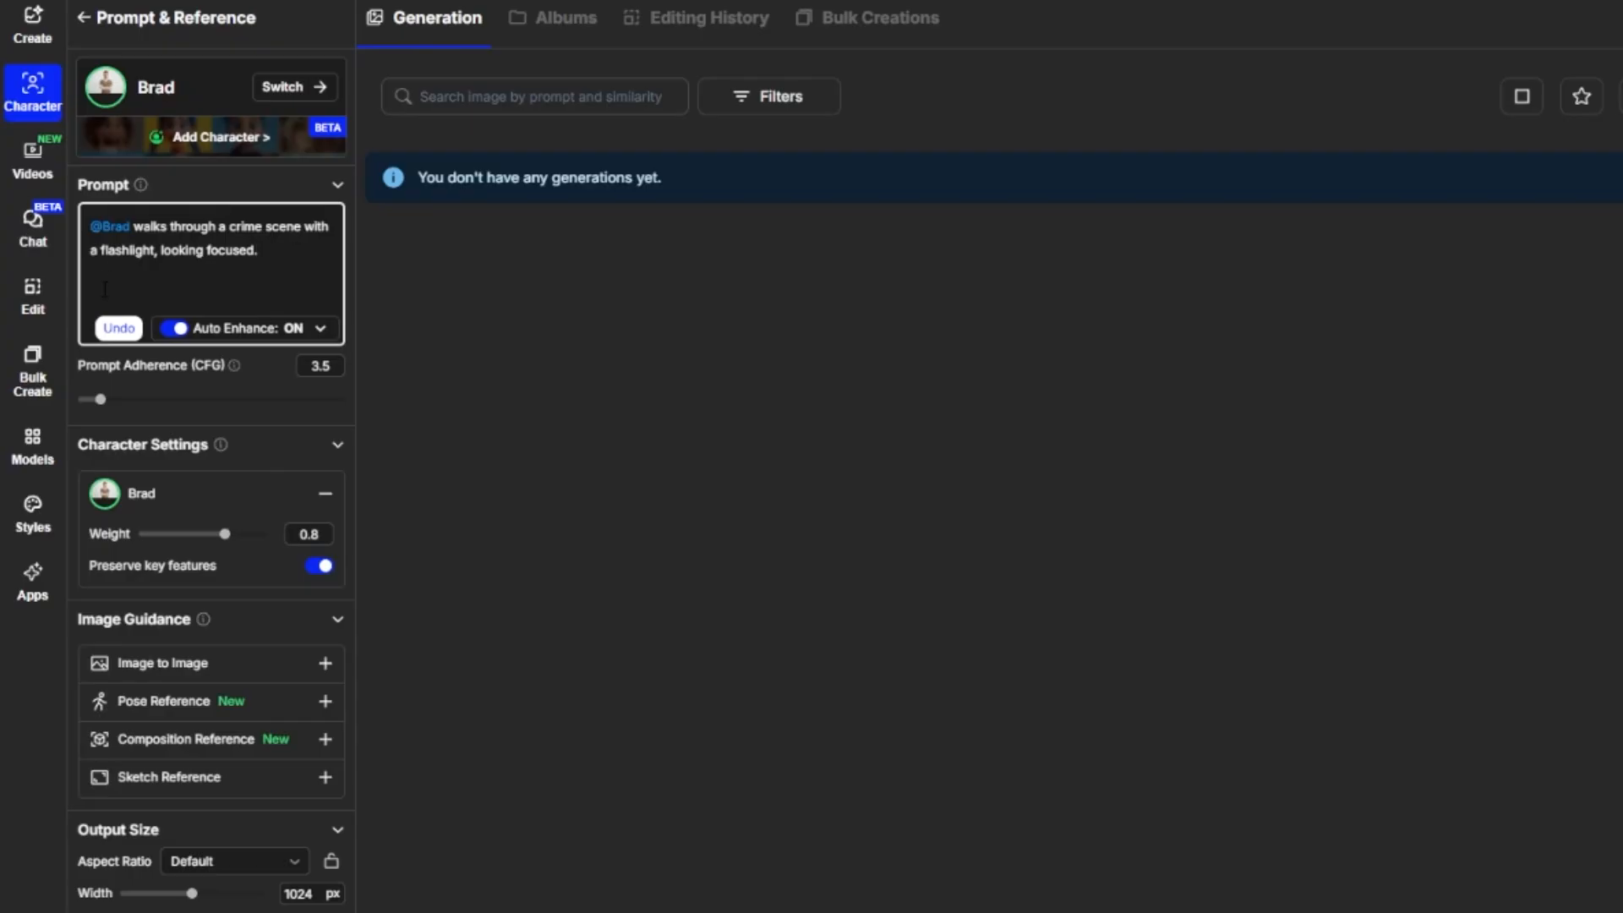
mouse_move(616, 312)
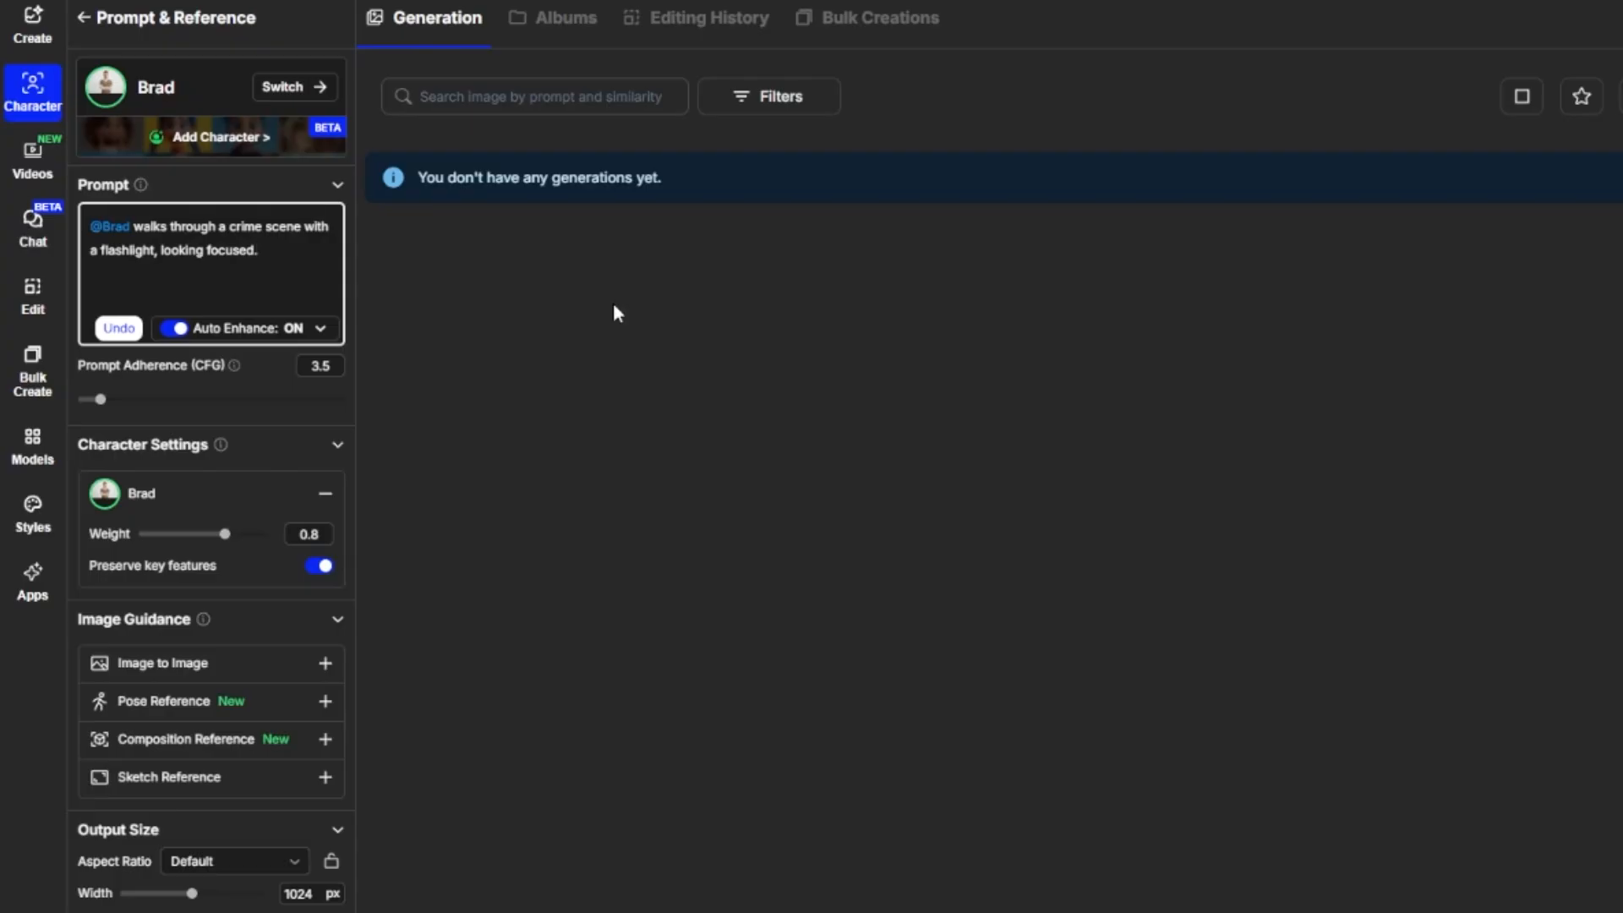
left_click(241, 284)
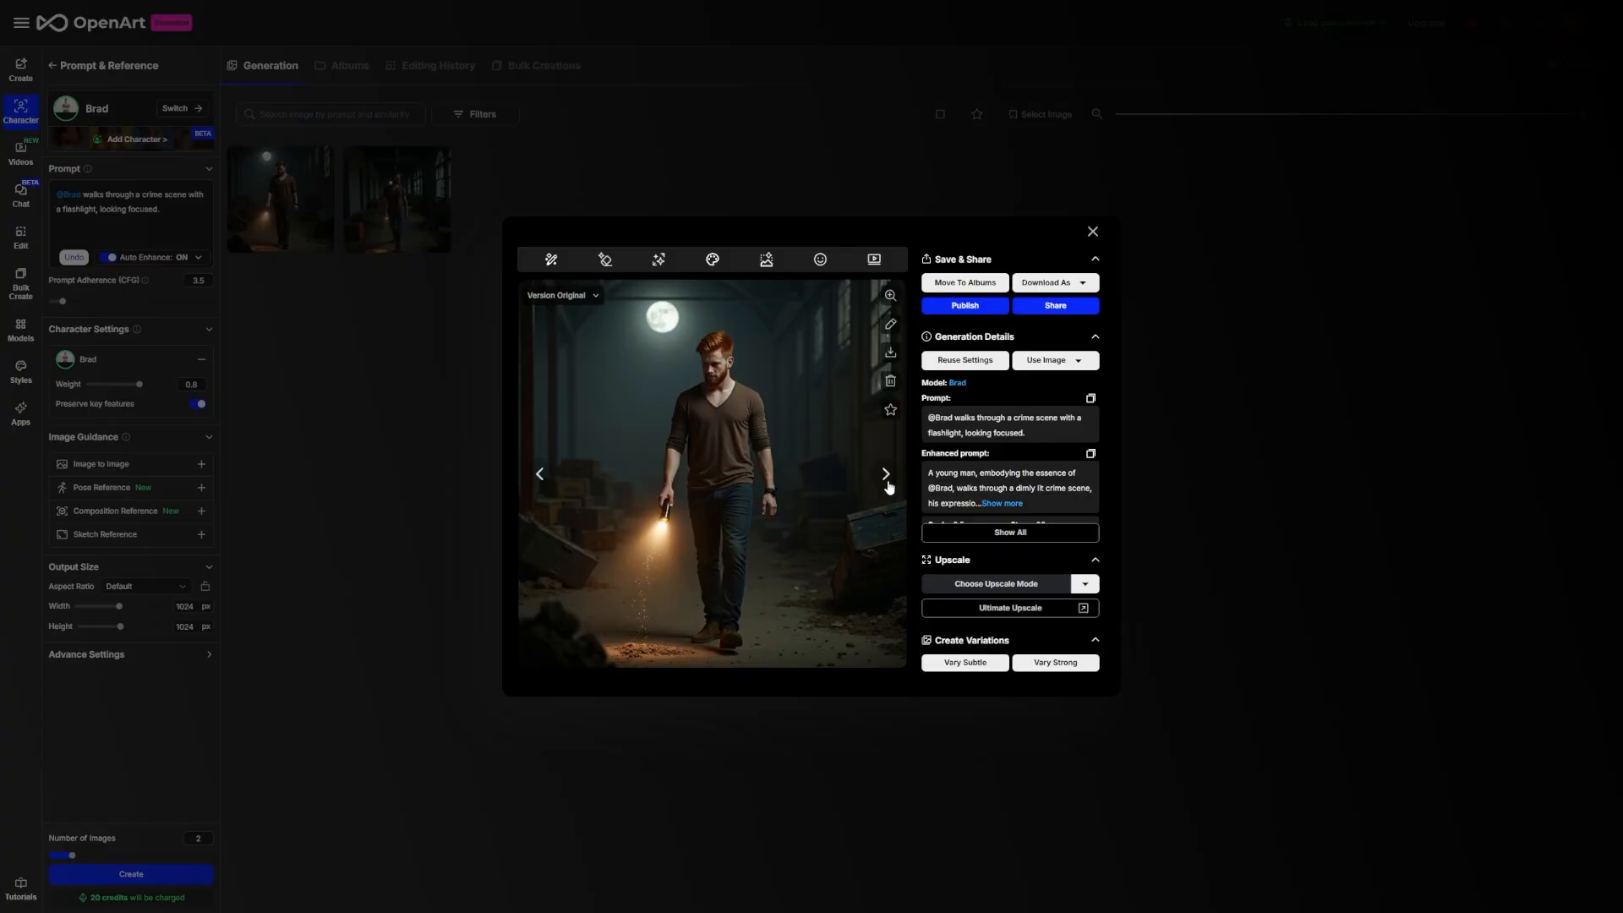
- Step to the second crime-scene image of Brad and back to the first
left_click(886, 474)
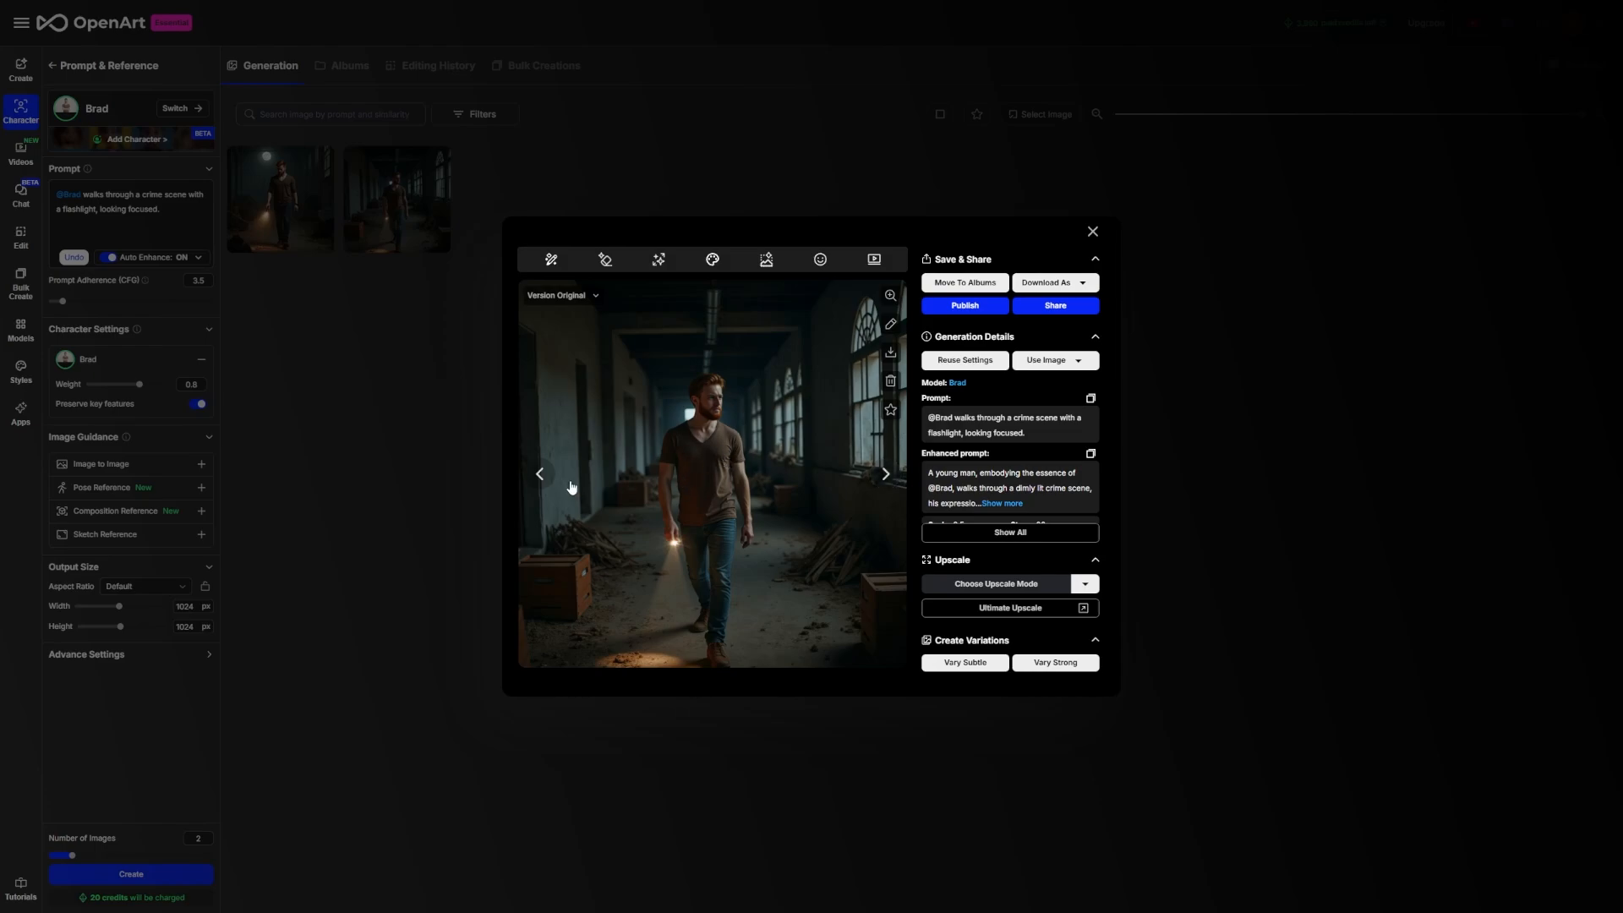
left_click(886, 473)
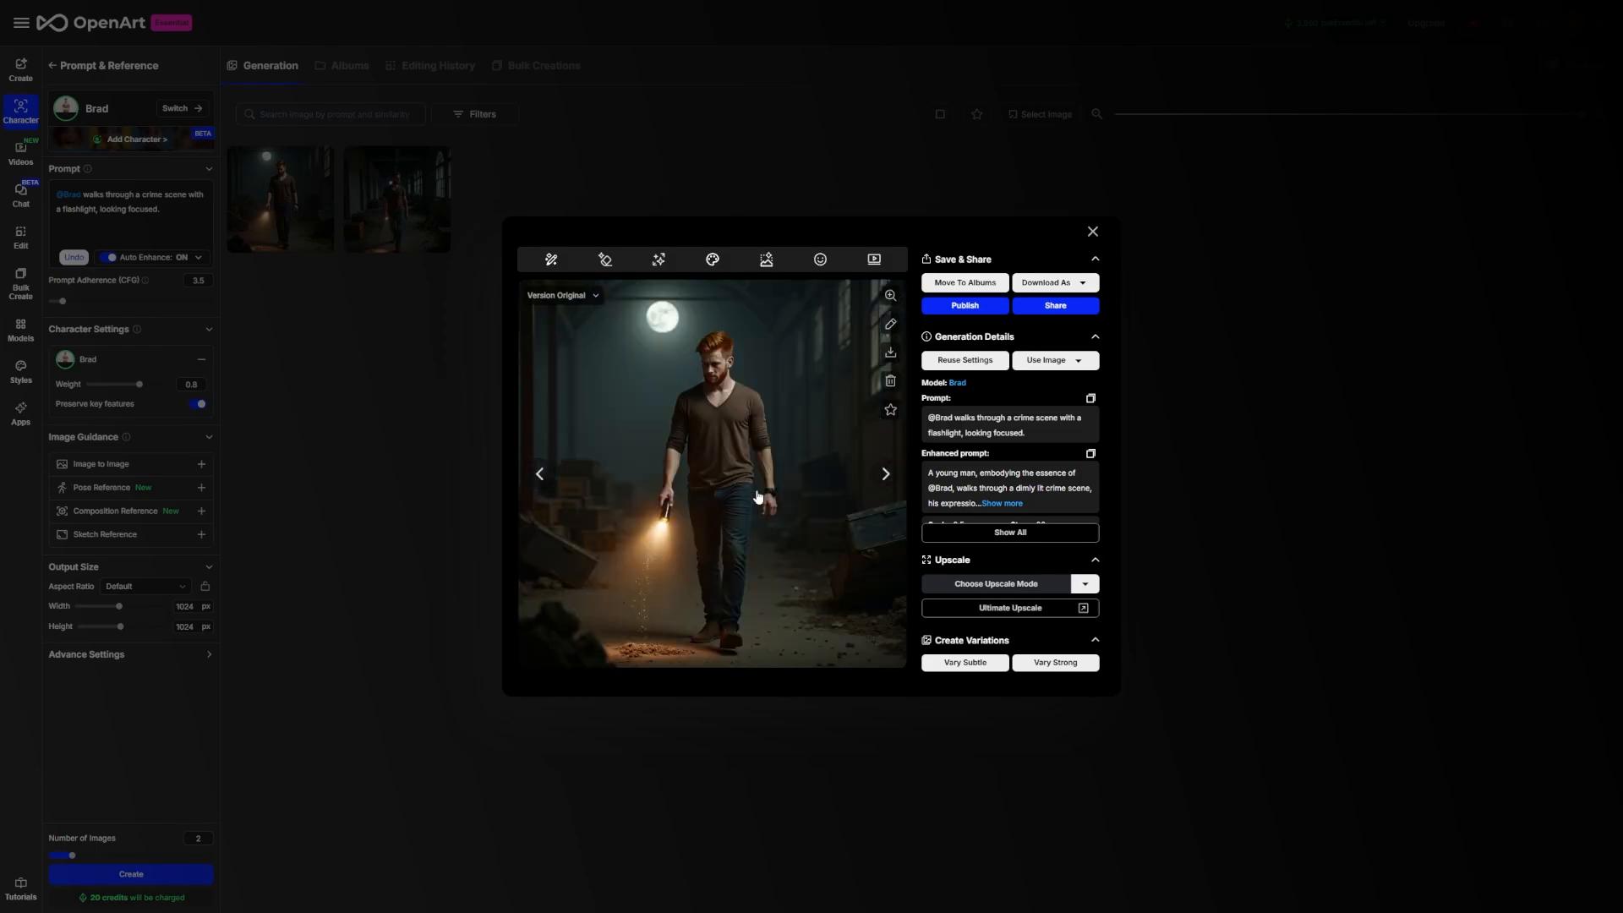
mouse_move(788, 402)
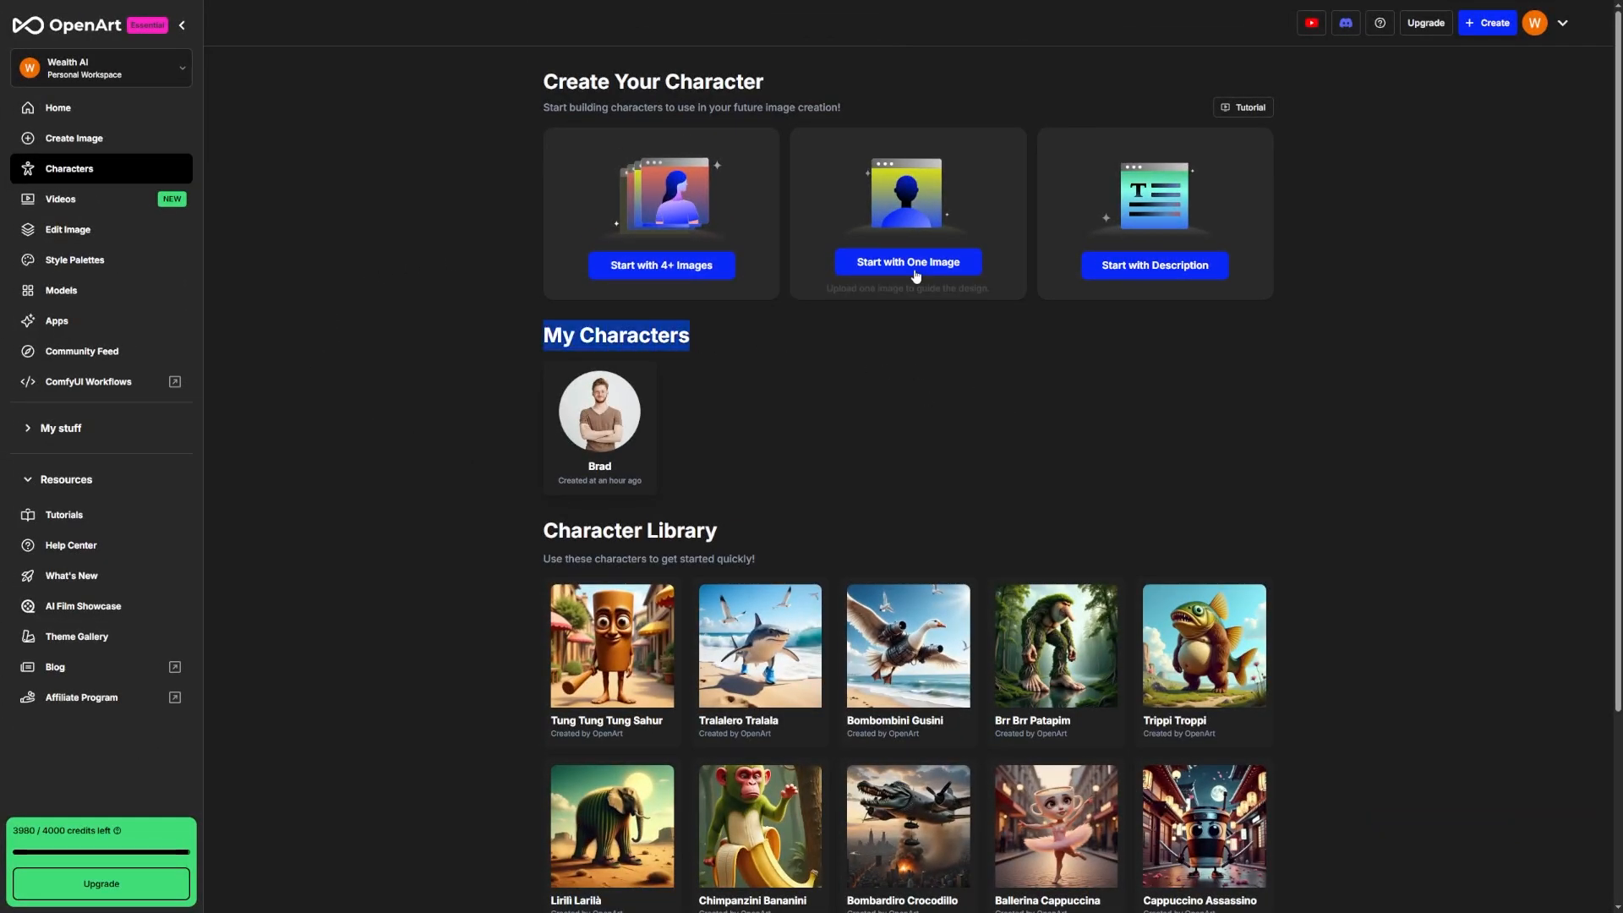
mouse_move(893, 356)
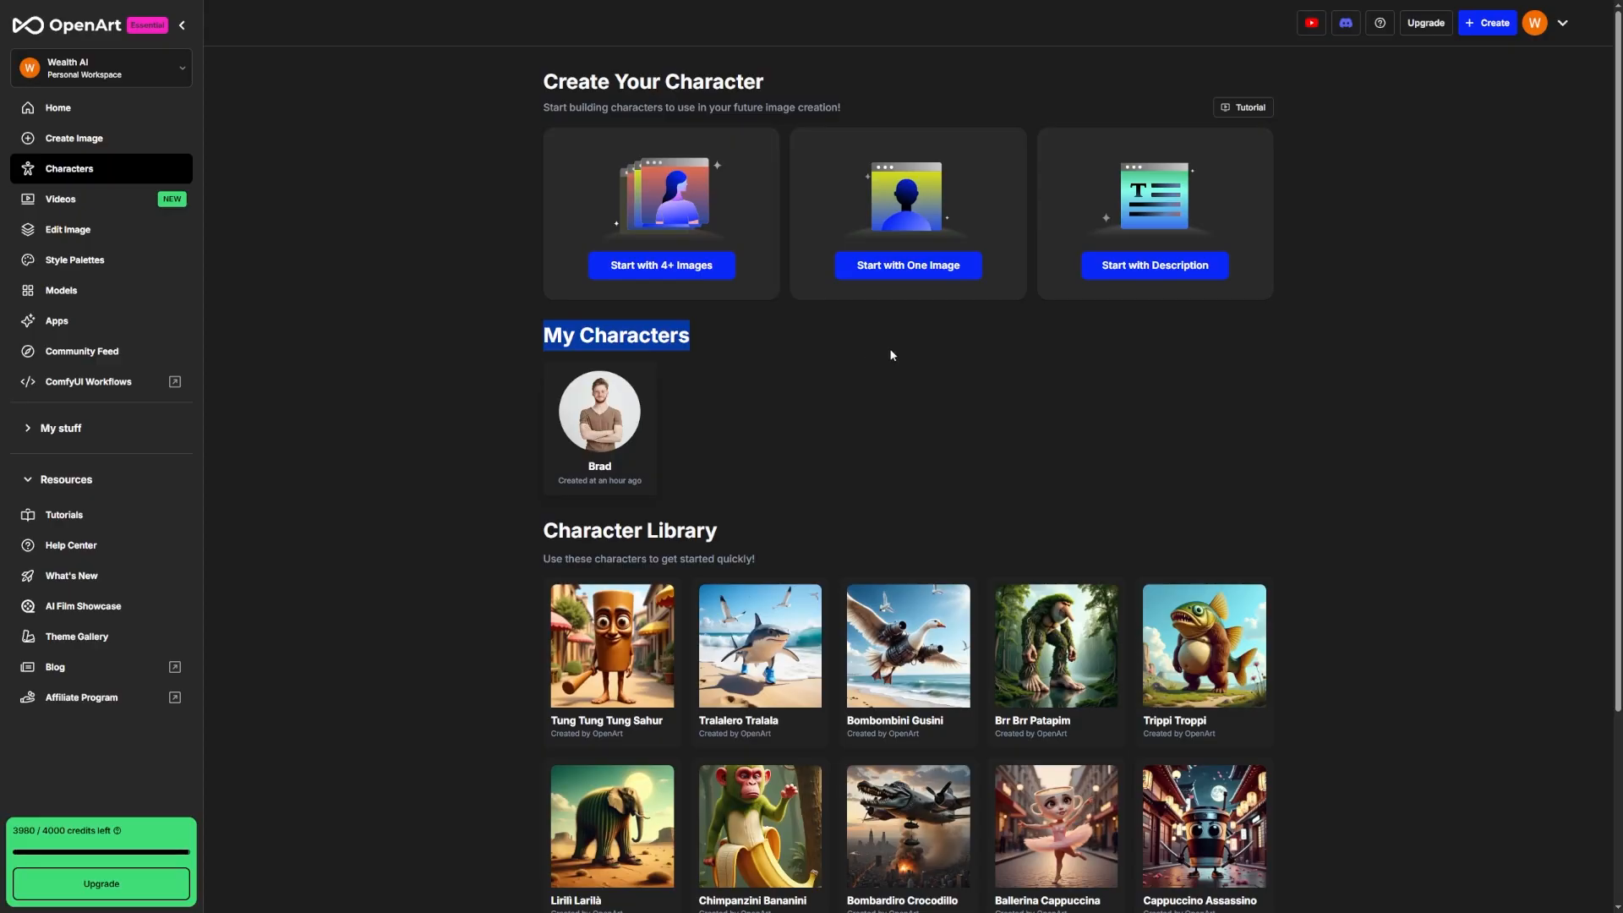
mouse_move(771, 164)
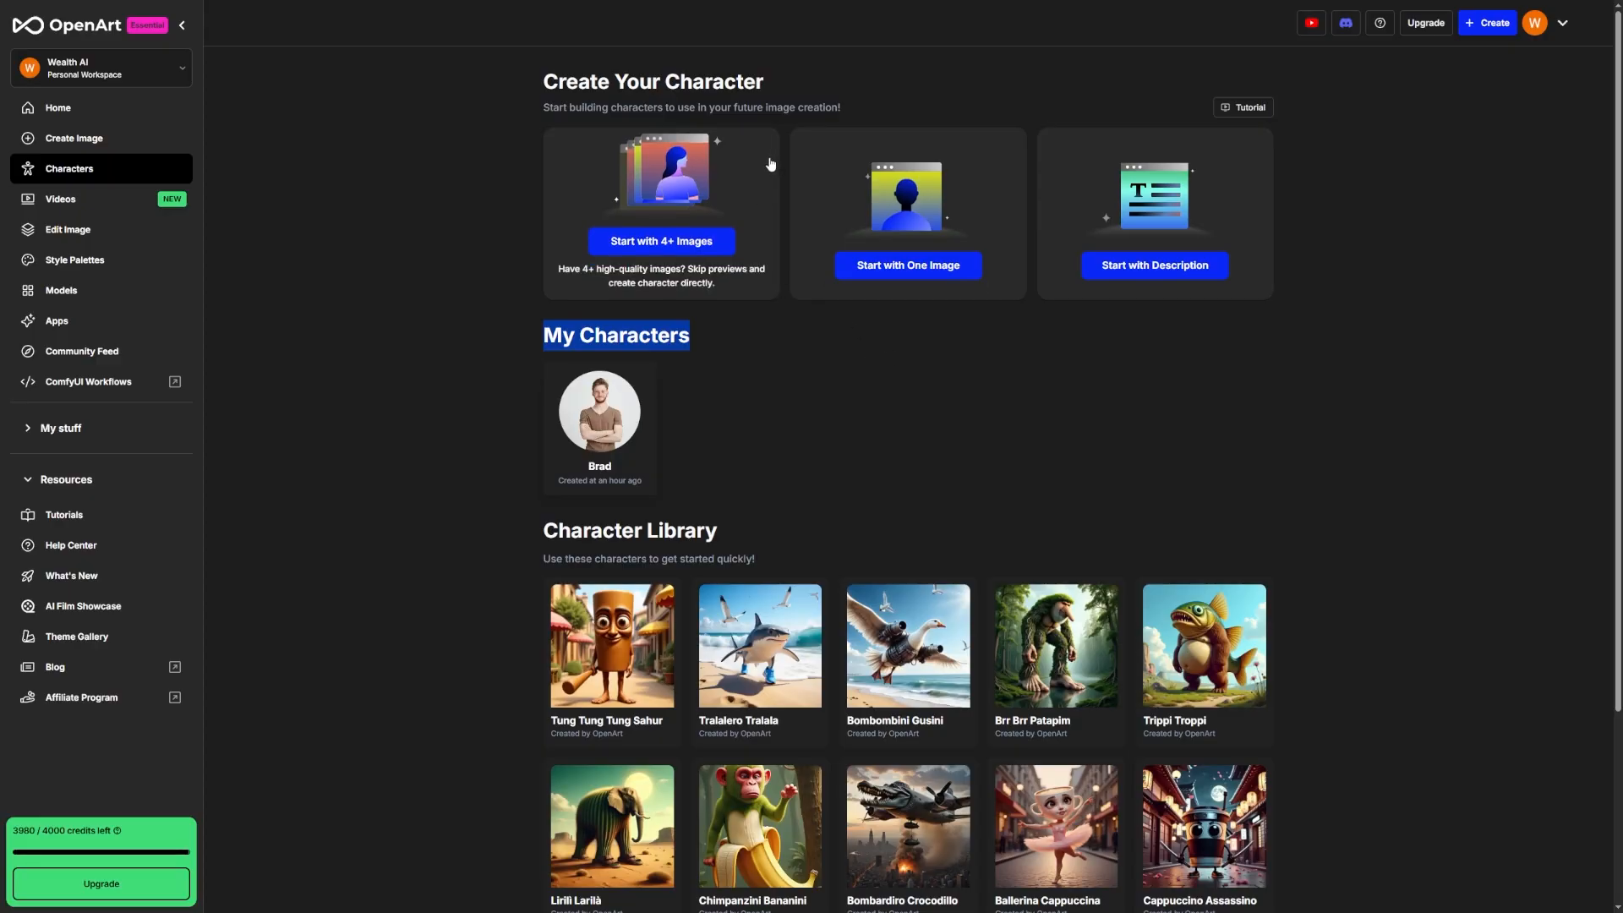
- Create single-image characters Amber and Mike from their portraits alongside Brad
left_click(908, 264)
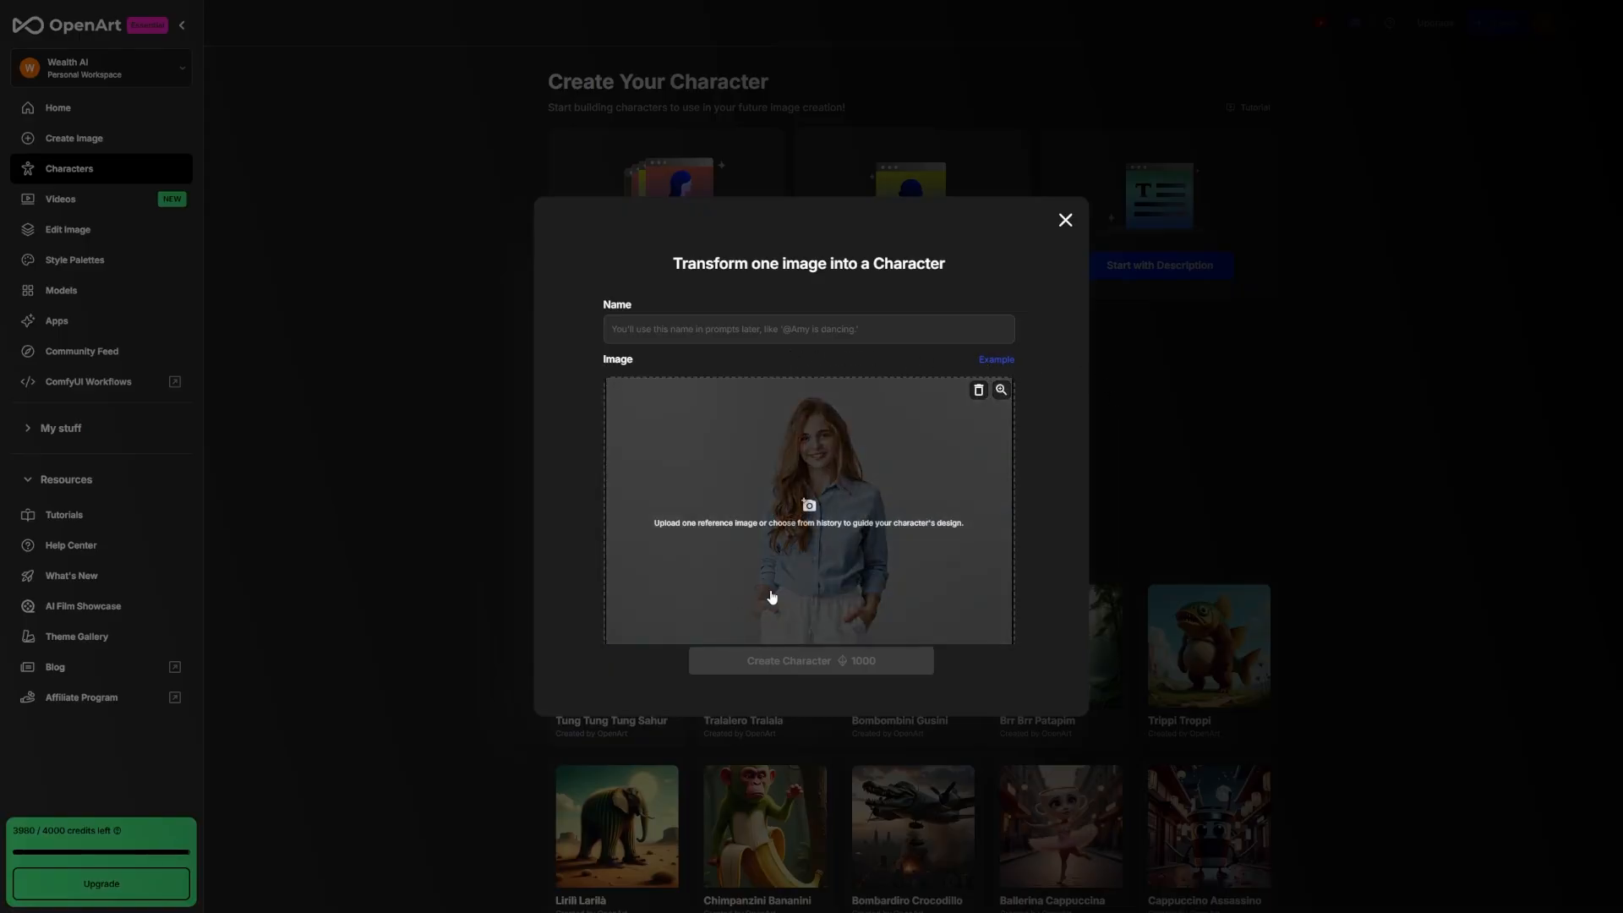
mouse_move(744, 588)
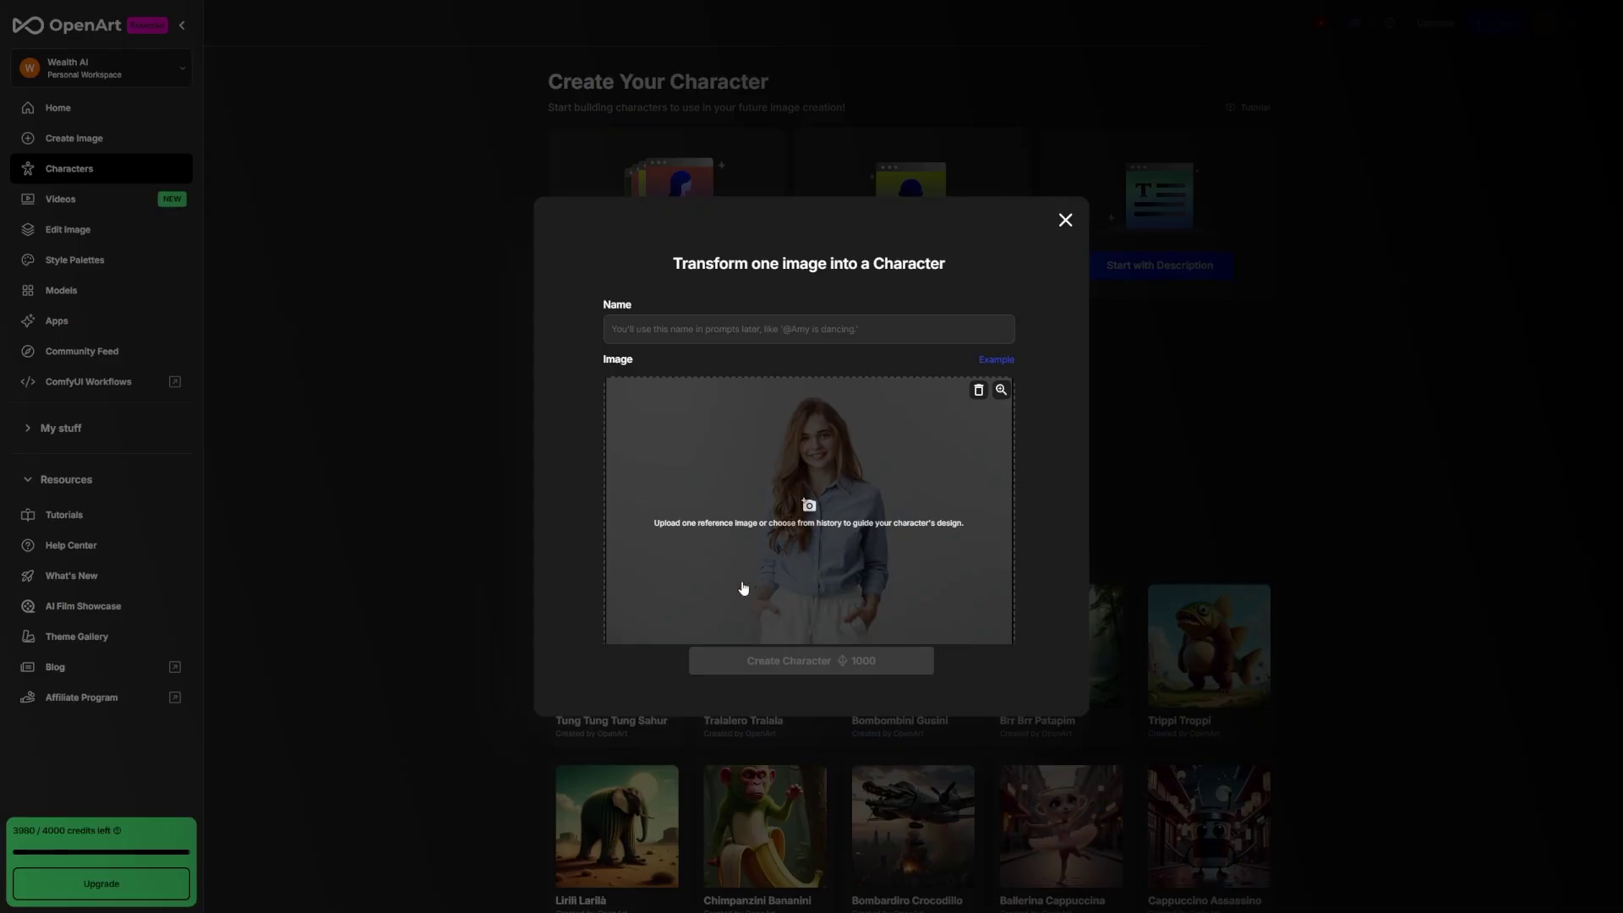
mouse_move(1013, 497)
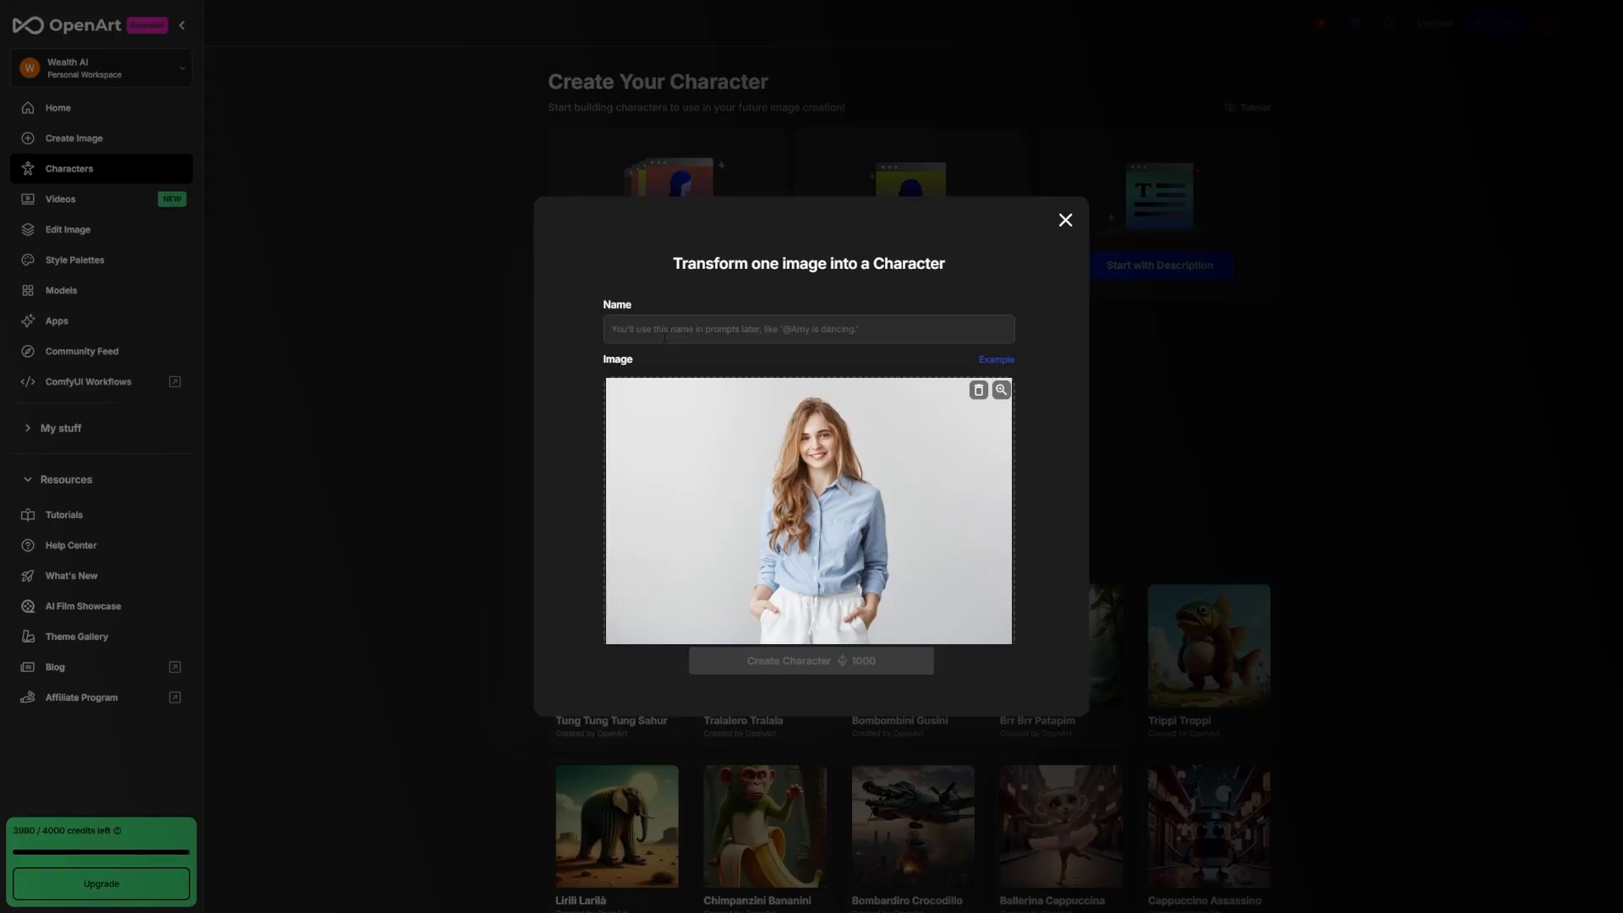
type("Am")
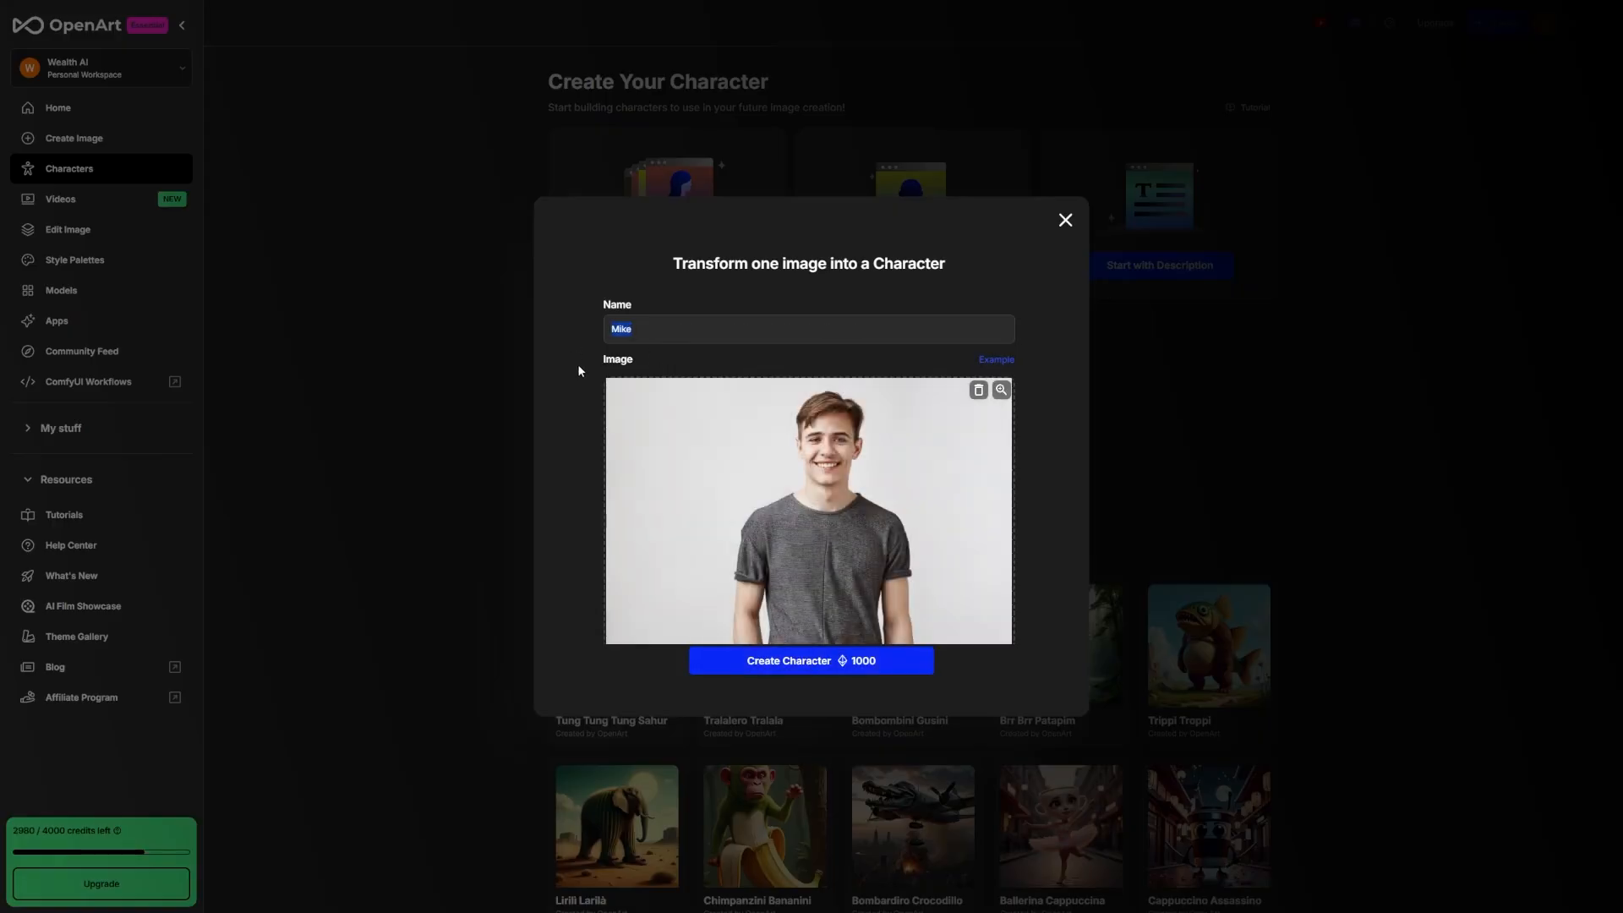
left_click(811, 659)
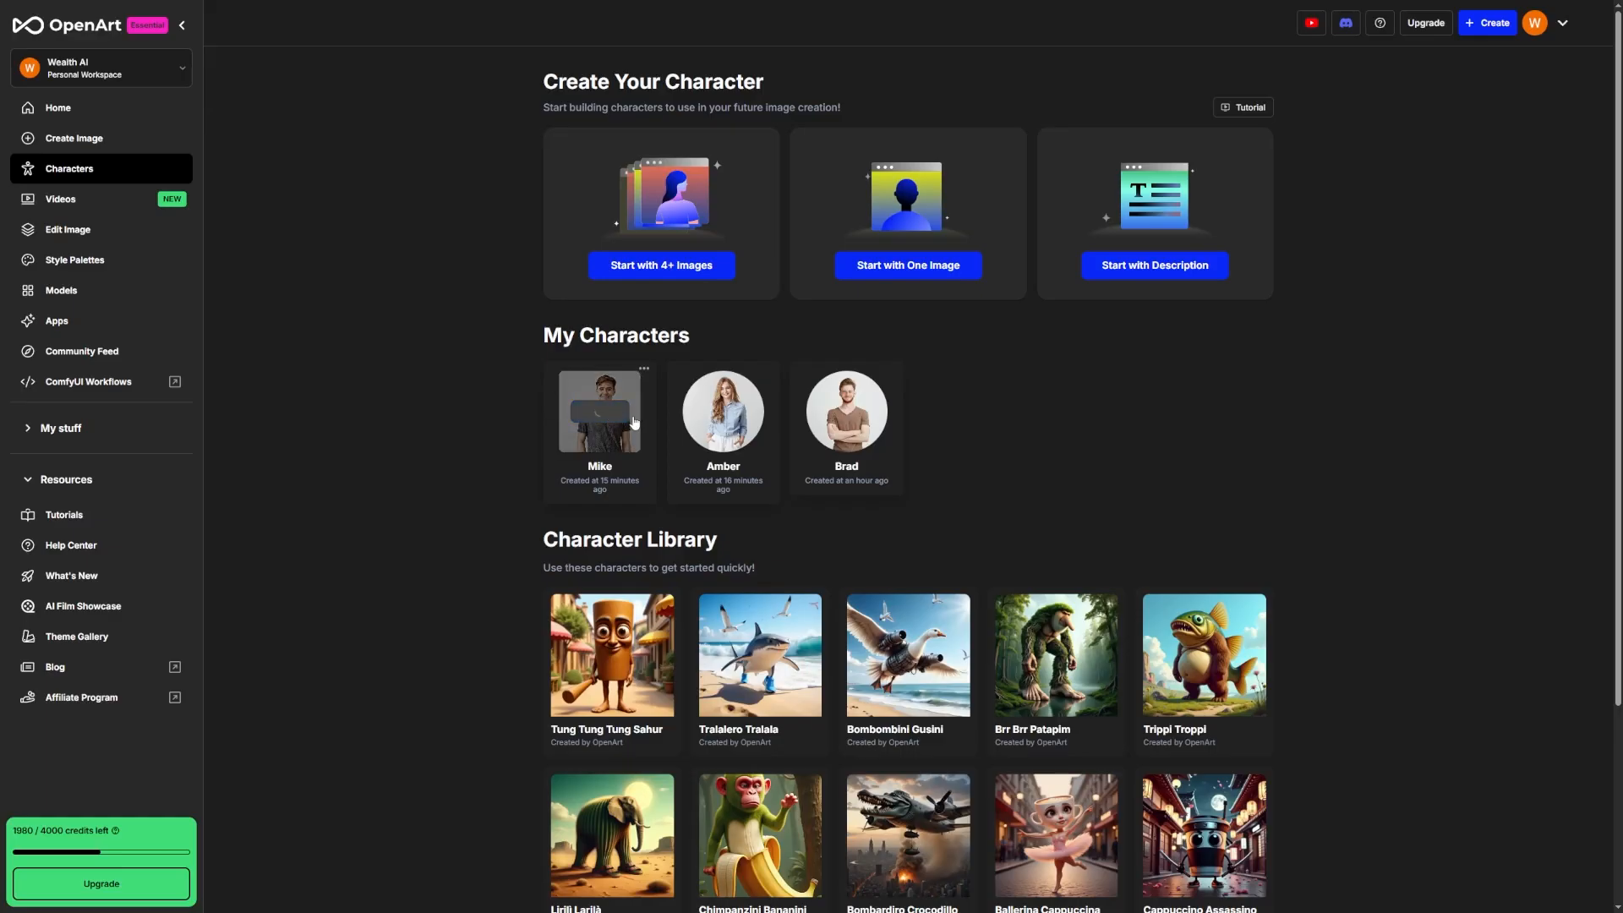
mouse_move(646, 436)
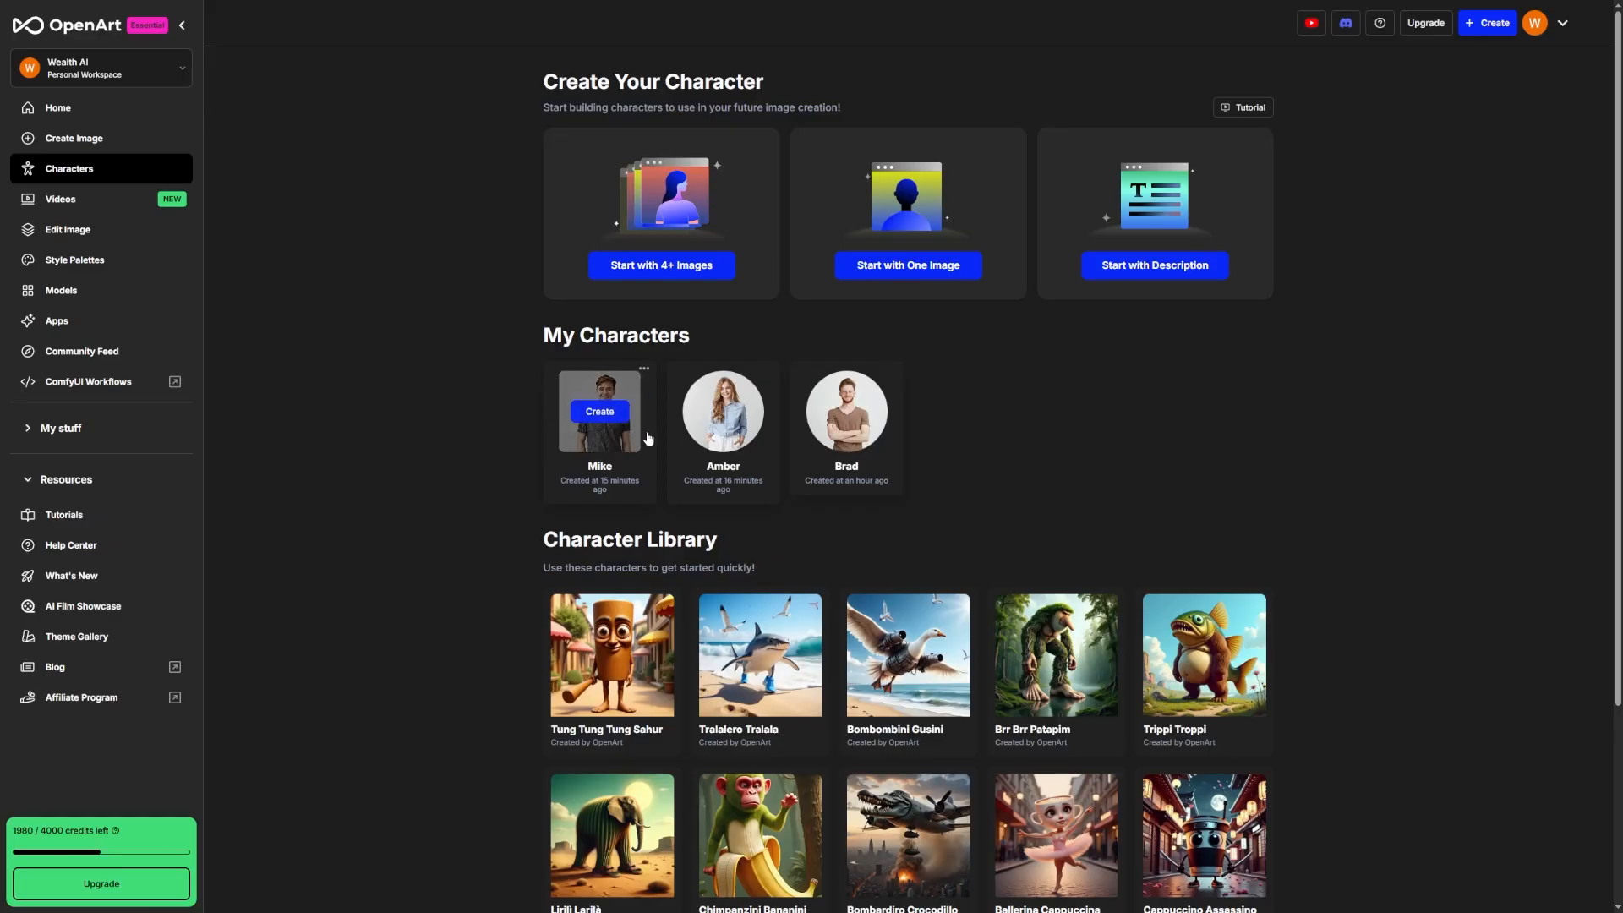
left_click(599, 411)
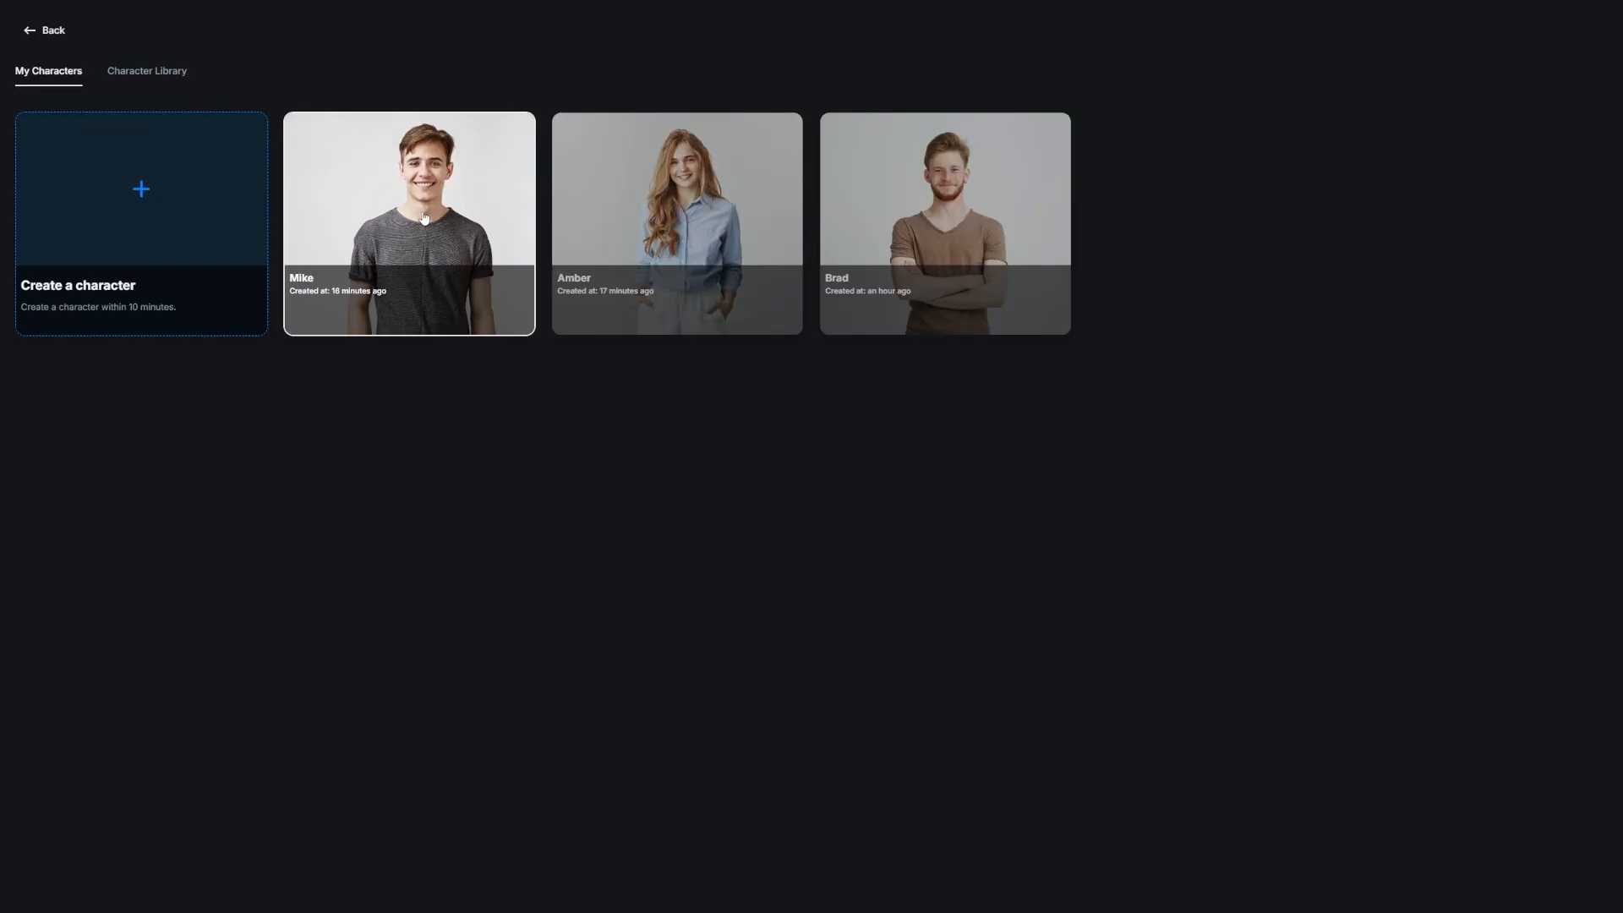
mouse_move(1018, 436)
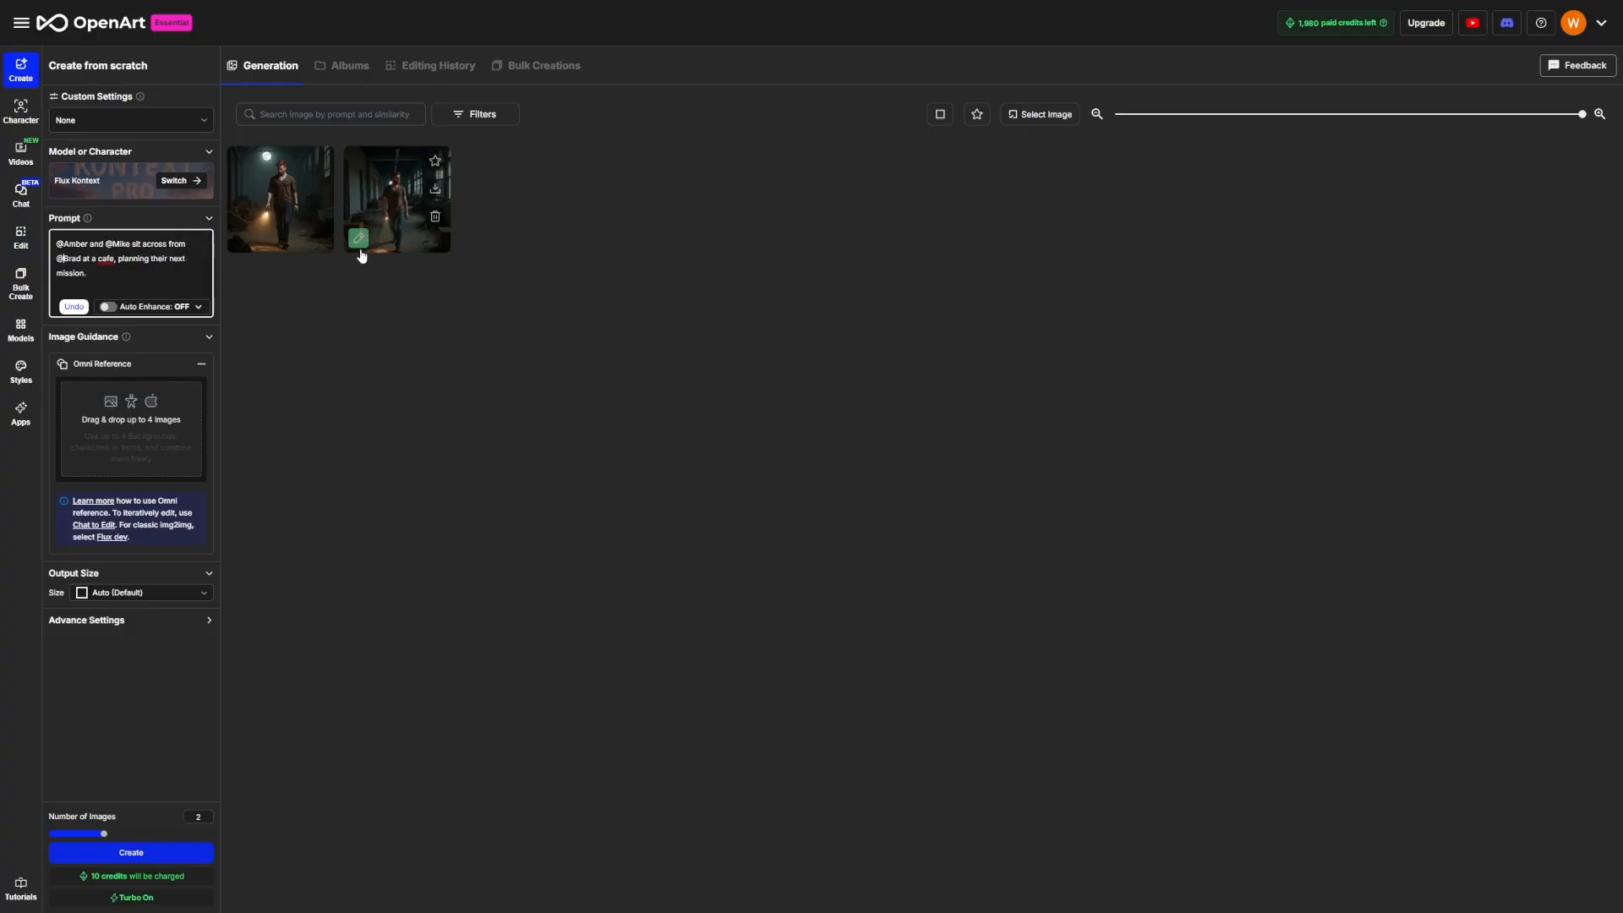
- Generate the cafe images of Amber, Mike and Brad and move to the Videos workspace
left_click(130, 853)
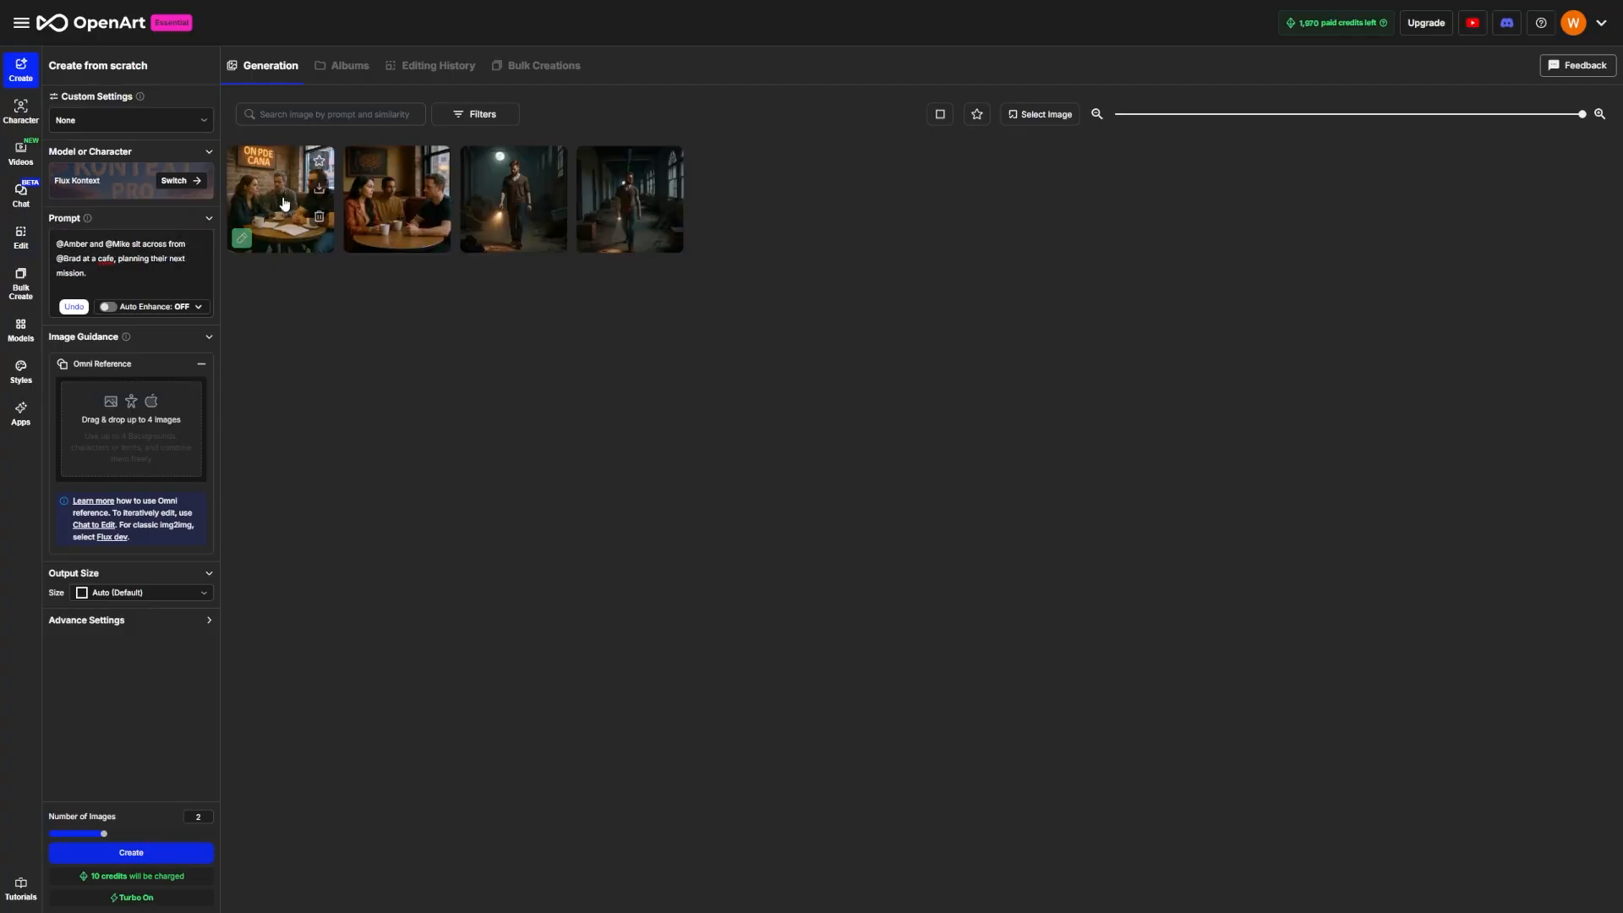
mouse_move(245, 202)
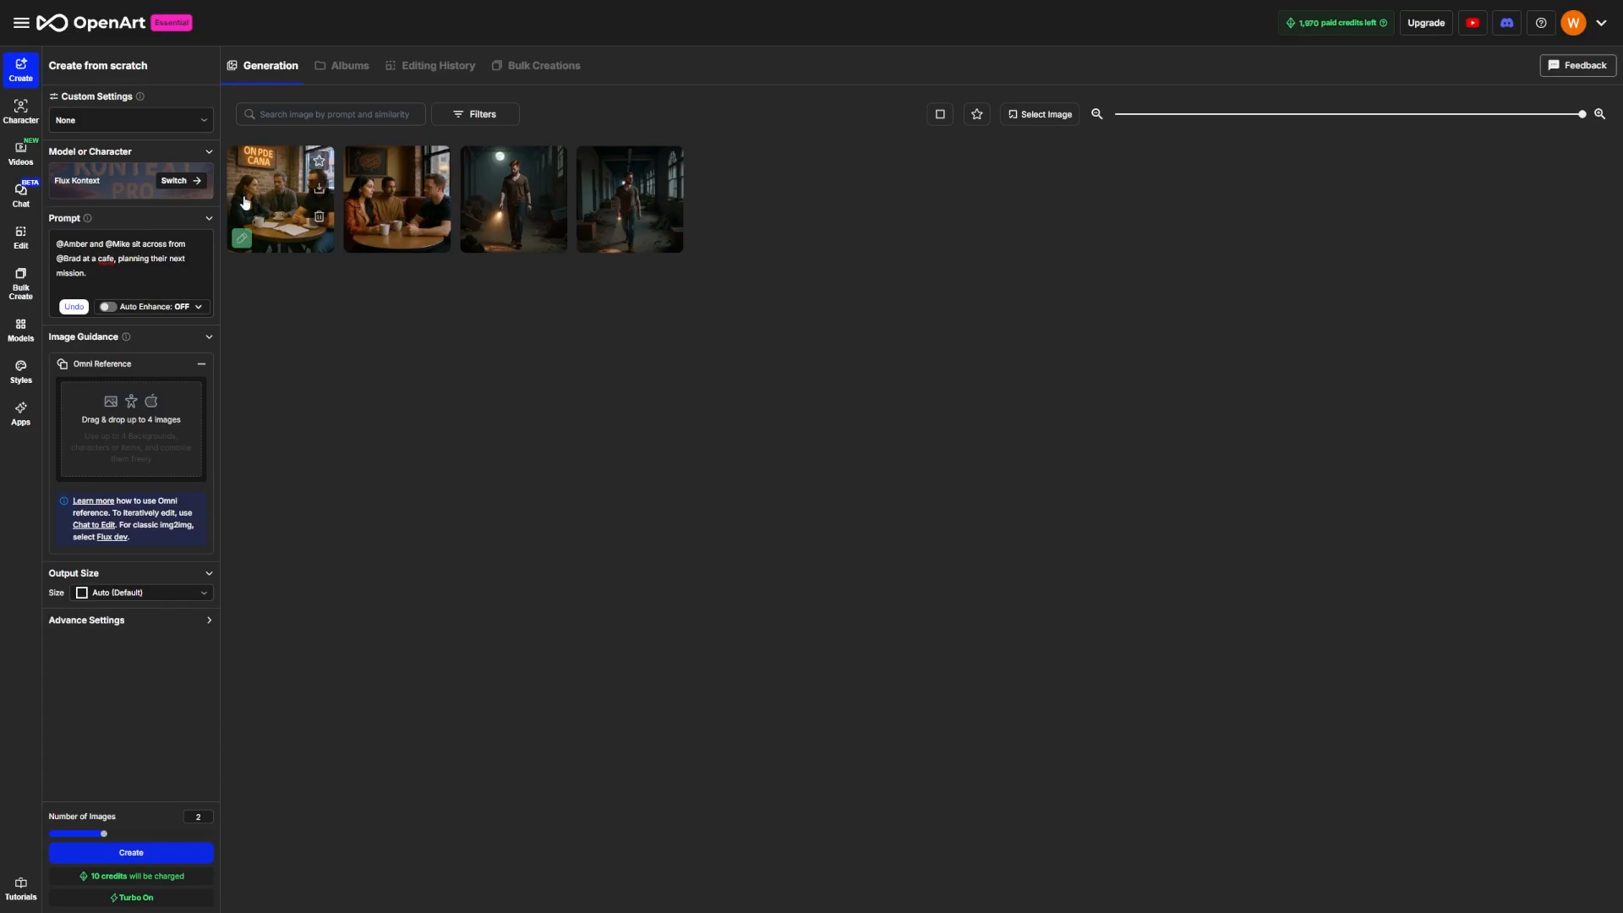
mouse_move(260, 213)
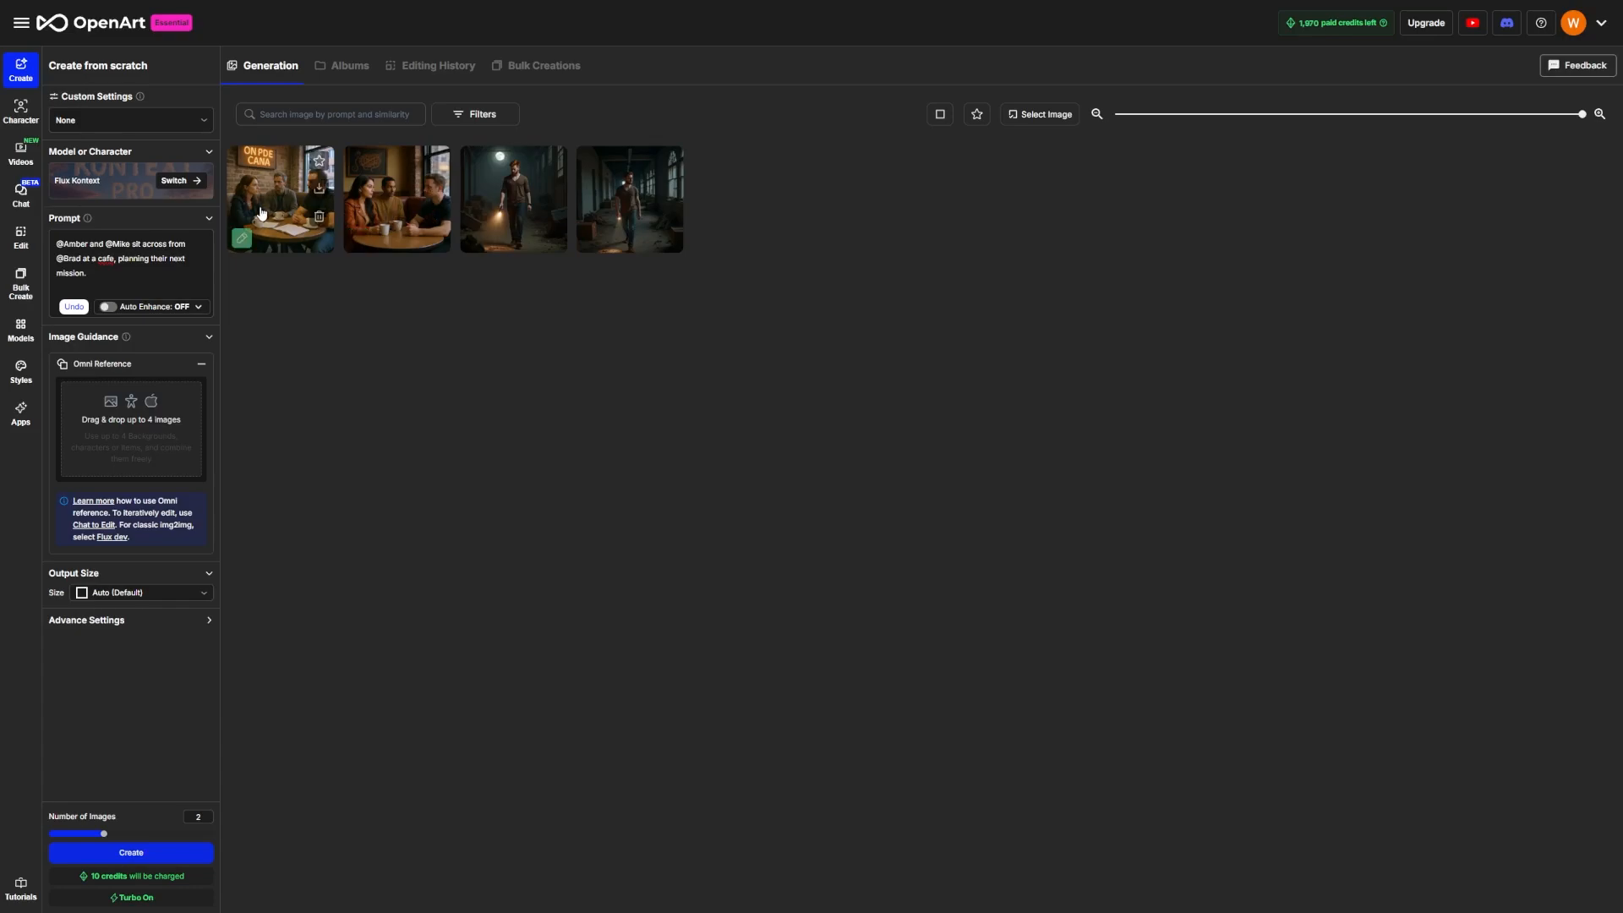
mouse_move(318, 188)
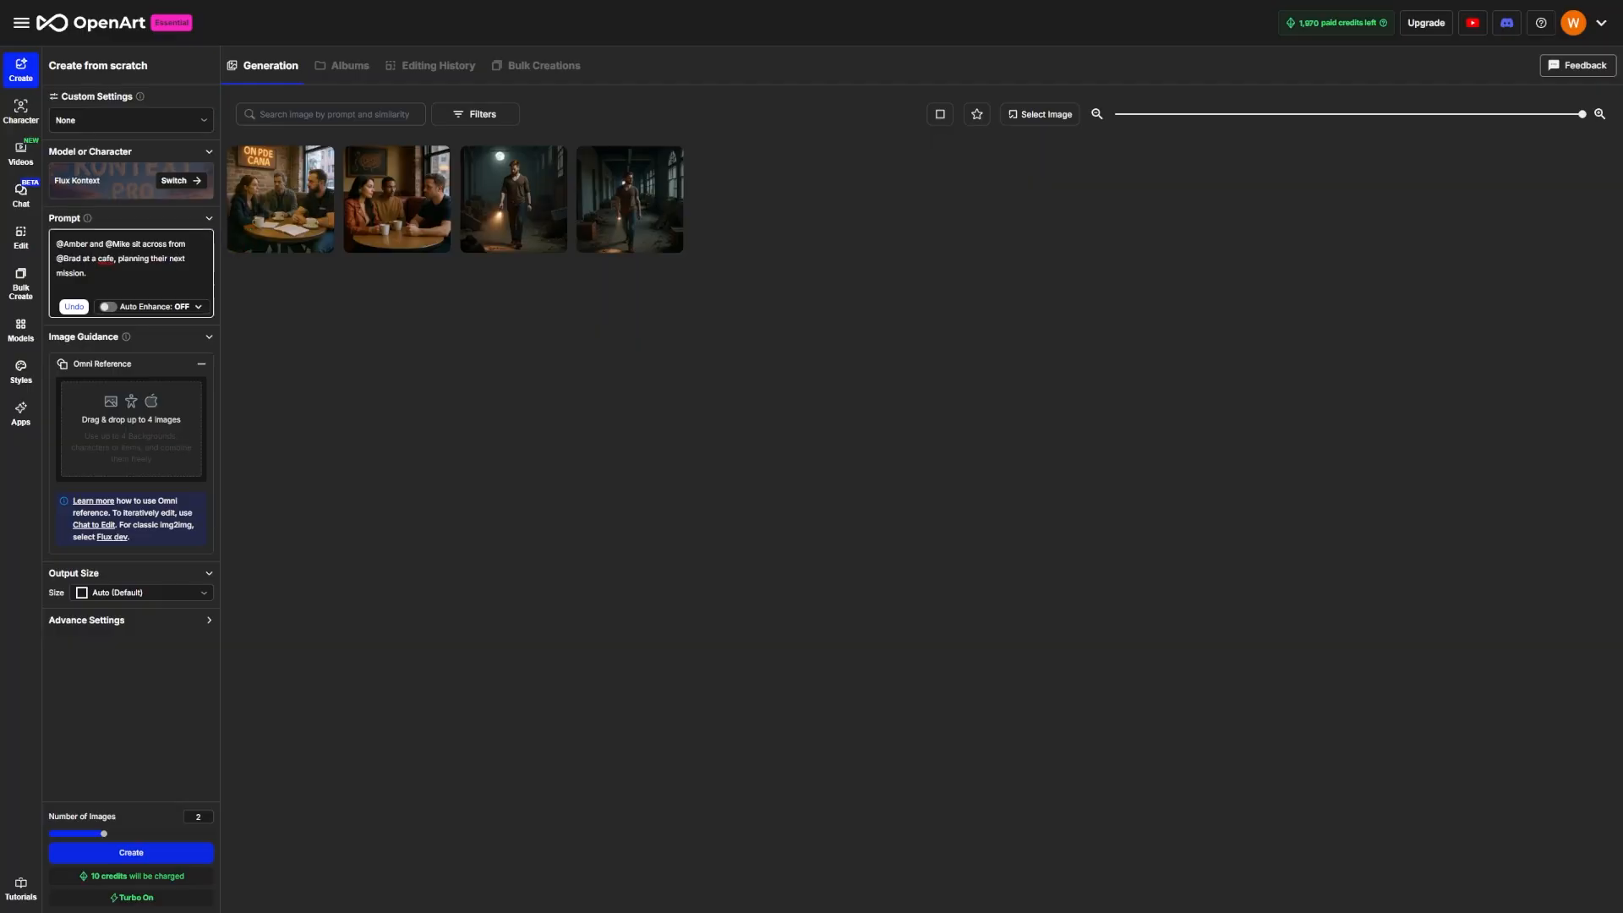
left_click_drag(92, 257, 86, 274)
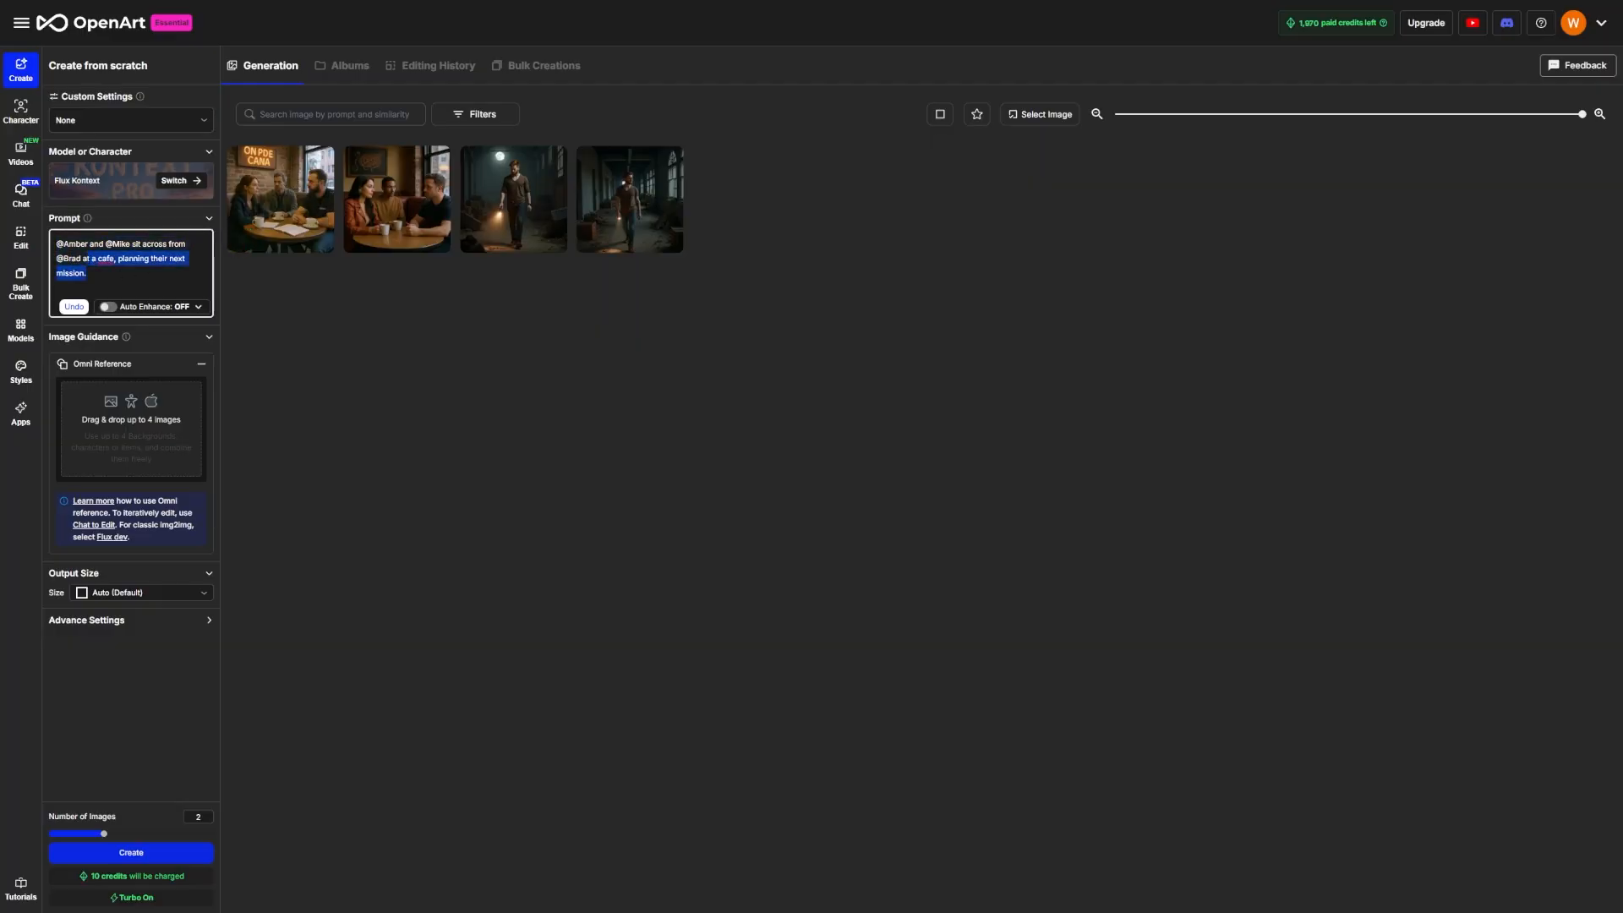
left_click(20, 152)
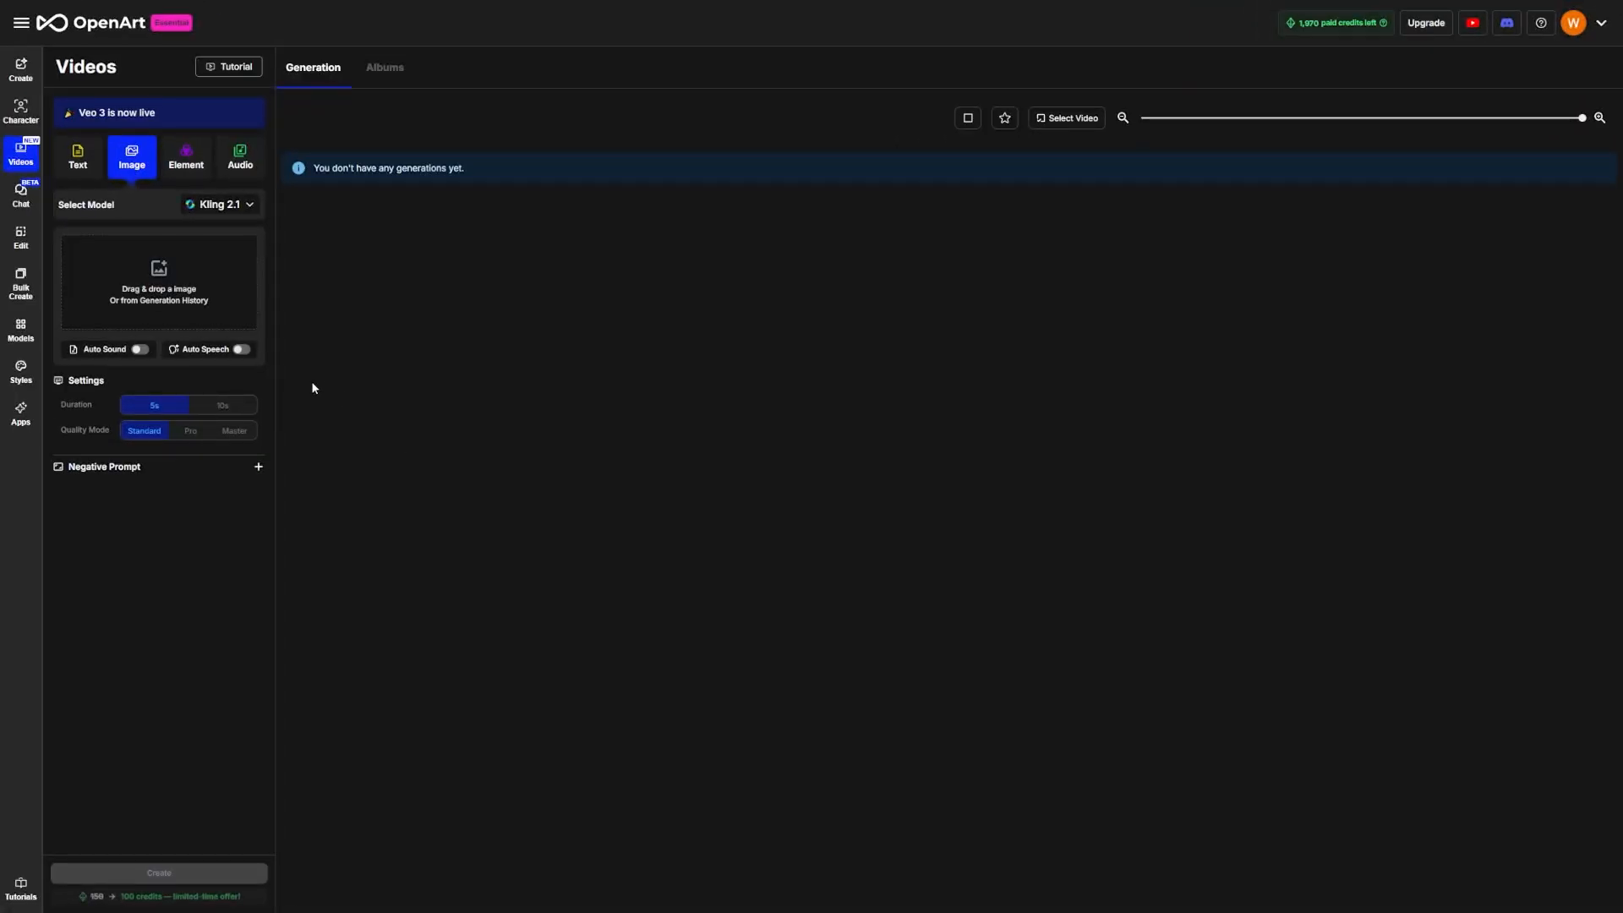
mouse_move(455, 443)
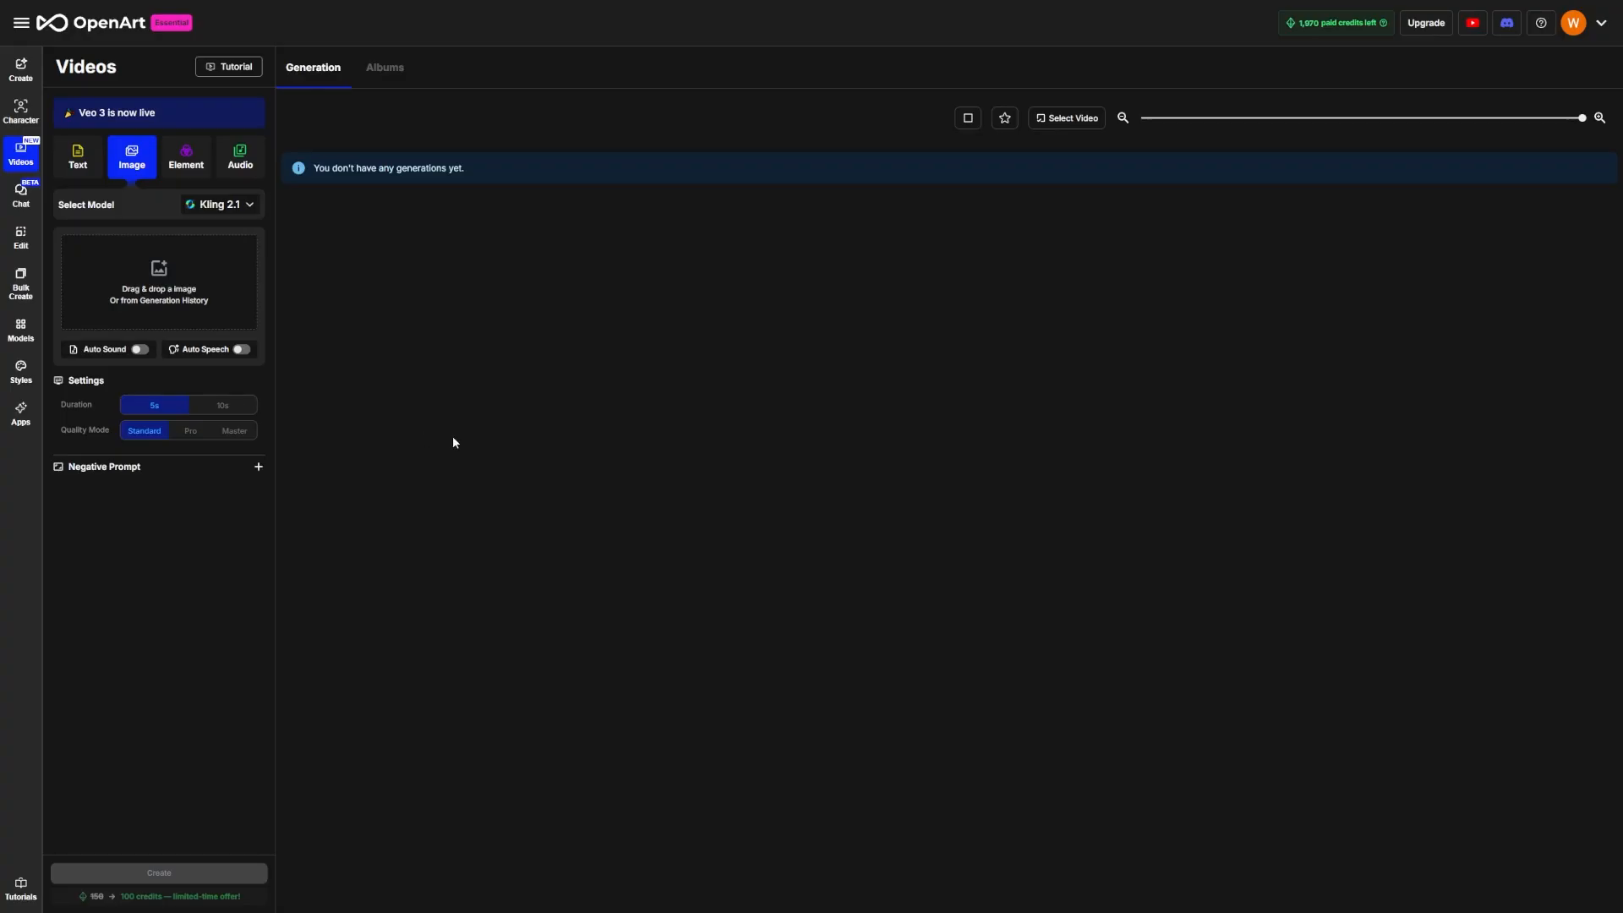
mouse_move(611, 460)
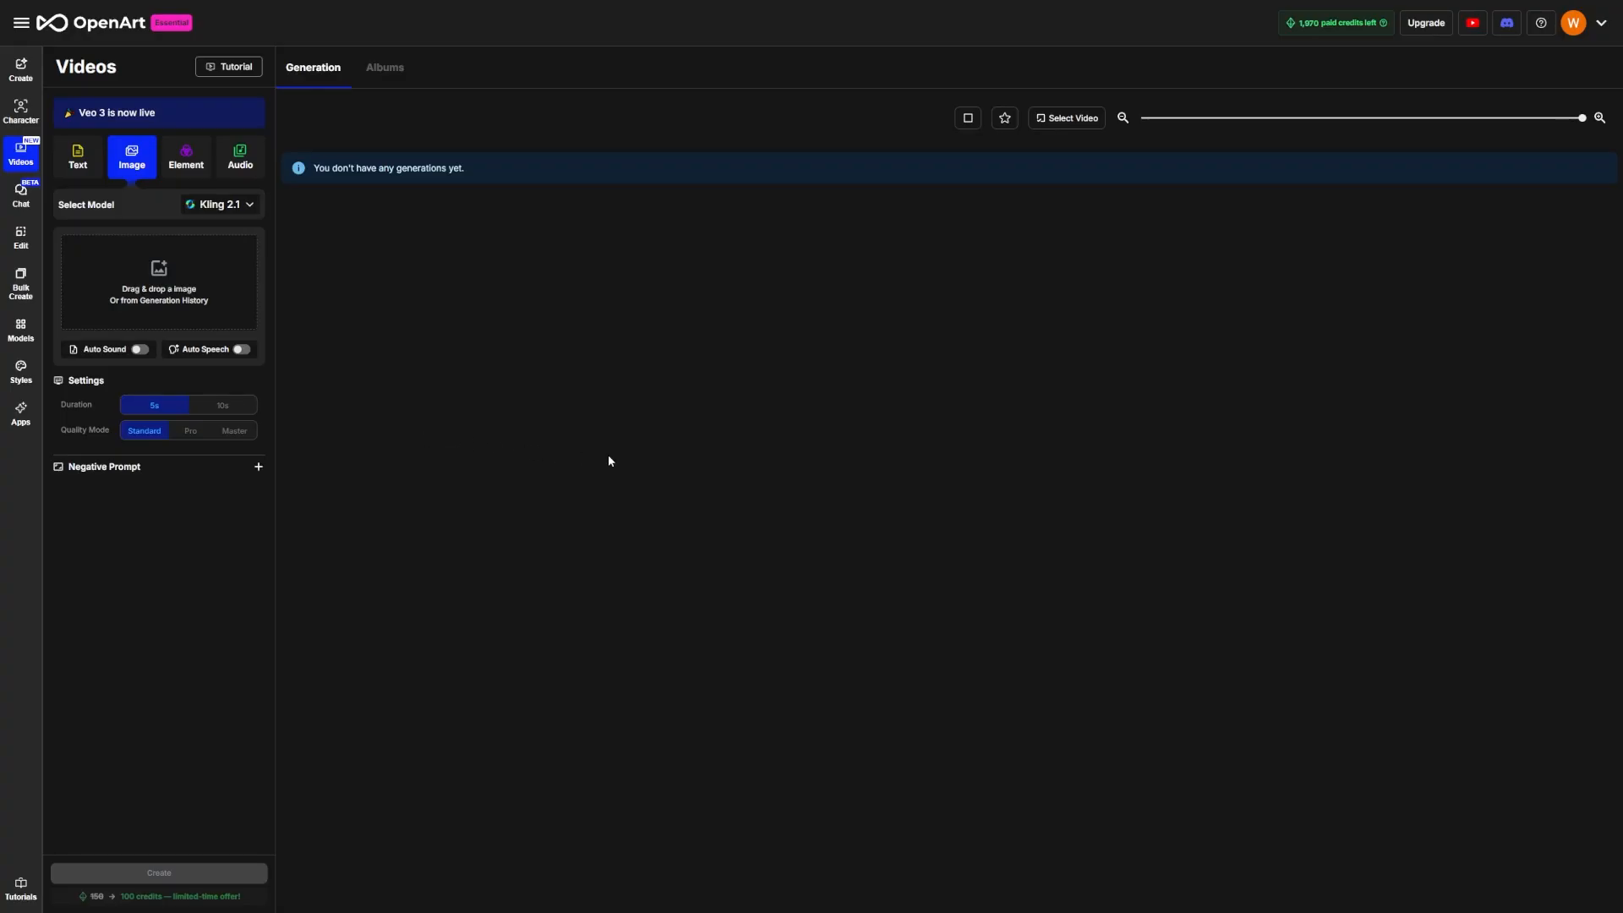
mouse_move(81, 220)
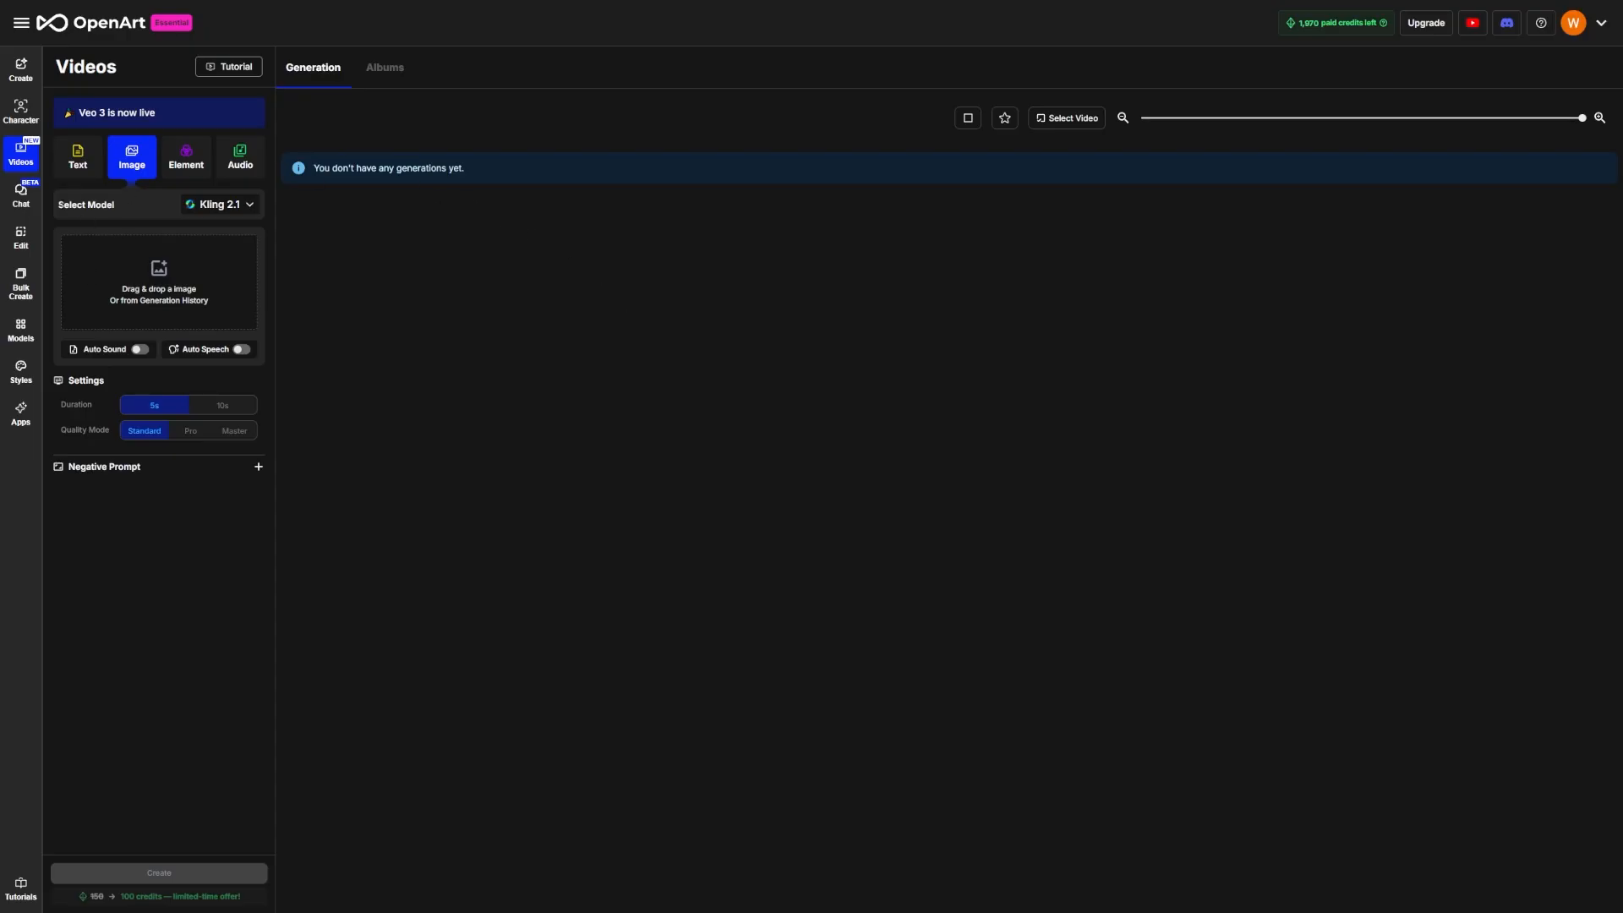
mouse_move(372, 263)
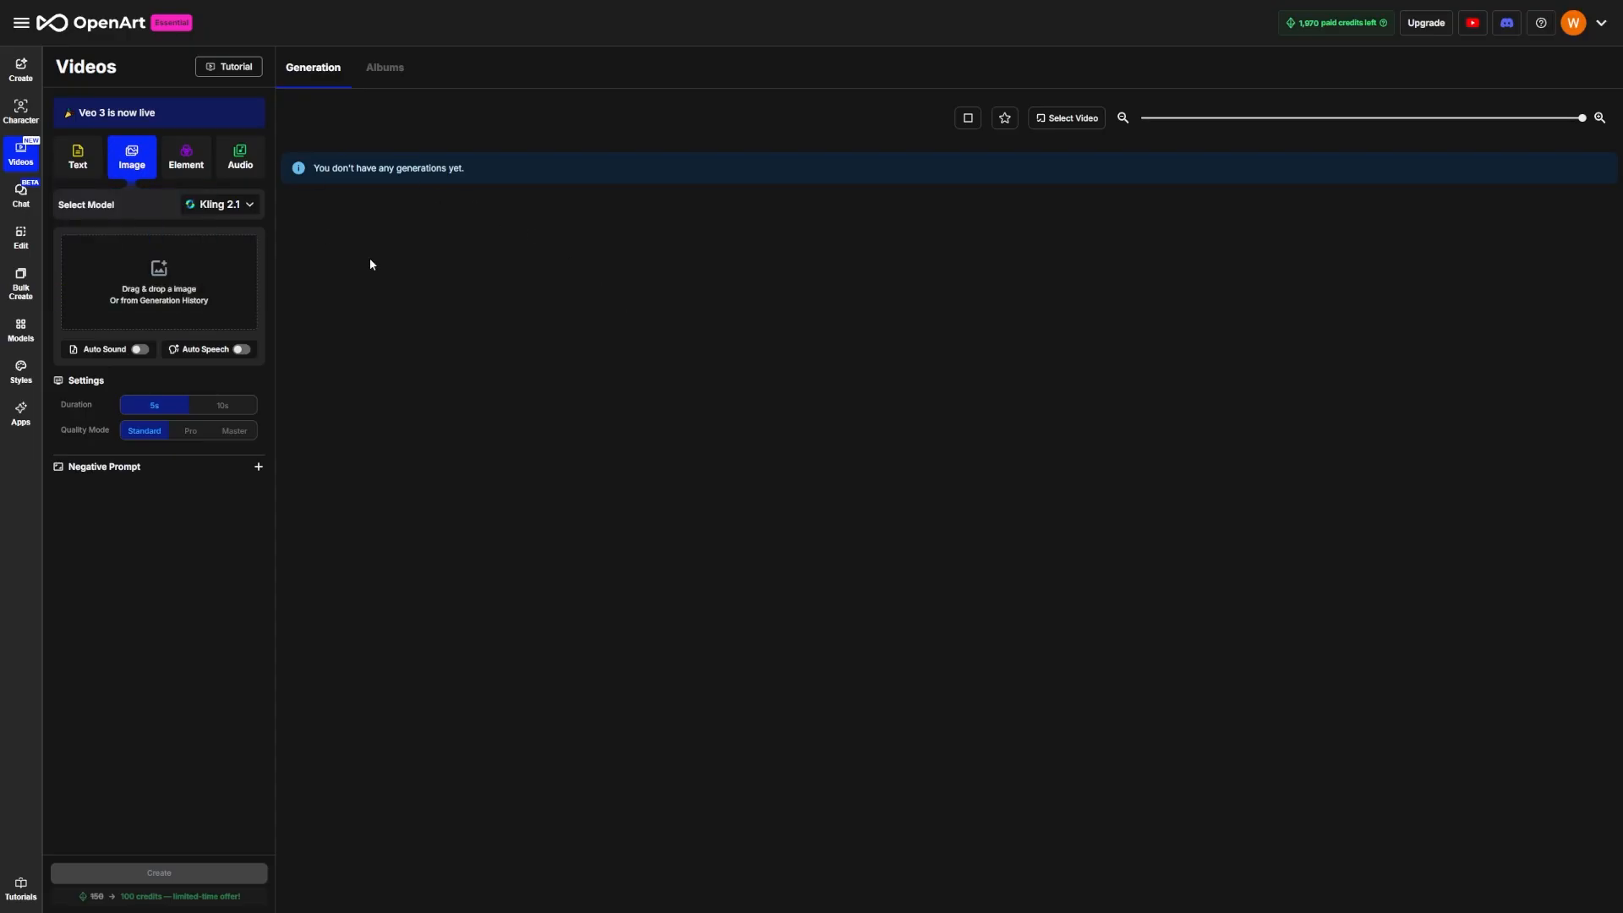
- Choose Kling 1.6 as the video model for the cafe start frame
left_click(222, 203)
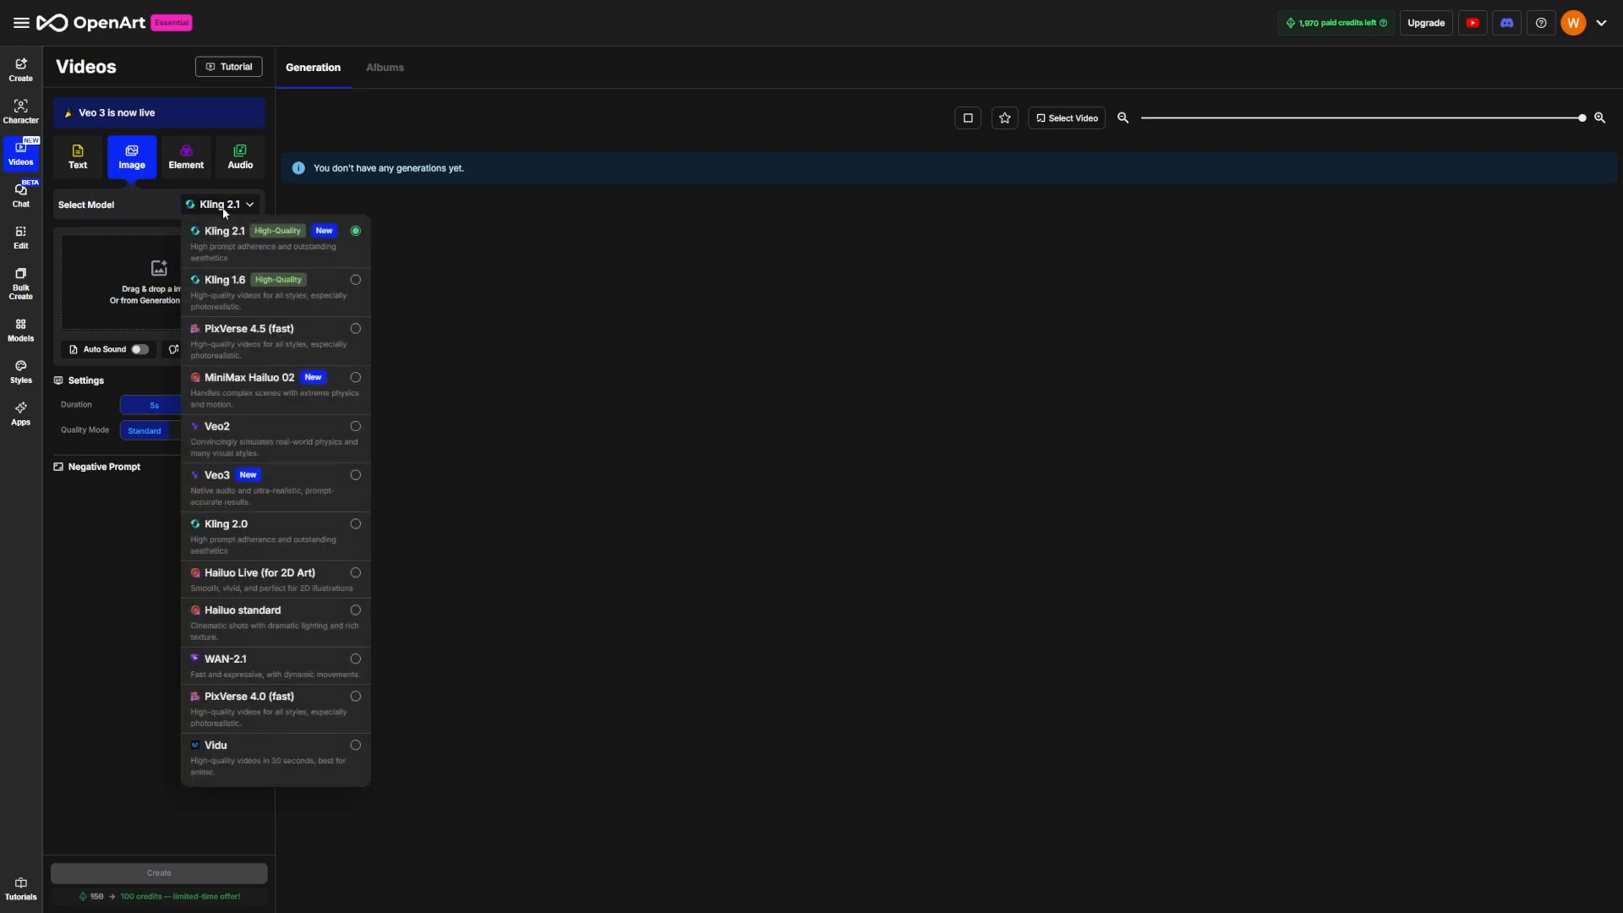
mouse_move(244, 298)
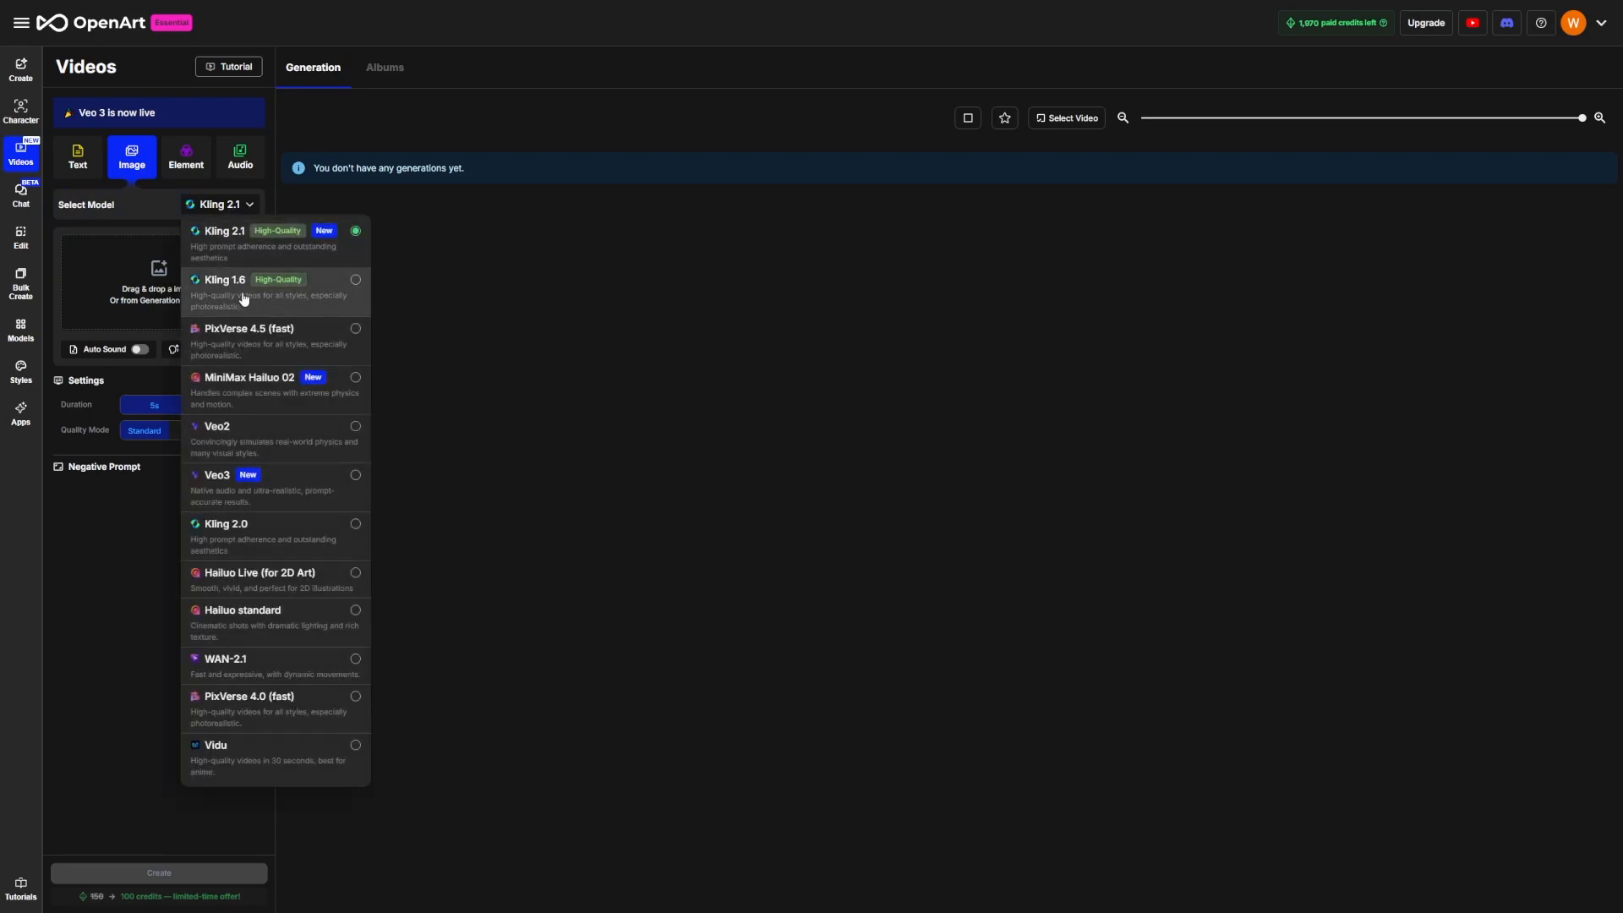
mouse_move(280, 311)
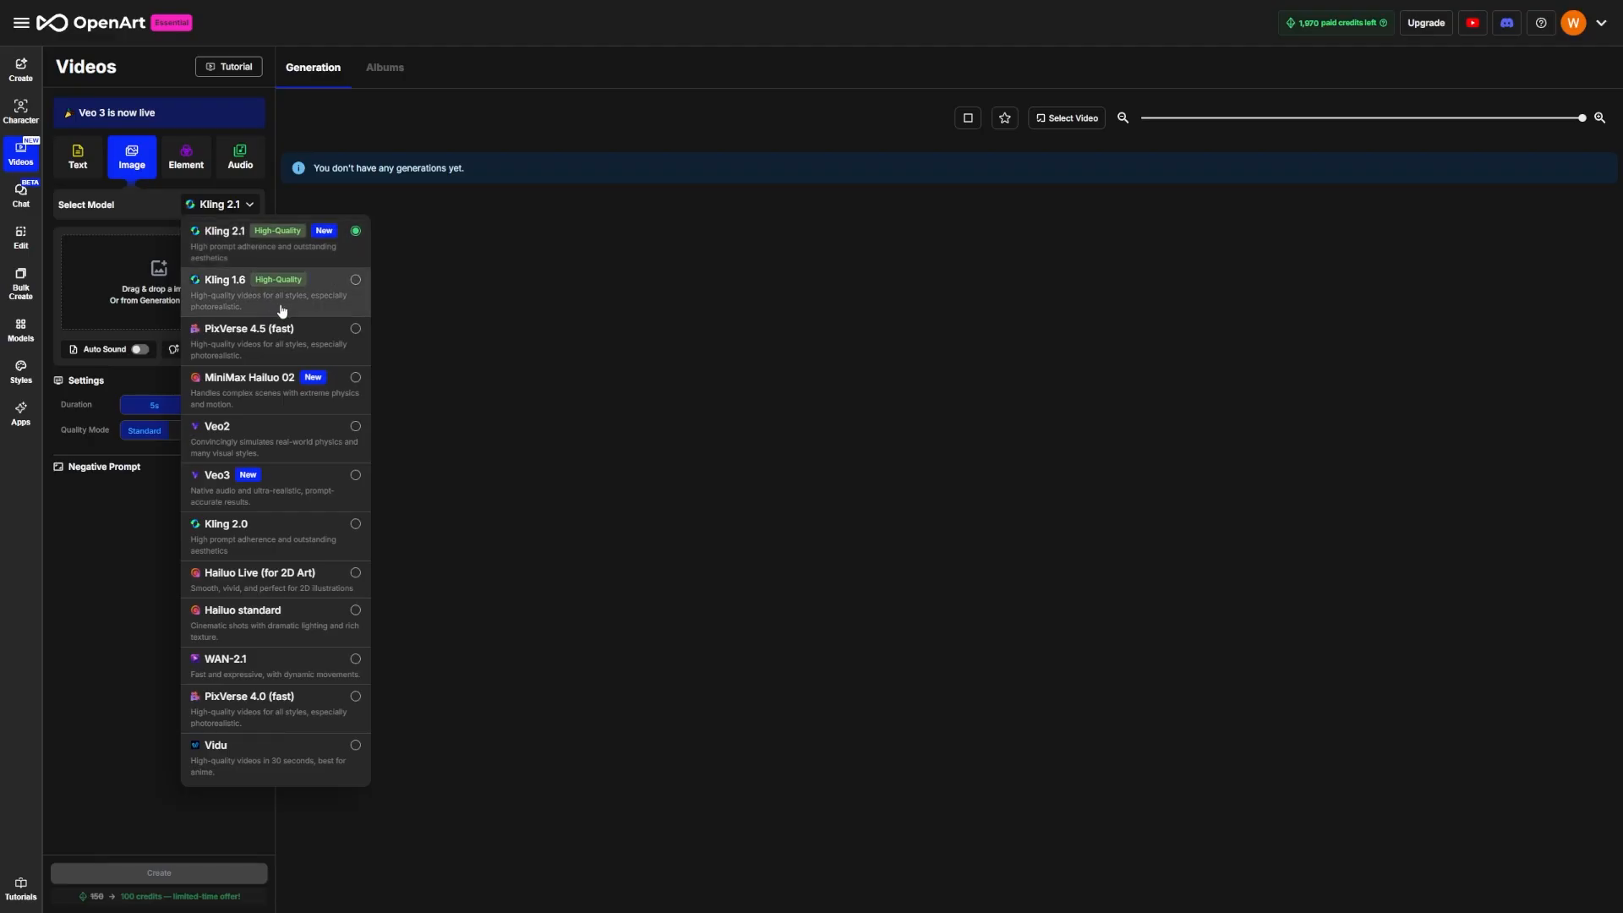
left_click(245, 279)
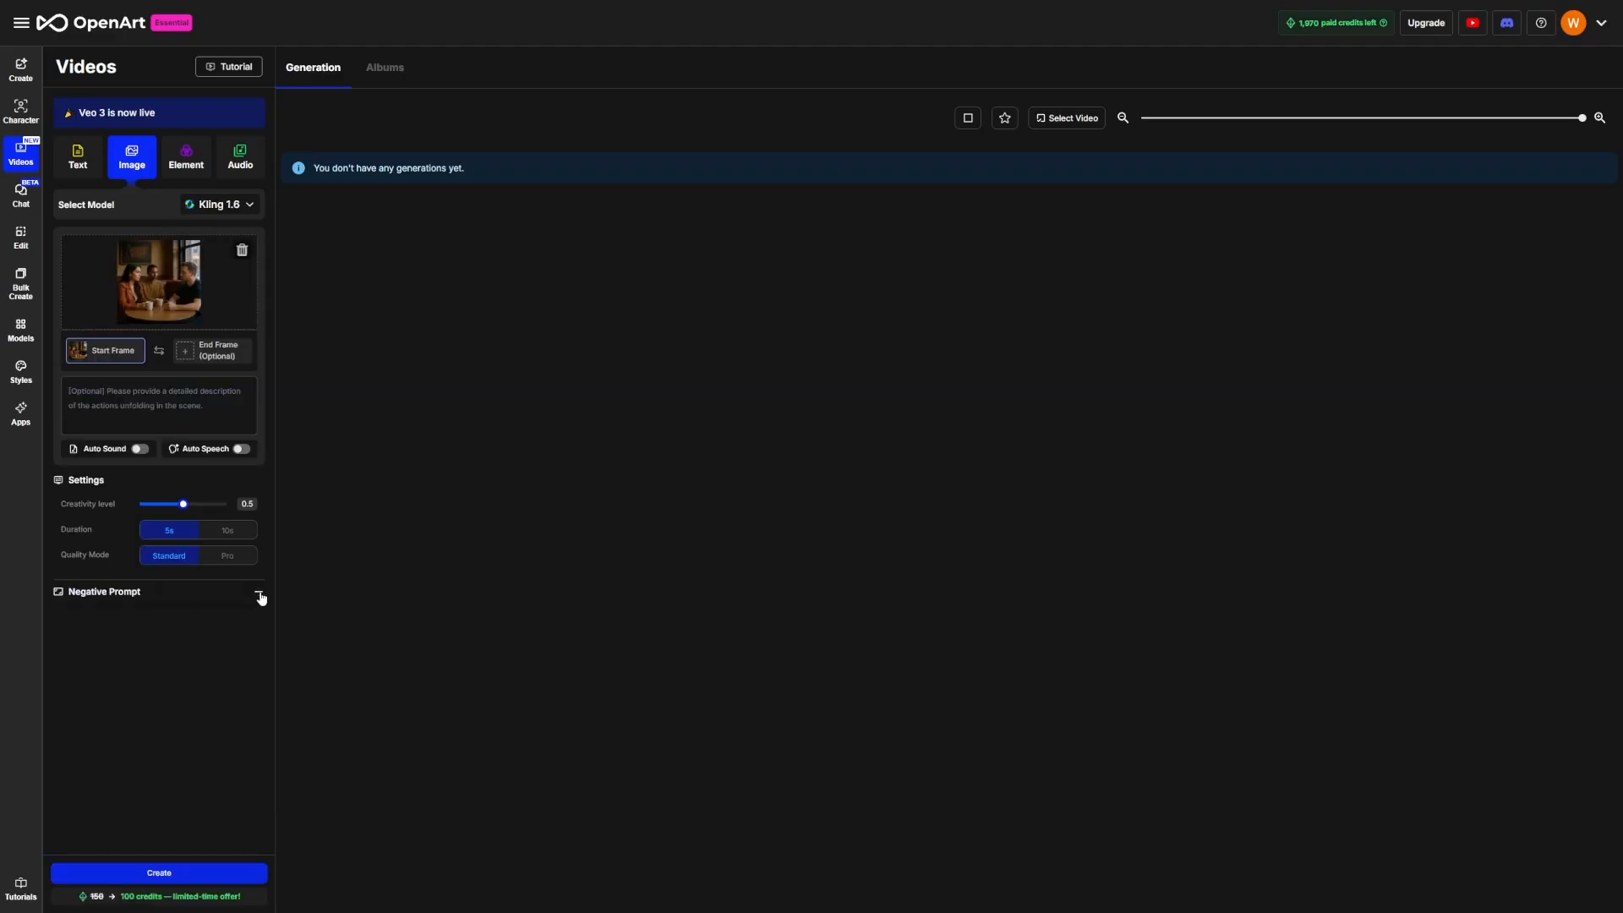
- Add the negative prompt "Camera slowly pulls back to reveal the office around Brad"
left_click(259, 593)
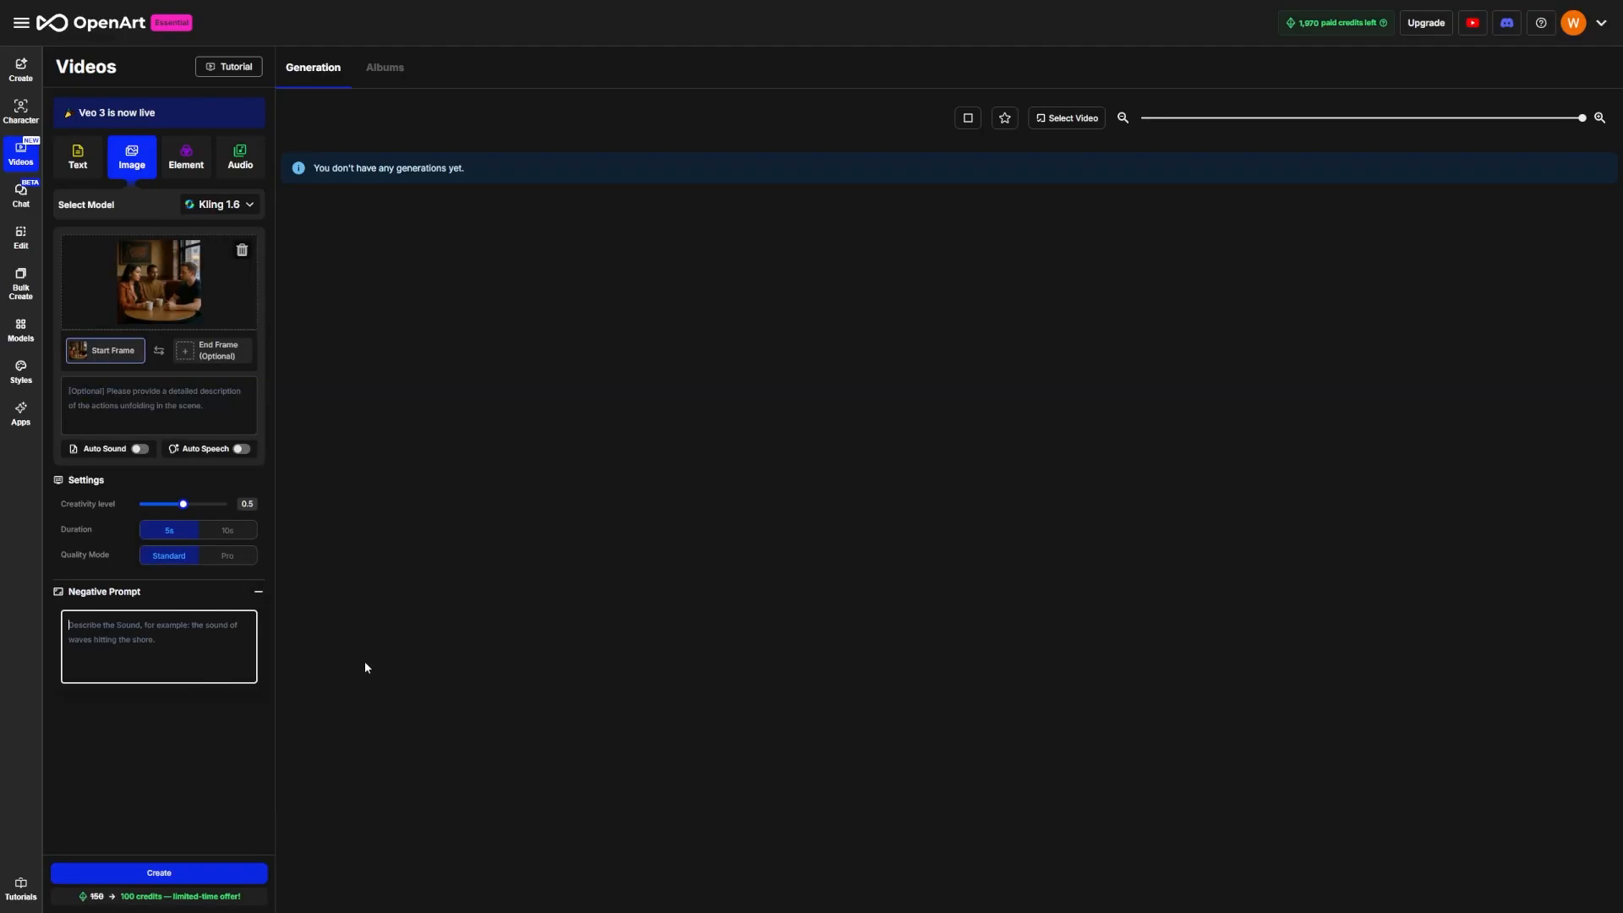
type("Camera slowly pulls back to reveal the office around Brad.")
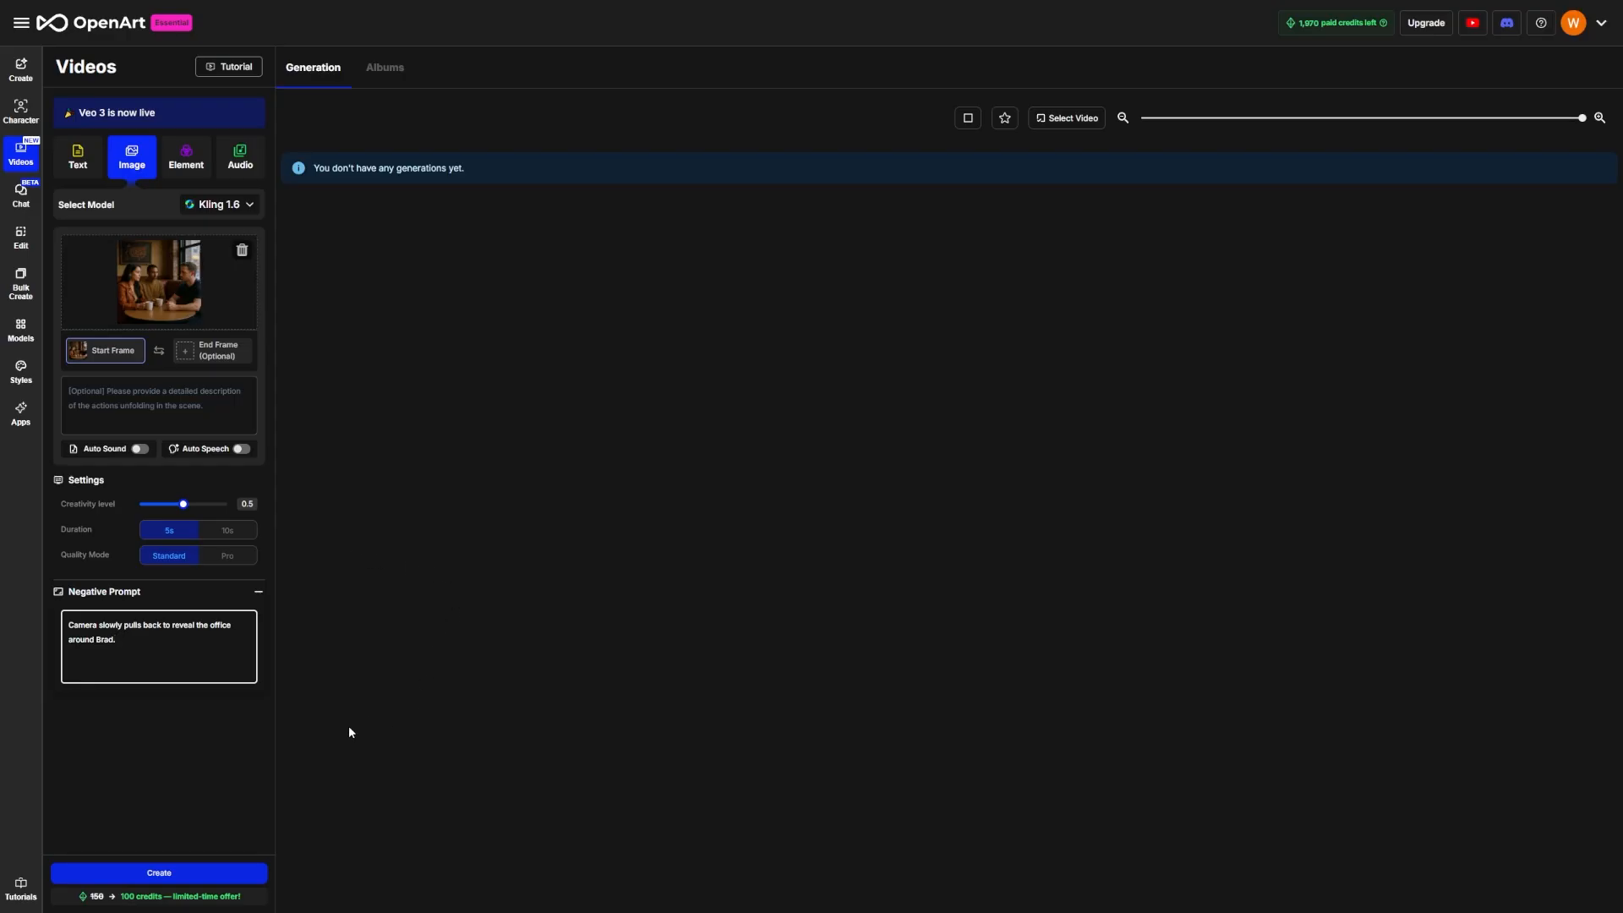
mouse_move(285, 871)
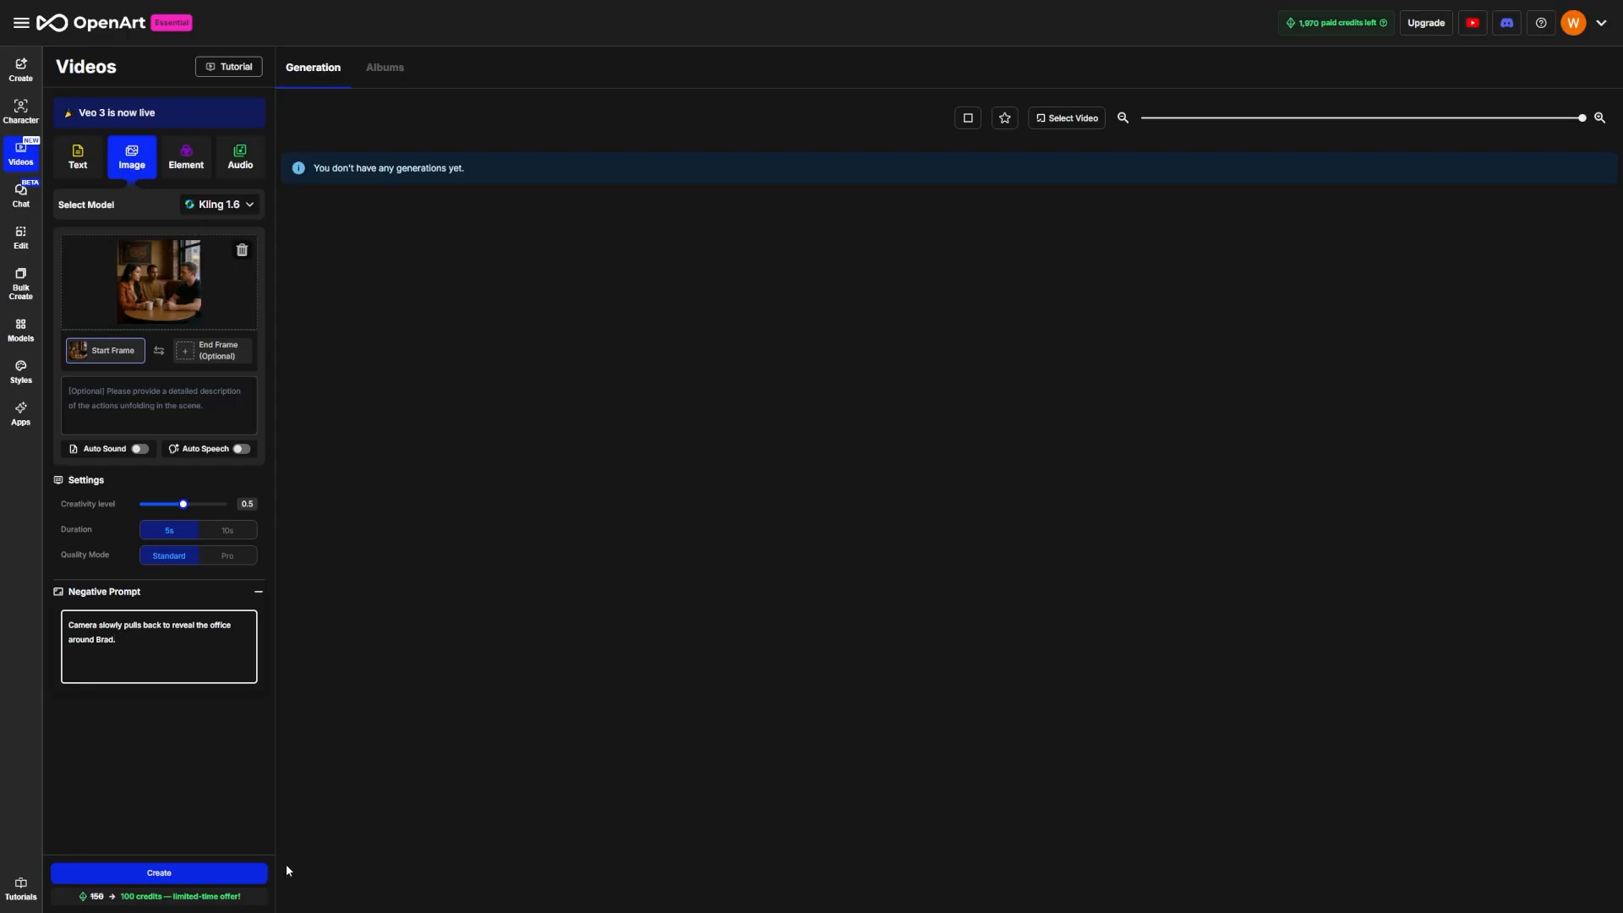
mouse_move(192, 872)
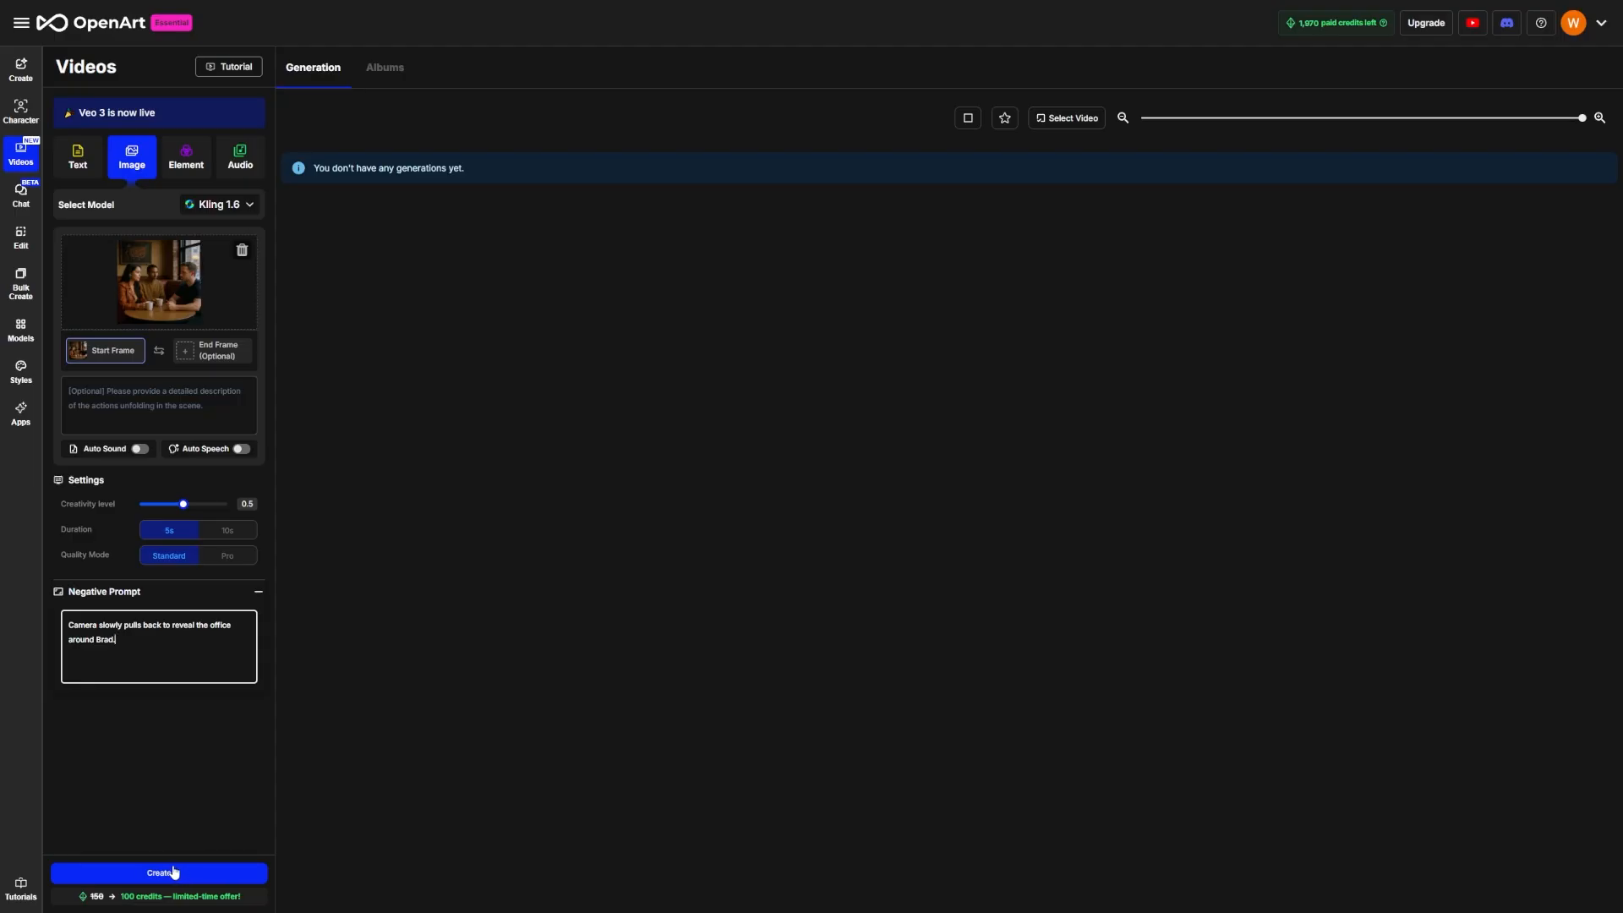
mouse_move(154, 693)
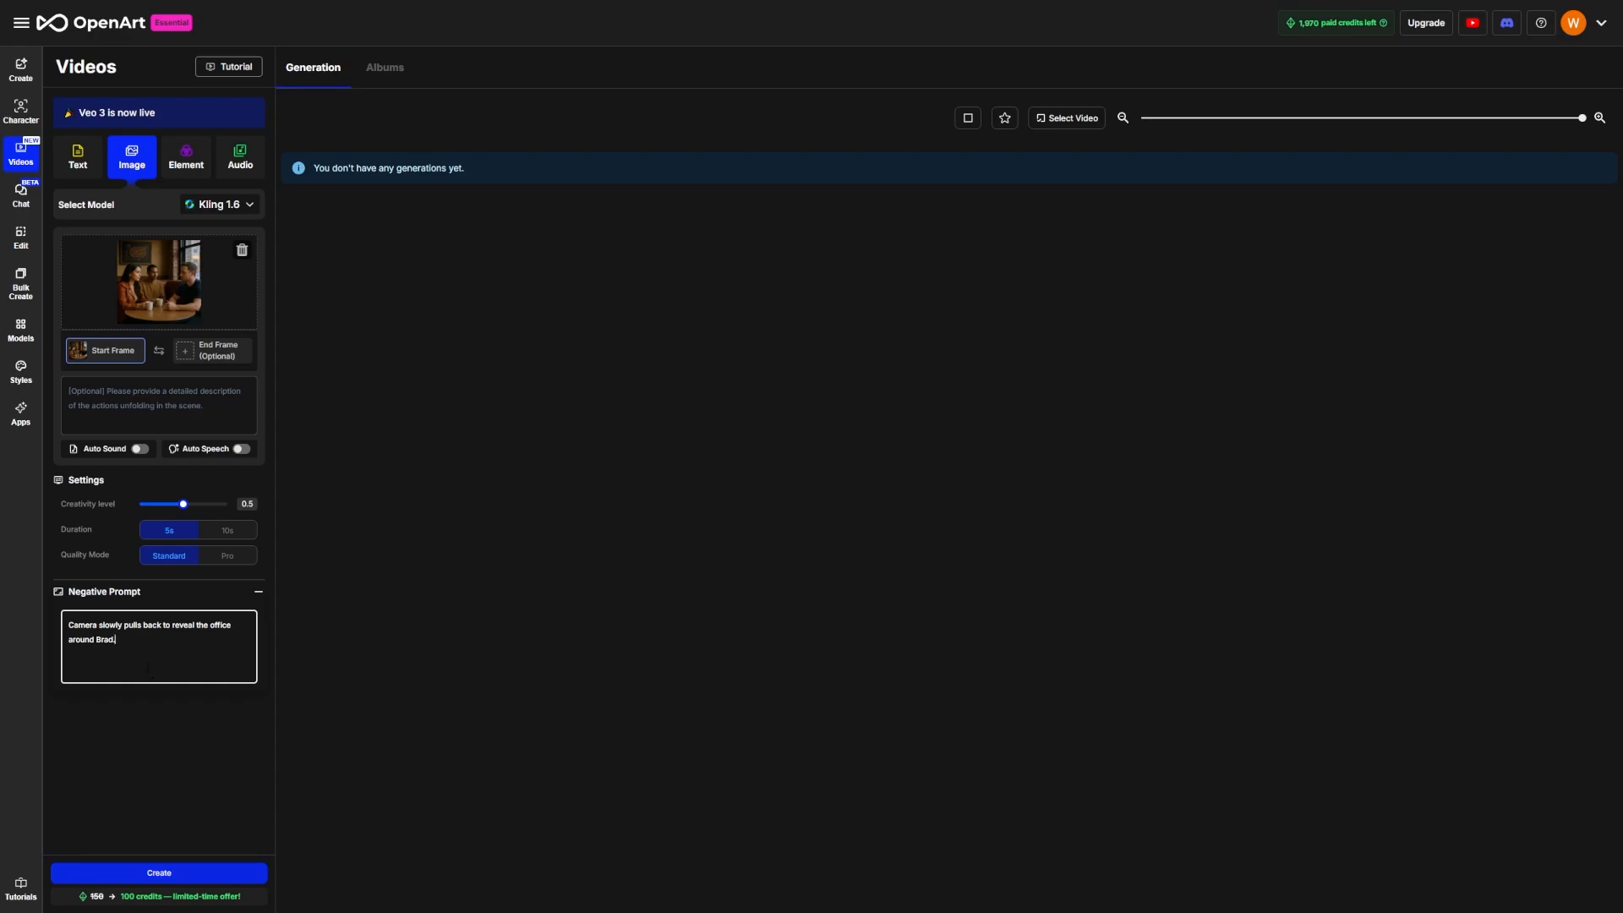
mouse_move(270, 592)
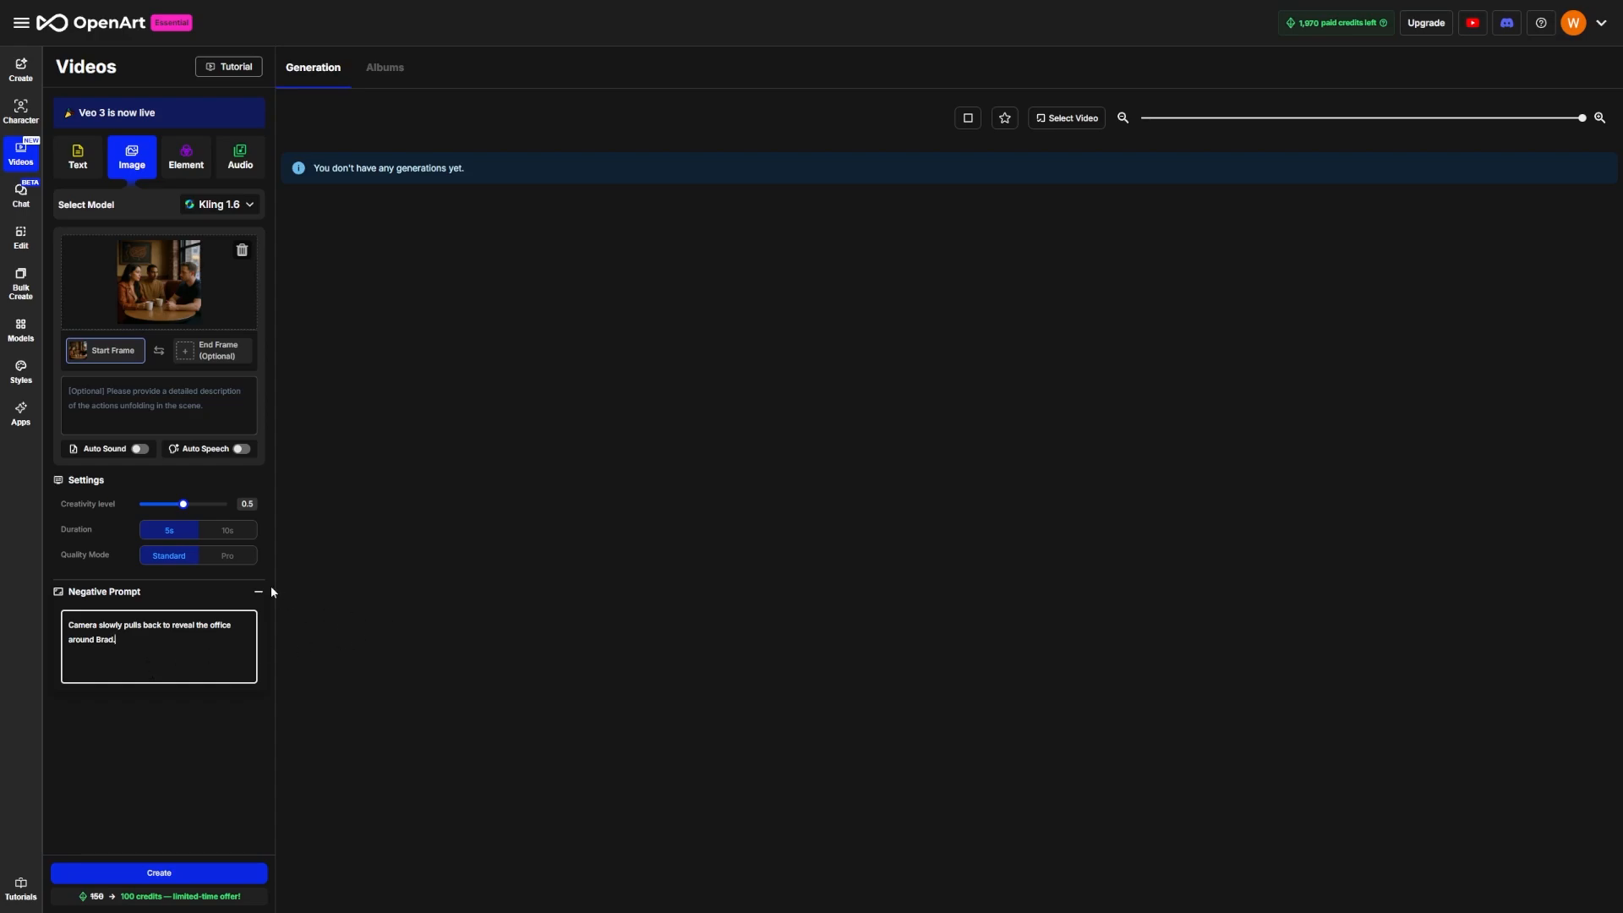
- Try Kling 2.1, settle on Kling 1.6, and create the cafe video
left_click(220, 205)
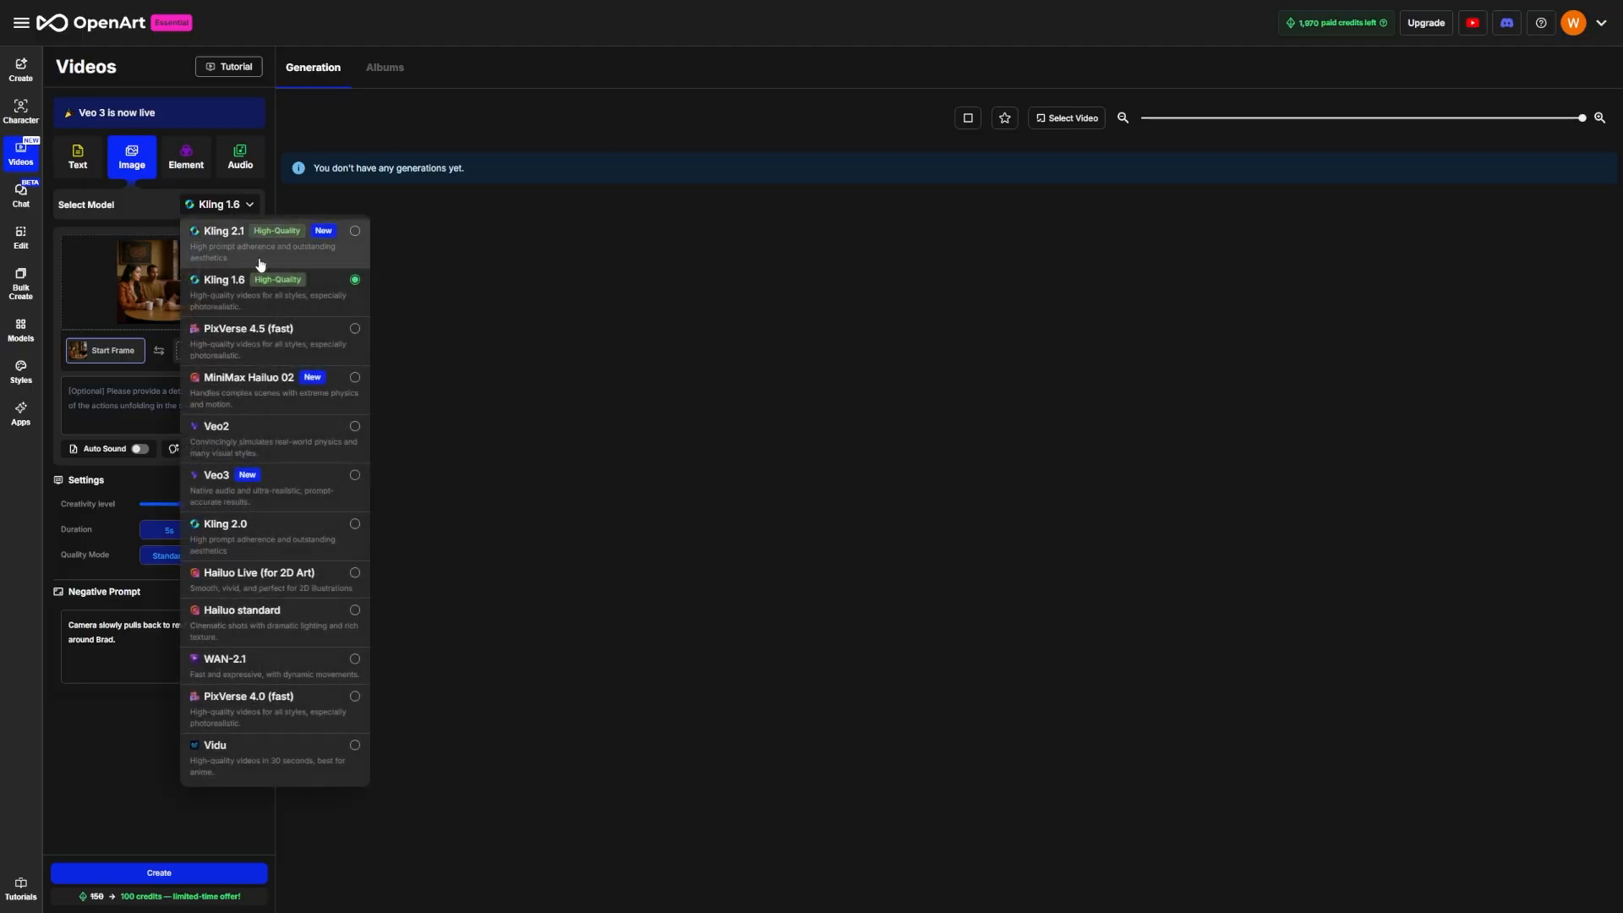
left_click(222, 230)
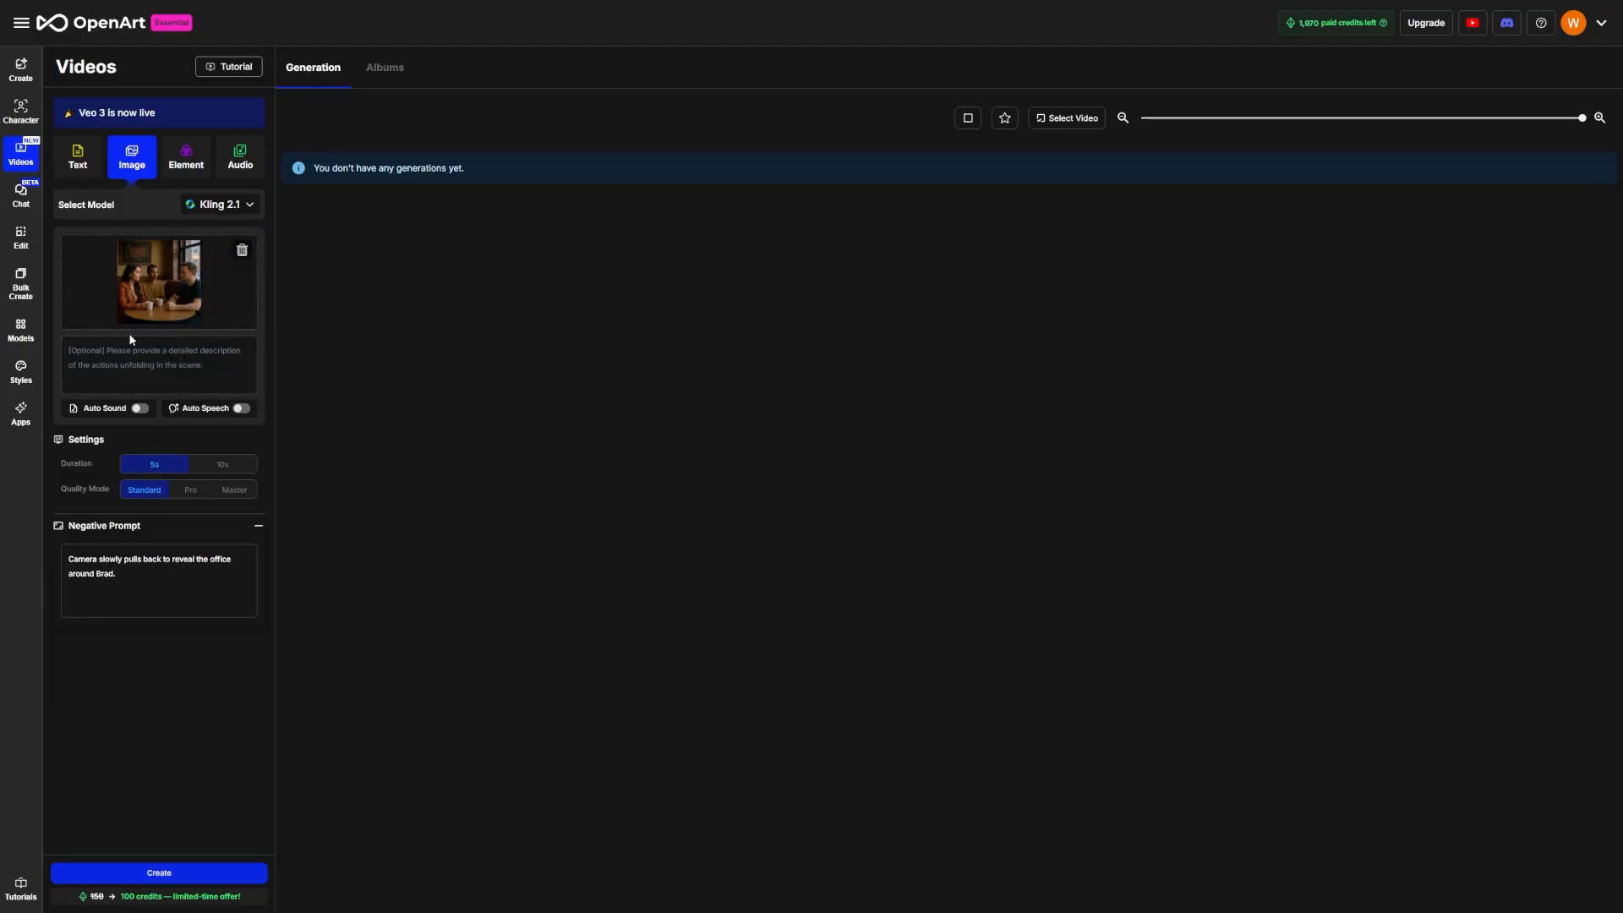
left_click(222, 204)
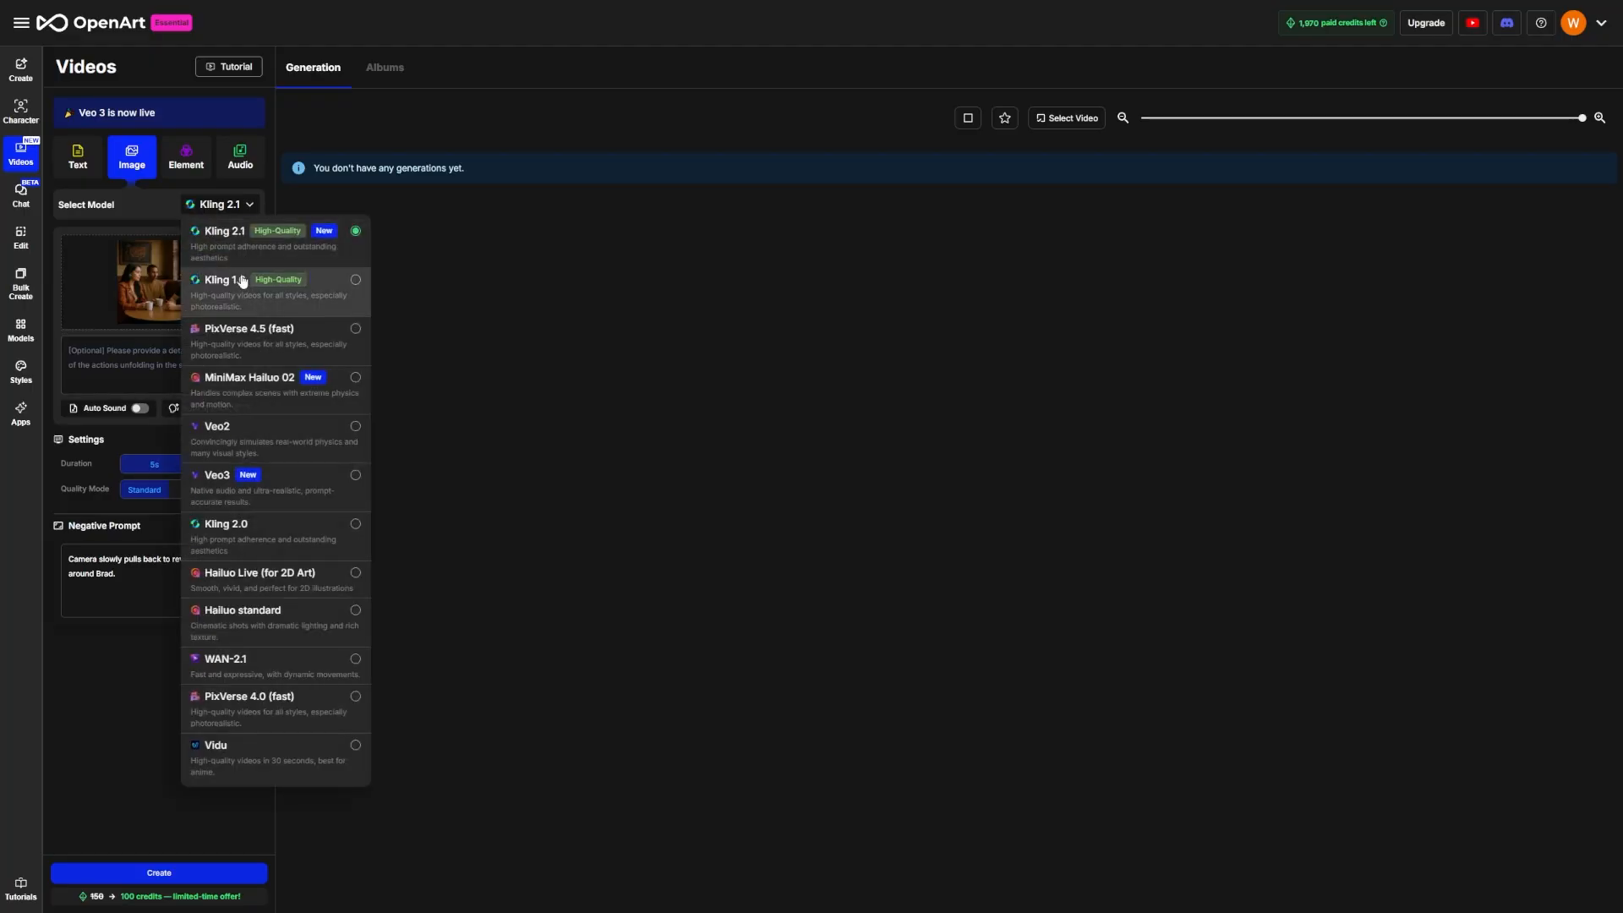
left_click(222, 279)
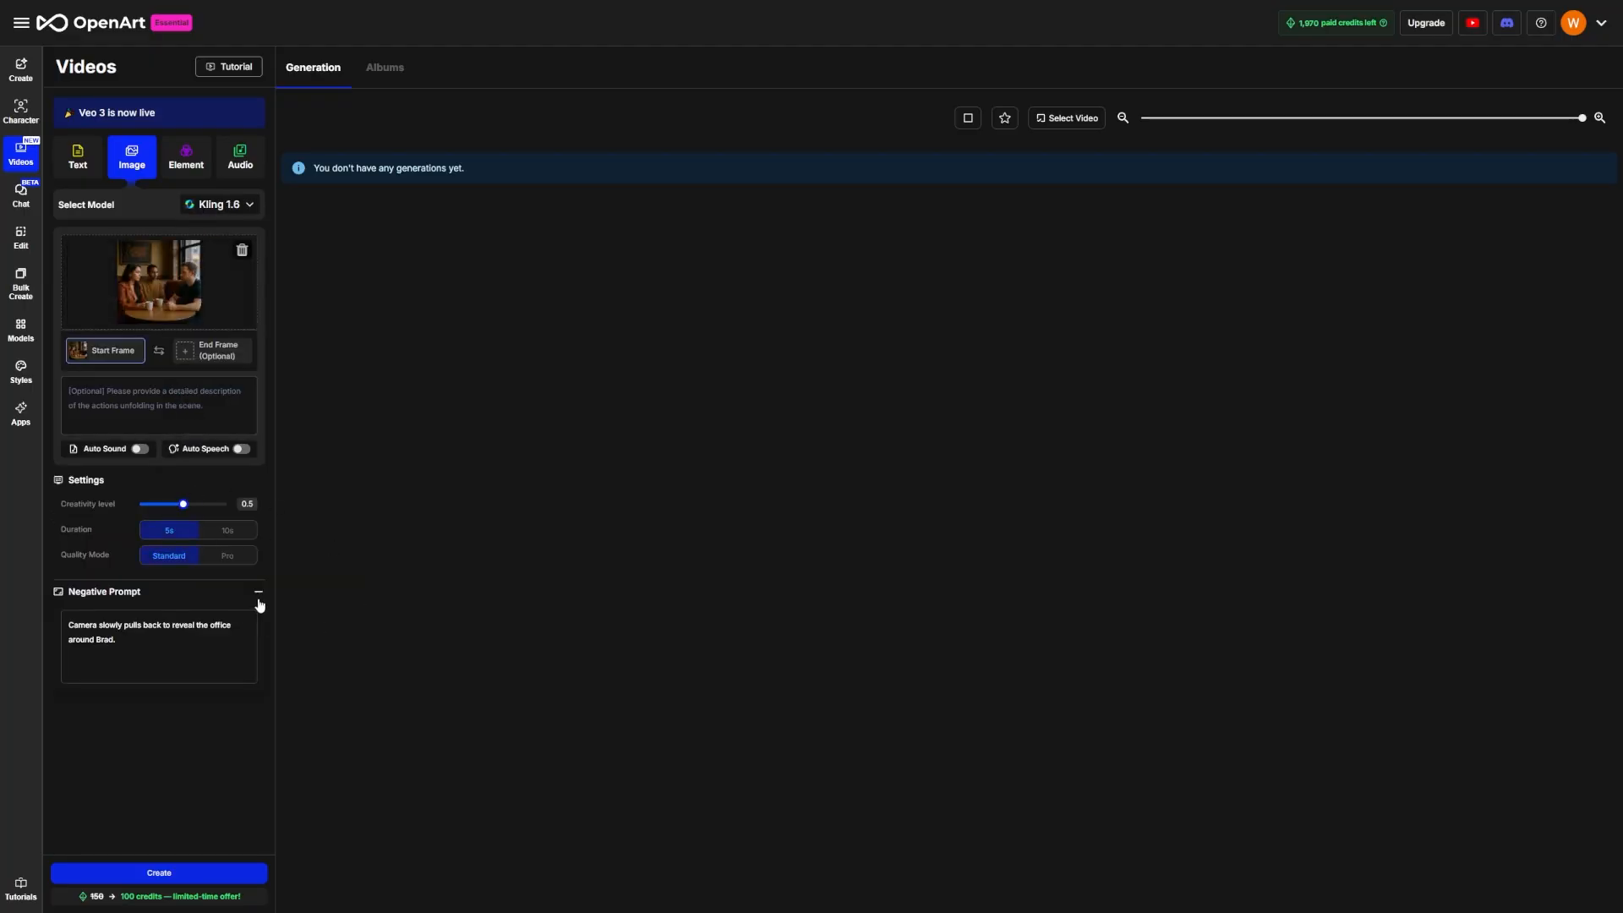
mouse_move(252, 803)
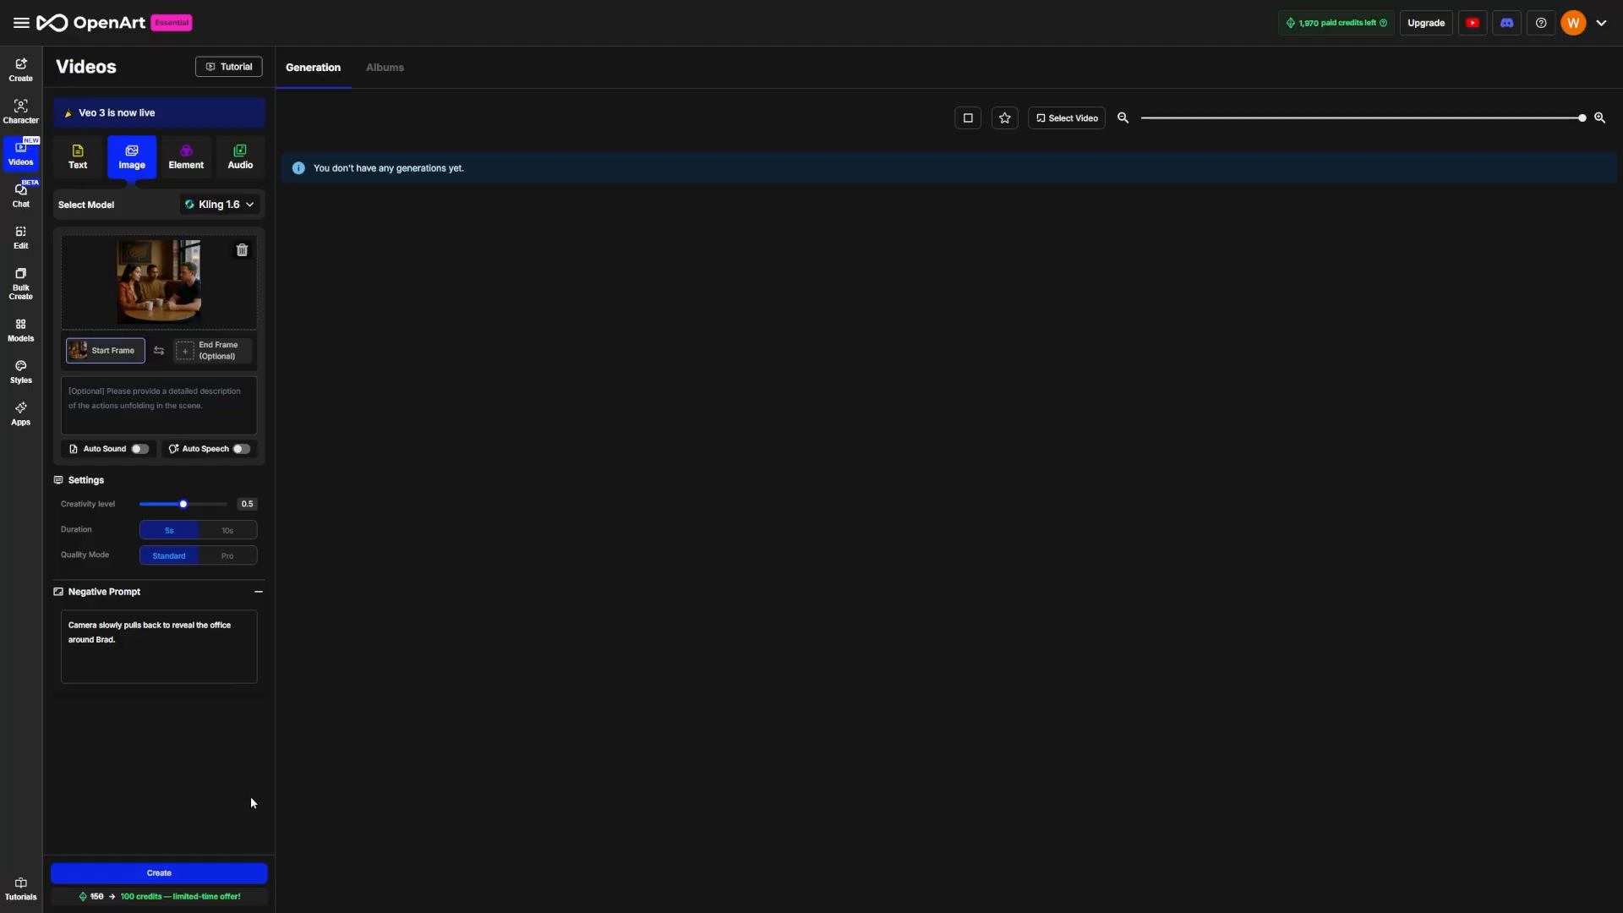
mouse_move(257, 802)
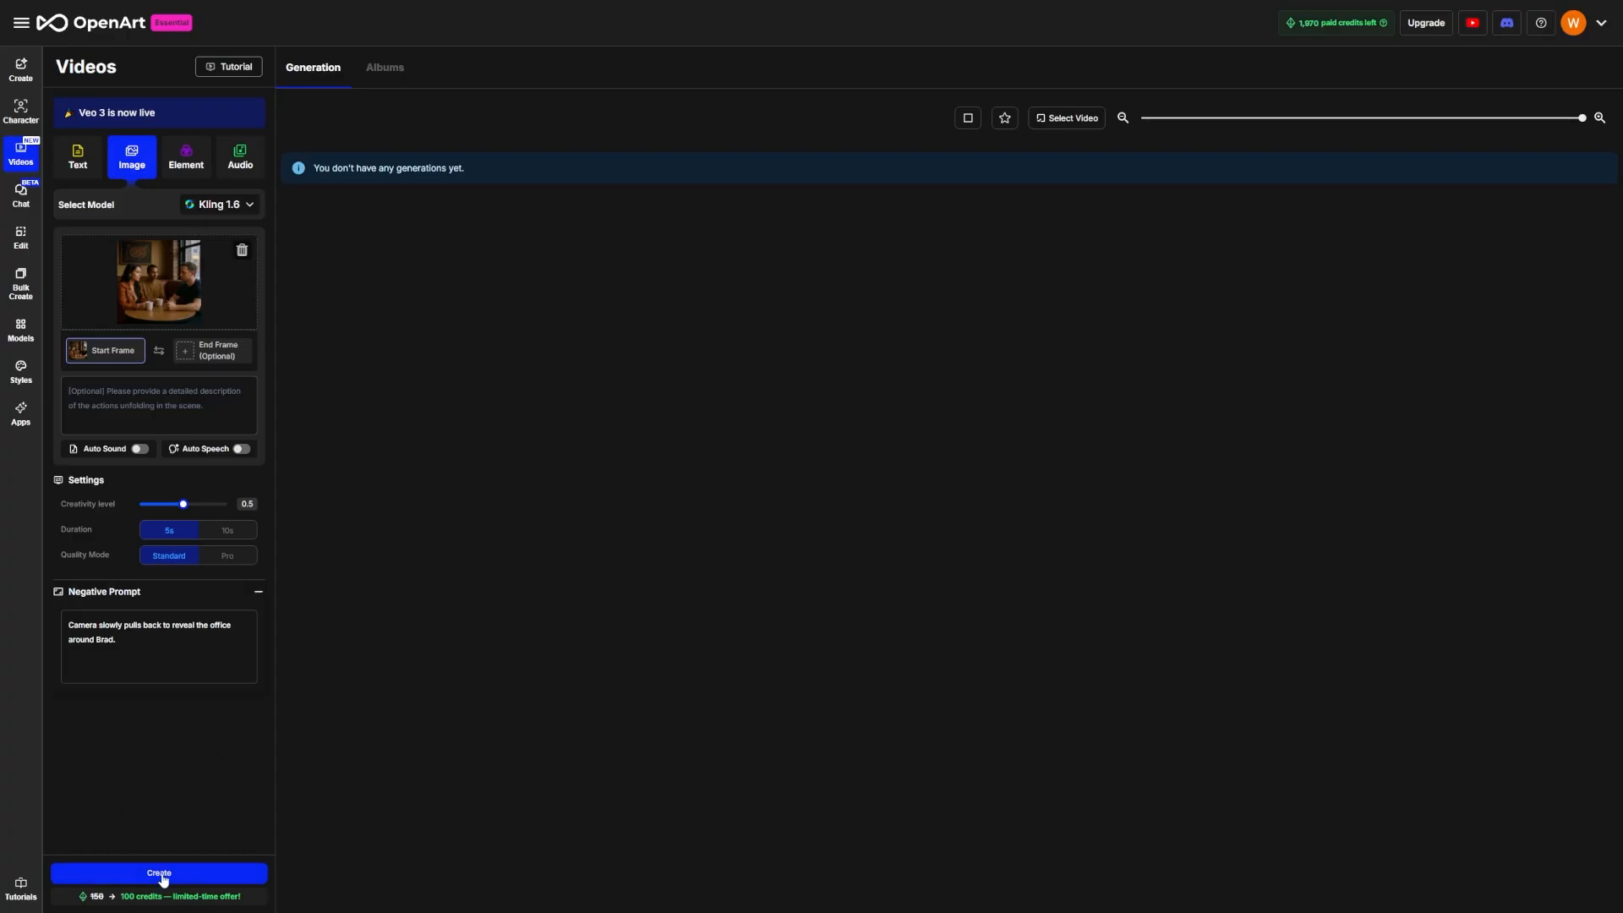
left_click(159, 873)
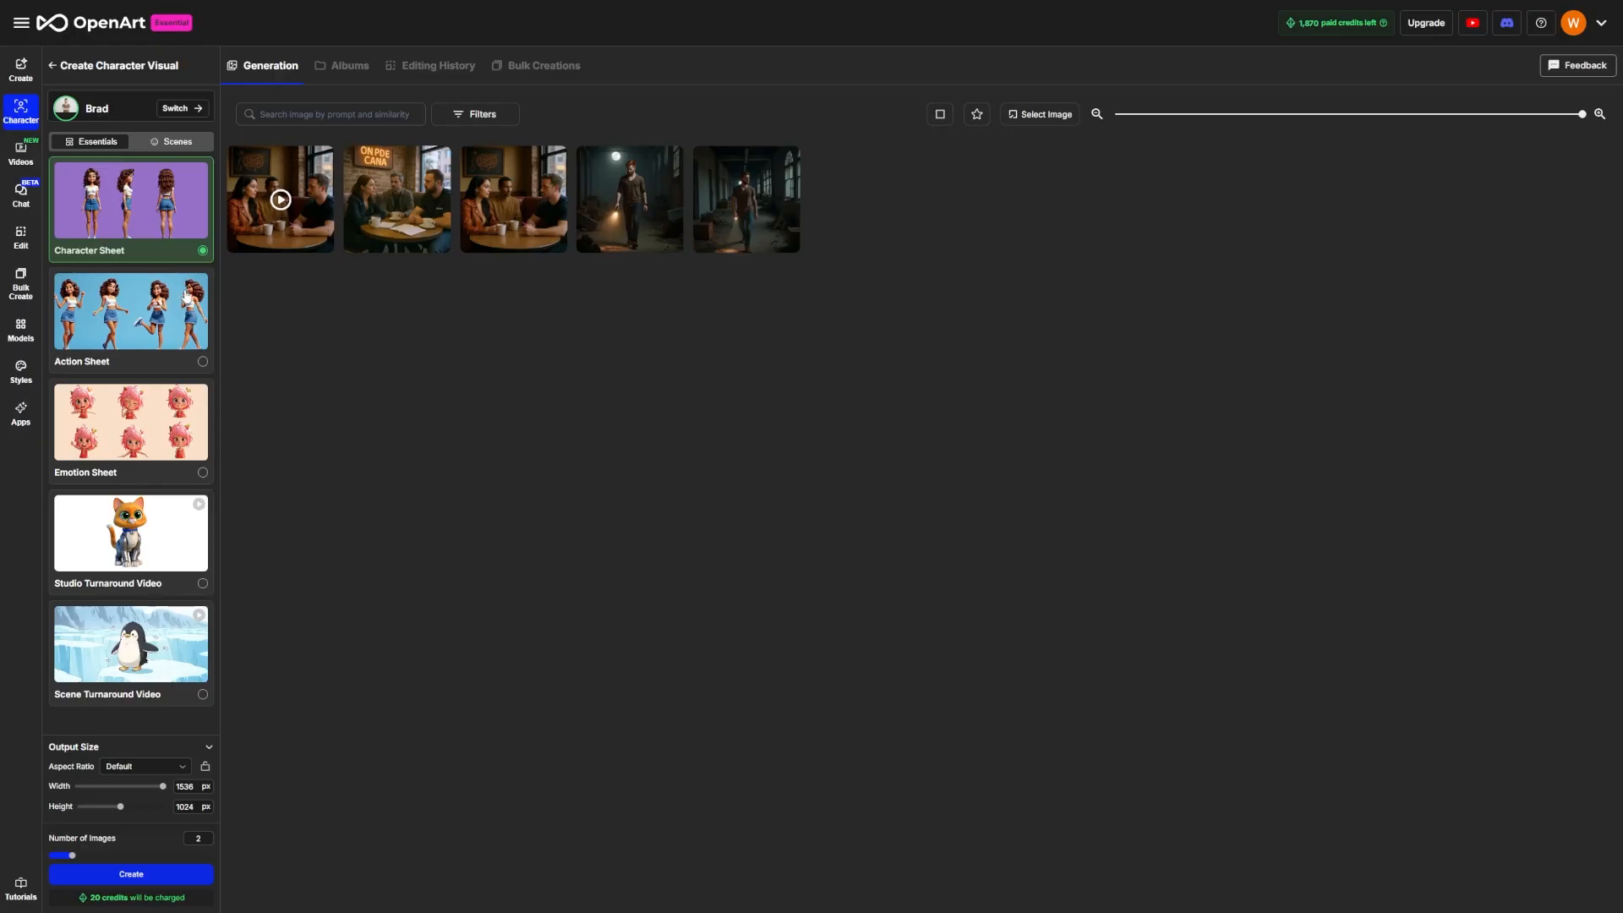
mouse_move(159, 333)
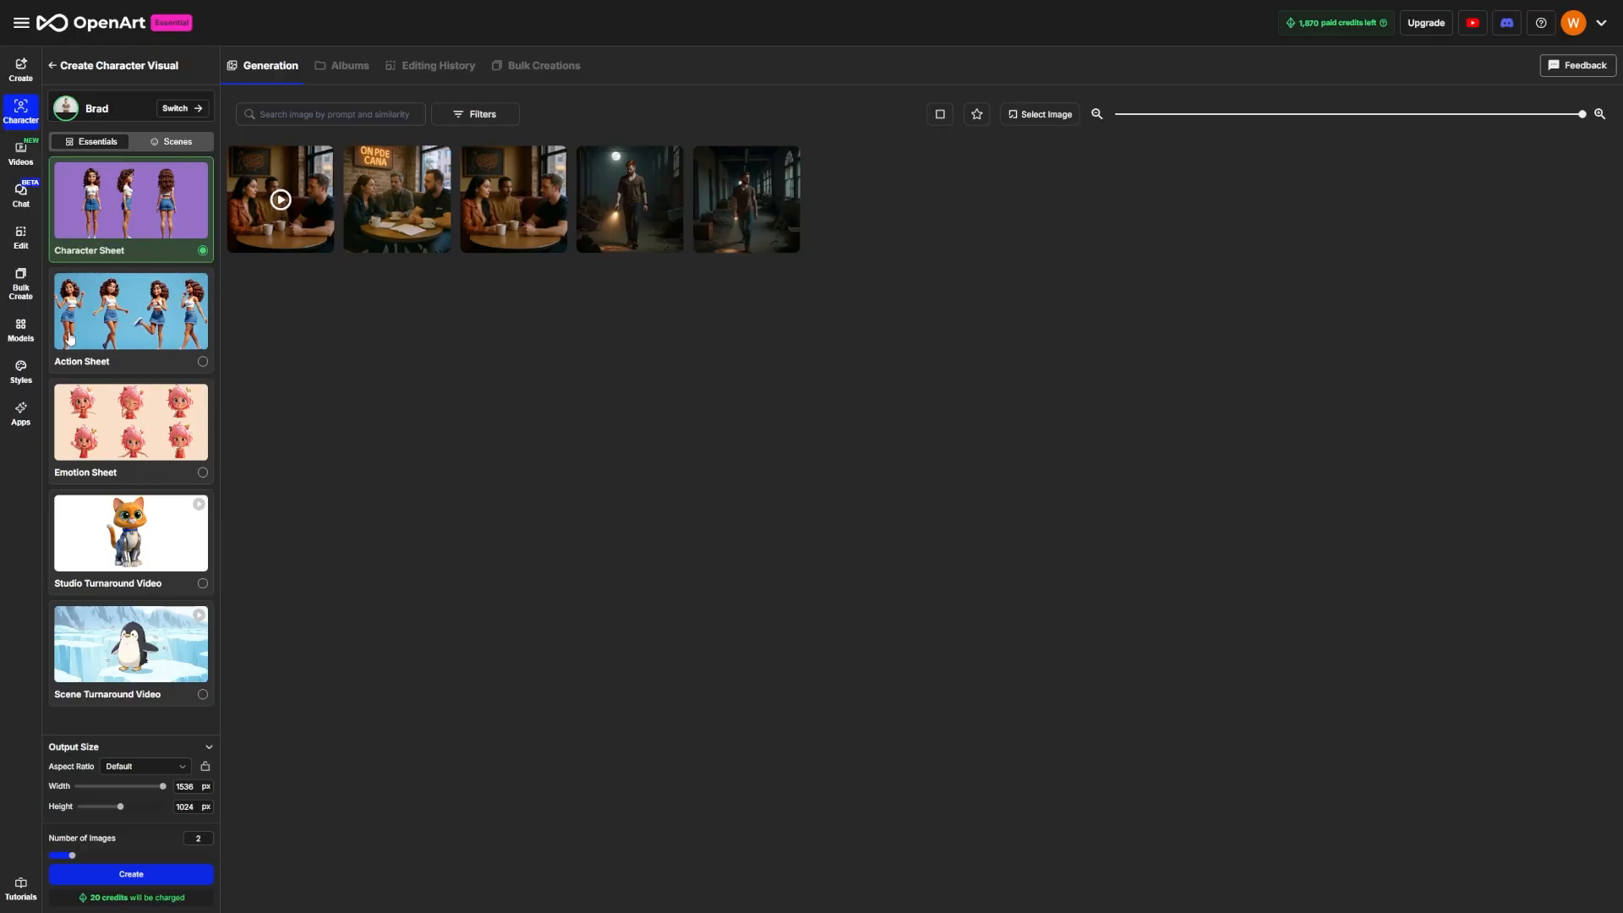
mouse_move(325, 362)
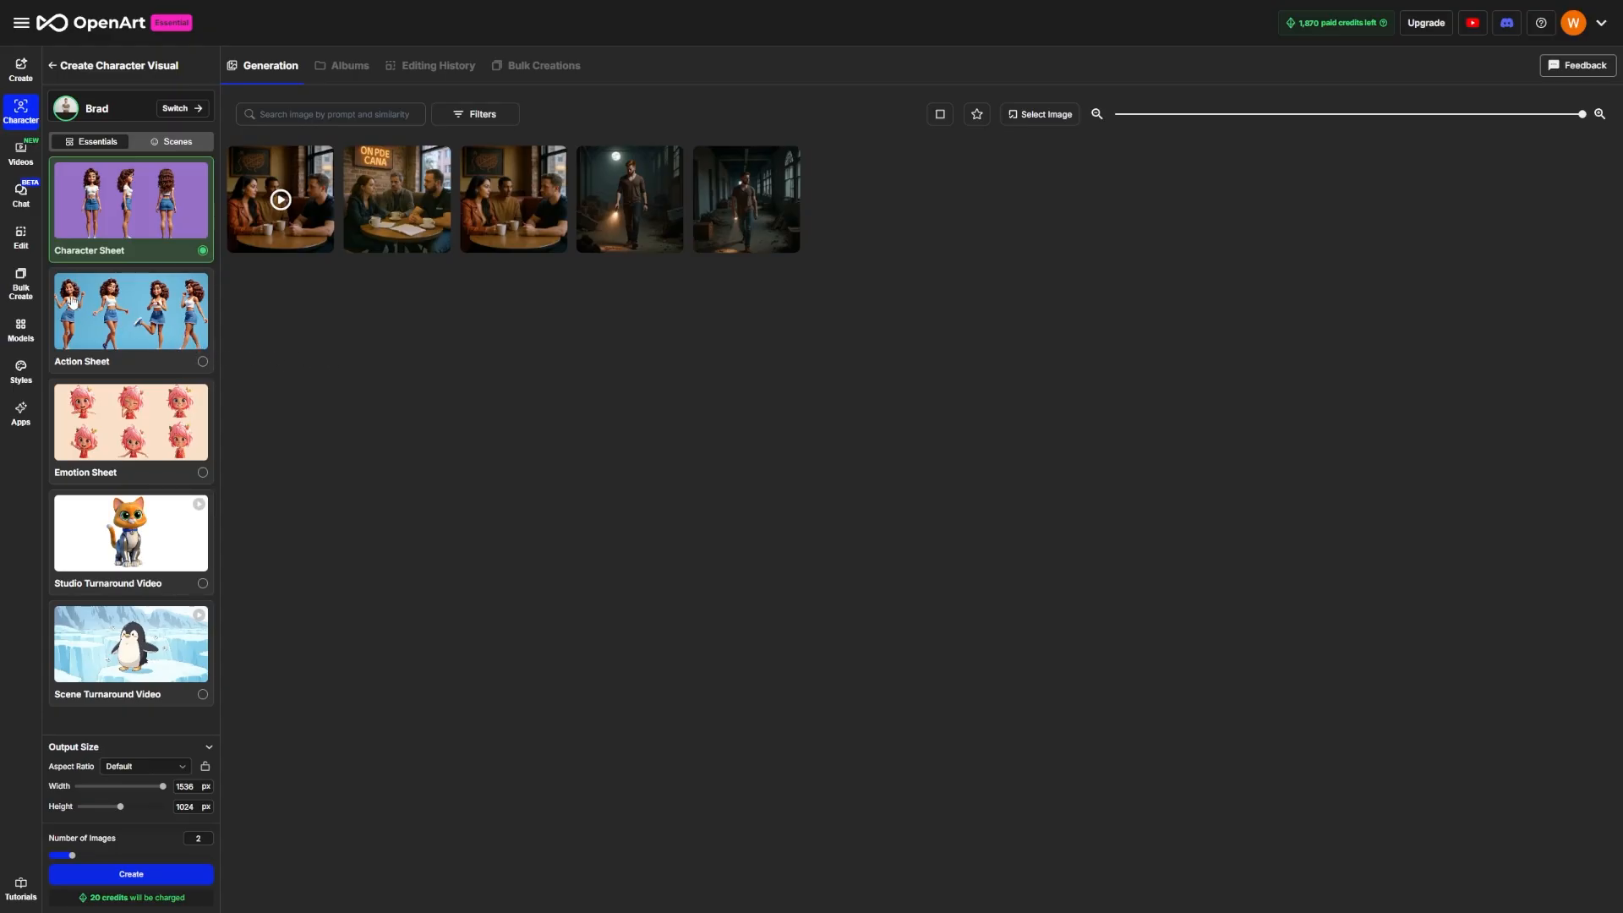
left_click(131, 314)
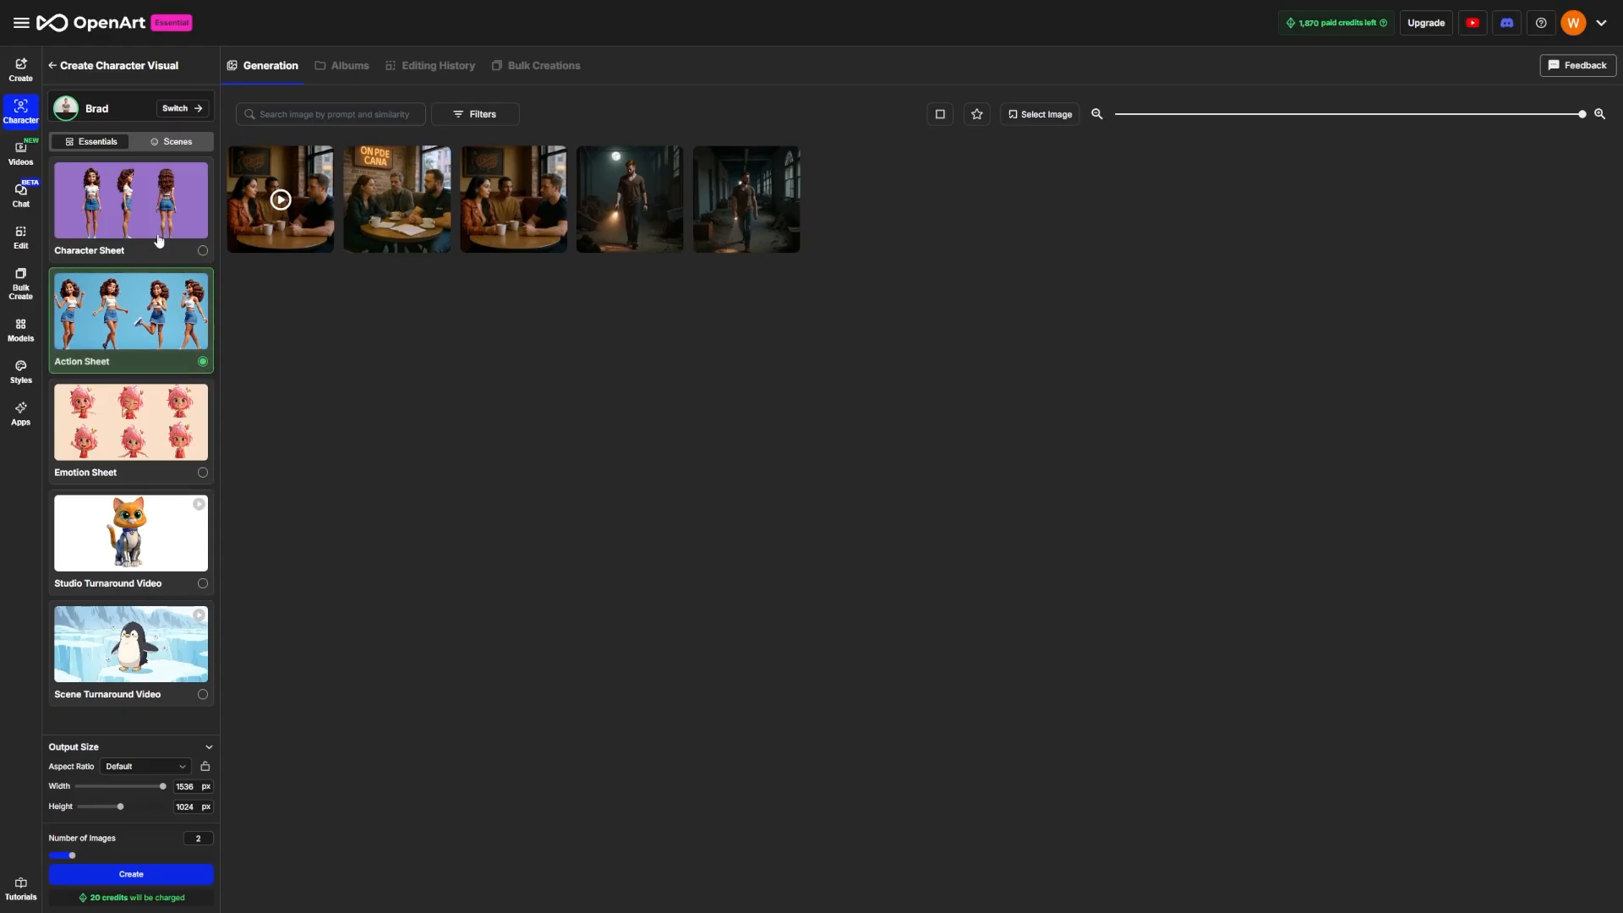
left_click(130, 203)
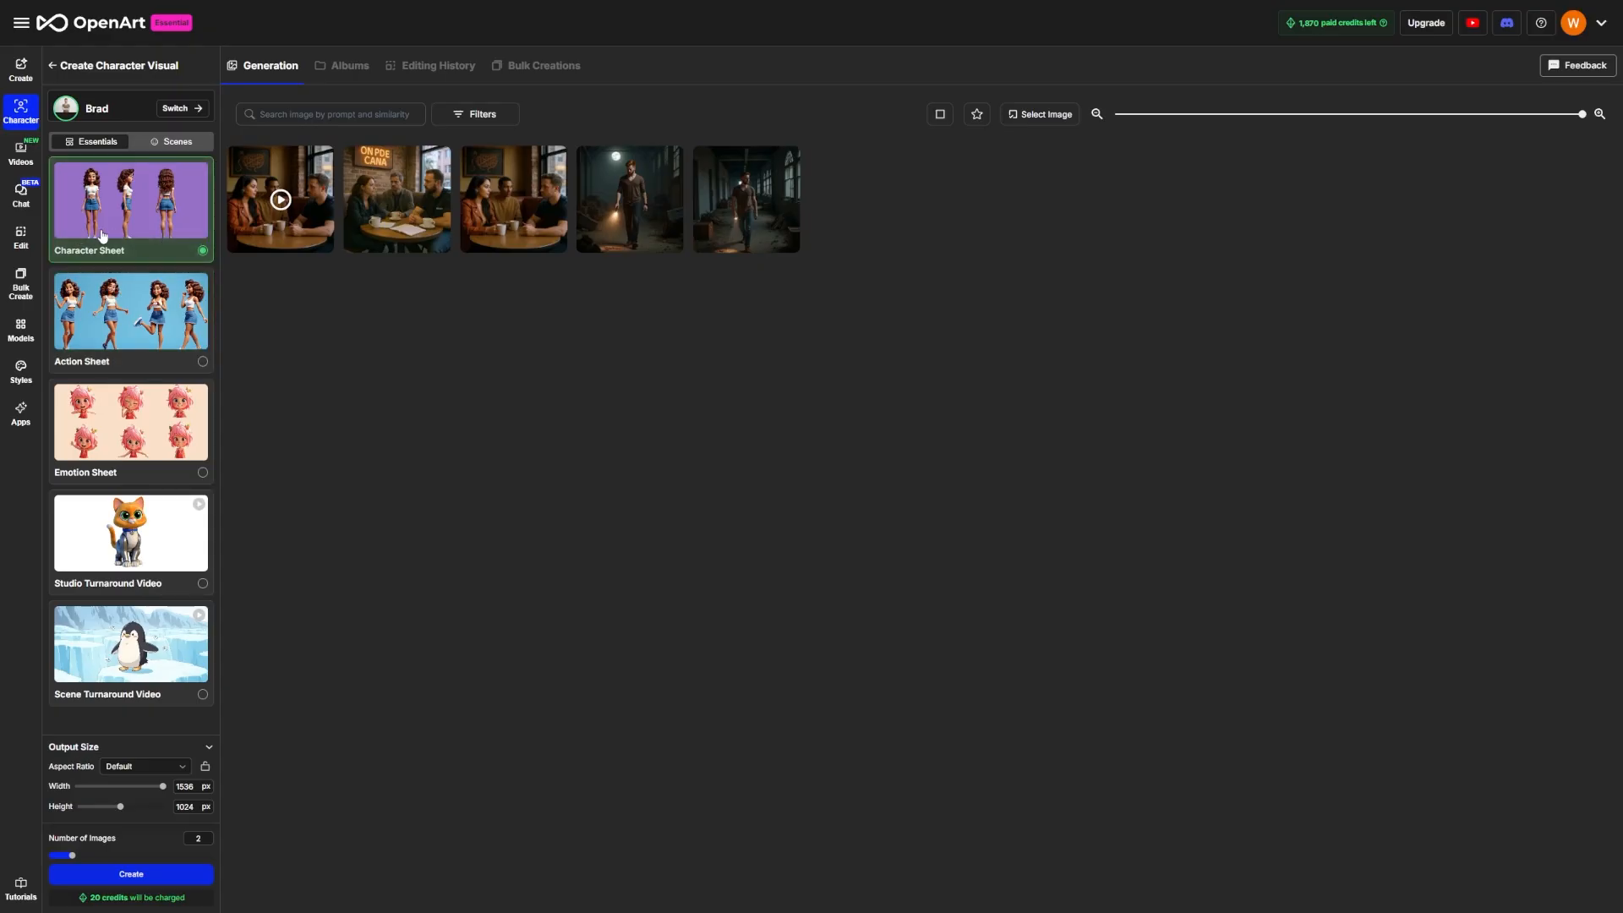
mouse_move(223, 352)
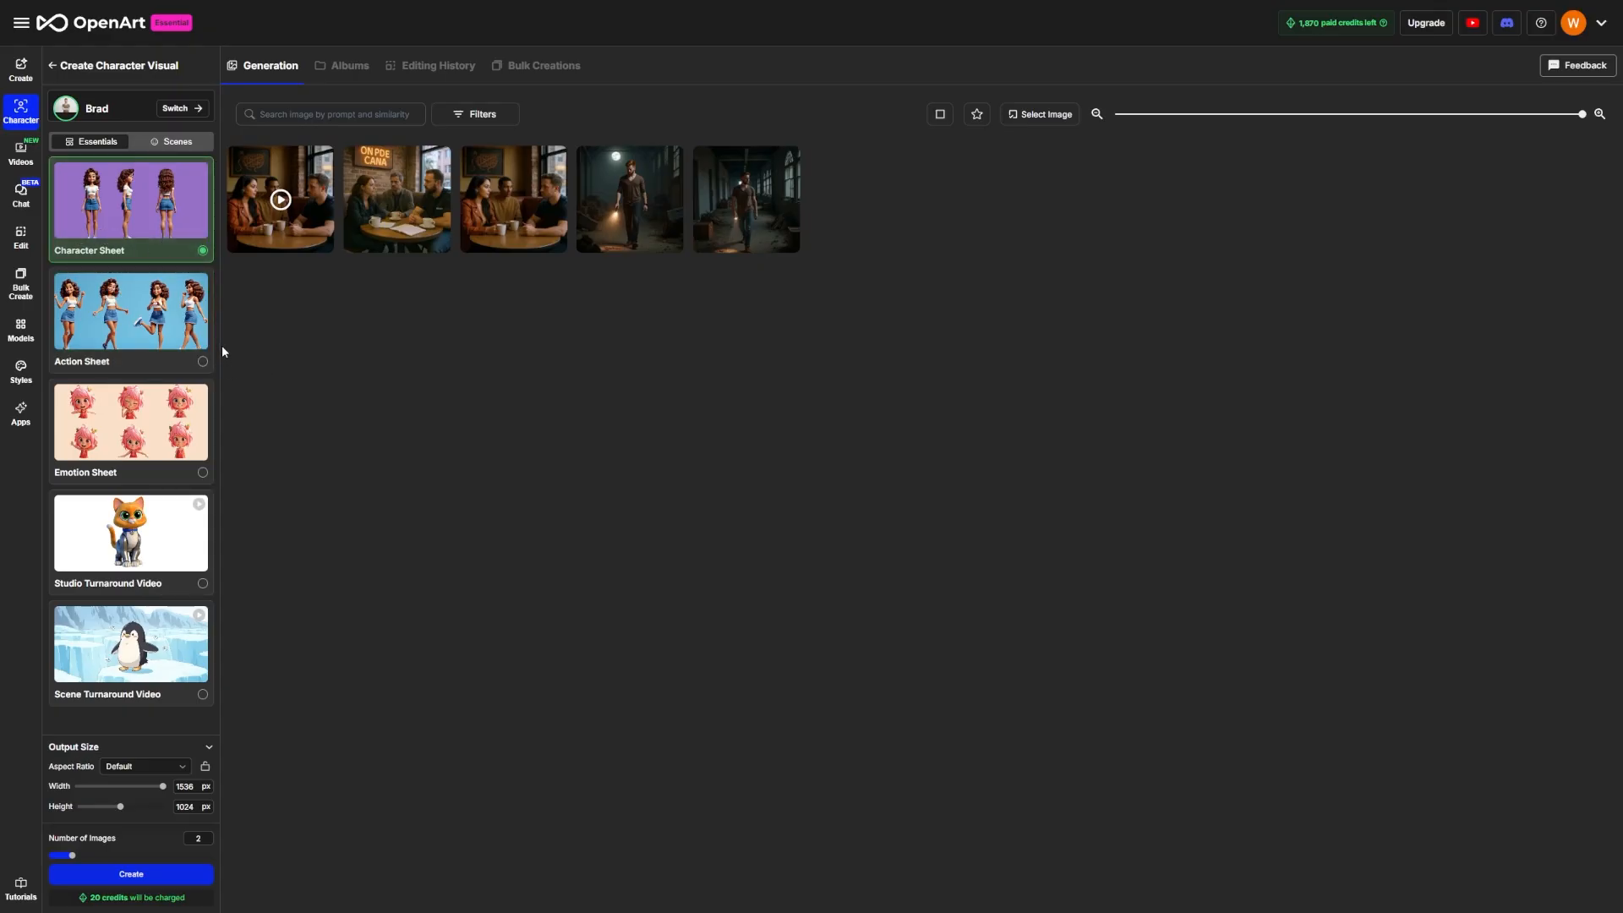
mouse_move(163, 245)
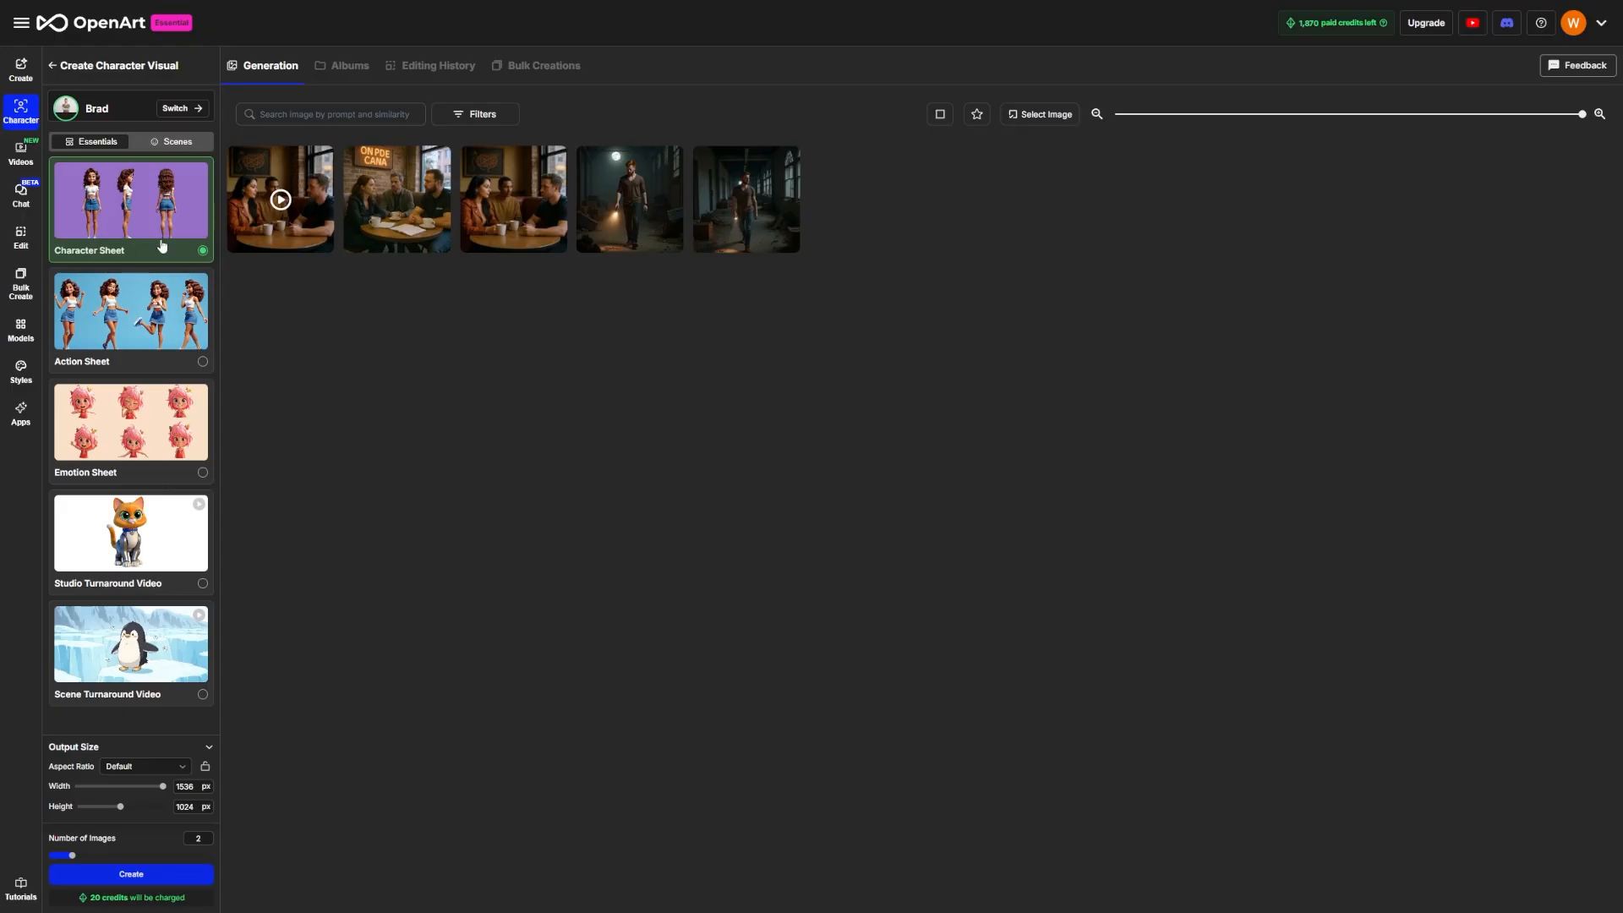
mouse_move(125, 225)
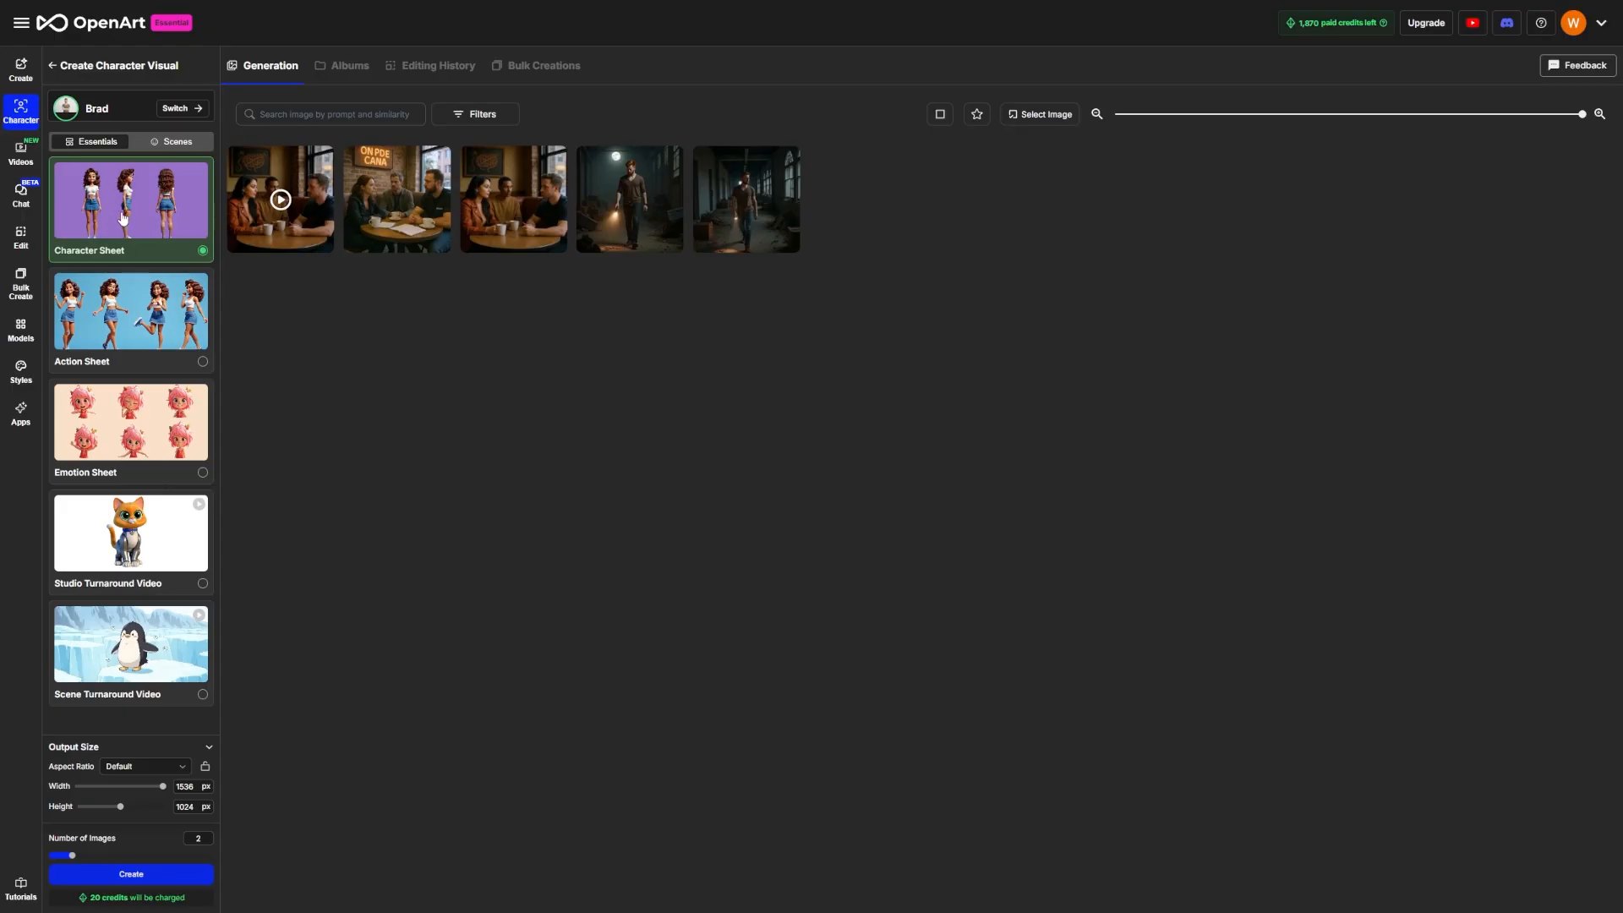
mouse_move(171, 192)
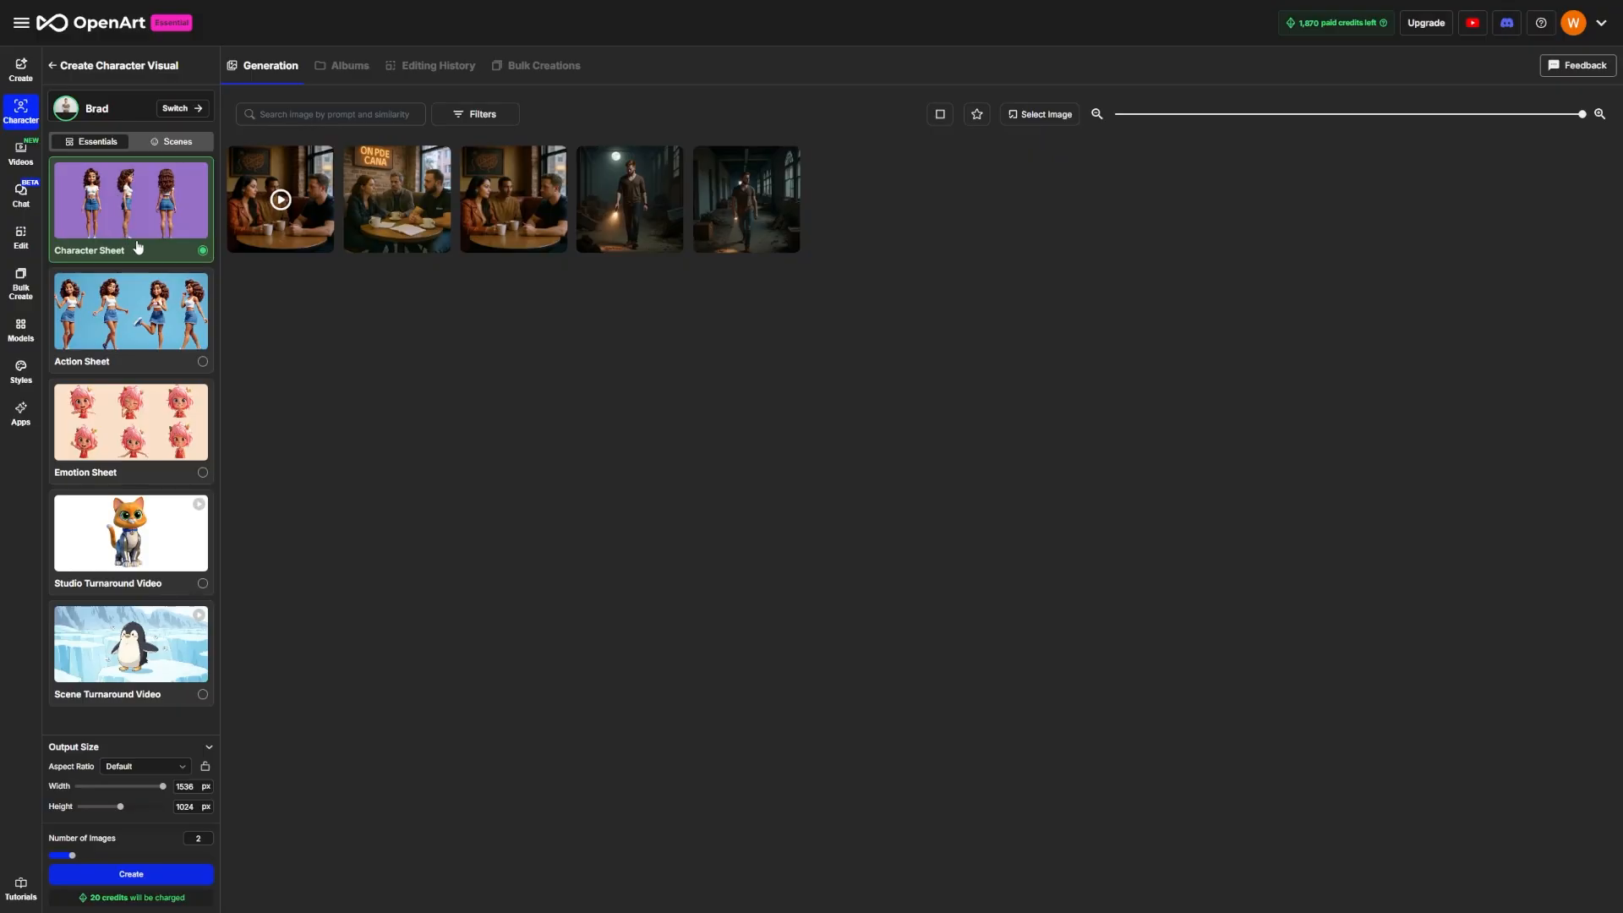
mouse_move(352, 88)
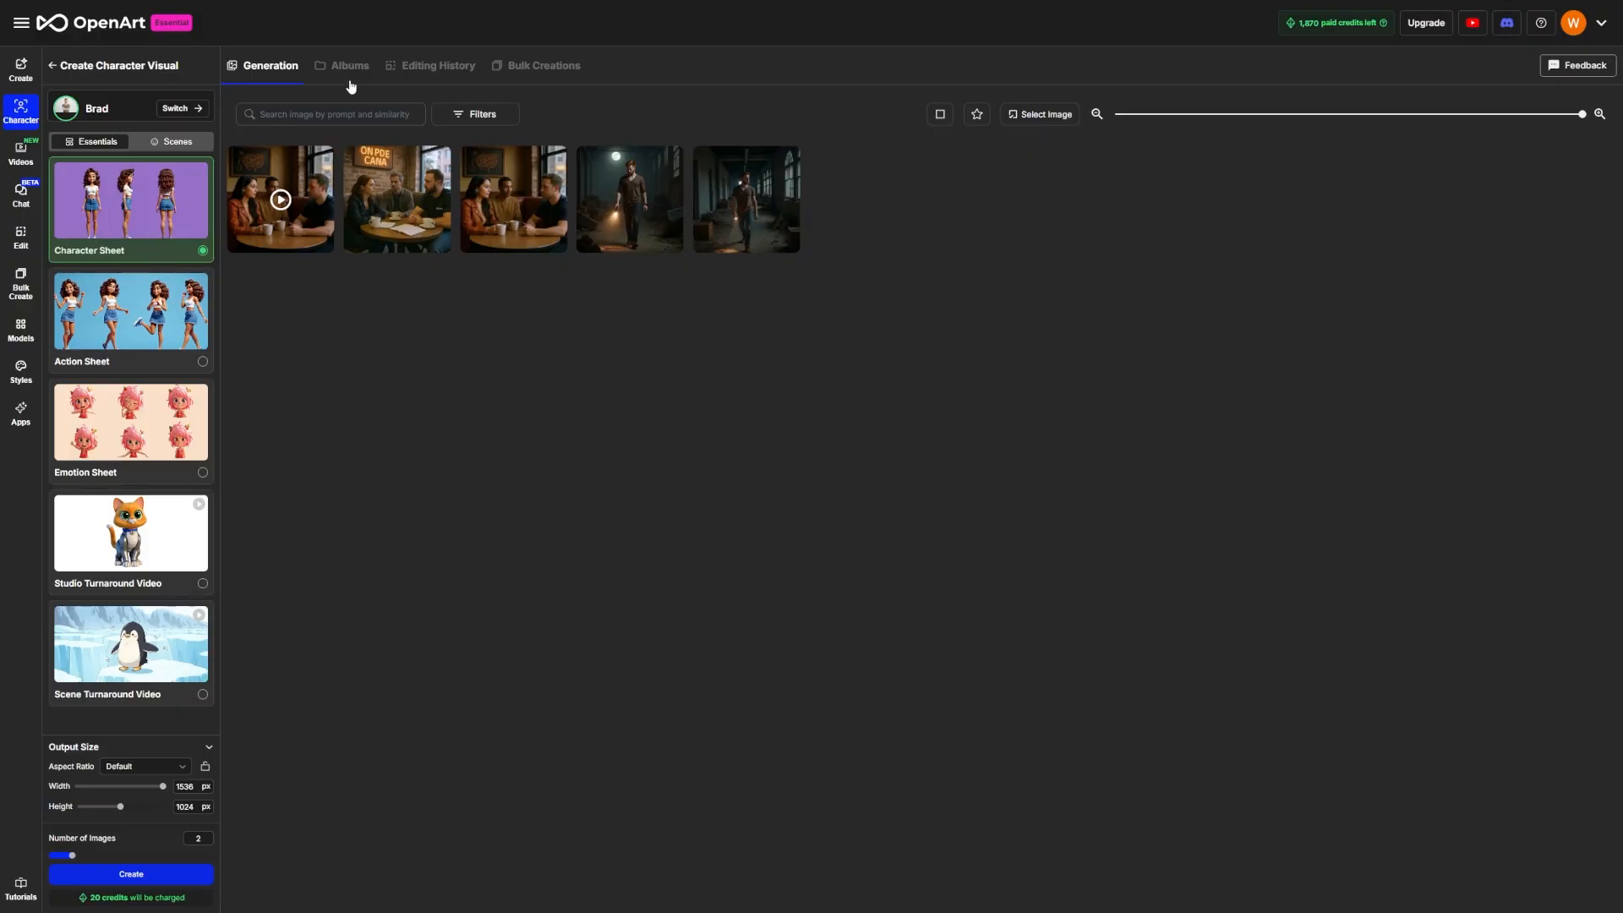
mouse_move(252, 306)
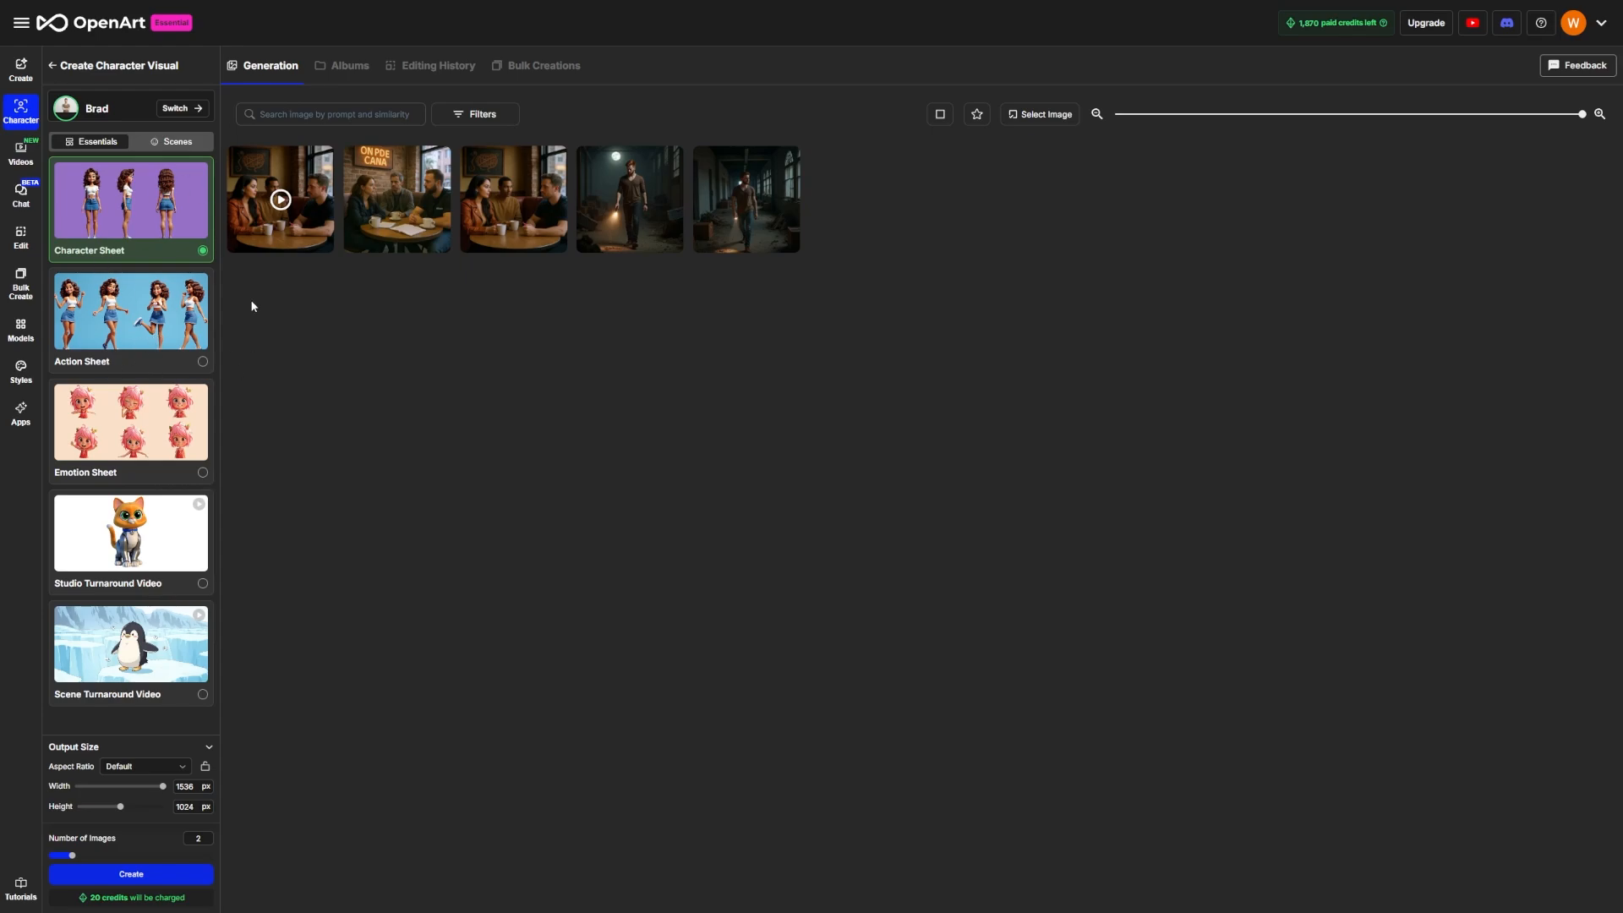
mouse_move(358, 301)
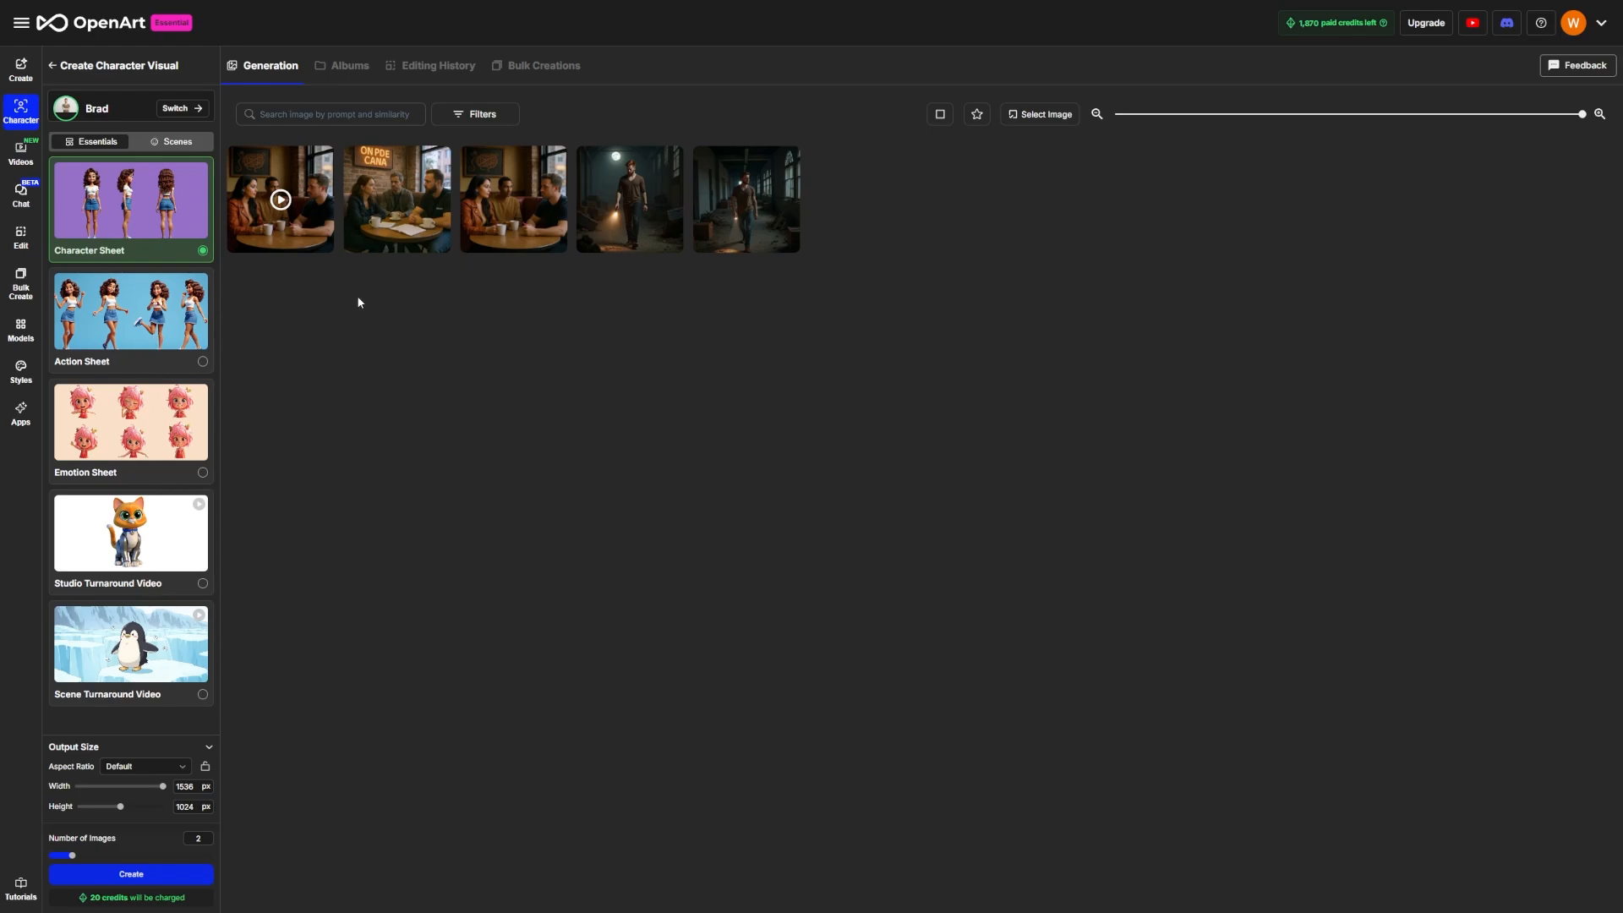
mouse_move(428, 422)
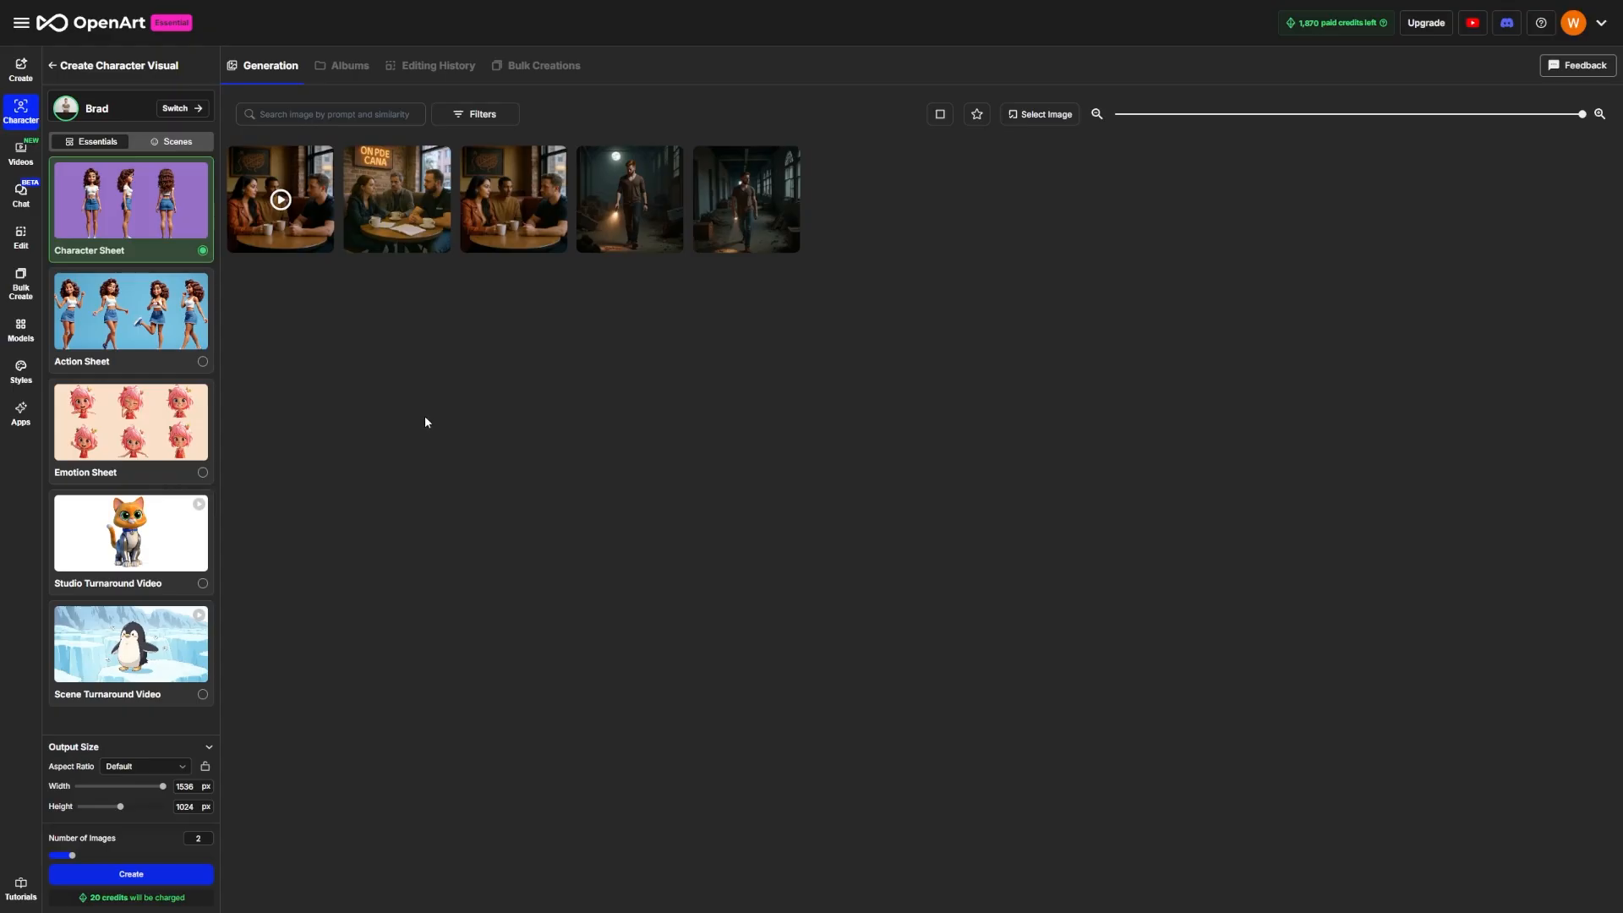
mouse_move(186, 385)
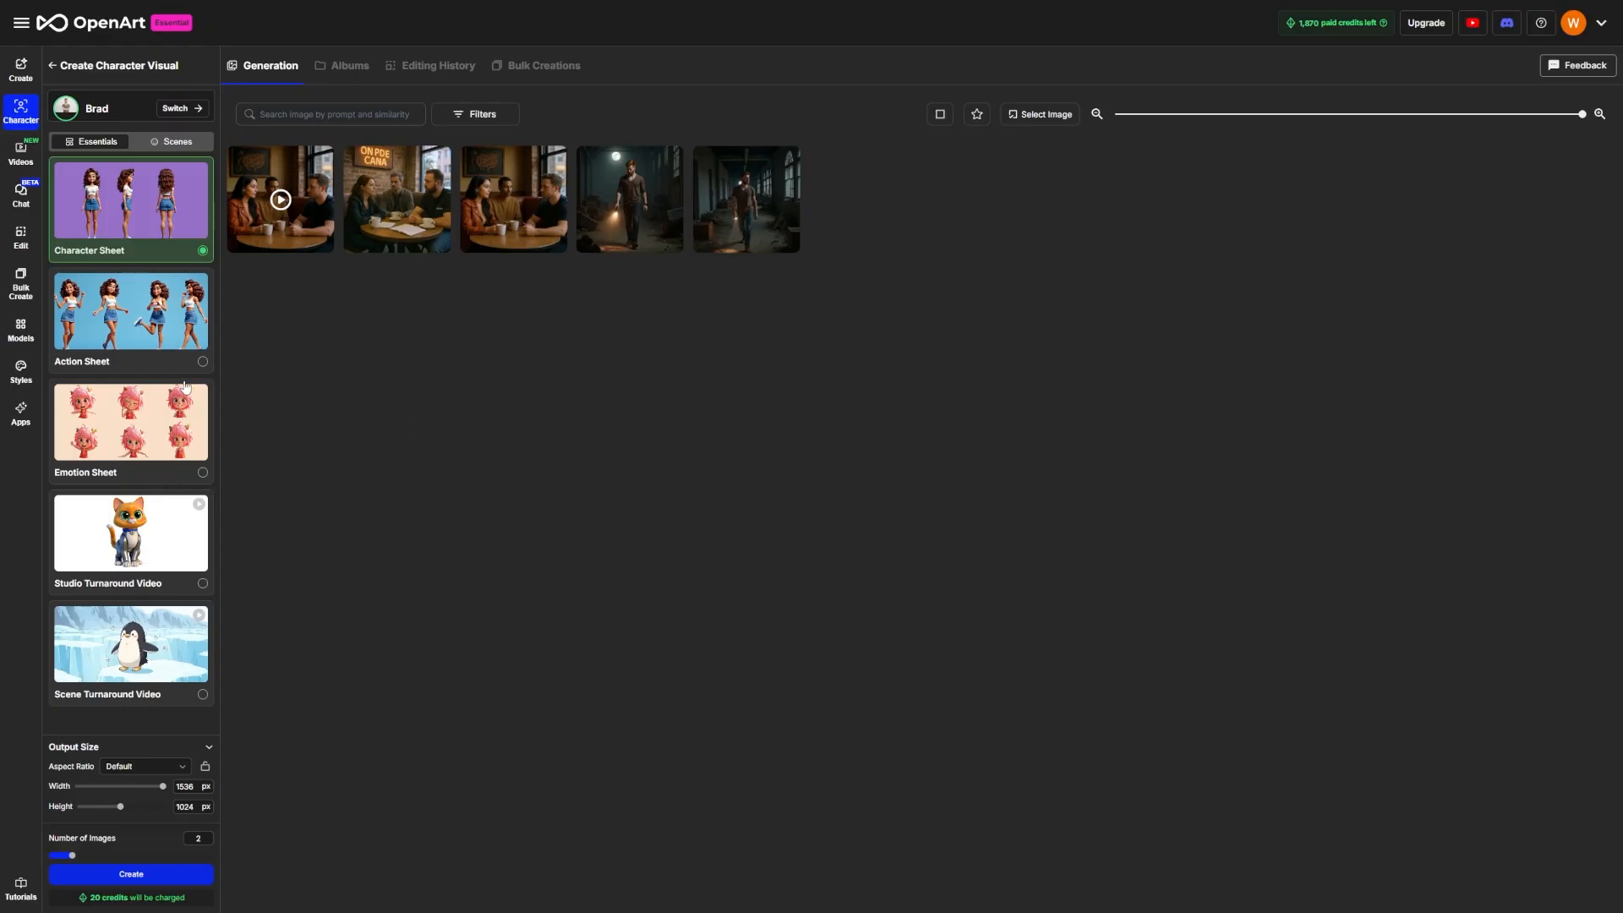
left_click(20, 66)
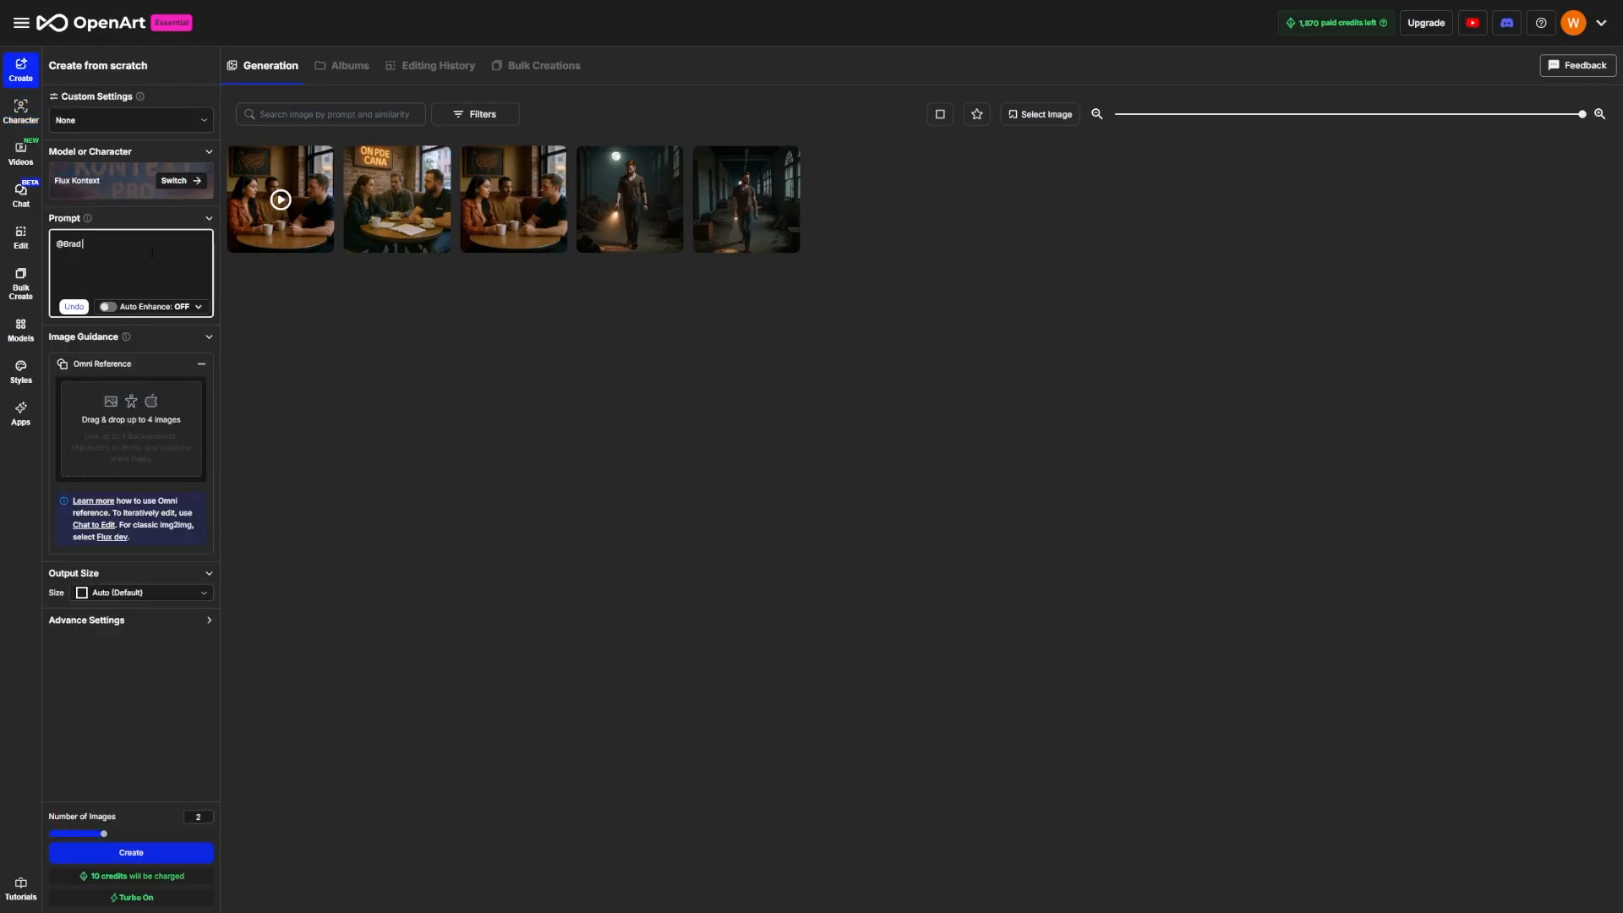
type("crouches behind a car, scanning the area with a flashlight.")
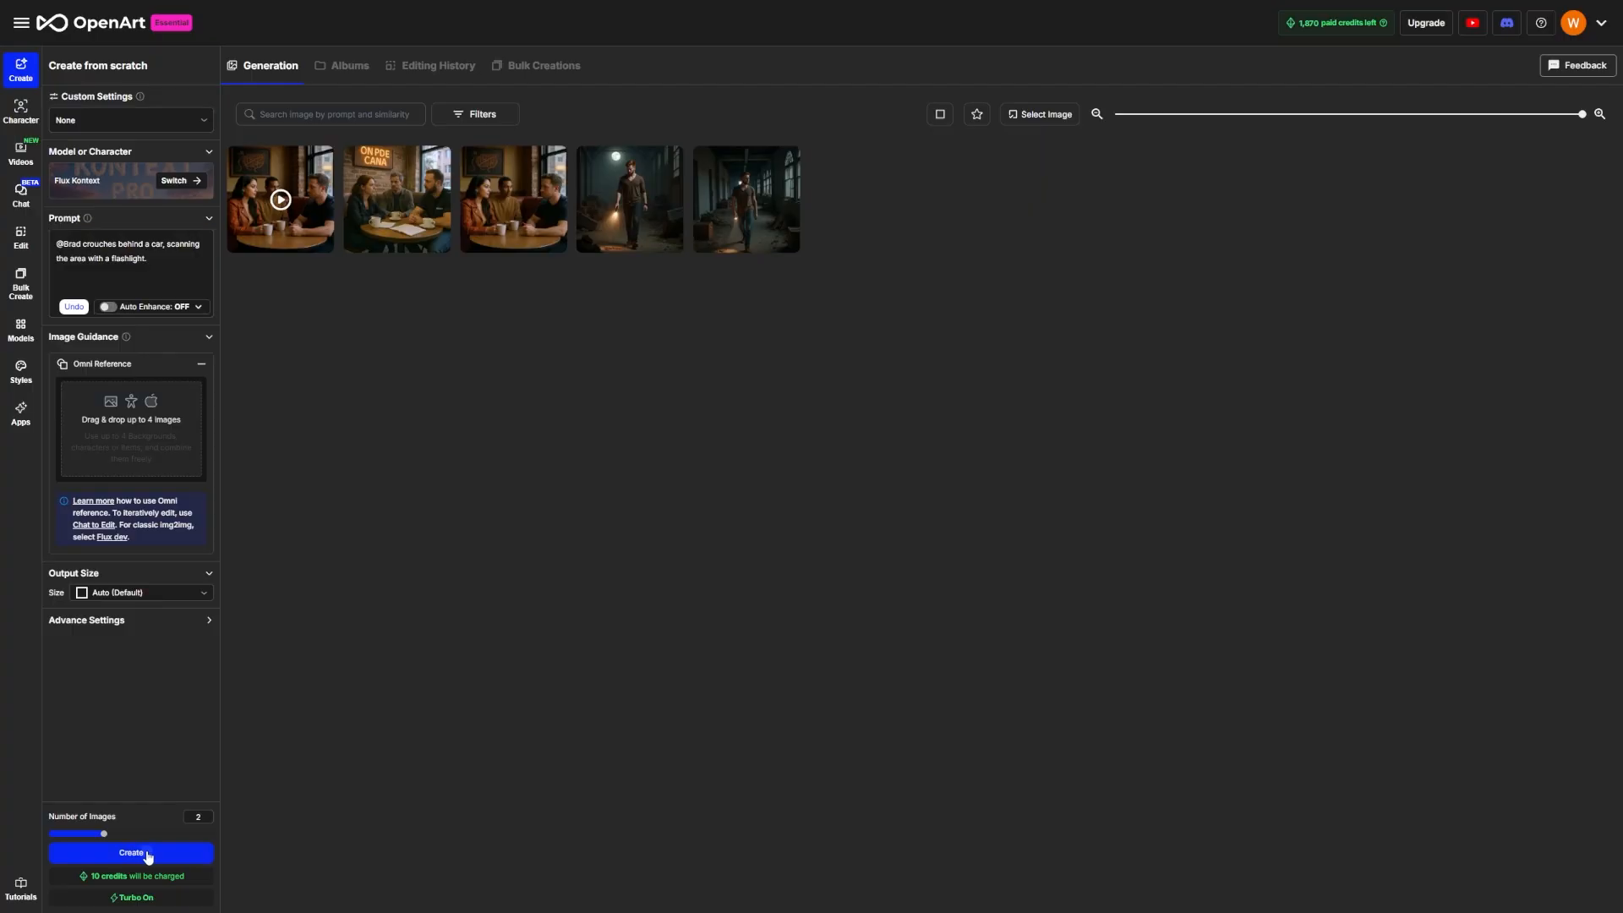
left_click(130, 852)
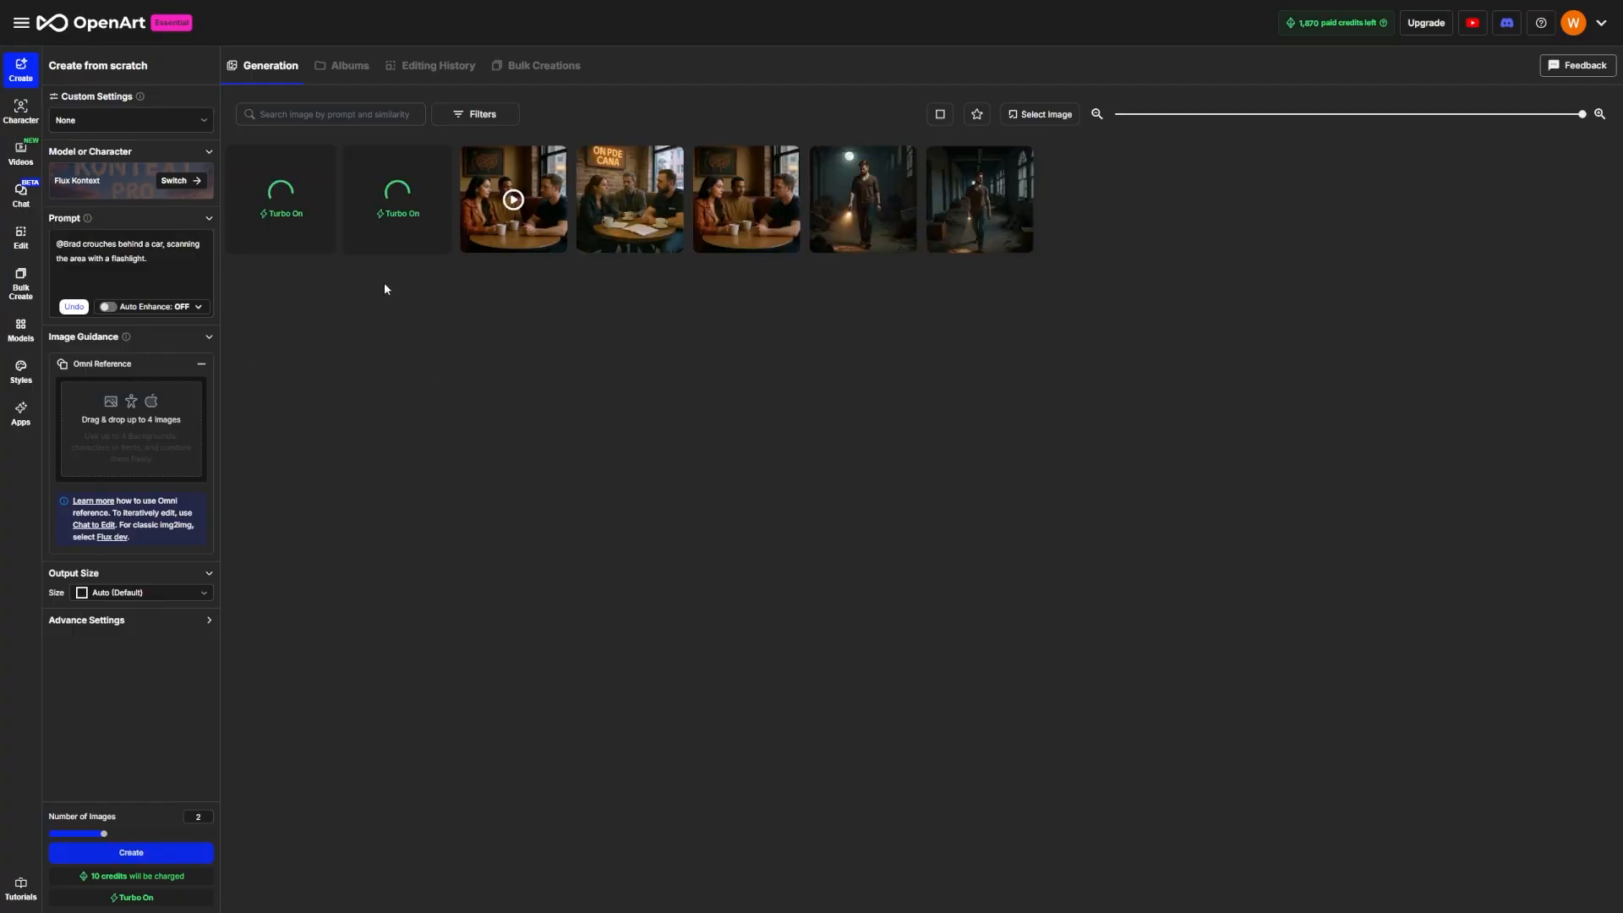
mouse_move(269, 321)
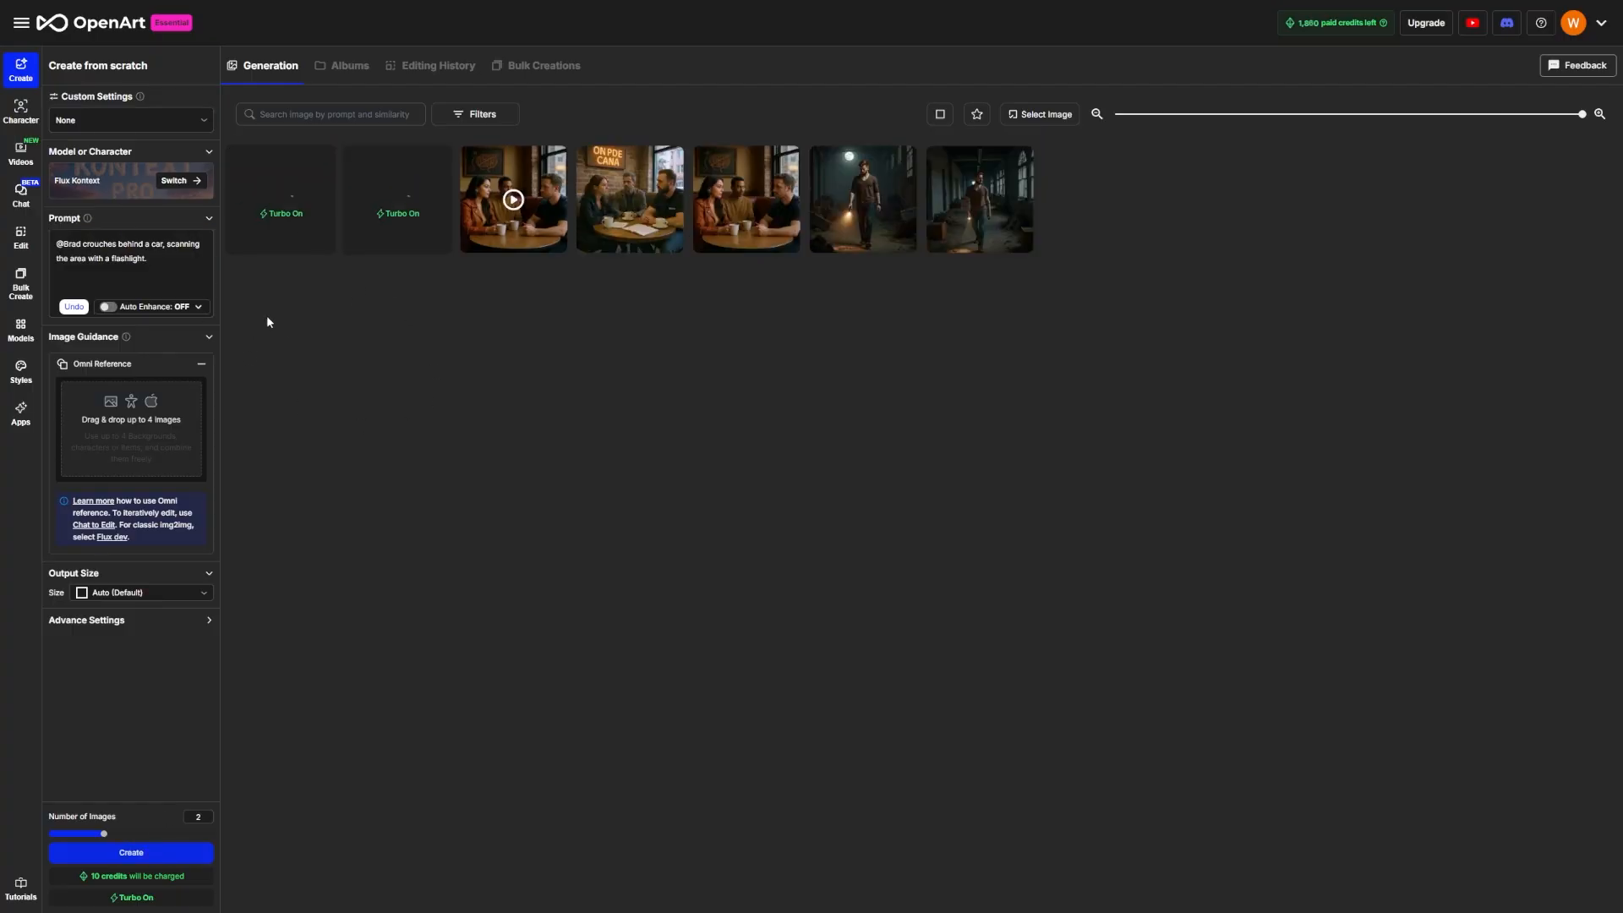
left_click(130, 852)
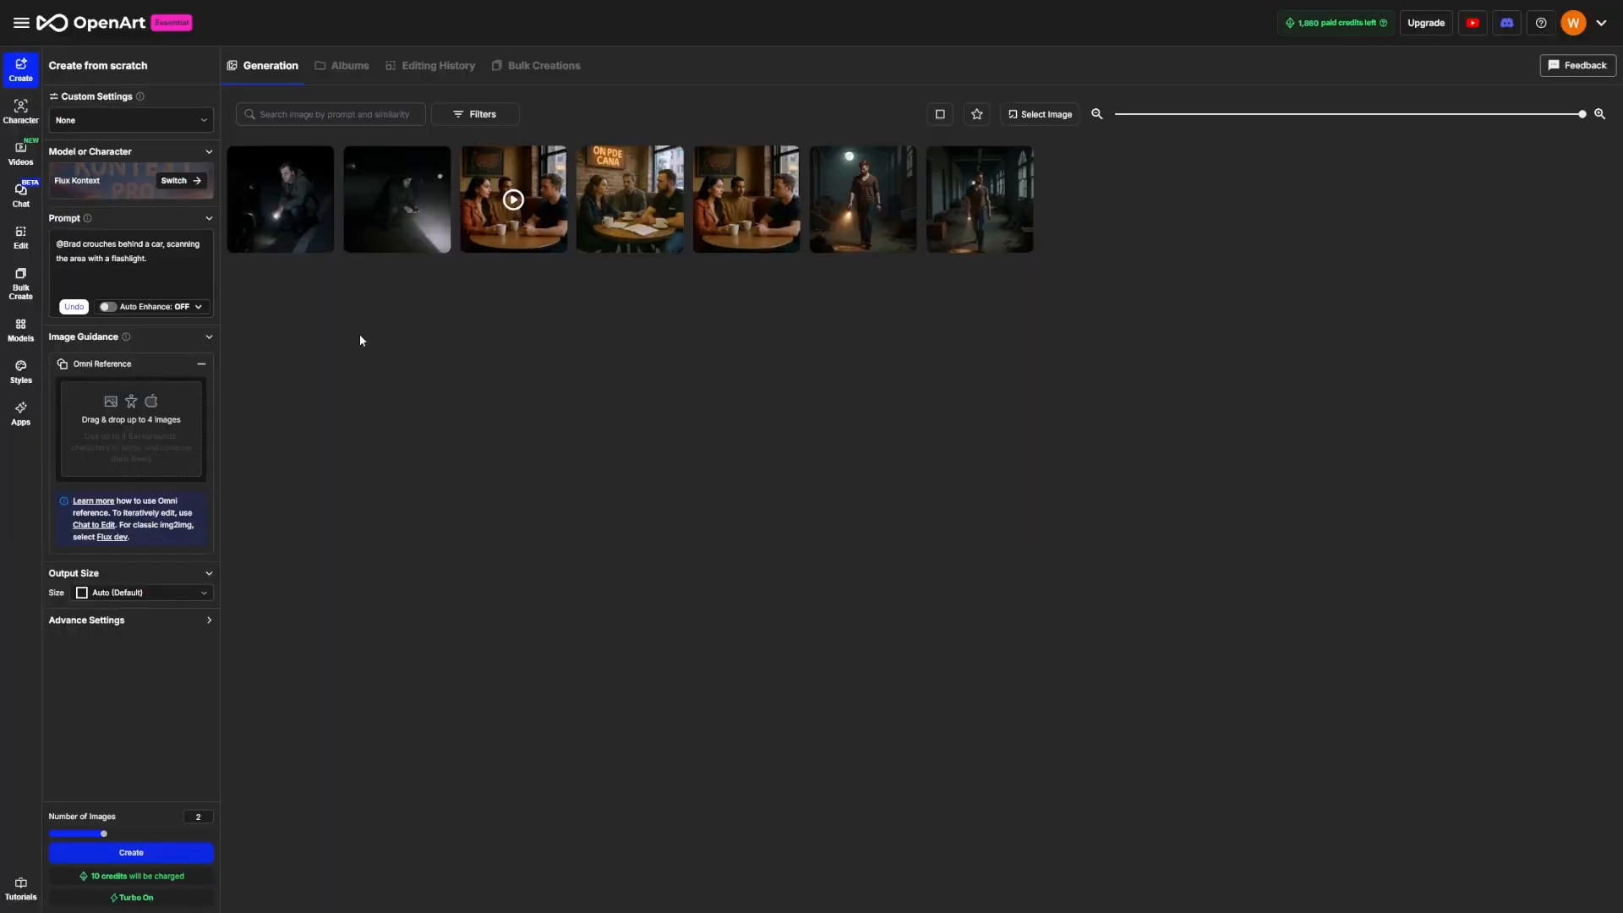
mouse_move(578, 393)
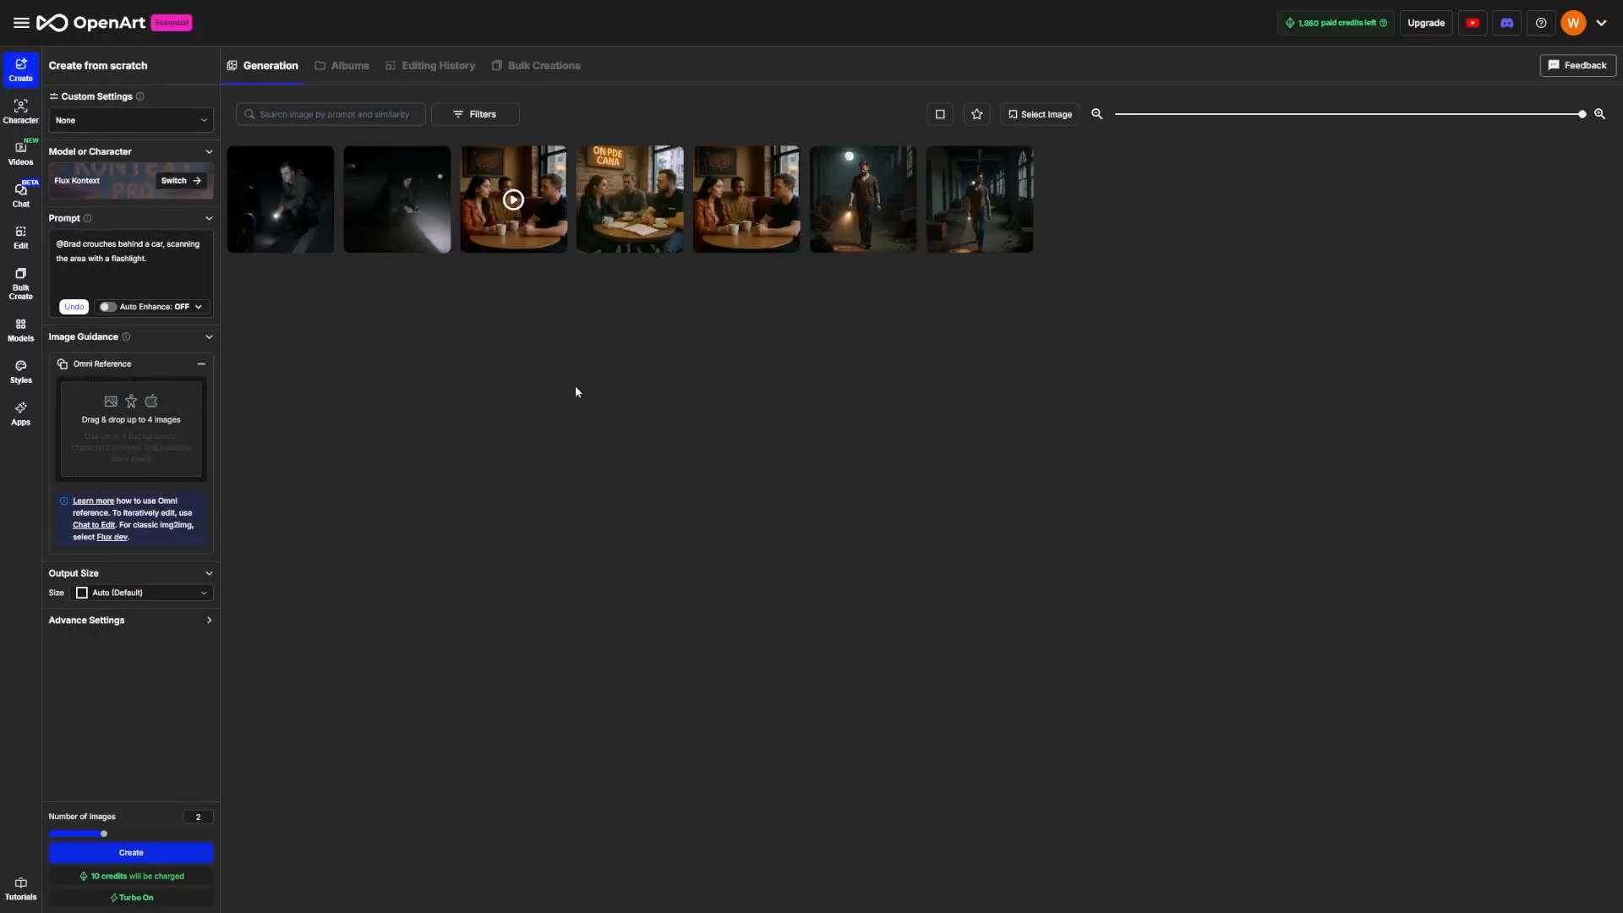
mouse_move(291, 274)
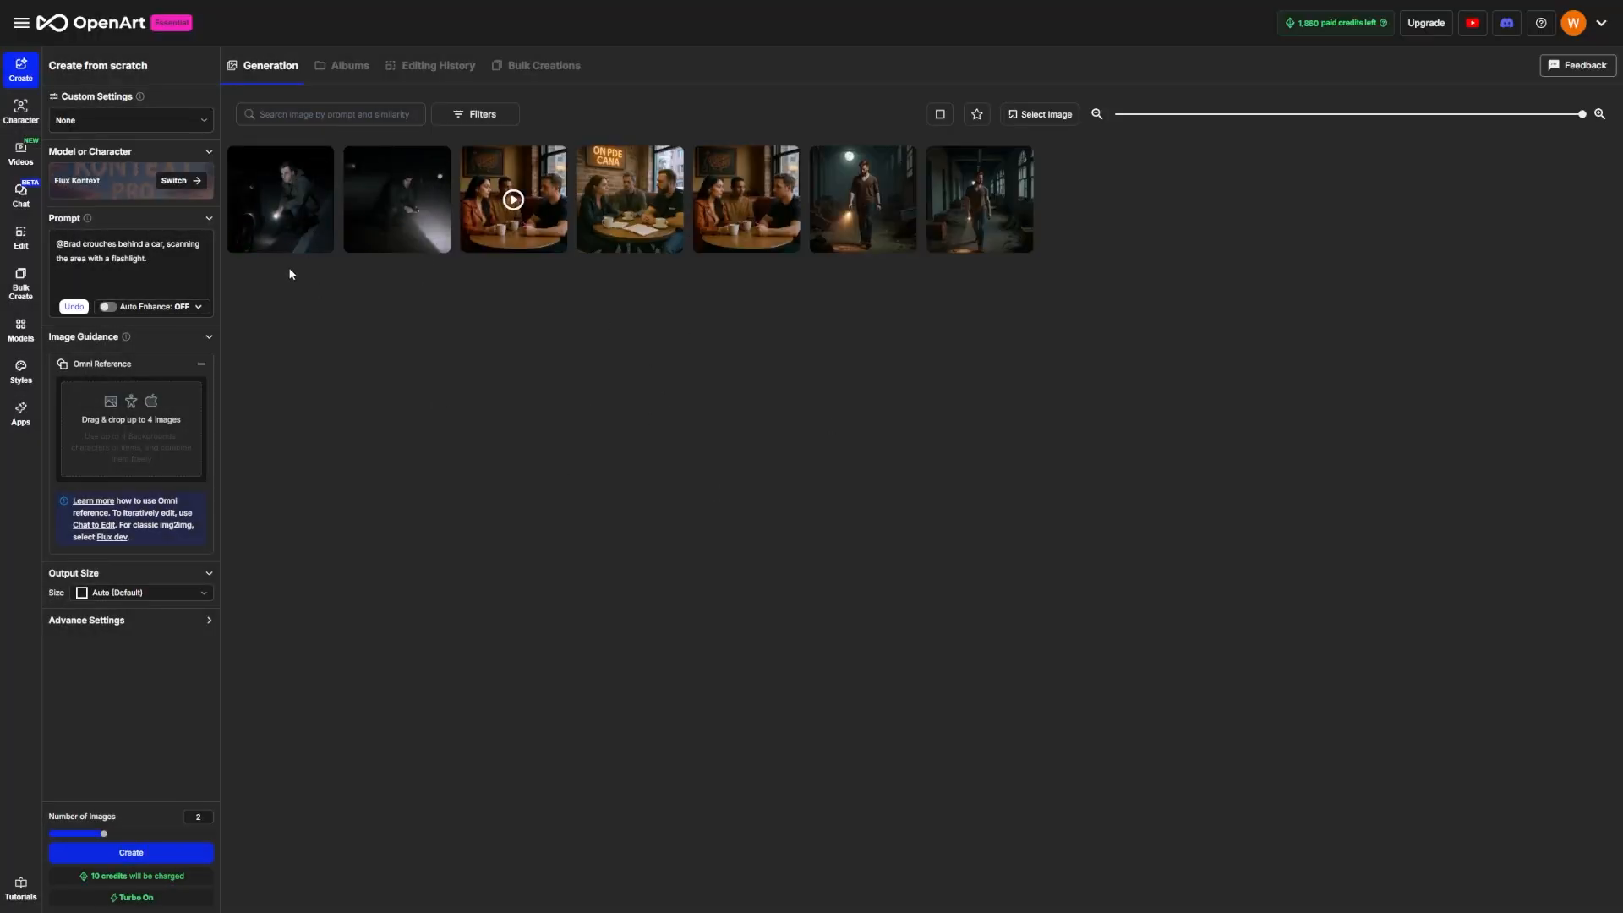